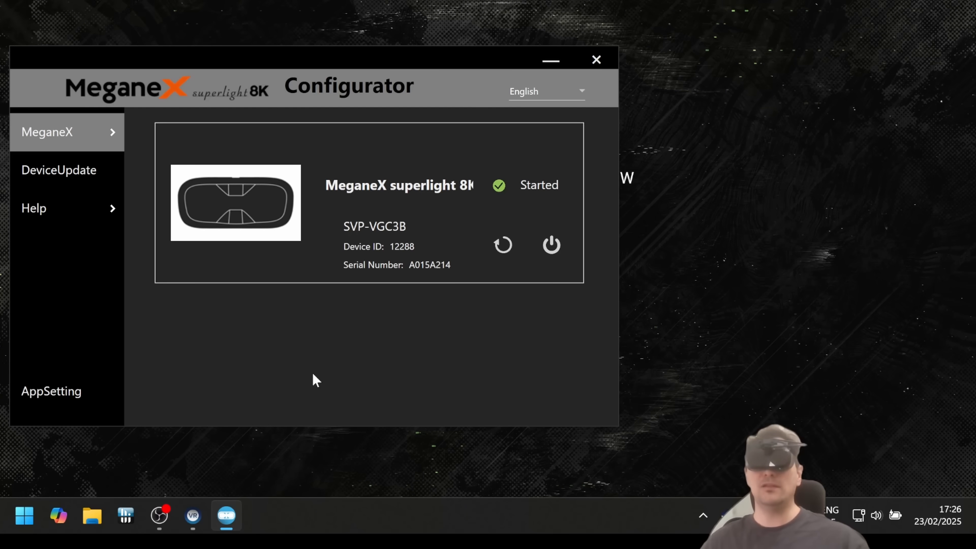
{"action": "mouse_move", "coordinate": [292, 361]}
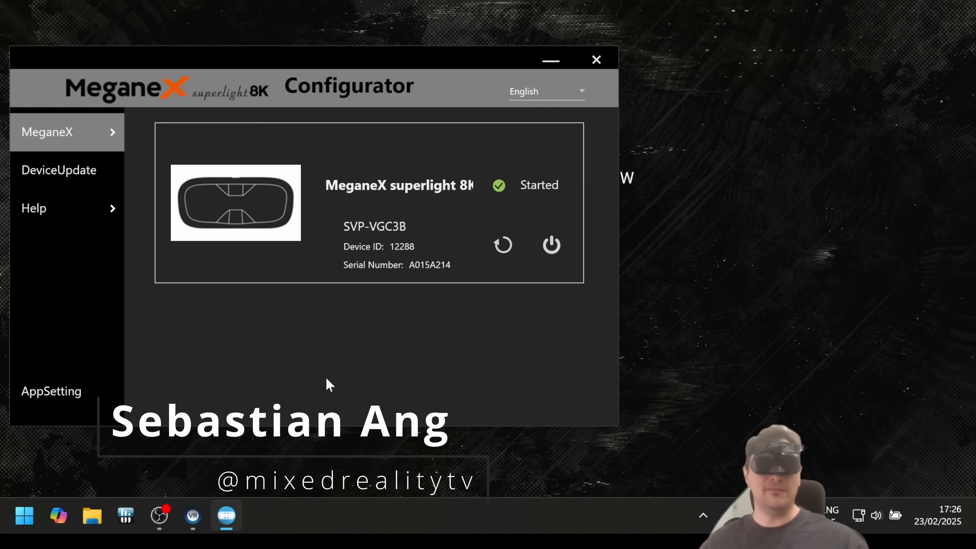
{"action": "mouse_move", "coordinate": [246, 244]}
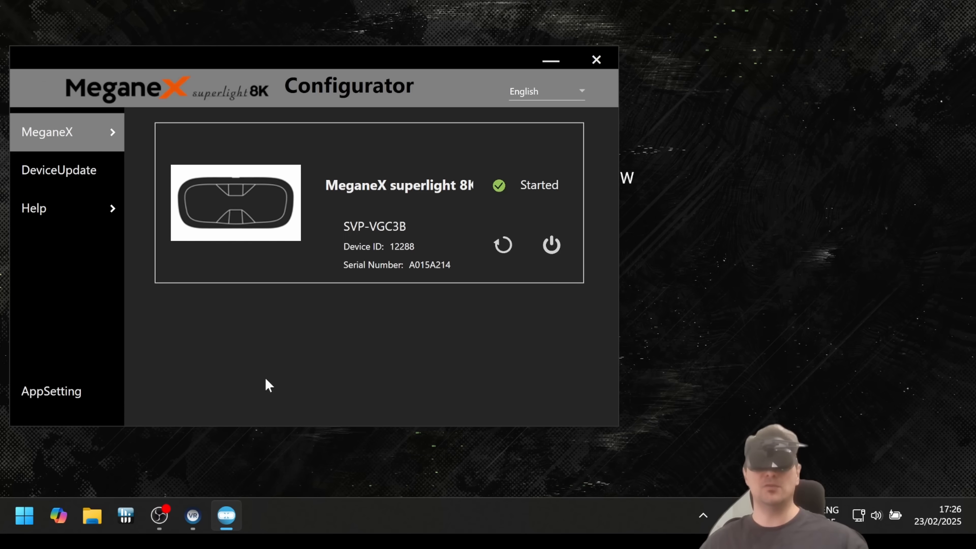
{"action": "mouse_move", "coordinate": [181, 313]}
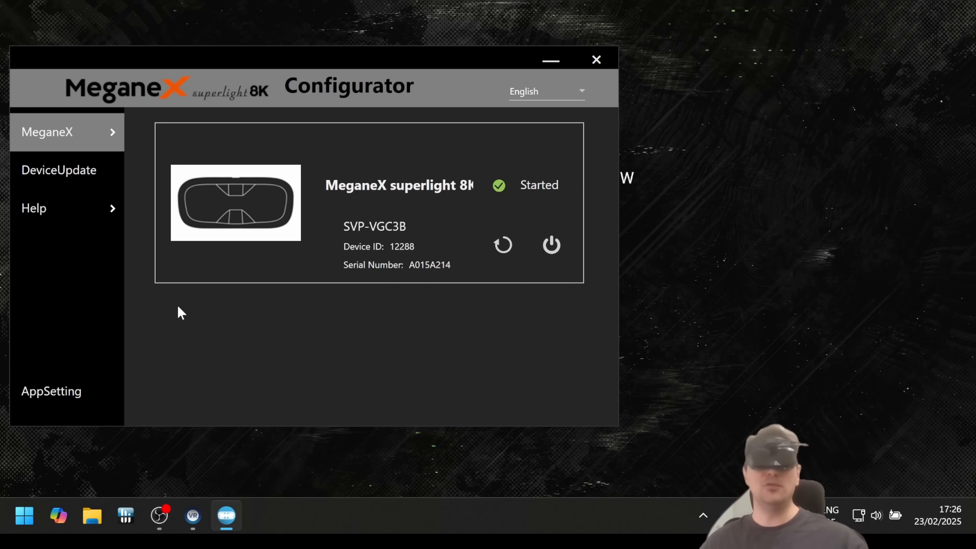
{"action": "mouse_move", "coordinate": [289, 402]}
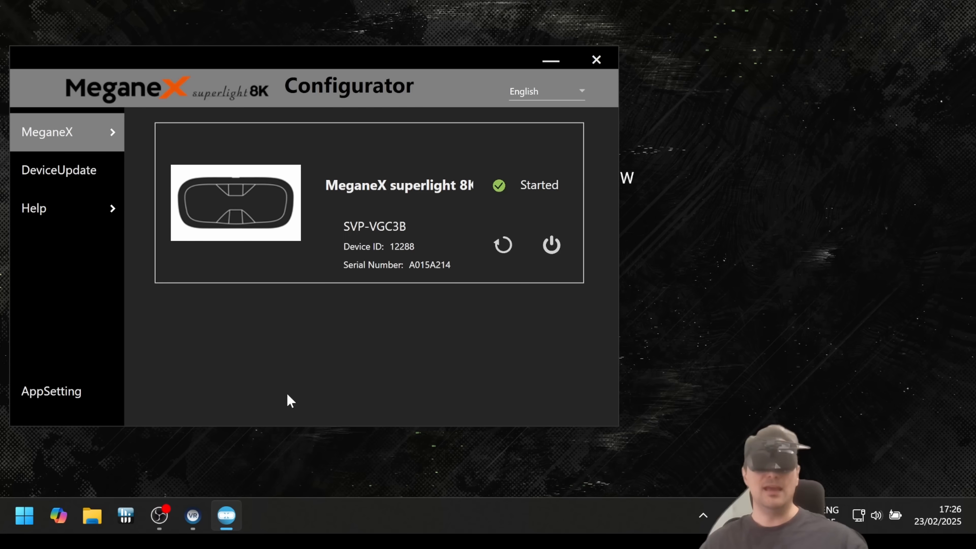
{"action": "mouse_move", "coordinate": [288, 360]}
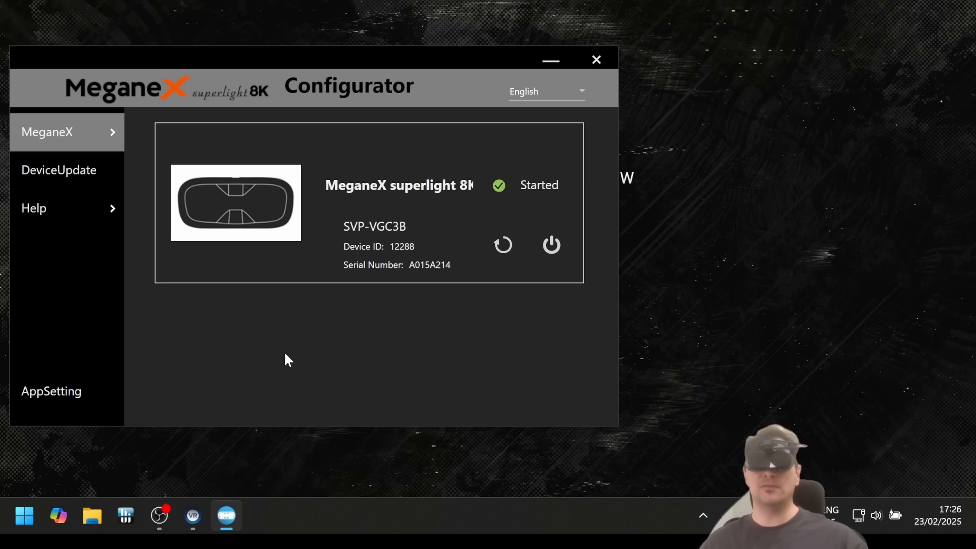
{"action": "mouse_move", "coordinate": [308, 365]}
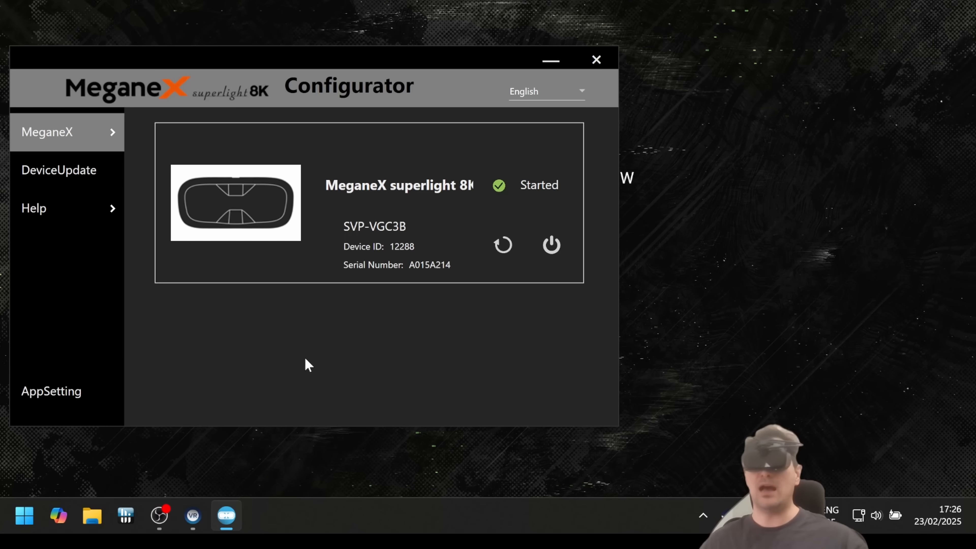
{"action": "mouse_move", "coordinate": [293, 360]}
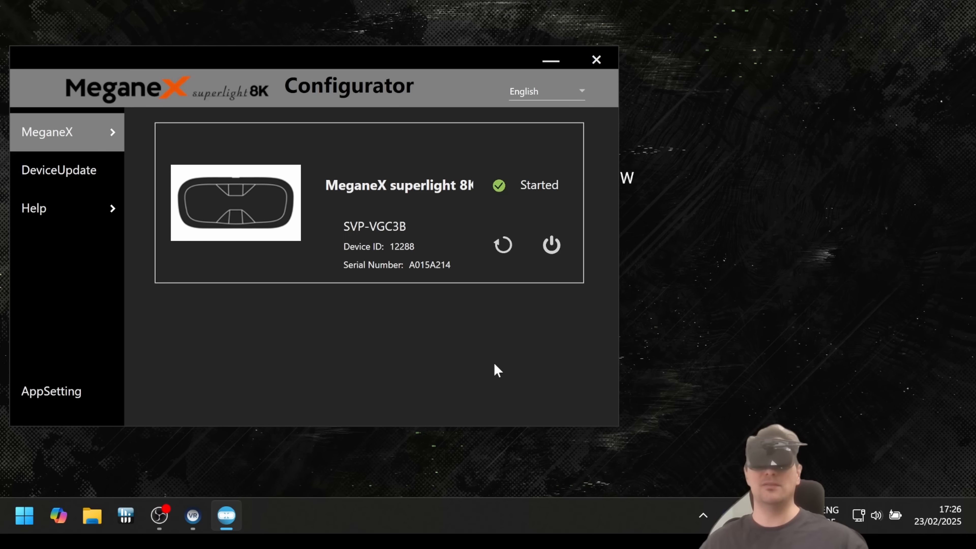
{"action": "mouse_move", "coordinate": [382, 329]}
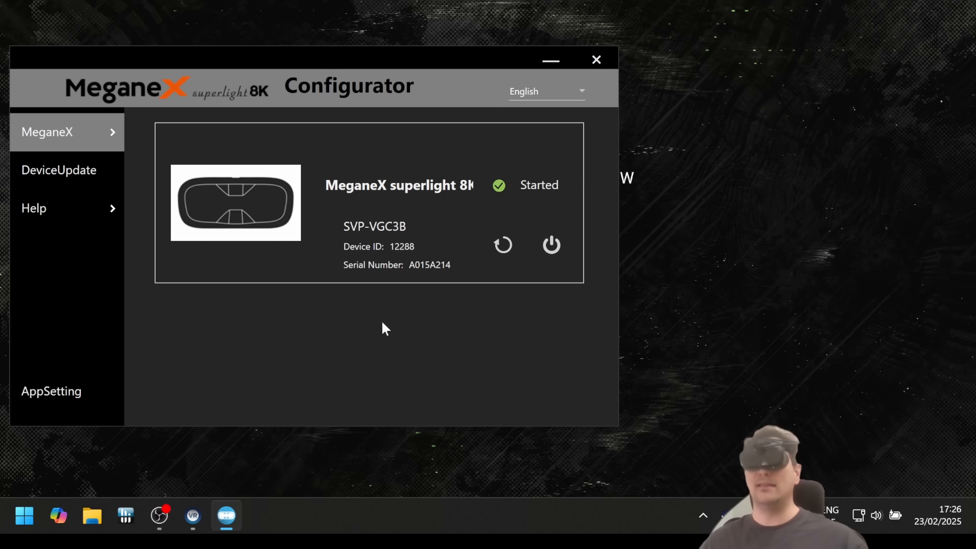
{"action": "mouse_move", "coordinate": [375, 327]}
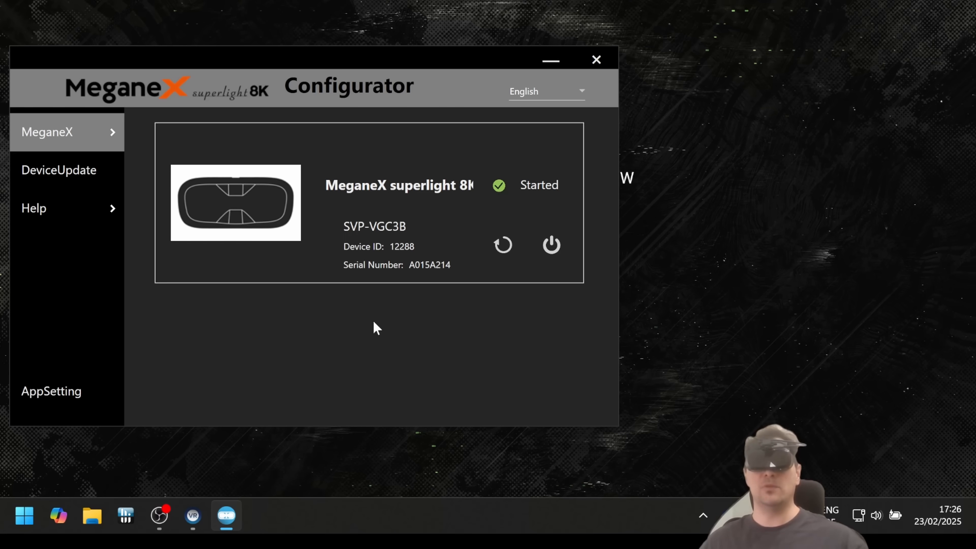
{"action": "mouse_move", "coordinate": [348, 349]}
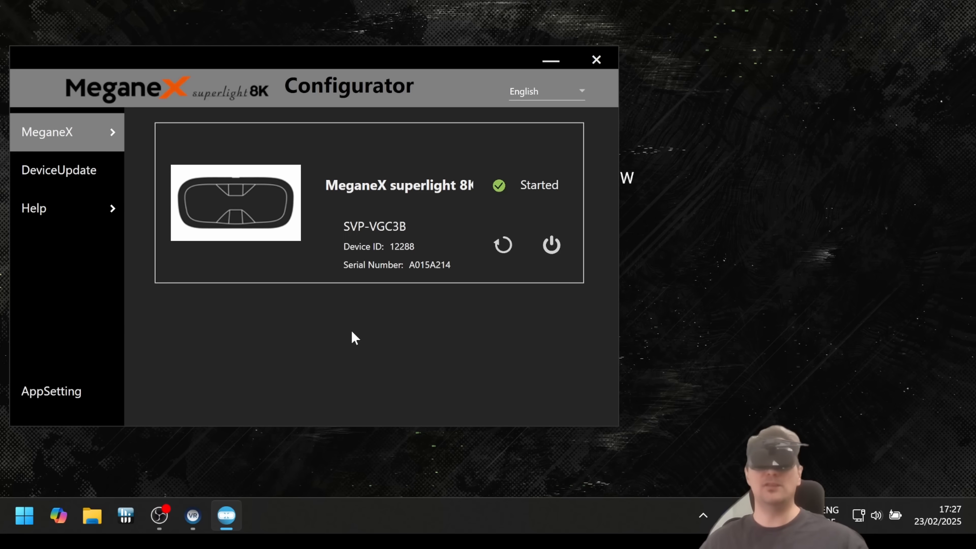
{"action": "mouse_move", "coordinate": [473, 87]}
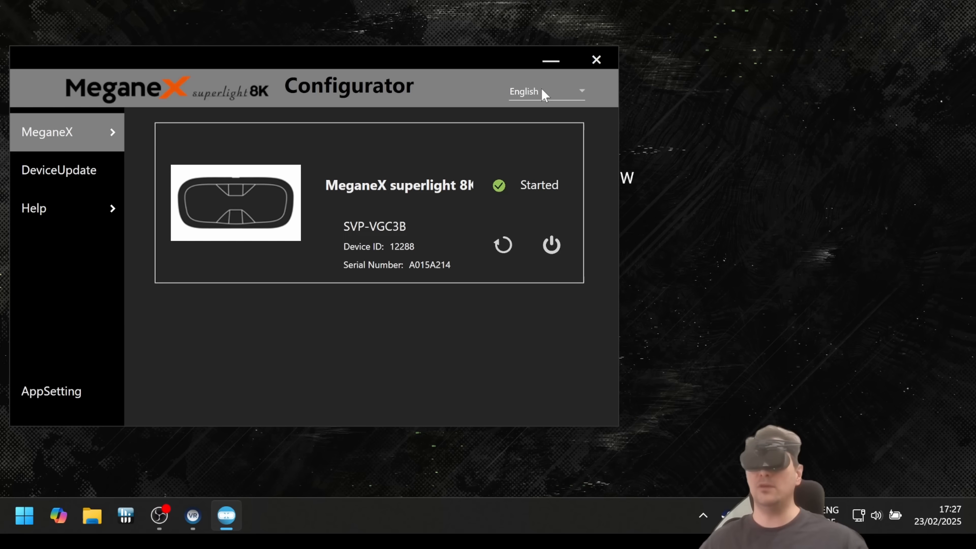
Navigate via the MeganeX sidebar menu to the IPDSetting page showing 65.0 mm.
{"action": "left_click", "coordinate": [546, 91]}
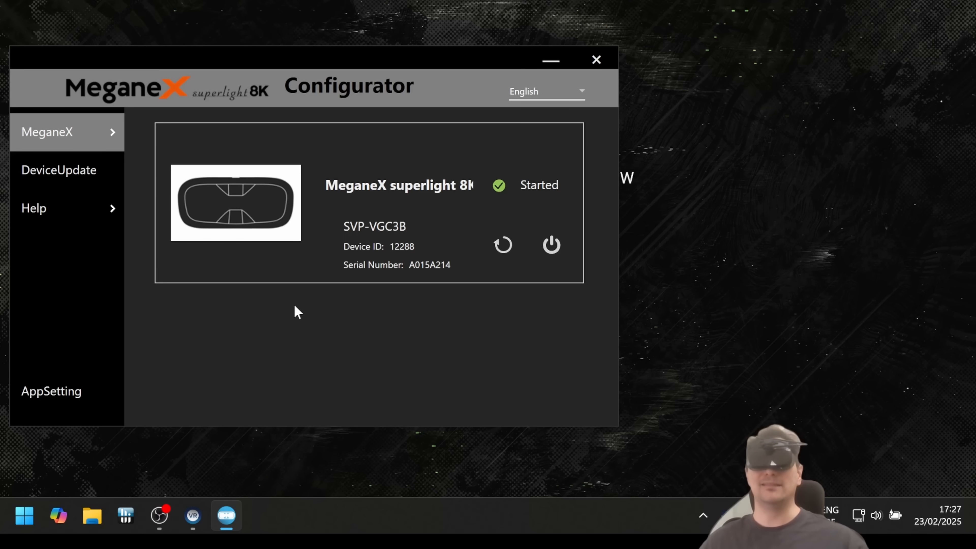
{"action": "mouse_move", "coordinate": [260, 382]}
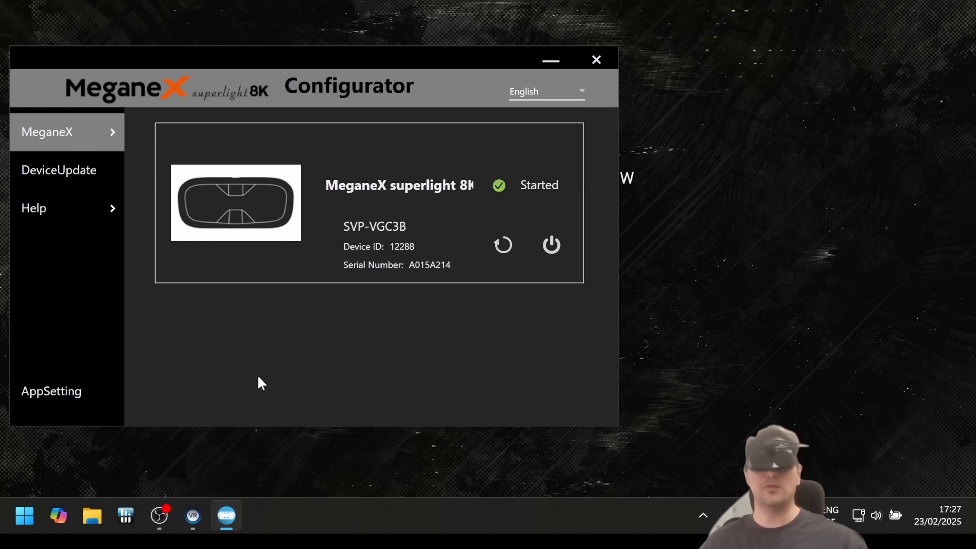
{"action": "mouse_move", "coordinate": [287, 380]}
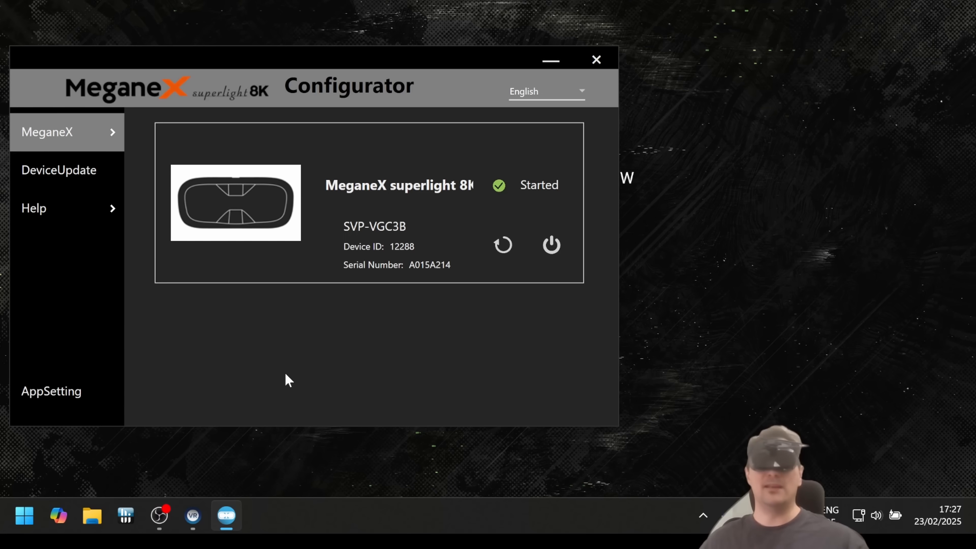
{"action": "mouse_move", "coordinate": [304, 367]}
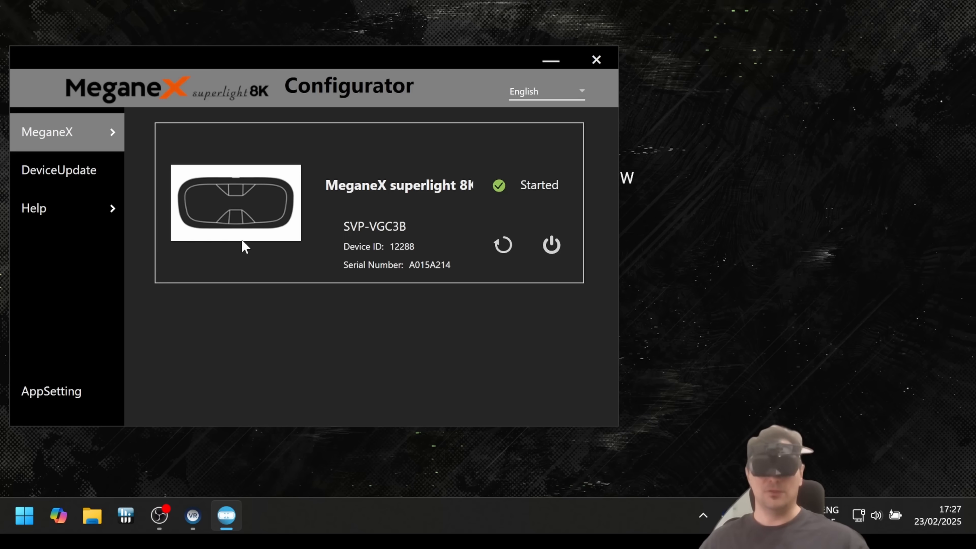
{"action": "mouse_move", "coordinate": [128, 261]}
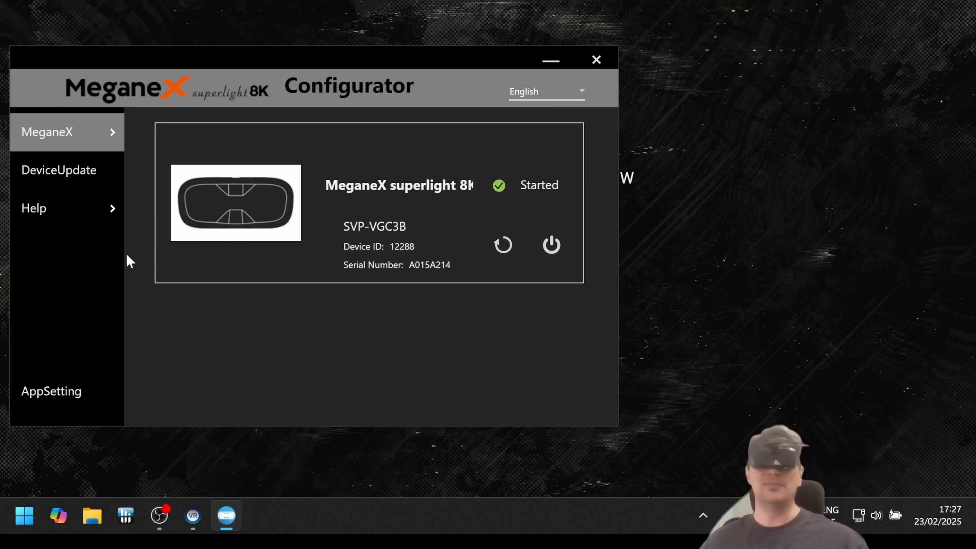
{"action": "mouse_move", "coordinate": [278, 399]}
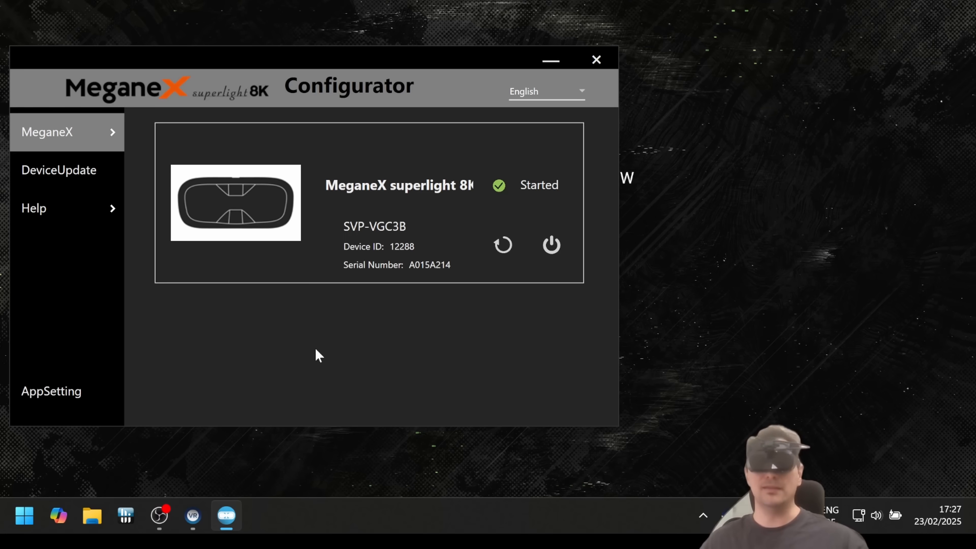
{"action": "mouse_move", "coordinate": [279, 372]}
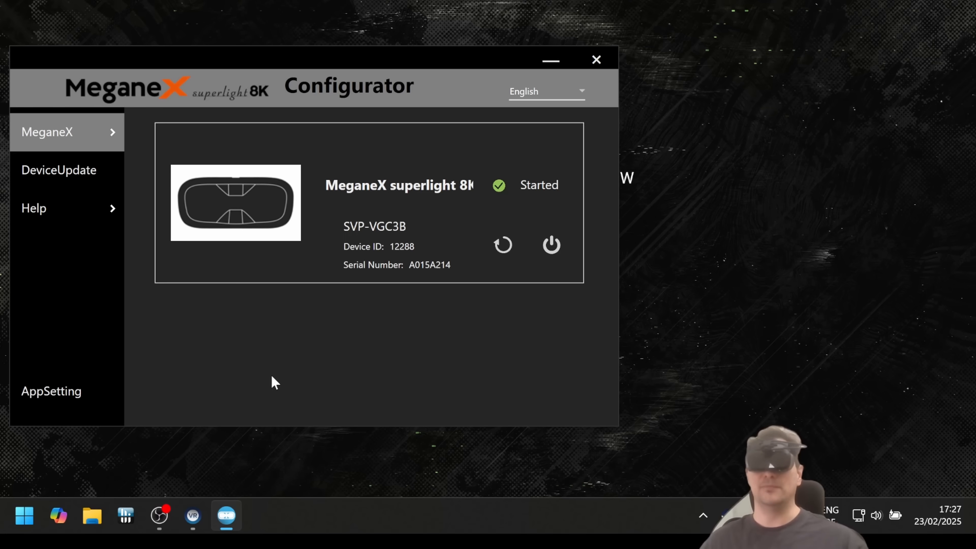
{"action": "mouse_move", "coordinate": [62, 208]}
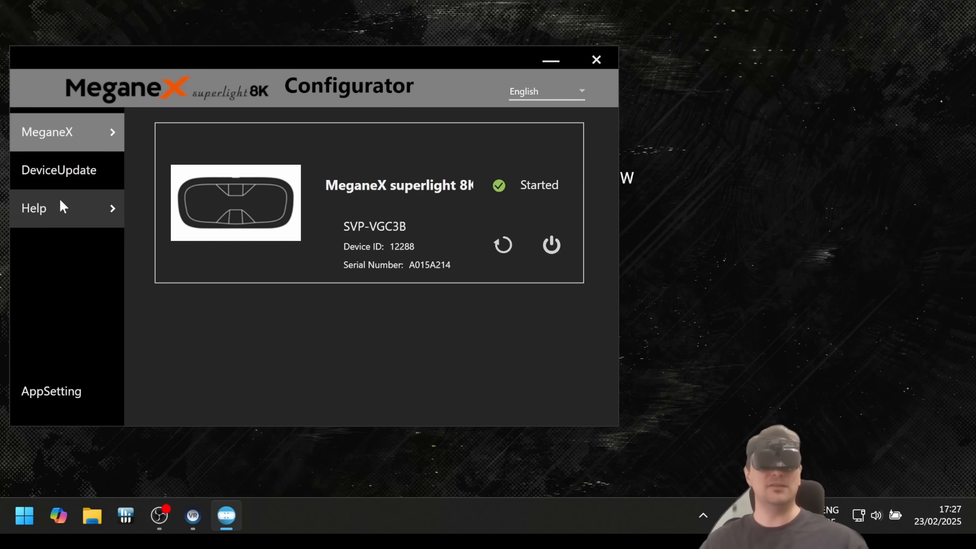
{"action": "mouse_move", "coordinate": [59, 238]}
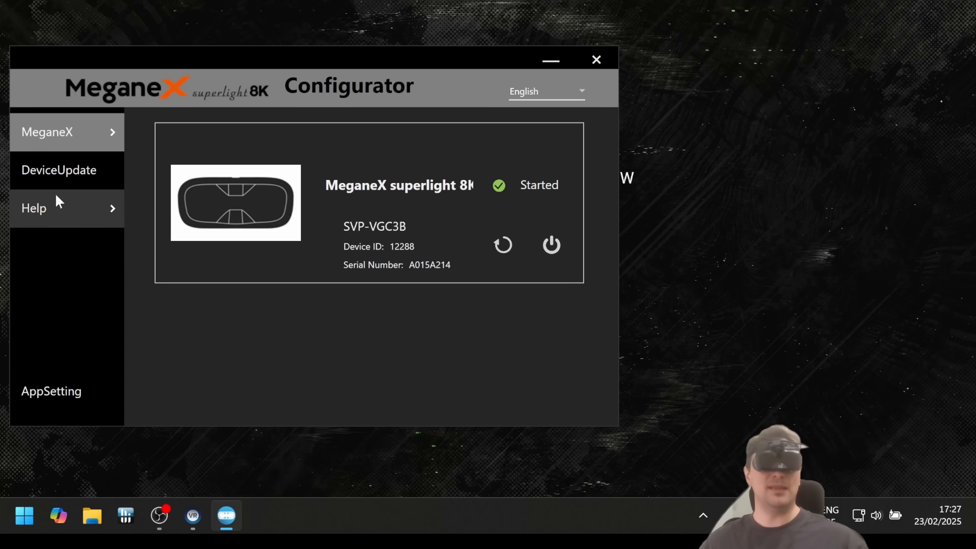
{"action": "mouse_move", "coordinate": [47, 131]}
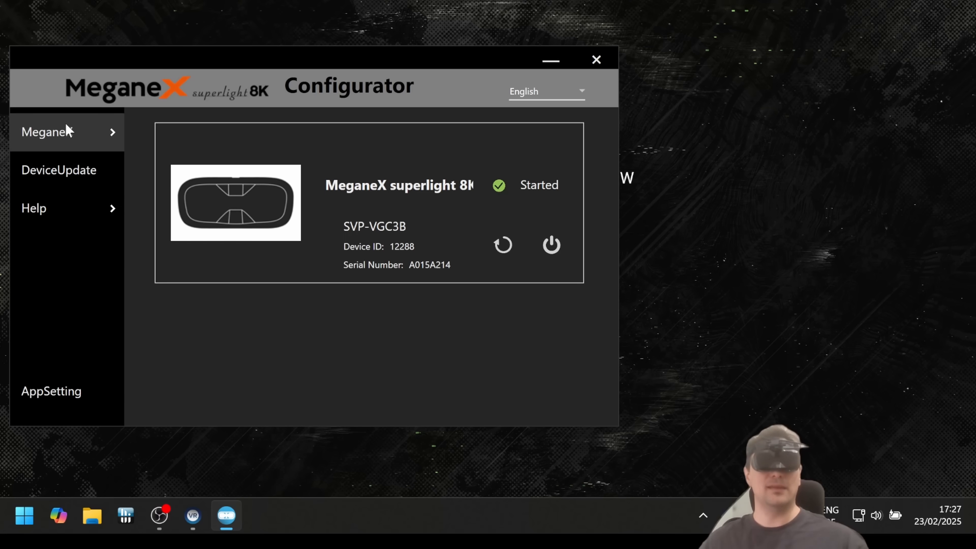
{"action": "left_click", "coordinate": [47, 131]}
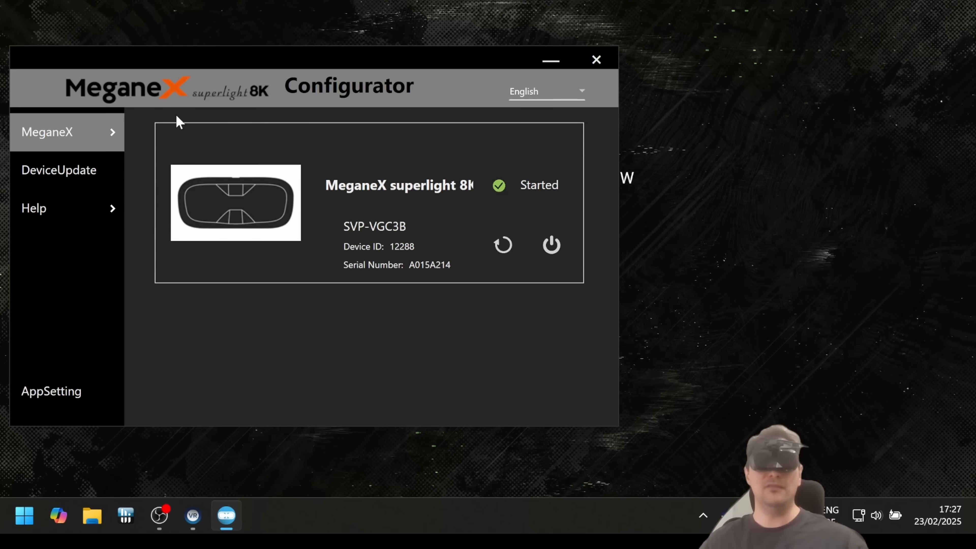
{"action": "mouse_move", "coordinate": [311, 437]}
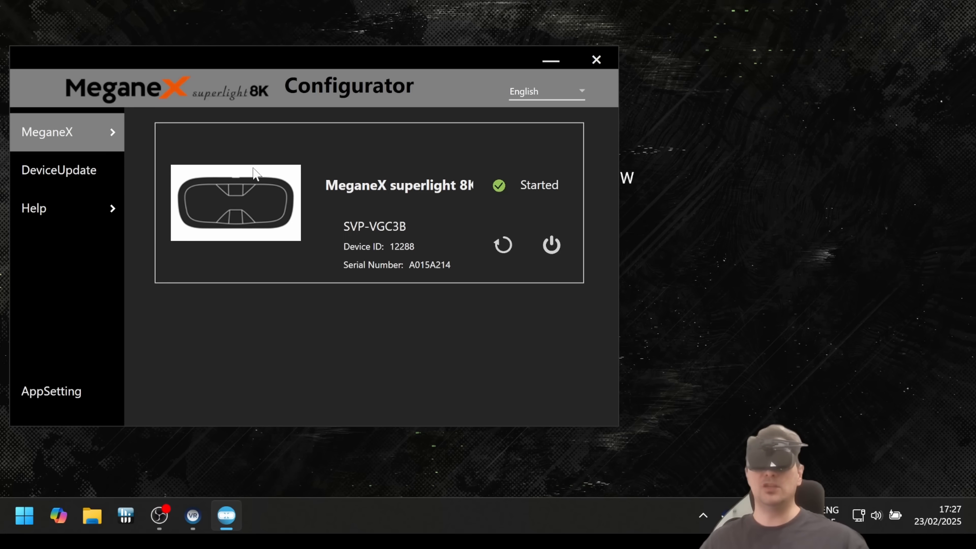
{"action": "mouse_move", "coordinate": [494, 203]}
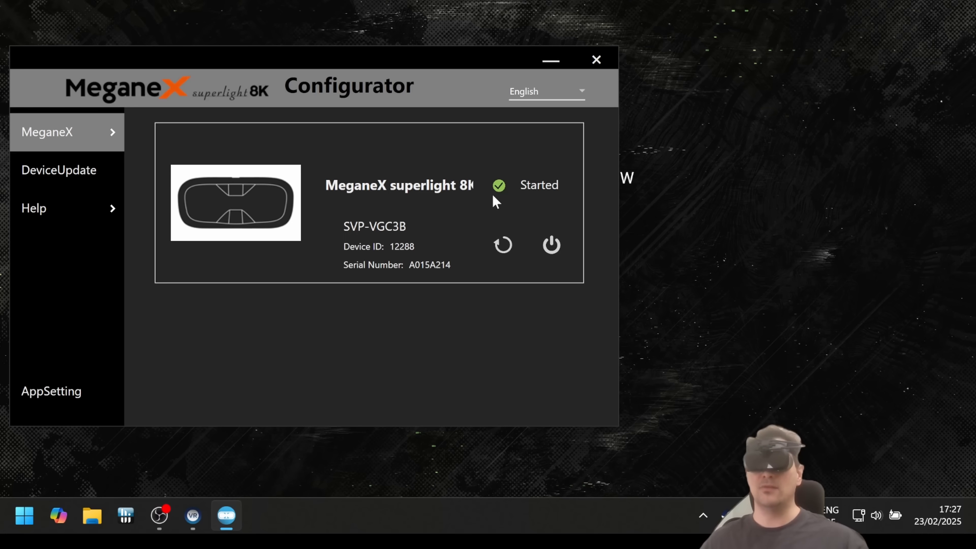
{"action": "mouse_move", "coordinate": [358, 368]}
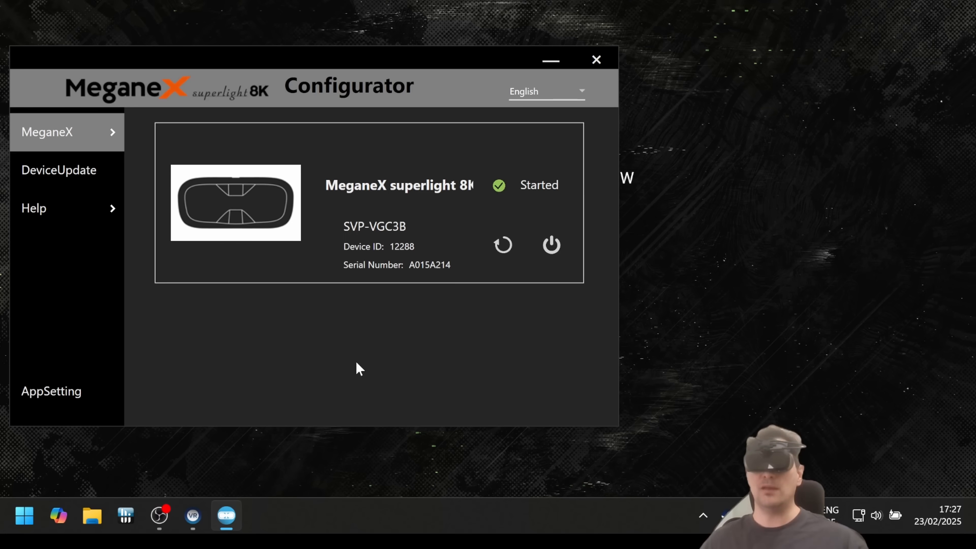
{"action": "mouse_move", "coordinate": [317, 383]}
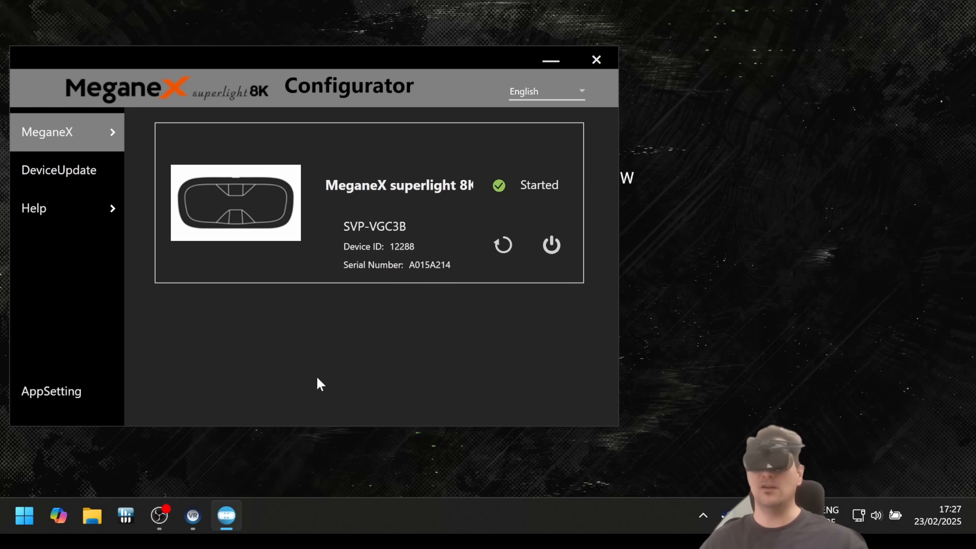
{"action": "mouse_move", "coordinate": [324, 380]}
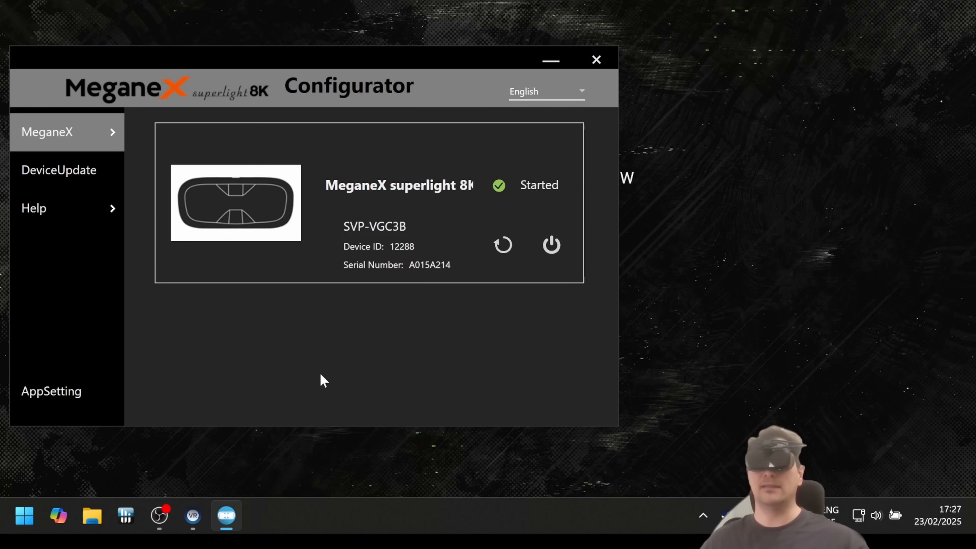
{"action": "mouse_move", "coordinate": [476, 249]}
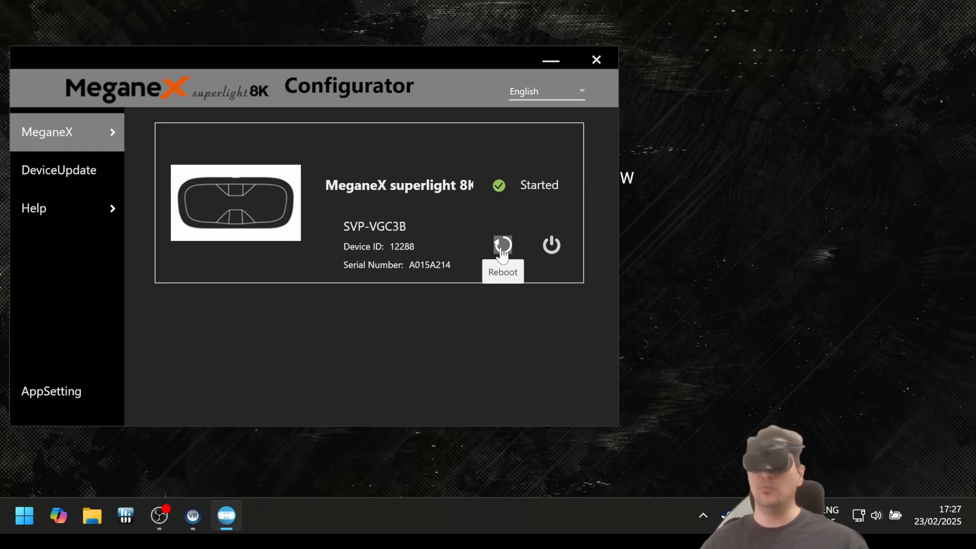
{"action": "mouse_move", "coordinate": [311, 368]}
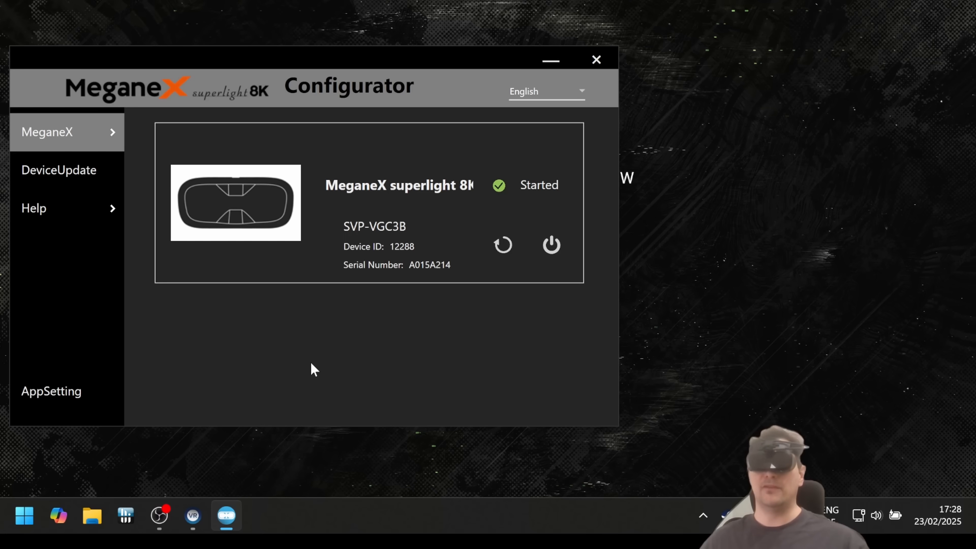
{"action": "mouse_move", "coordinate": [371, 325]}
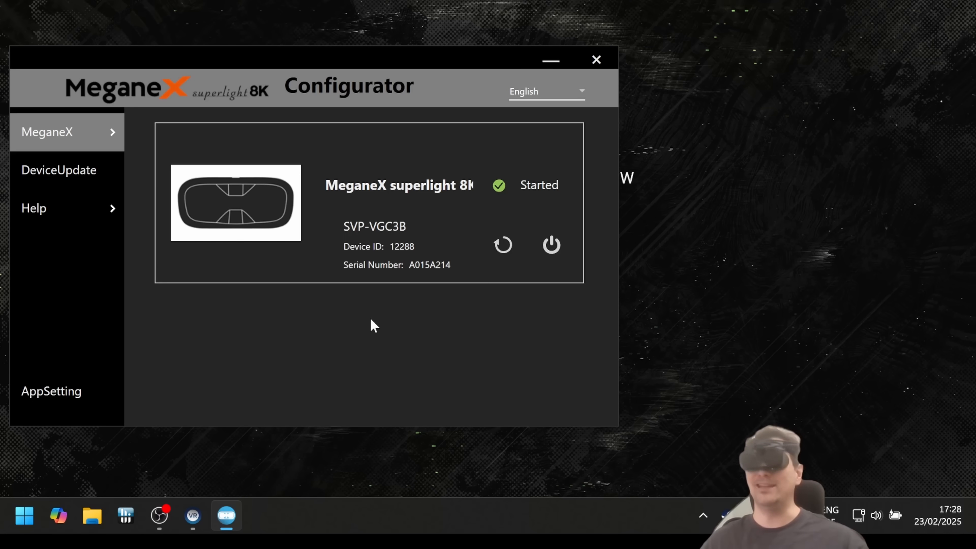
{"action": "mouse_move", "coordinate": [445, 265]}
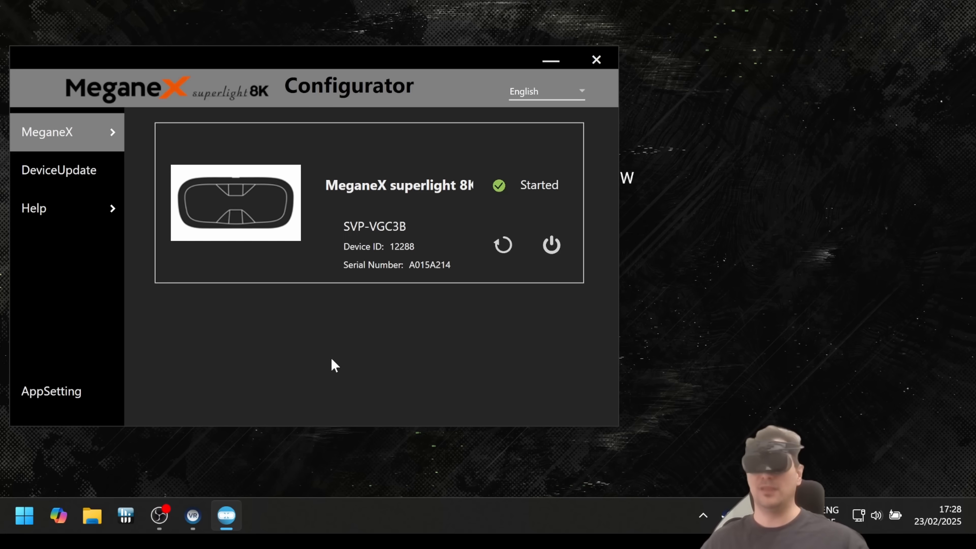
{"action": "mouse_move", "coordinate": [550, 244]}
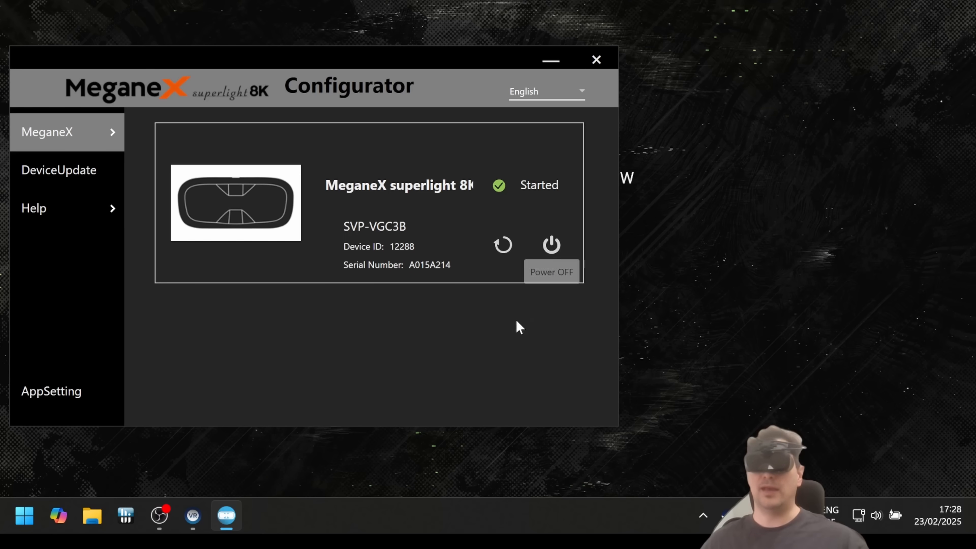
{"action": "mouse_move", "coordinate": [339, 379]}
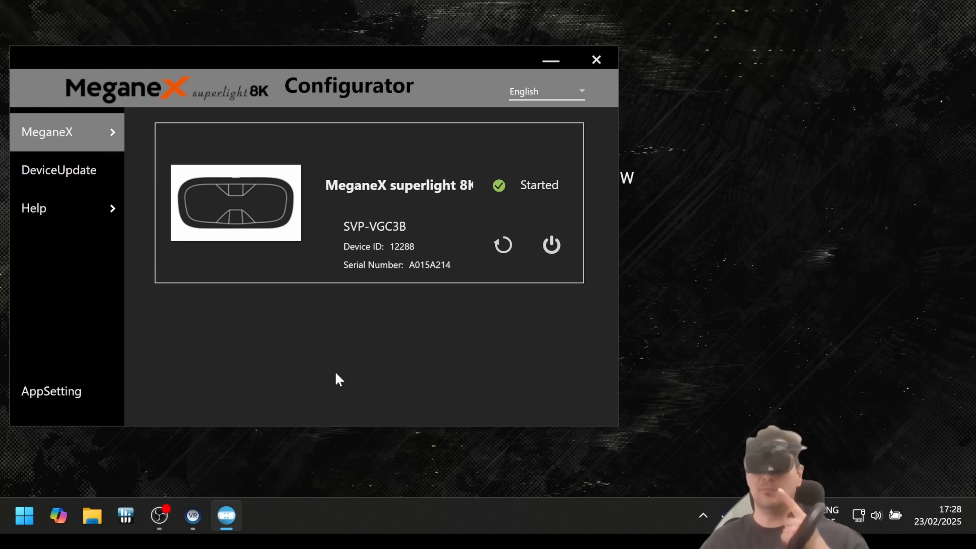
{"action": "mouse_move", "coordinate": [334, 353]}
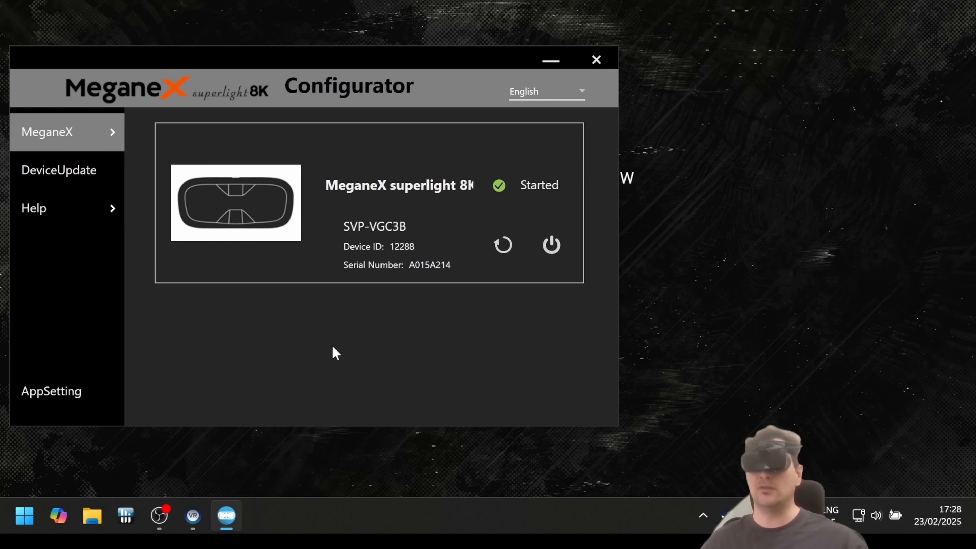
{"action": "mouse_move", "coordinate": [280, 257]}
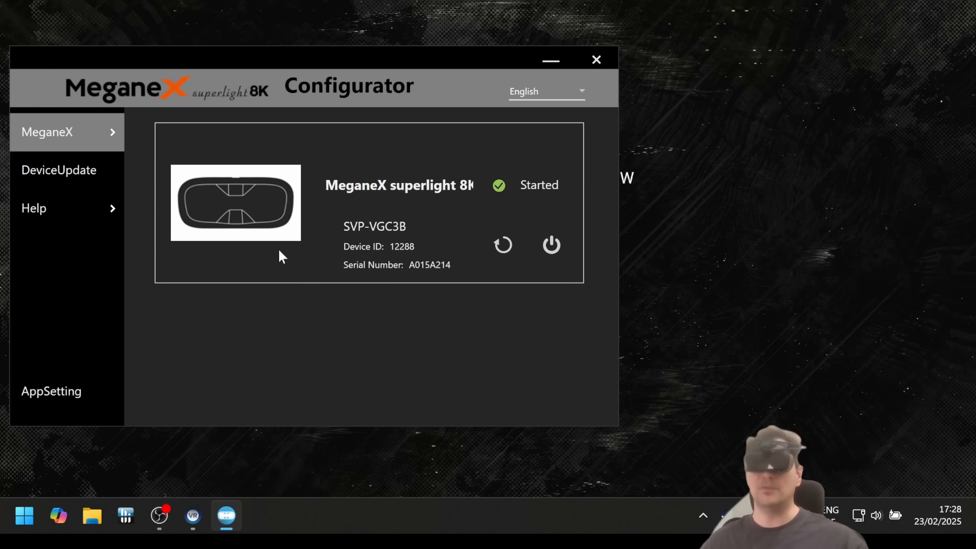
{"action": "mouse_move", "coordinate": [297, 350]}
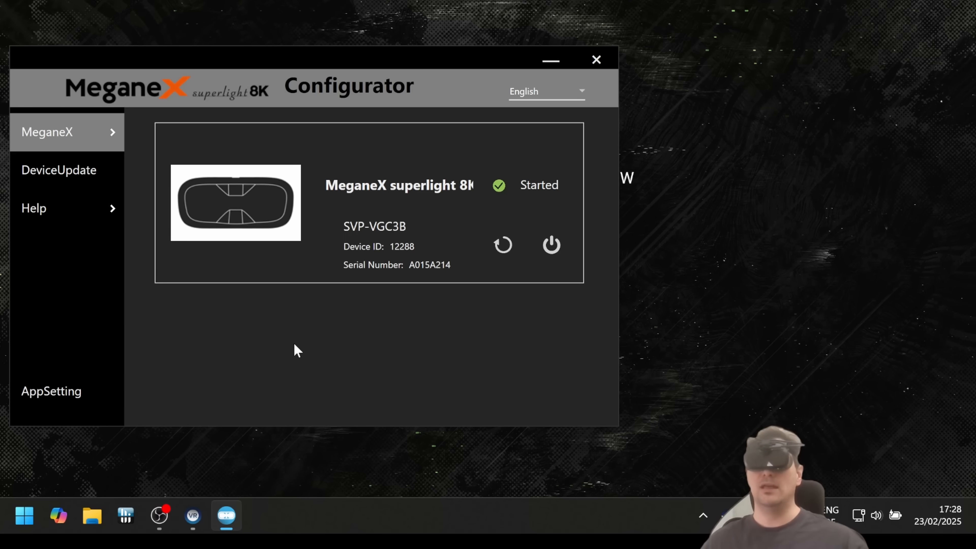
{"action": "left_click", "coordinate": [47, 131]}
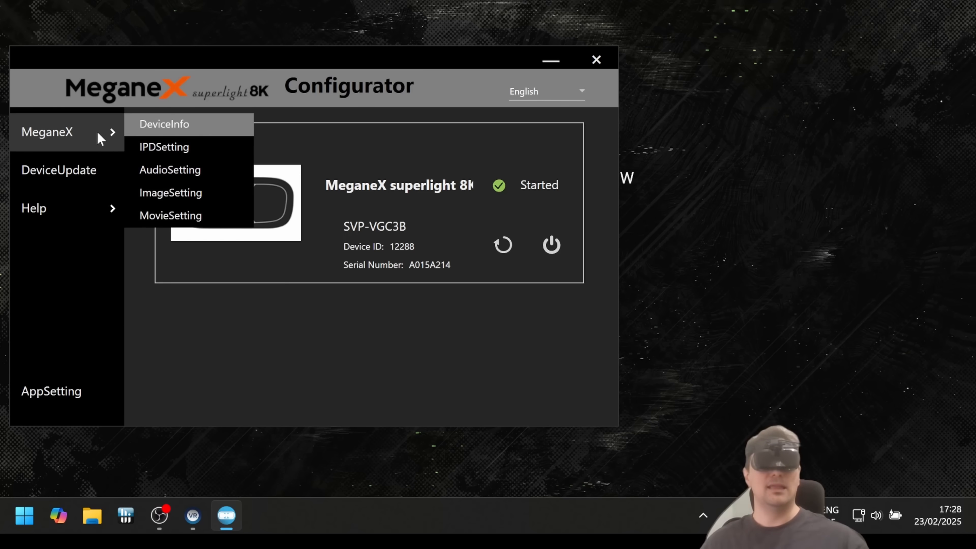
{"action": "mouse_move", "coordinate": [172, 147]}
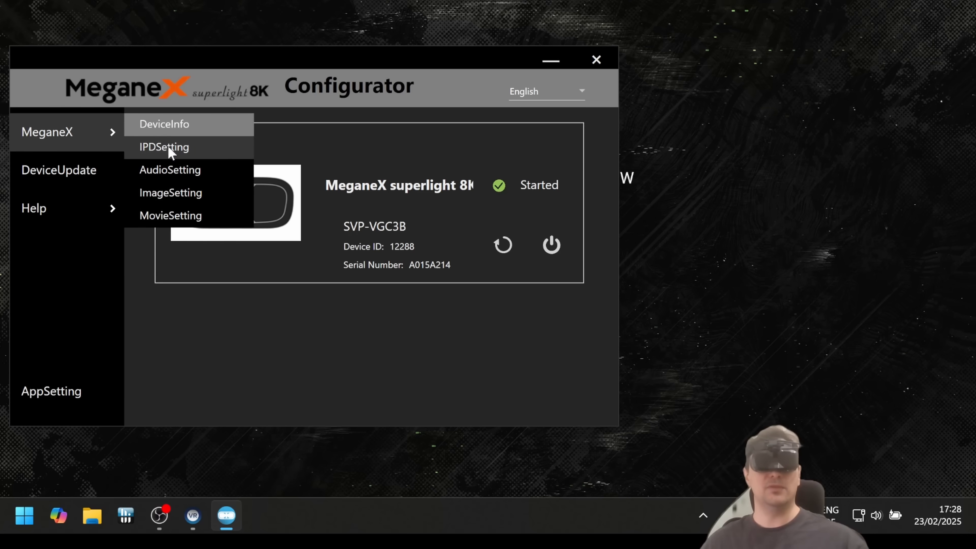
{"action": "left_click", "coordinate": [164, 147]}
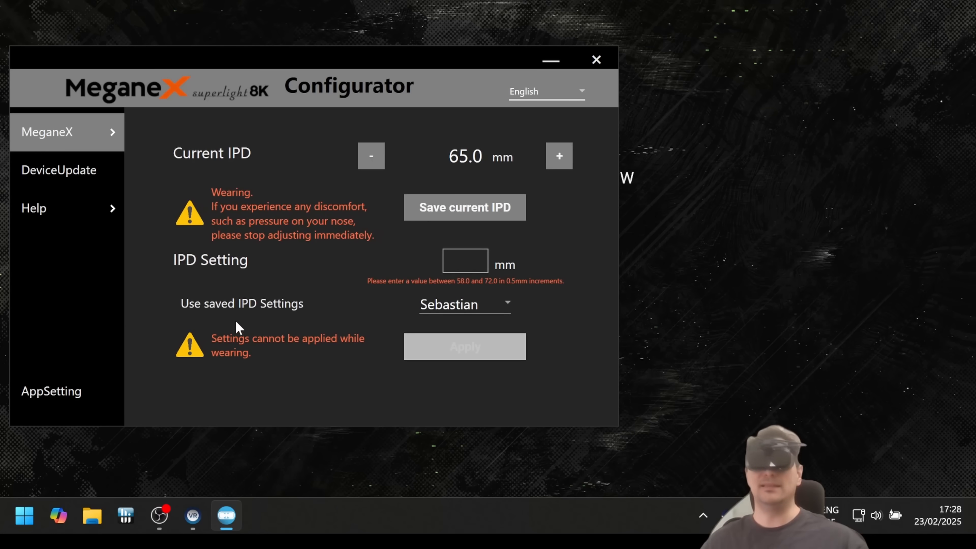
{"action": "mouse_move", "coordinate": [269, 327]}
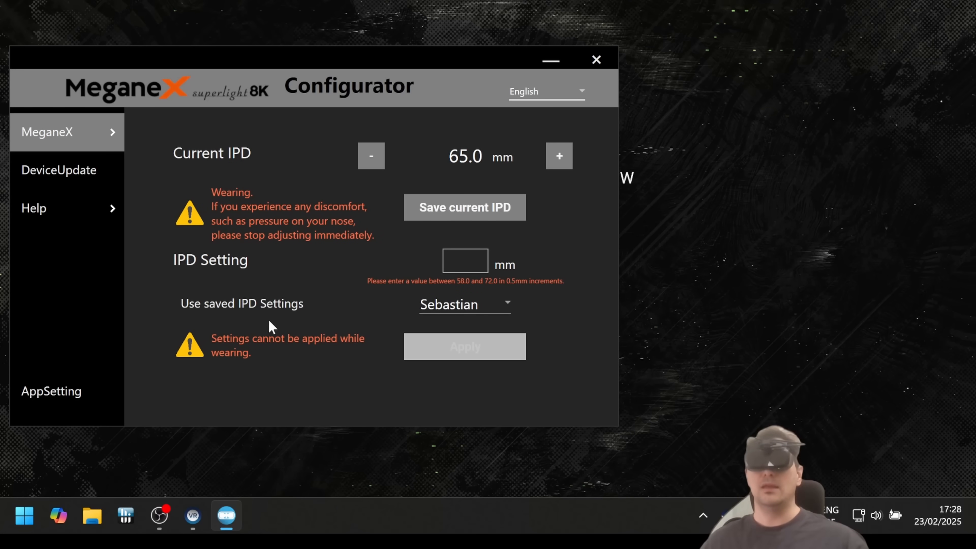
{"action": "mouse_move", "coordinate": [454, 142]}
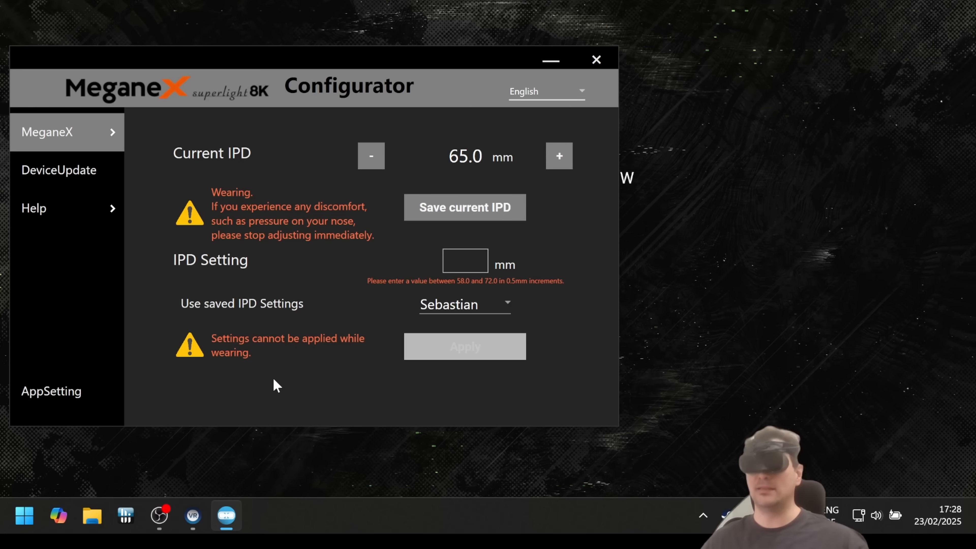
{"action": "mouse_move", "coordinate": [286, 395]}
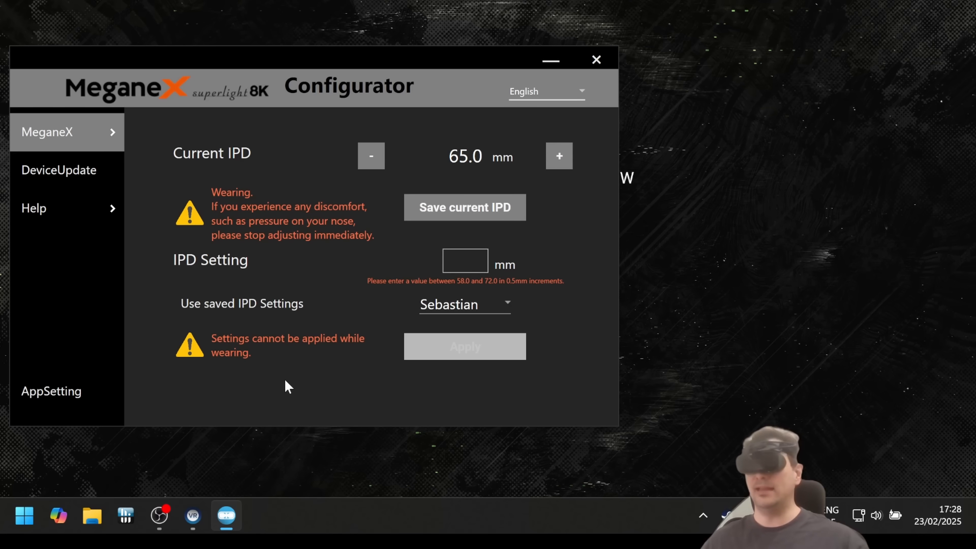
{"action": "mouse_move", "coordinate": [243, 364]}
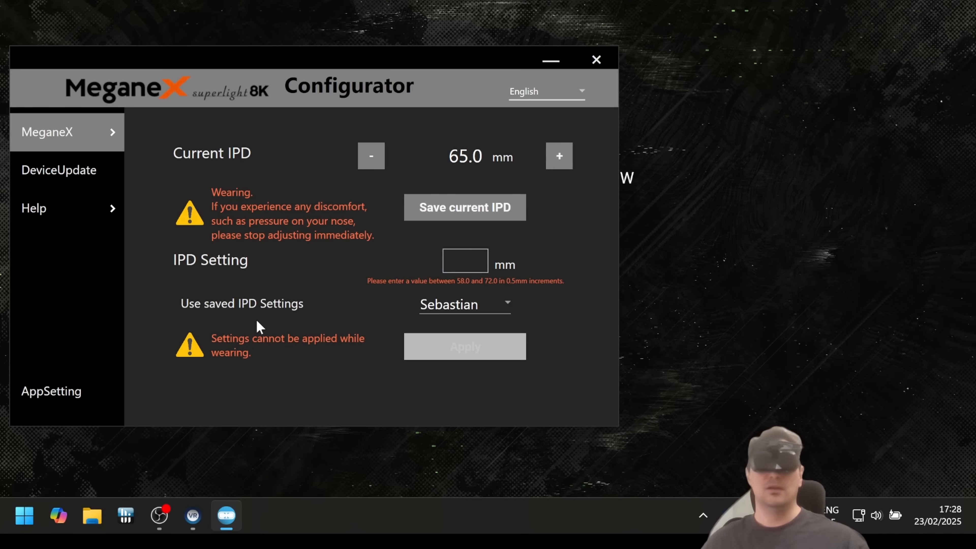
{"action": "mouse_move", "coordinate": [420, 154]}
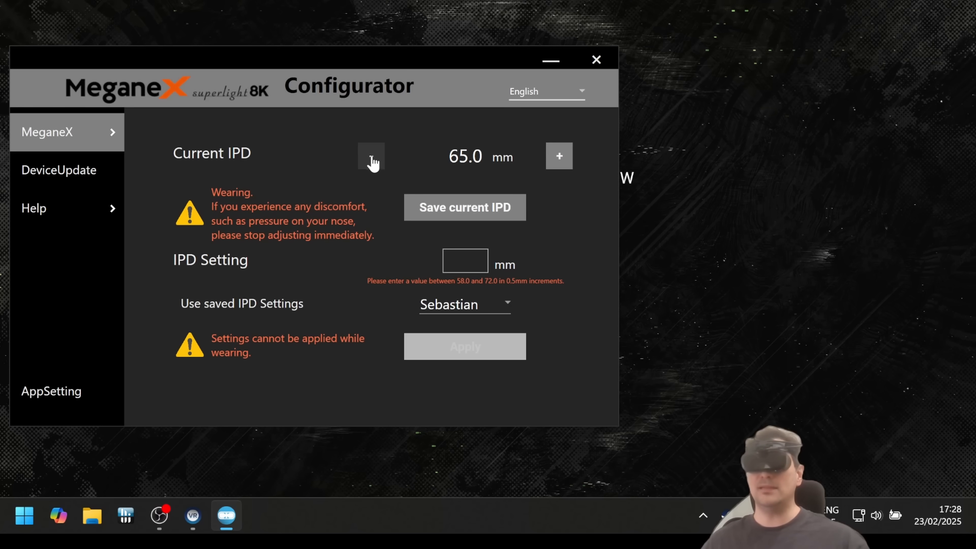
Lower the Current IPD in two half-millimetre steps from 65.0 to 64.0 mm.
{"action": "left_click", "coordinate": [371, 156]}
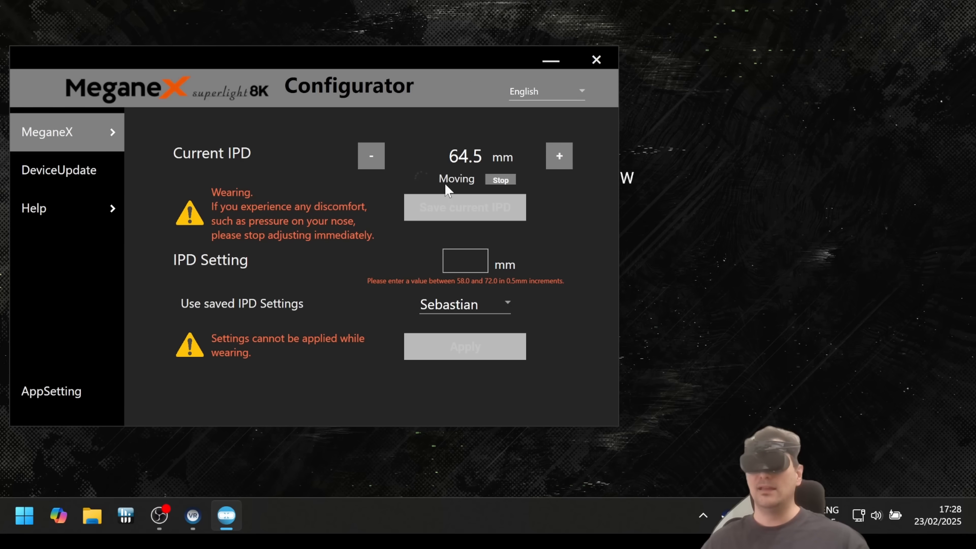
{"action": "left_click", "coordinate": [499, 180]}
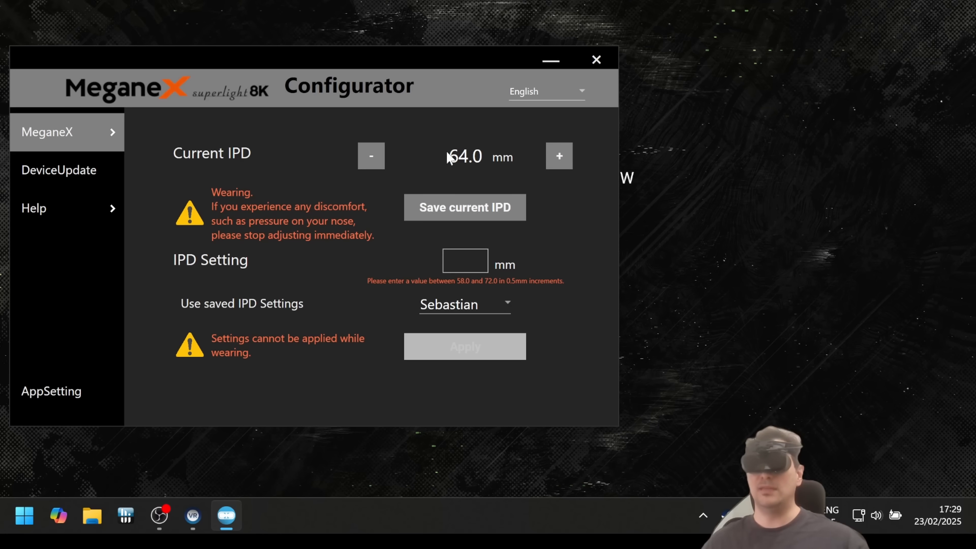
{"action": "mouse_move", "coordinate": [473, 208]}
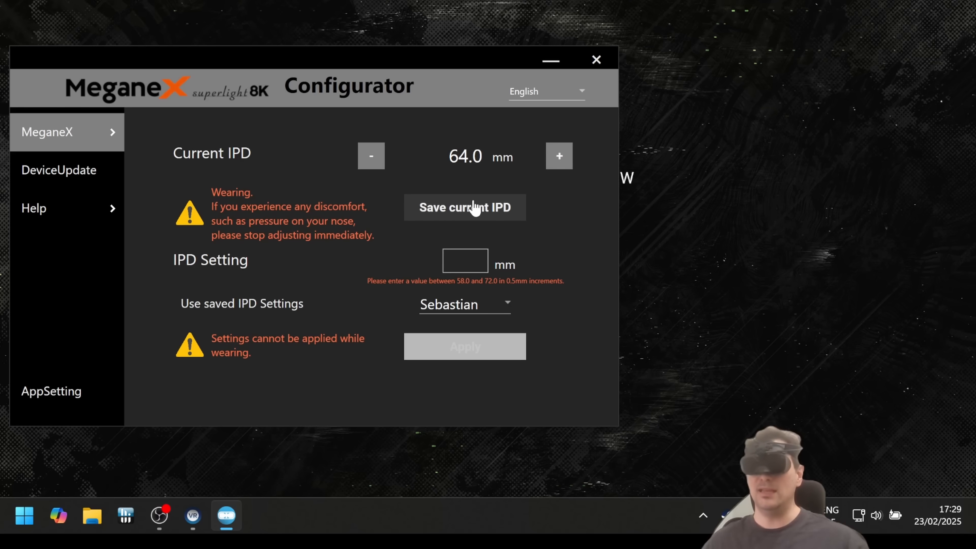
{"action": "mouse_move", "coordinate": [452, 208]}
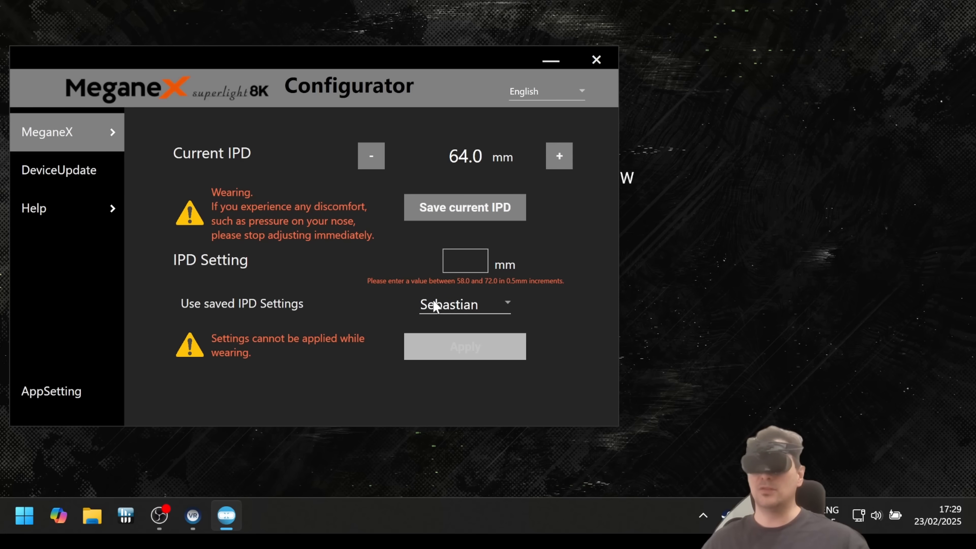
{"action": "mouse_move", "coordinate": [445, 314]}
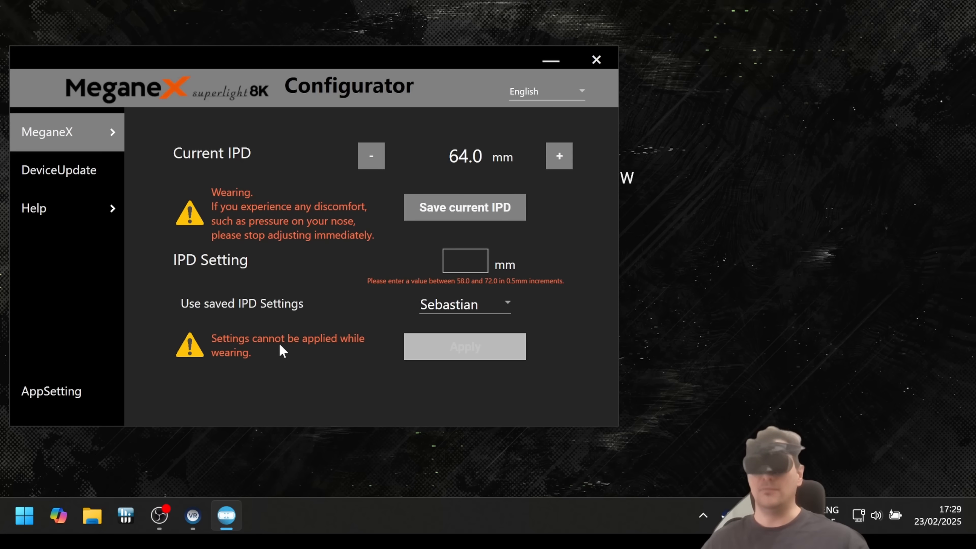
{"action": "left_click", "coordinate": [464, 304]}
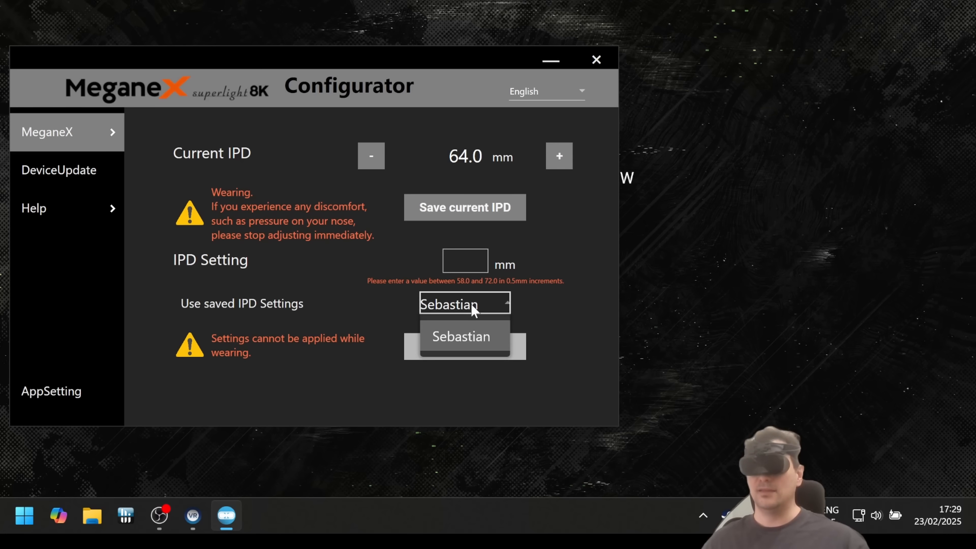
{"action": "mouse_move", "coordinate": [469, 342]}
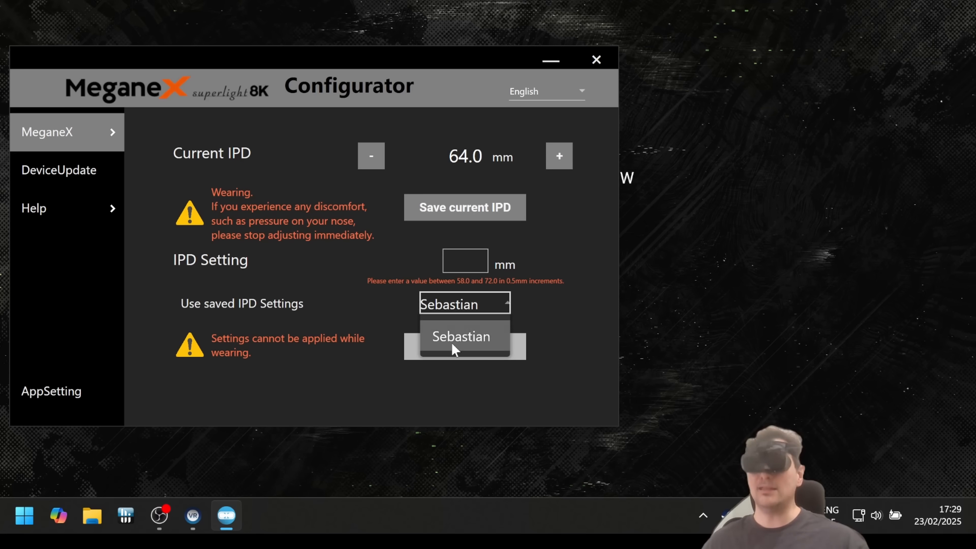
{"action": "mouse_move", "coordinate": [585, 154]}
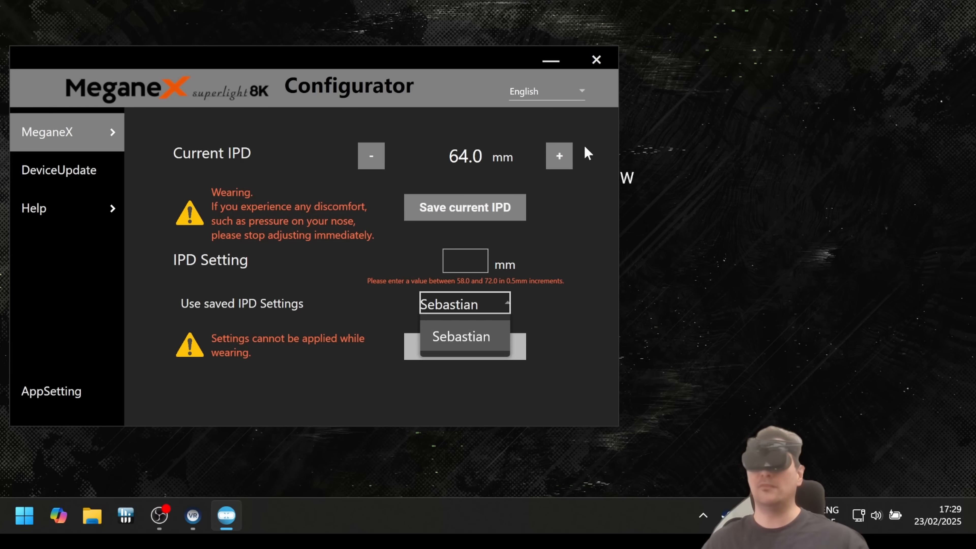
{"action": "left_click", "coordinate": [461, 336]}
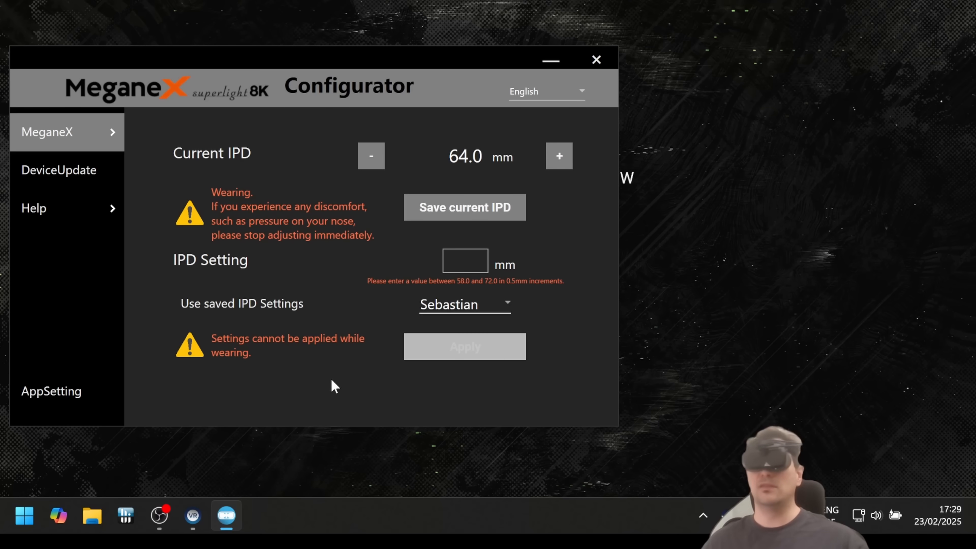
{"action": "mouse_move", "coordinate": [493, 303]}
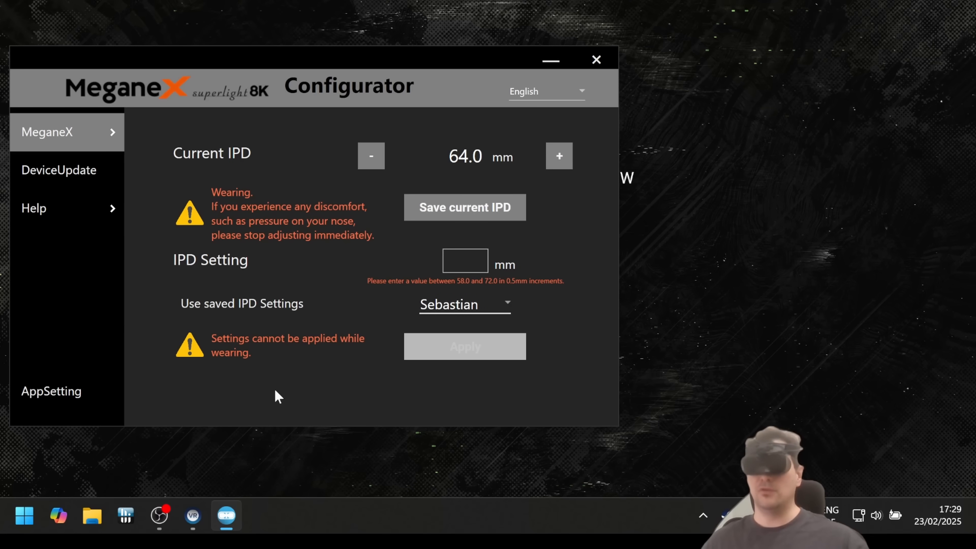
{"action": "mouse_move", "coordinate": [272, 400]}
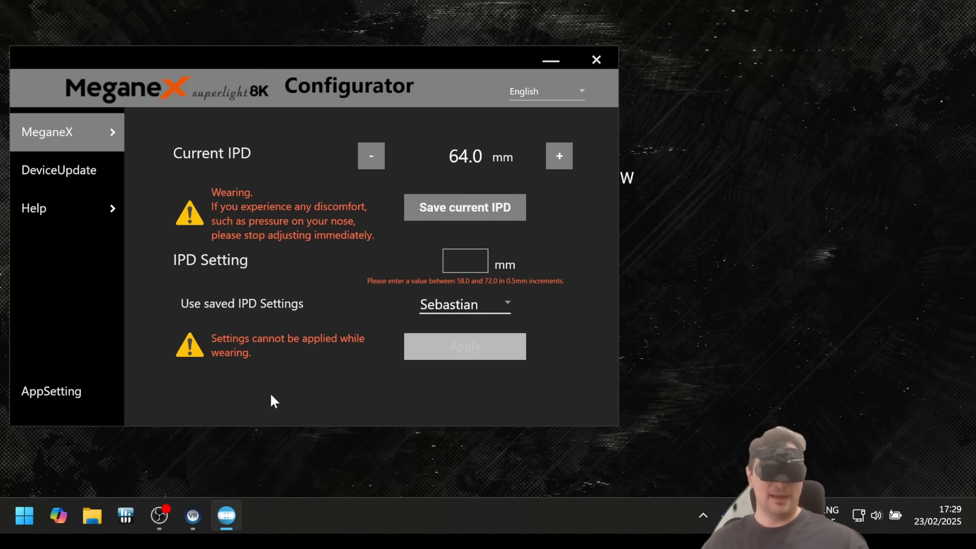
{"action": "mouse_move", "coordinate": [361, 492]}
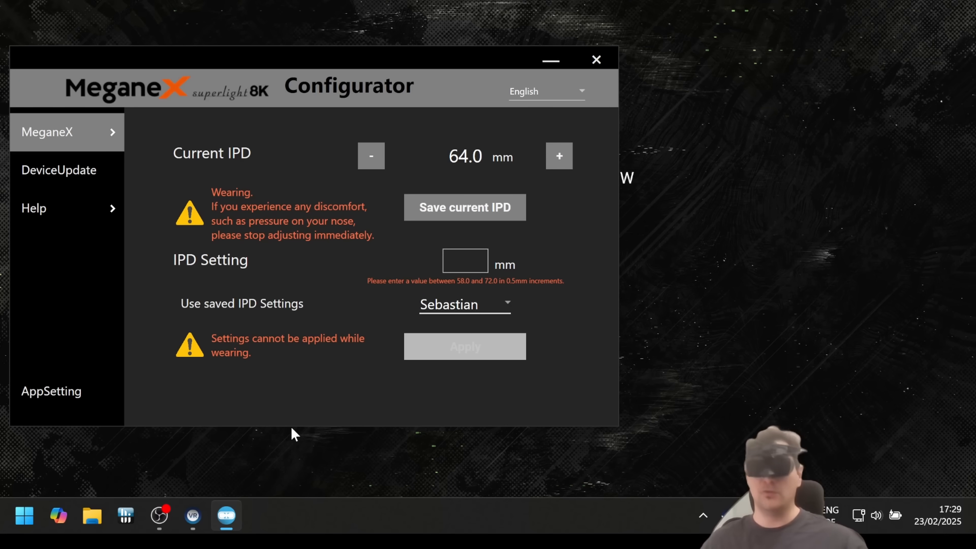
{"action": "mouse_move", "coordinate": [271, 400]}
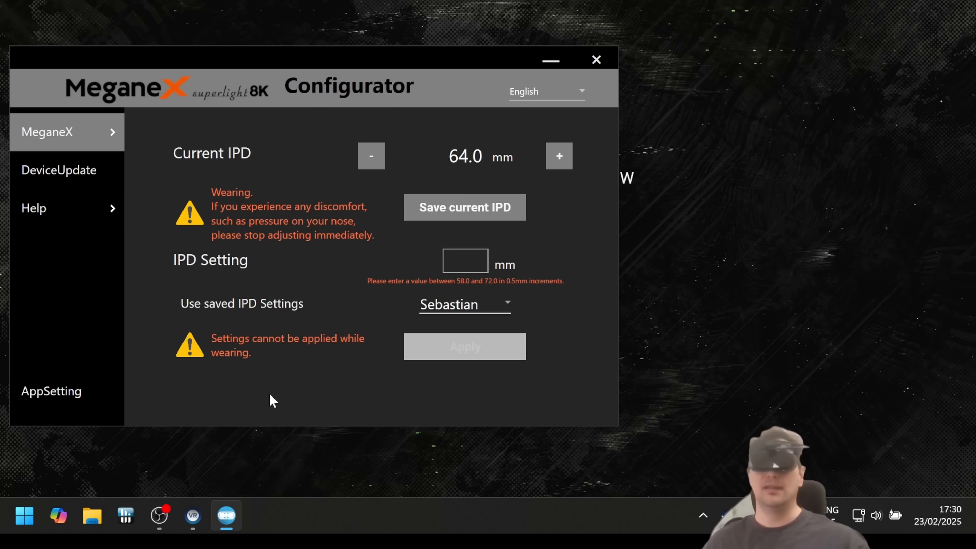
{"action": "mouse_move", "coordinate": [19, 342]}
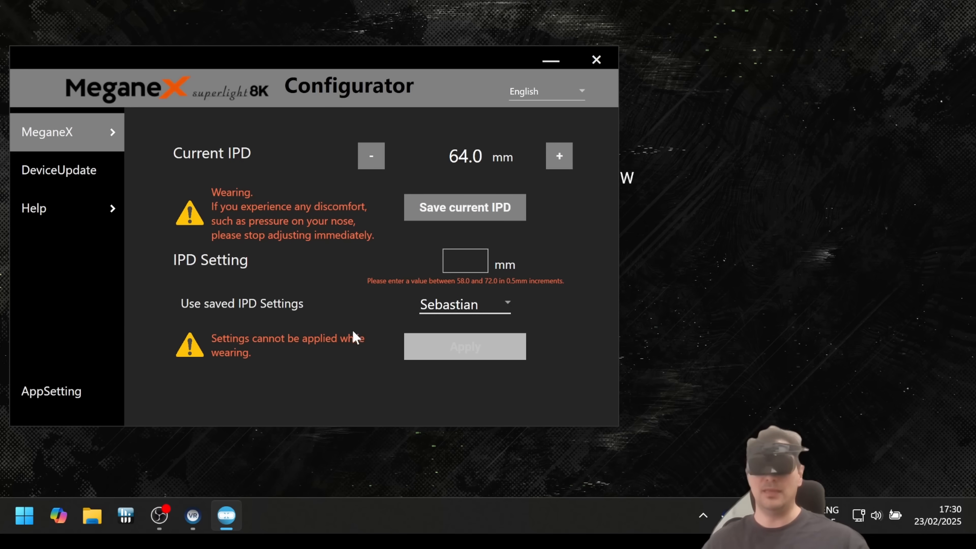
{"action": "mouse_move", "coordinate": [296, 334]}
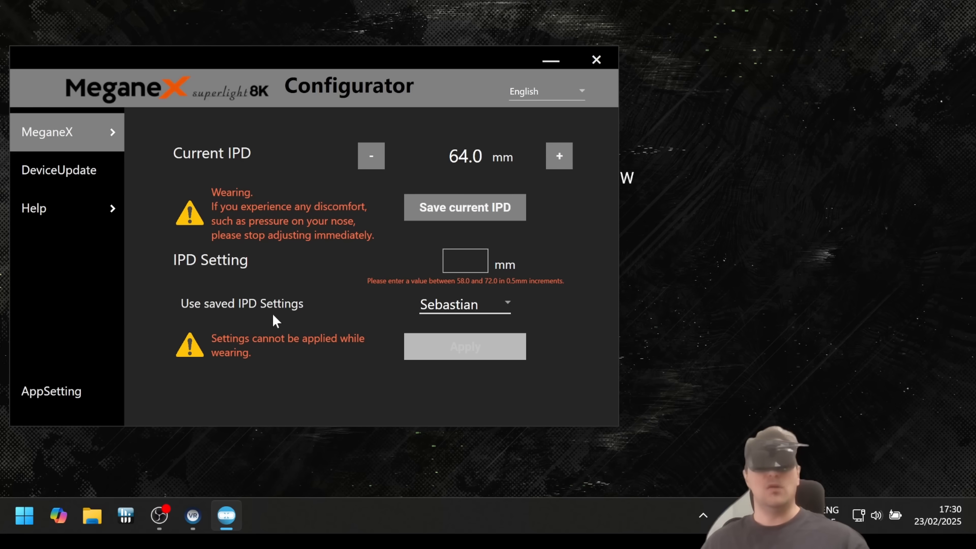
{"action": "left_click", "coordinate": [46, 131]}
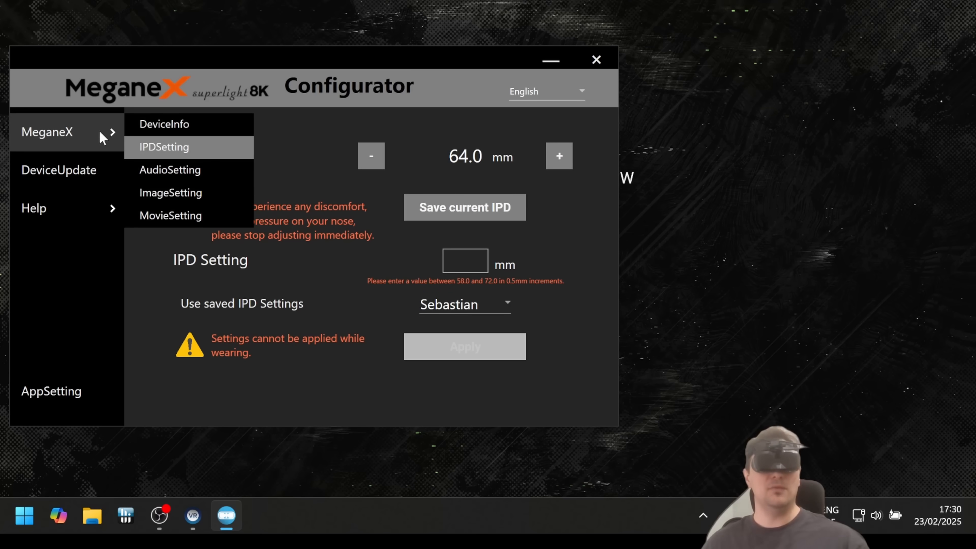
{"action": "left_click", "coordinate": [170, 169]}
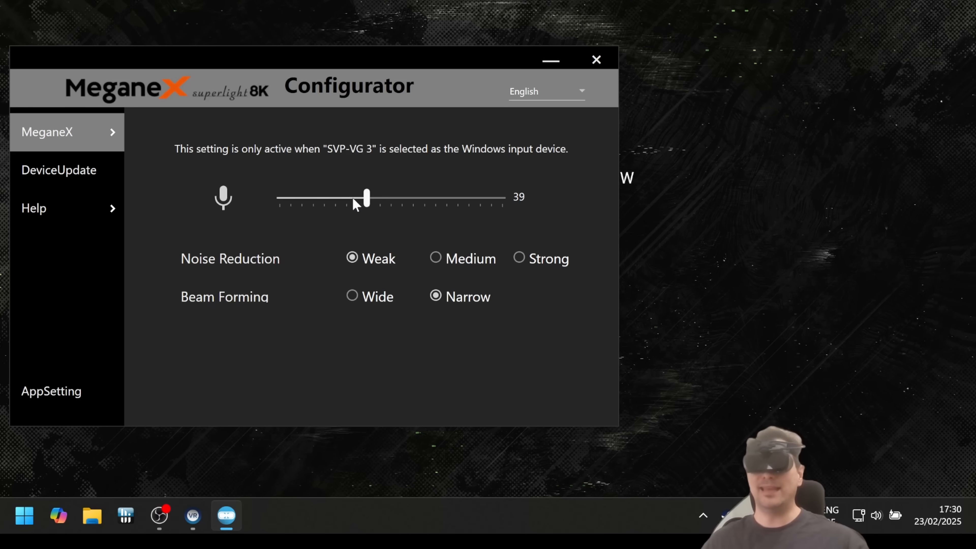
{"action": "mouse_move", "coordinate": [295, 276]}
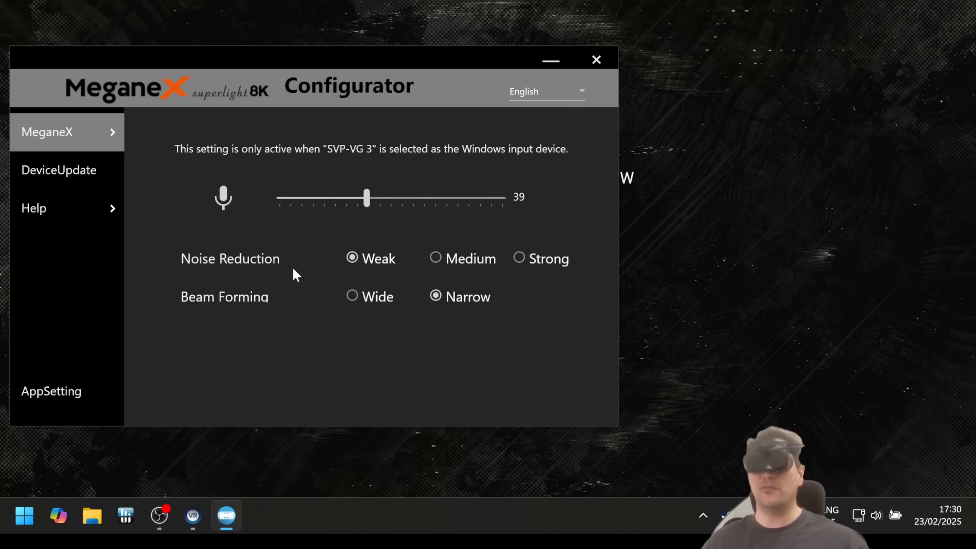
{"action": "mouse_move", "coordinate": [278, 10]}
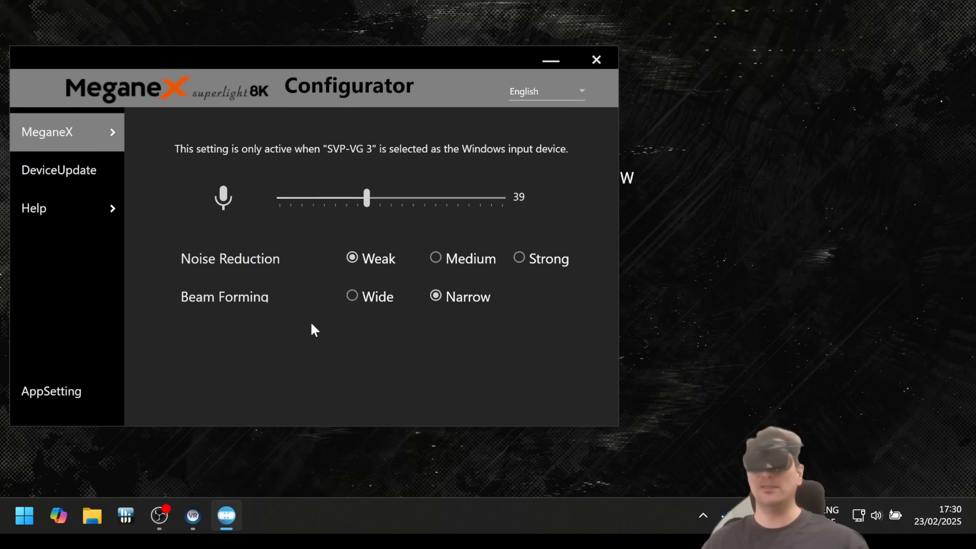
{"action": "mouse_move", "coordinate": [438, 194]}
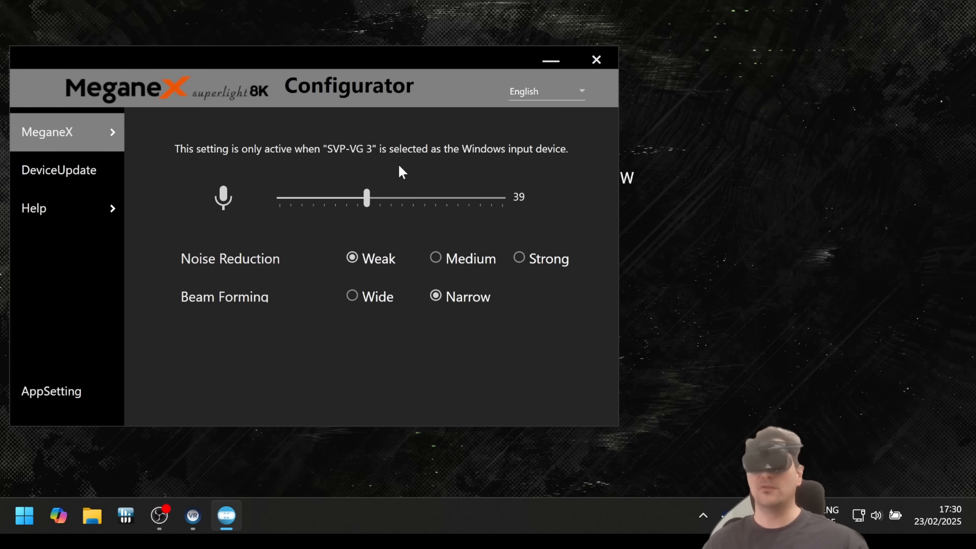
{"action": "mouse_move", "coordinate": [318, 298]}
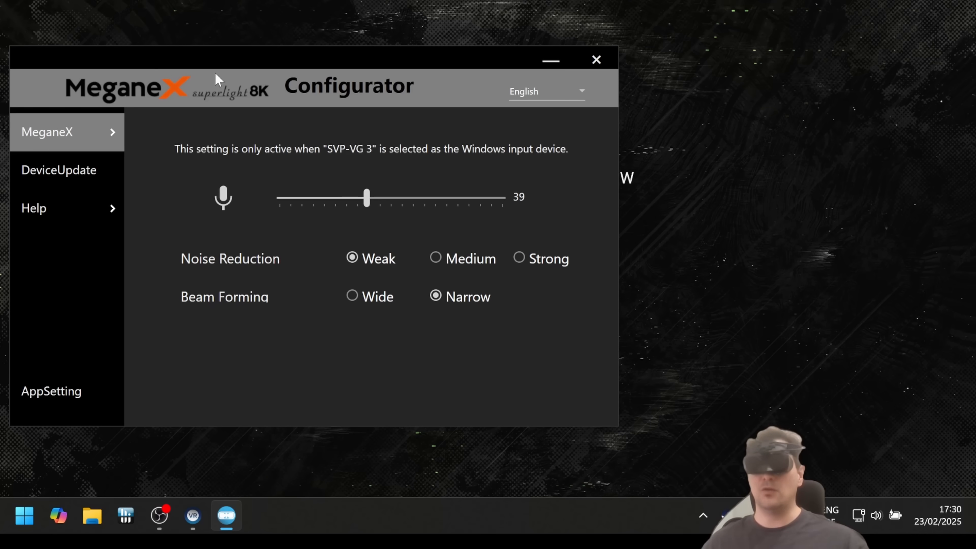
{"action": "mouse_move", "coordinate": [368, 372]}
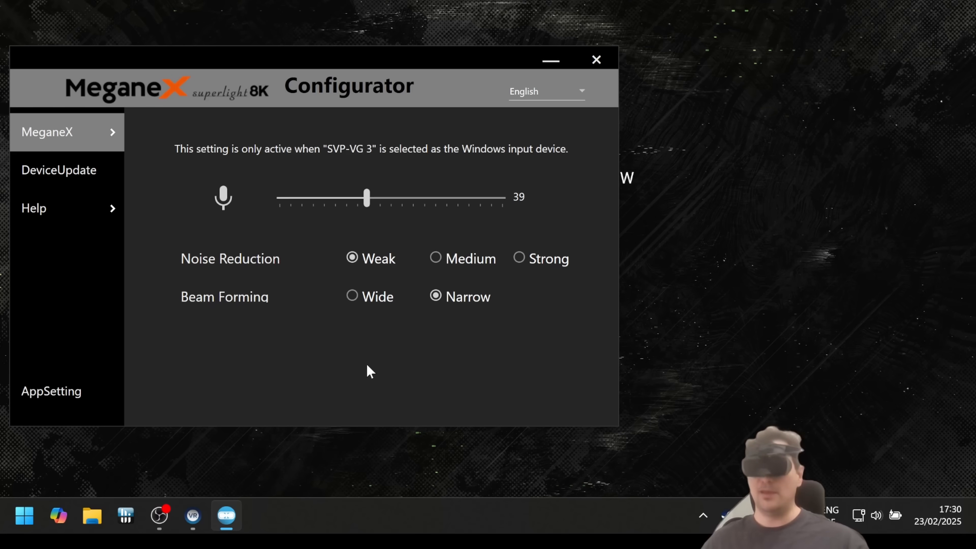
{"action": "mouse_move", "coordinate": [364, 367]}
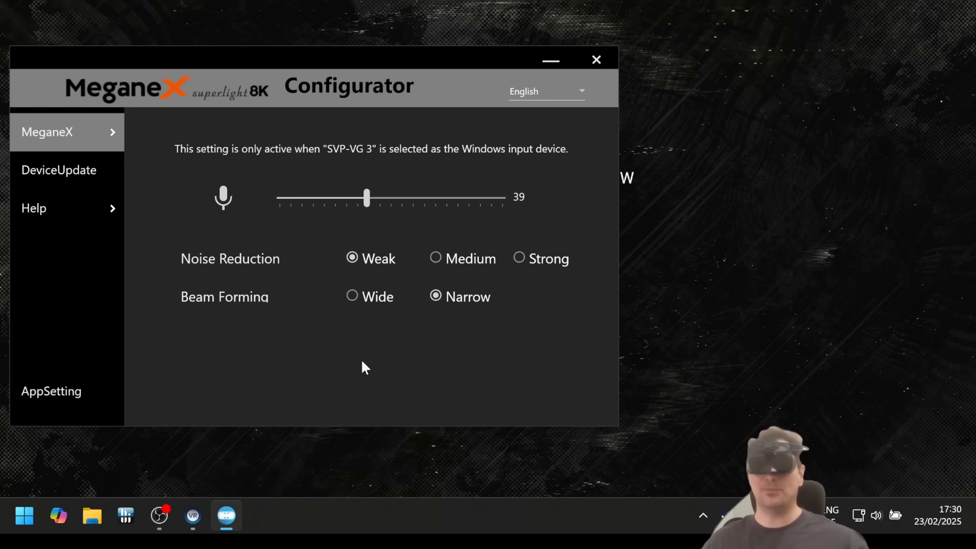
{"action": "mouse_move", "coordinate": [380, 353]}
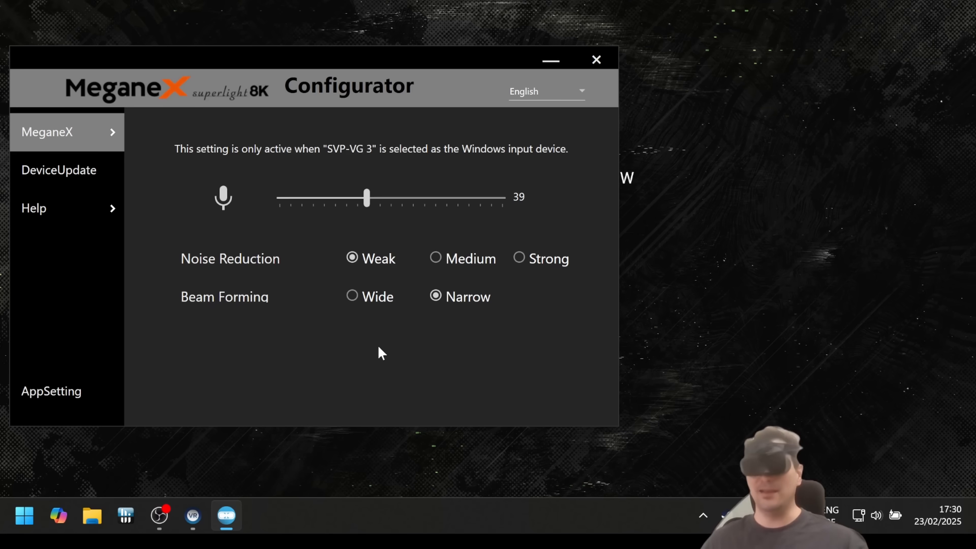
{"action": "mouse_move", "coordinate": [402, 324]}
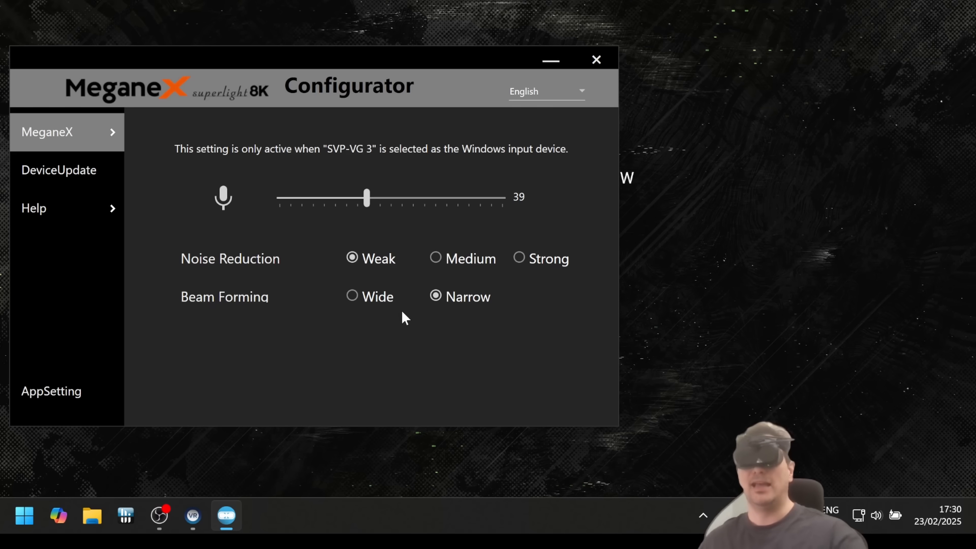
{"action": "mouse_move", "coordinate": [218, 267]}
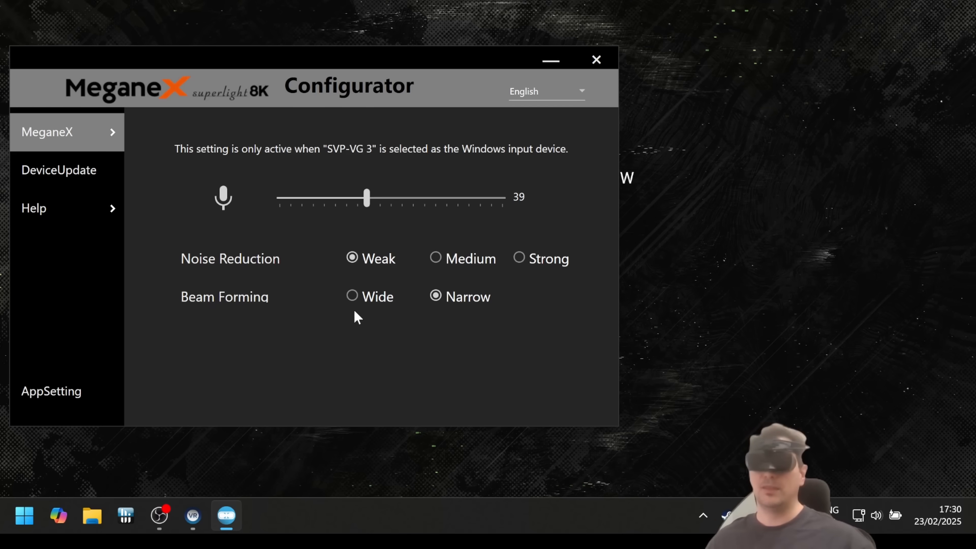
{"action": "mouse_move", "coordinate": [261, 236]}
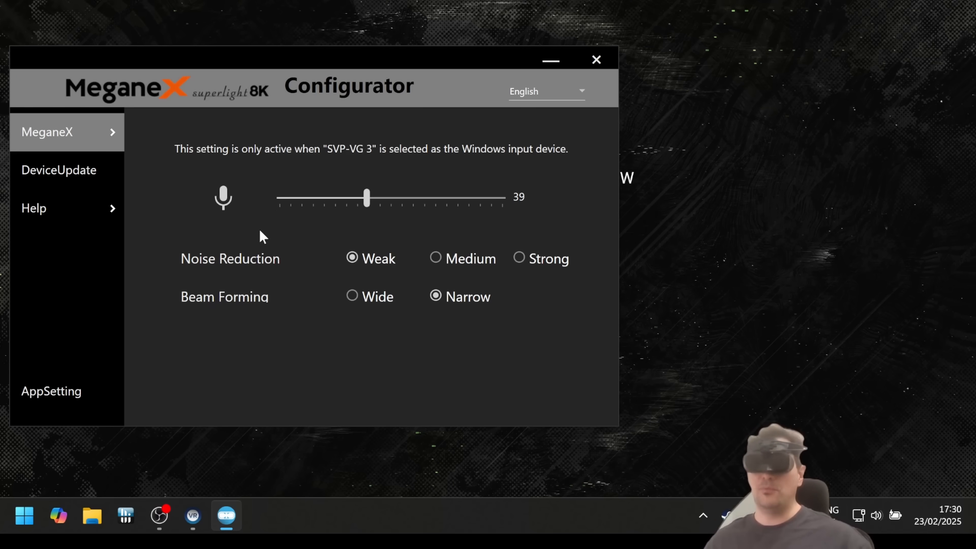
{"action": "mouse_move", "coordinate": [313, 239]}
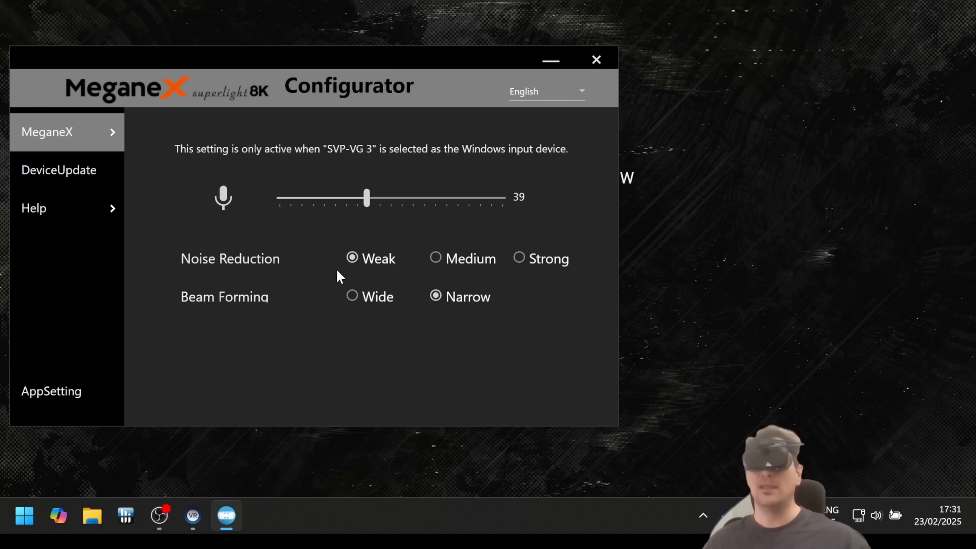
{"action": "mouse_move", "coordinate": [341, 269]}
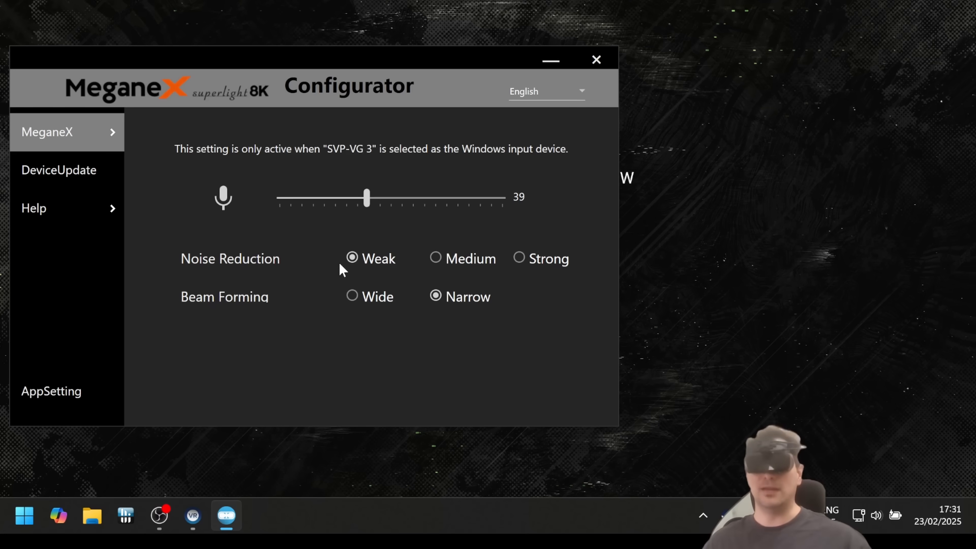
{"action": "mouse_move", "coordinate": [347, 264]}
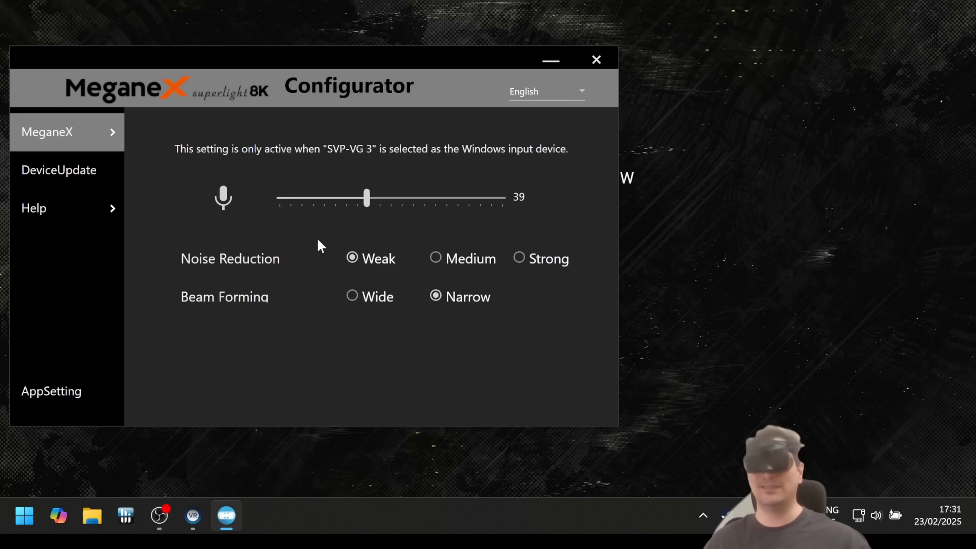
{"action": "mouse_move", "coordinate": [243, 286]}
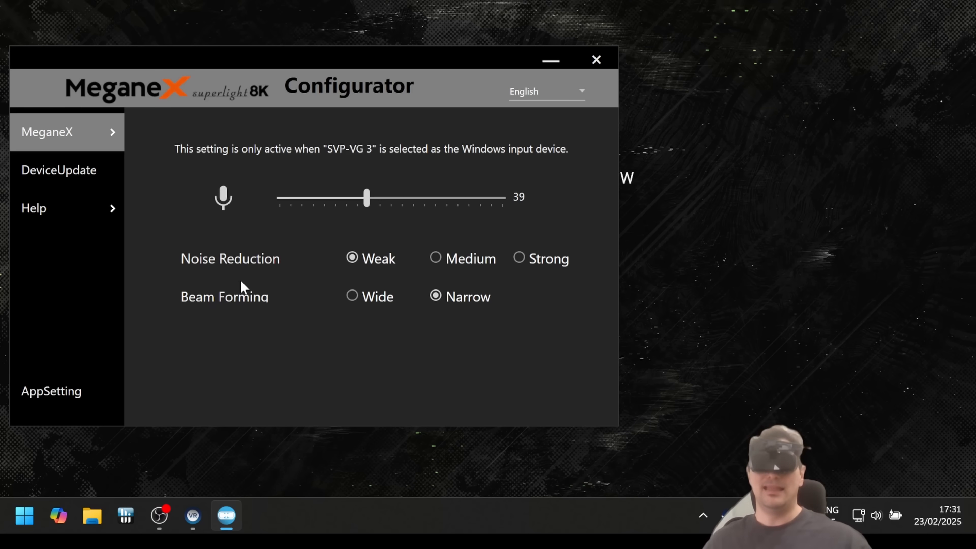
{"action": "mouse_move", "coordinate": [439, 319]}
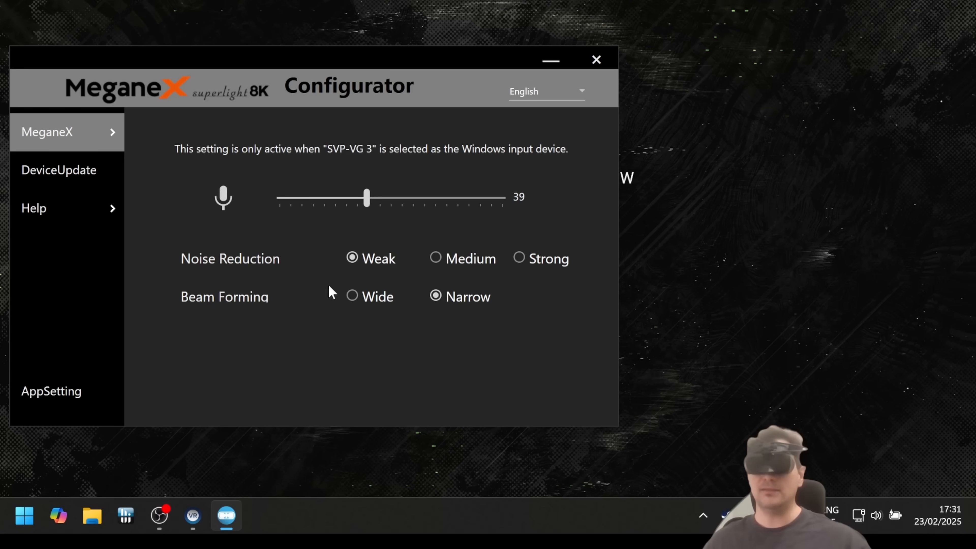
{"action": "mouse_move", "coordinate": [346, 322]}
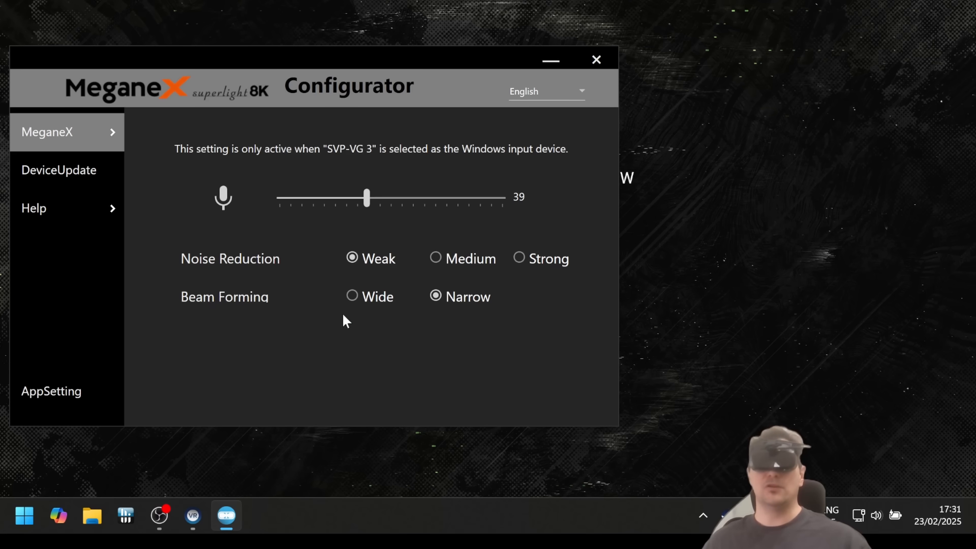
{"action": "mouse_move", "coordinate": [330, 314]}
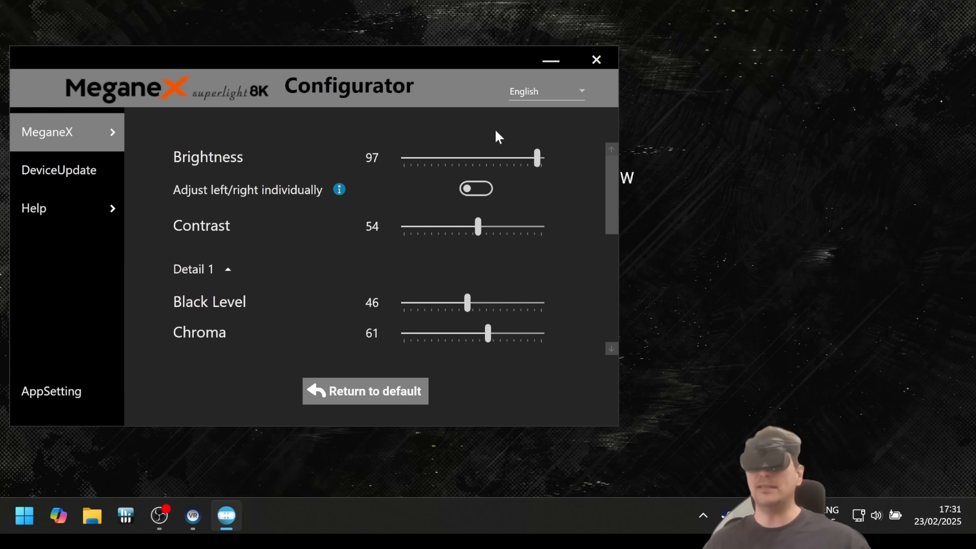
{"action": "mouse_move", "coordinate": [324, 161]}
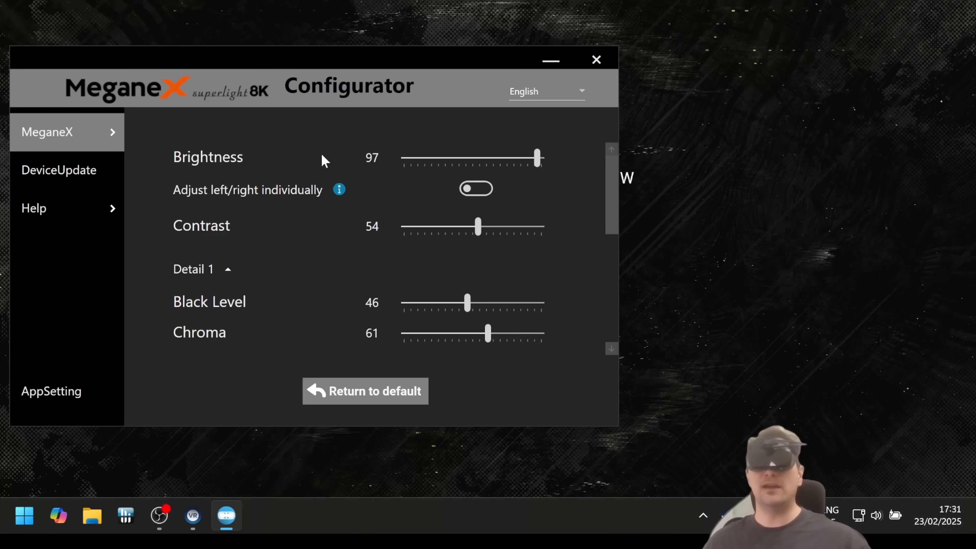
{"action": "mouse_move", "coordinate": [472, 160]}
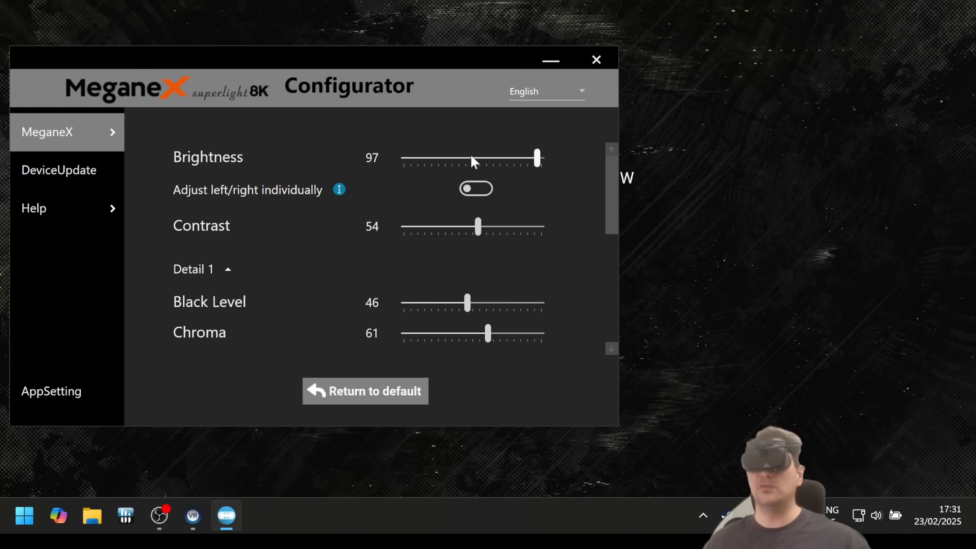
{"action": "mouse_move", "coordinate": [281, 224]}
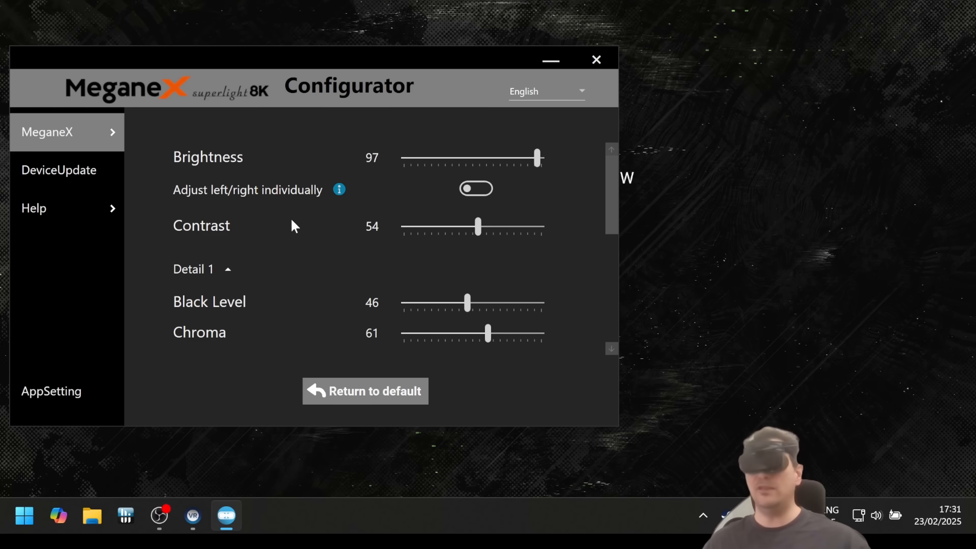
{"action": "mouse_move", "coordinate": [437, 163]}
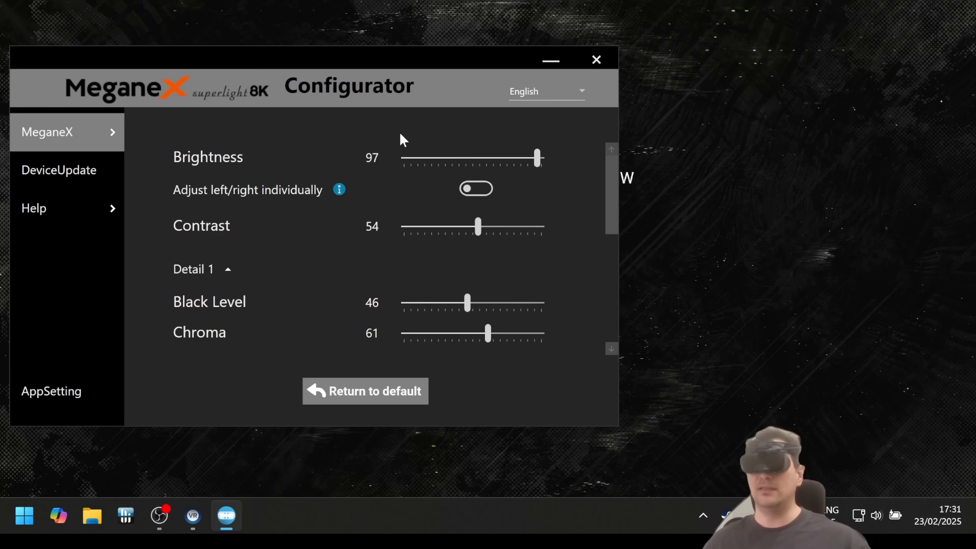
{"action": "mouse_move", "coordinate": [314, 214]}
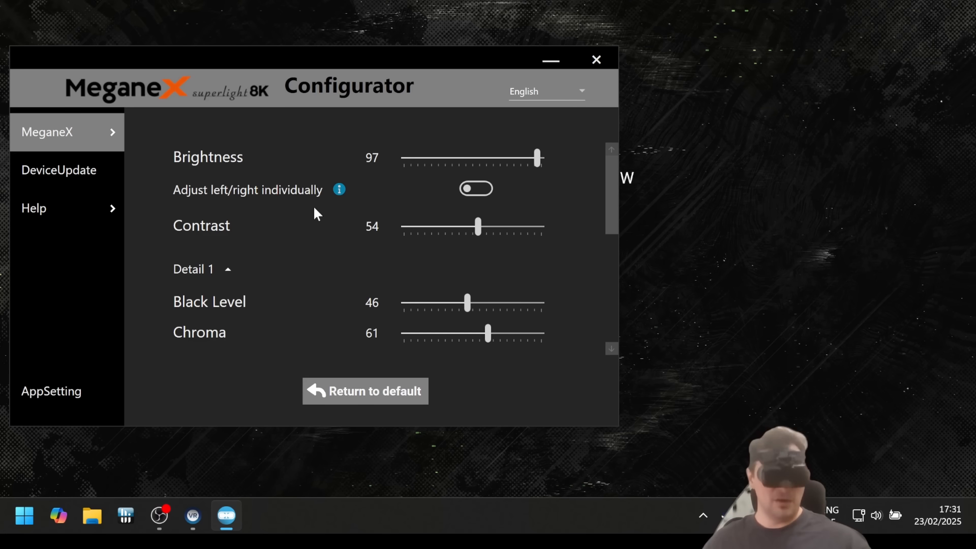
{"action": "mouse_move", "coordinate": [305, 245]}
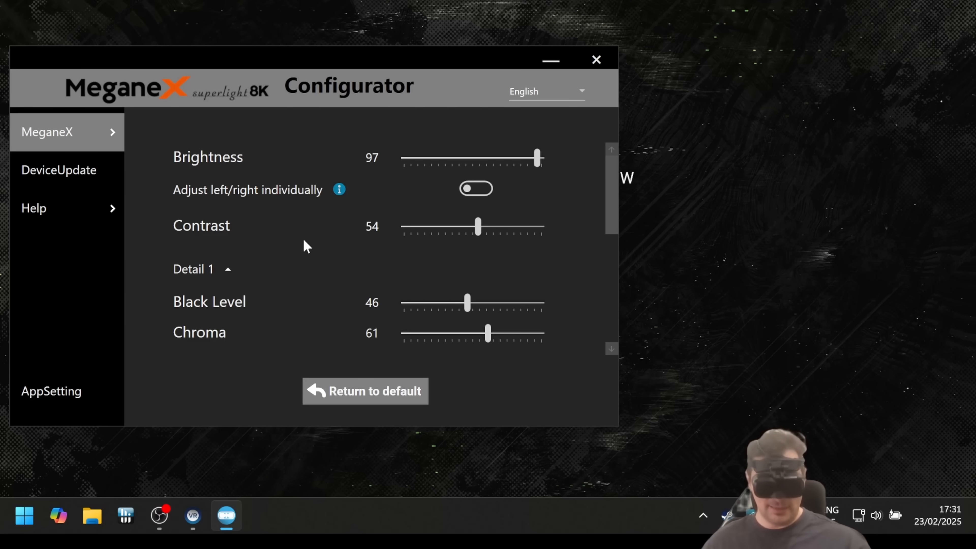
{"action": "mouse_move", "coordinate": [454, 285]}
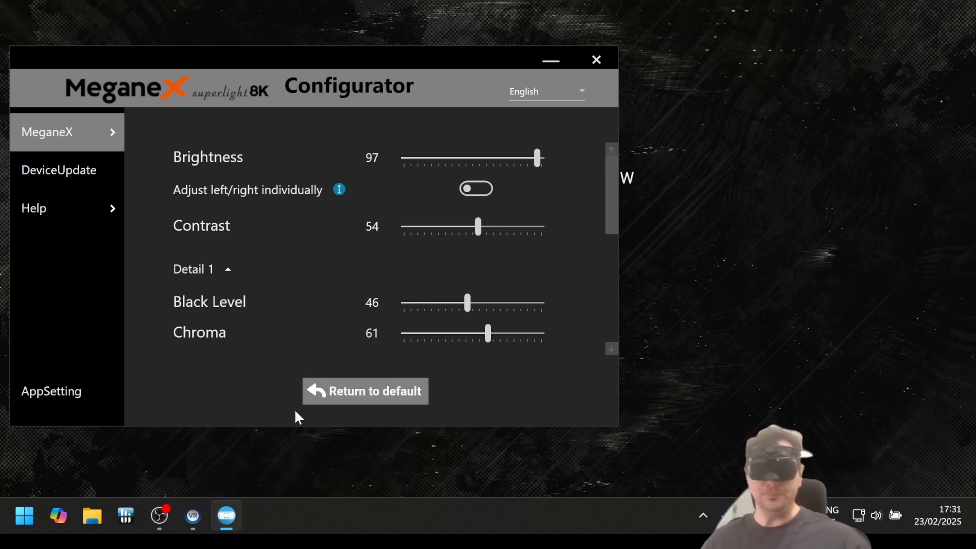
{"action": "mouse_move", "coordinate": [265, 416]}
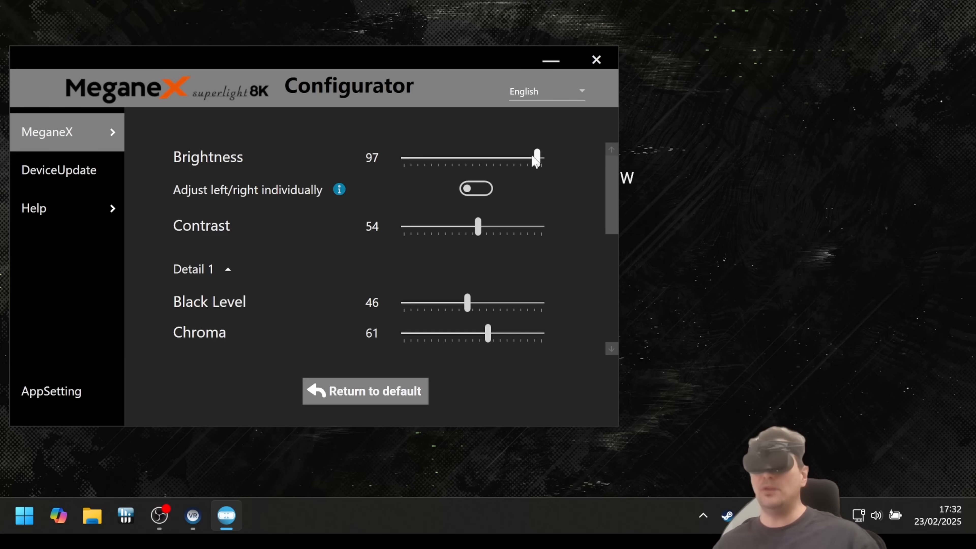
{"action": "mouse_move", "coordinate": [296, 208]}
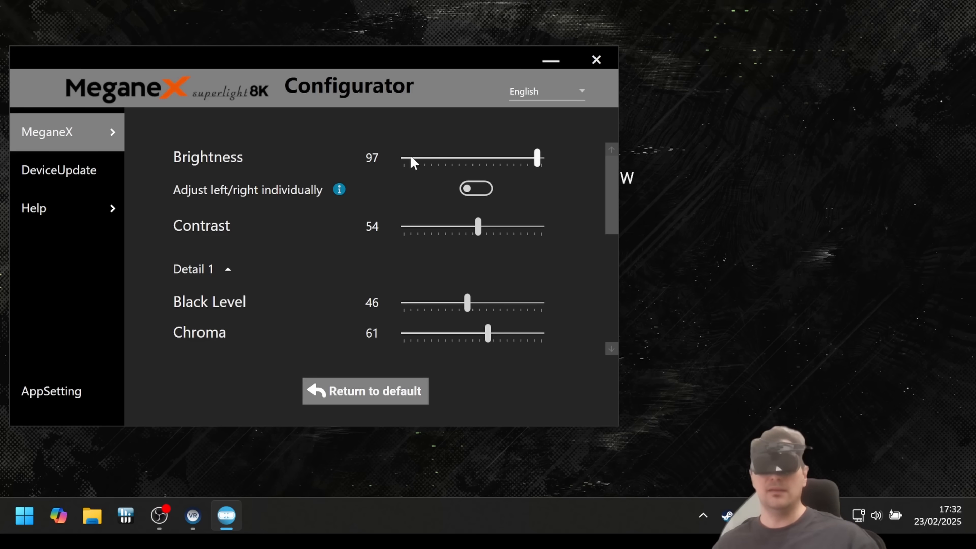
{"action": "mouse_move", "coordinate": [391, 174]}
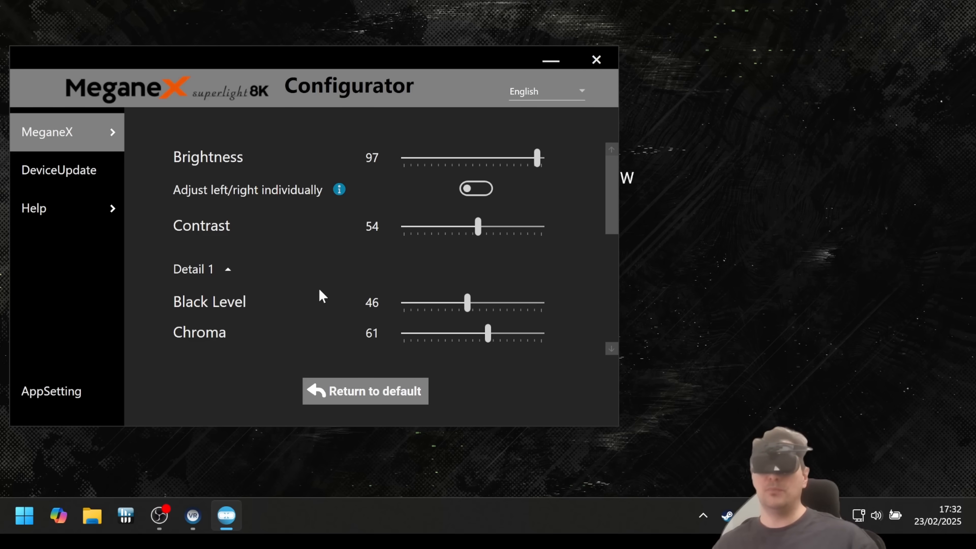
{"action": "mouse_move", "coordinate": [355, 175]}
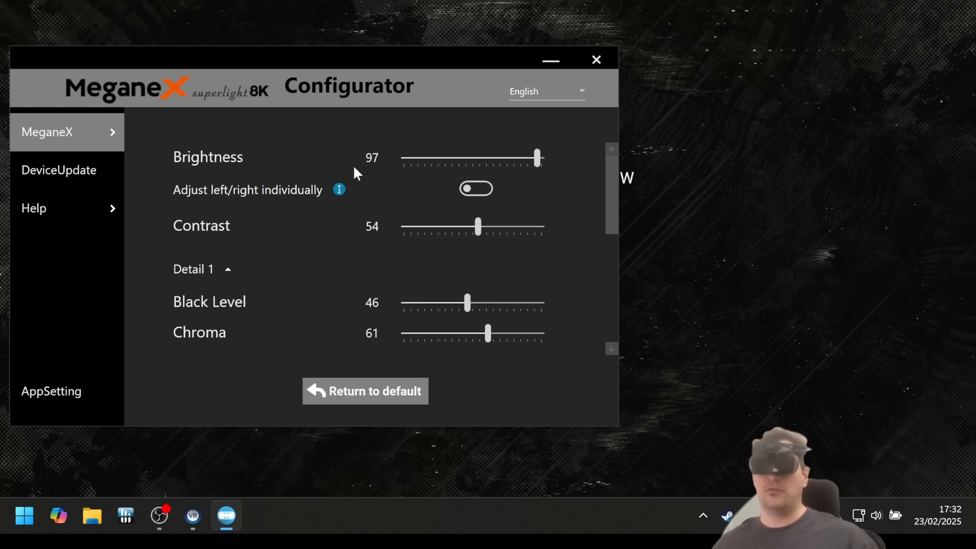
{"action": "mouse_move", "coordinate": [305, 161]}
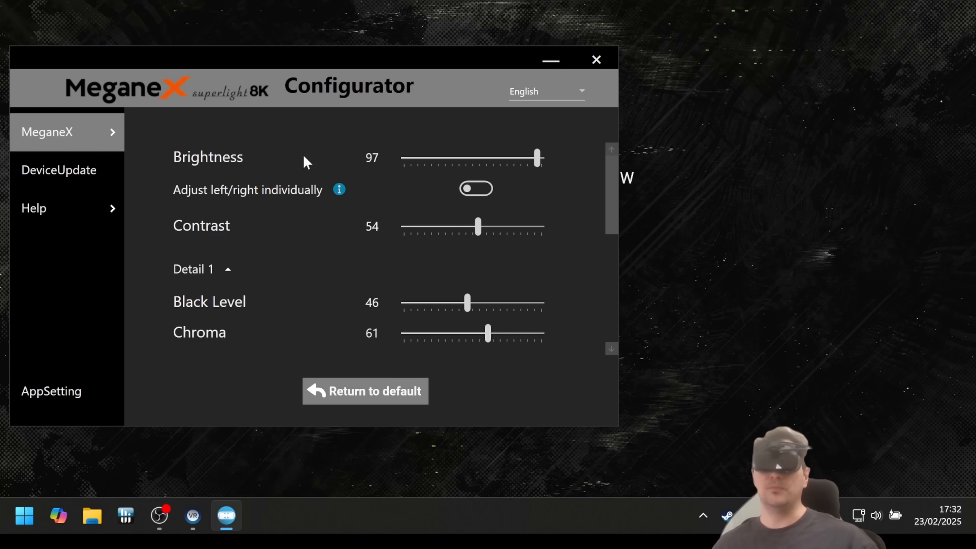
{"action": "mouse_move", "coordinate": [330, 211]}
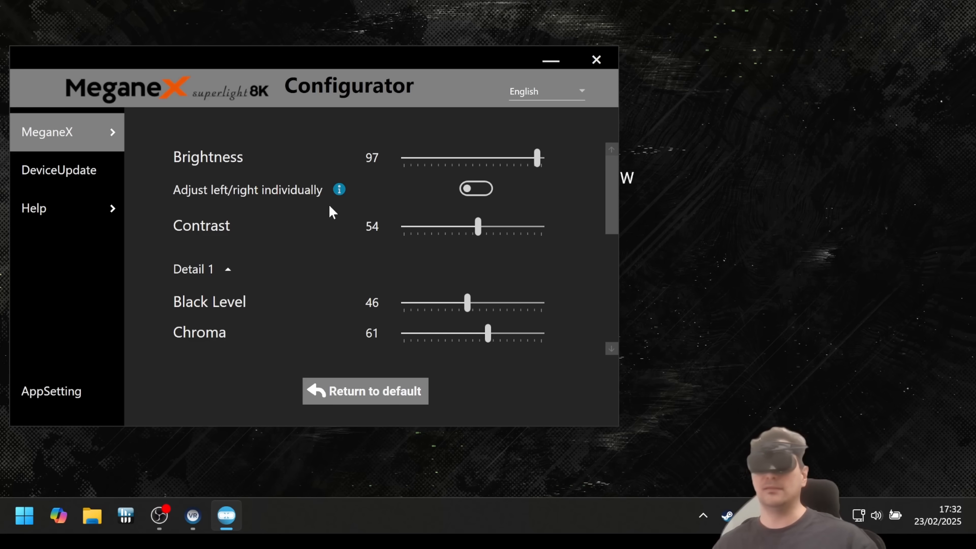
{"action": "mouse_move", "coordinate": [371, 224]}
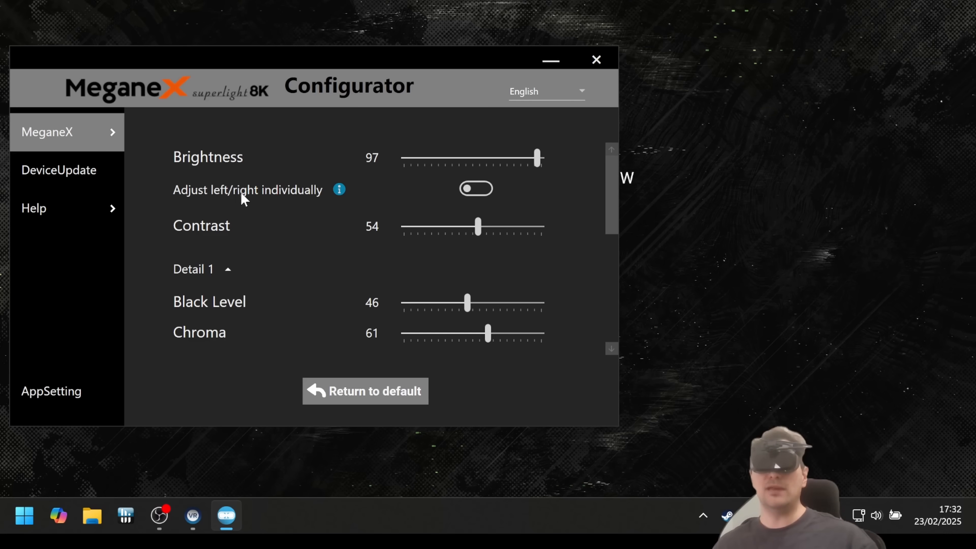
Toggle 'Adjust left/right individually' off again and confirm discarding the per-eye values, leaving brightness 97.
{"action": "left_click", "coordinate": [476, 189]}
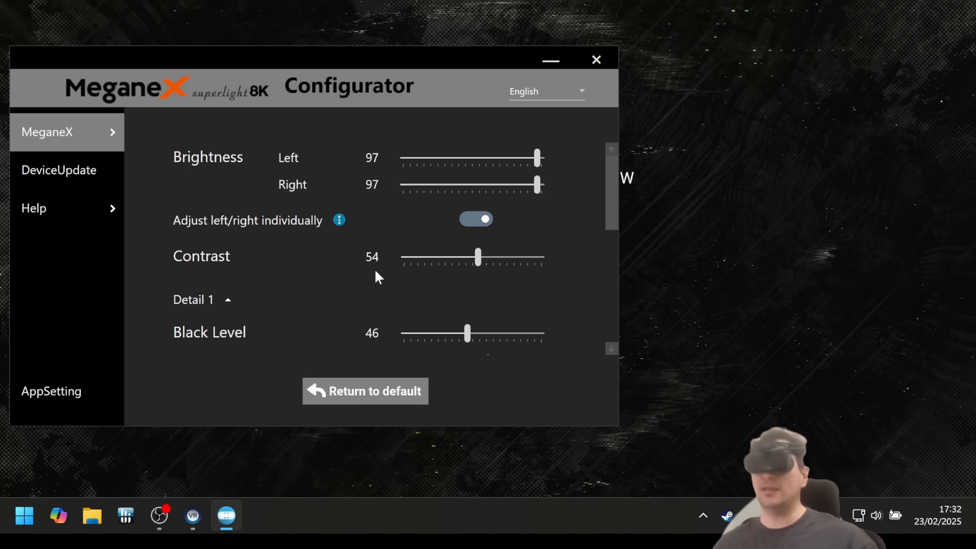
{"action": "mouse_move", "coordinate": [367, 266]}
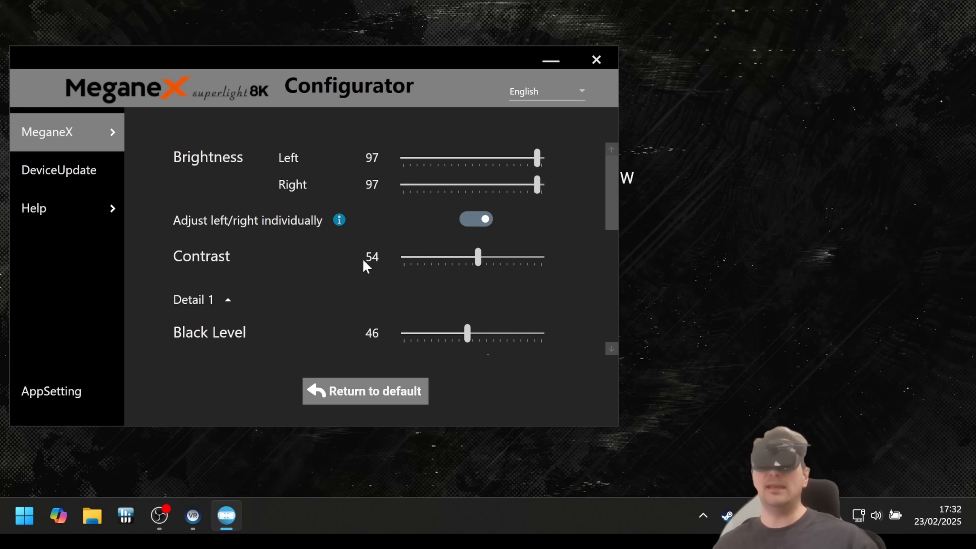
{"action": "mouse_move", "coordinate": [373, 271]}
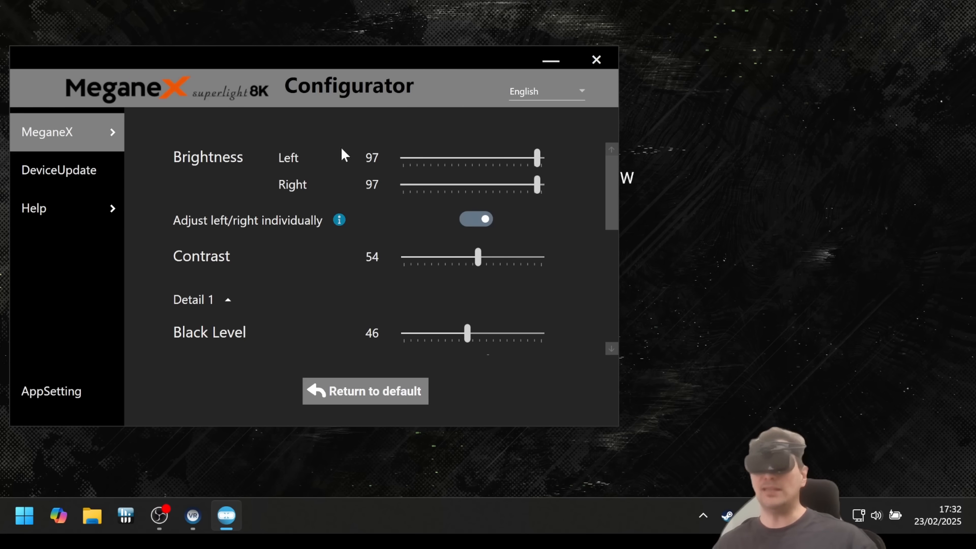
{"action": "mouse_move", "coordinate": [403, 176]}
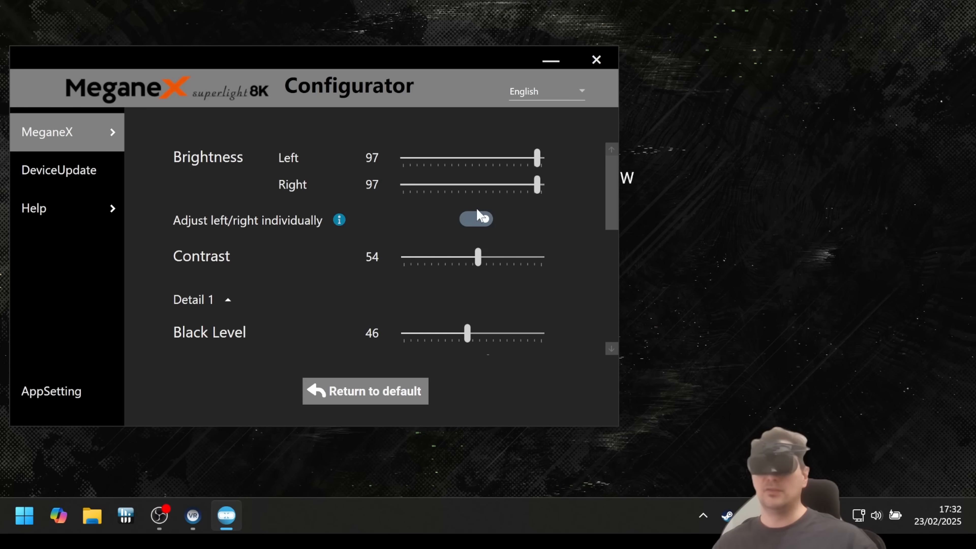
{"action": "left_click", "coordinate": [476, 219]}
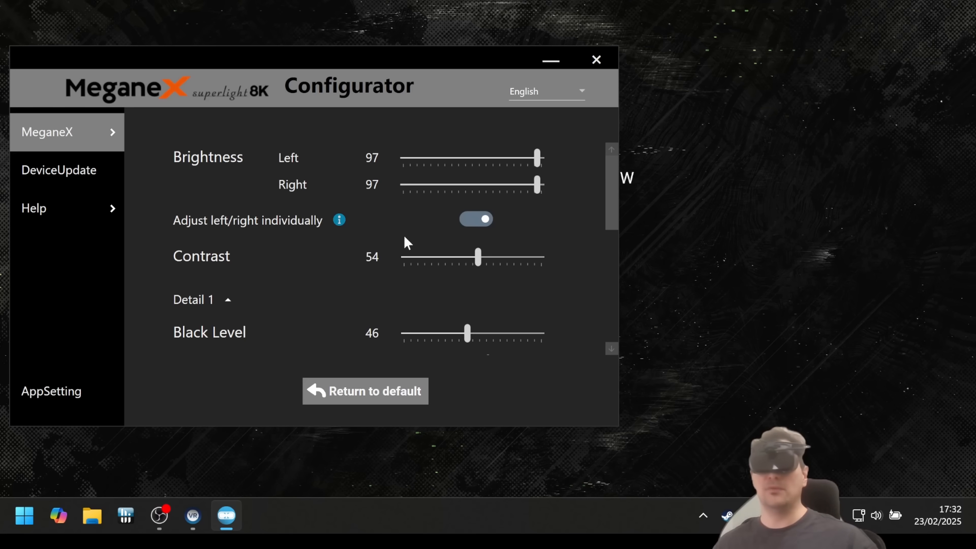
{"action": "mouse_move", "coordinate": [469, 205]}
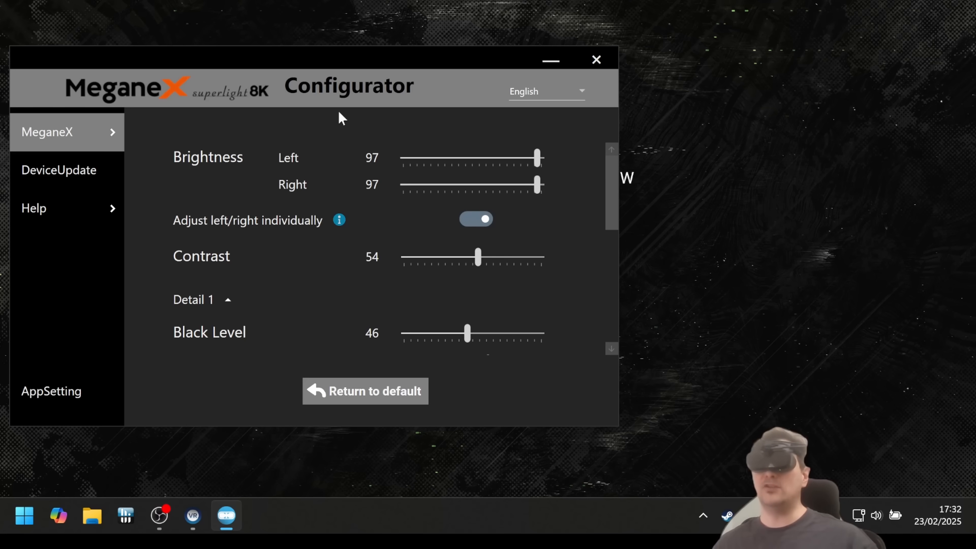
{"action": "mouse_move", "coordinate": [347, 190]}
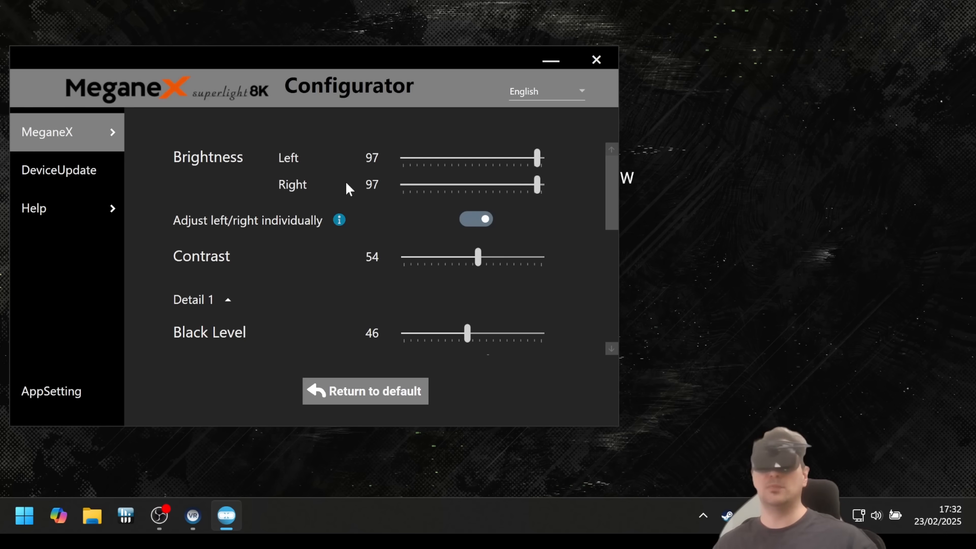
{"action": "left_click", "coordinate": [476, 218]}
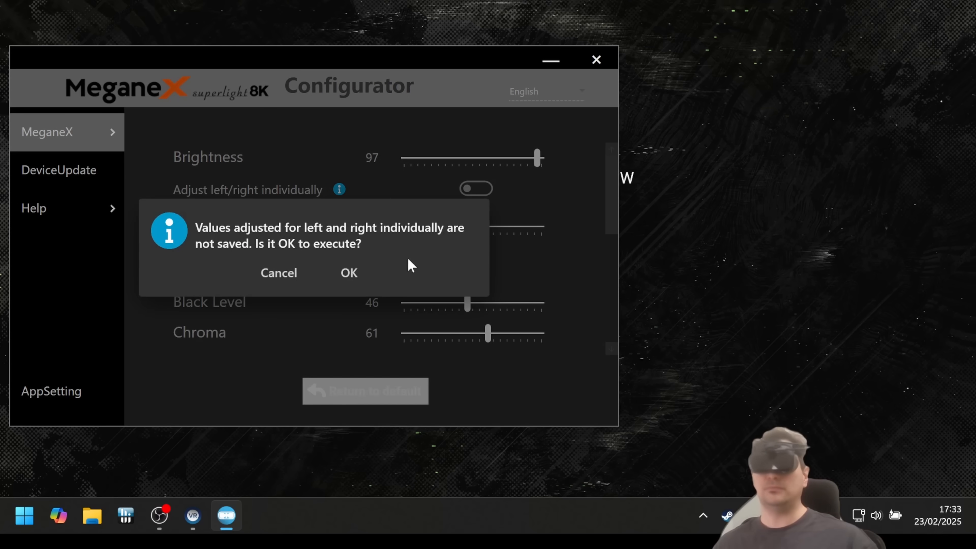
{"action": "mouse_move", "coordinate": [349, 272]}
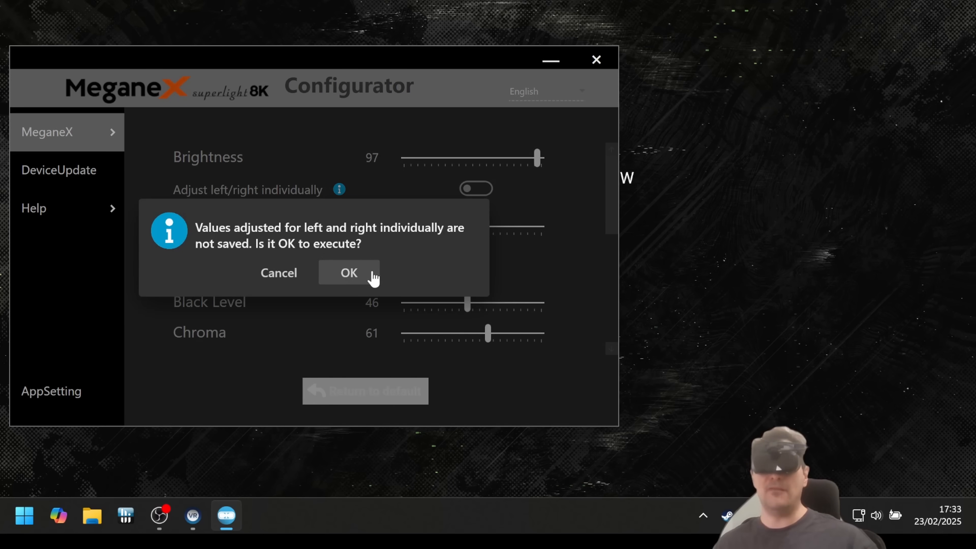
{"action": "left_click", "coordinate": [348, 273]}
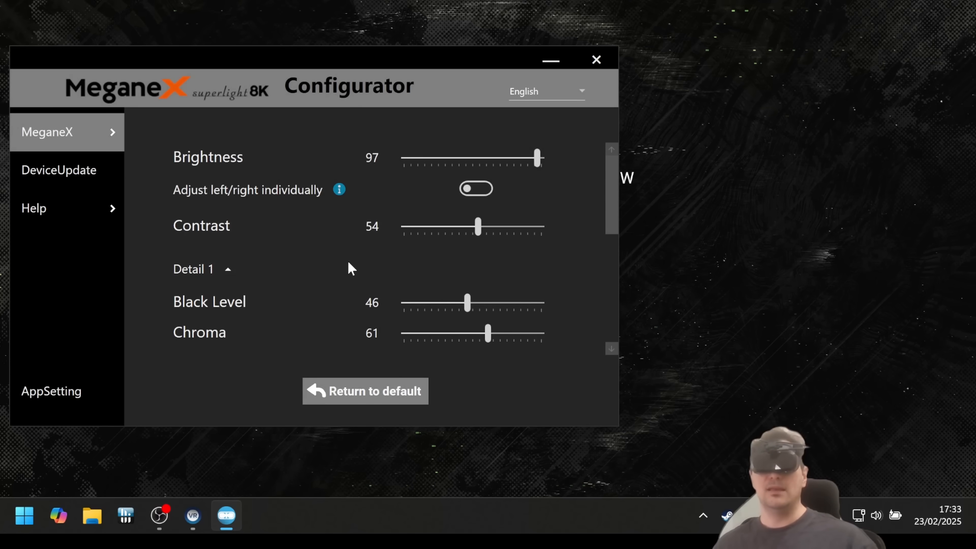
{"action": "mouse_move", "coordinate": [450, 244]}
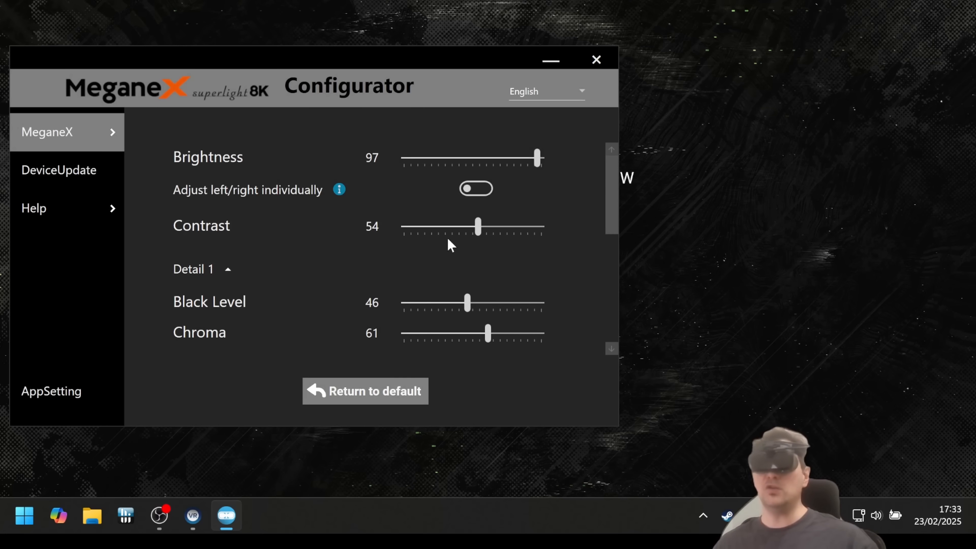
{"action": "mouse_move", "coordinate": [421, 247]}
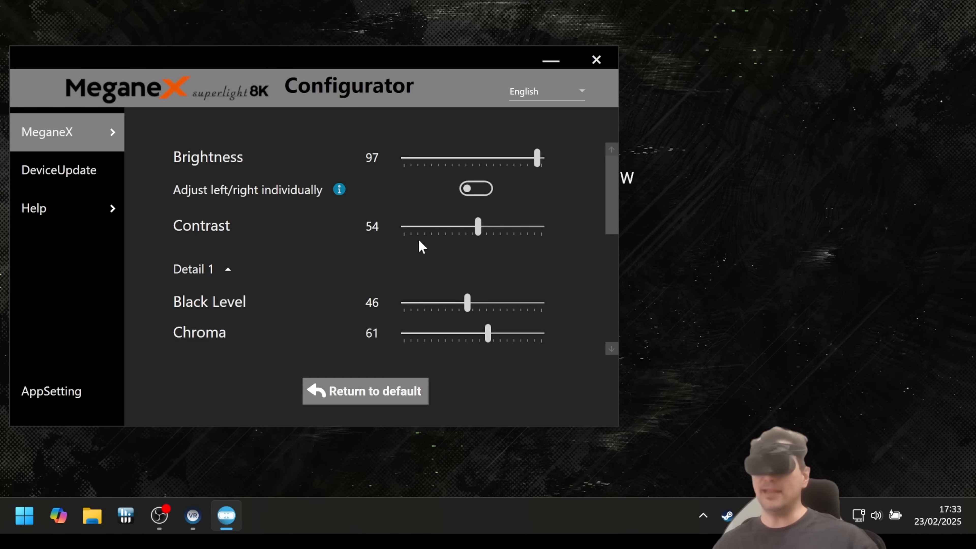
{"action": "mouse_move", "coordinate": [476, 227]}
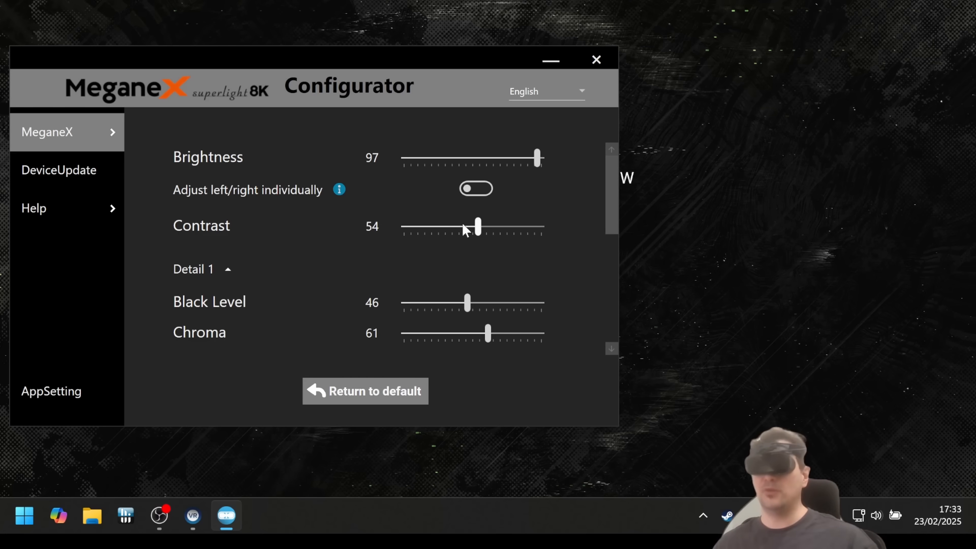
{"action": "mouse_move", "coordinate": [202, 197]}
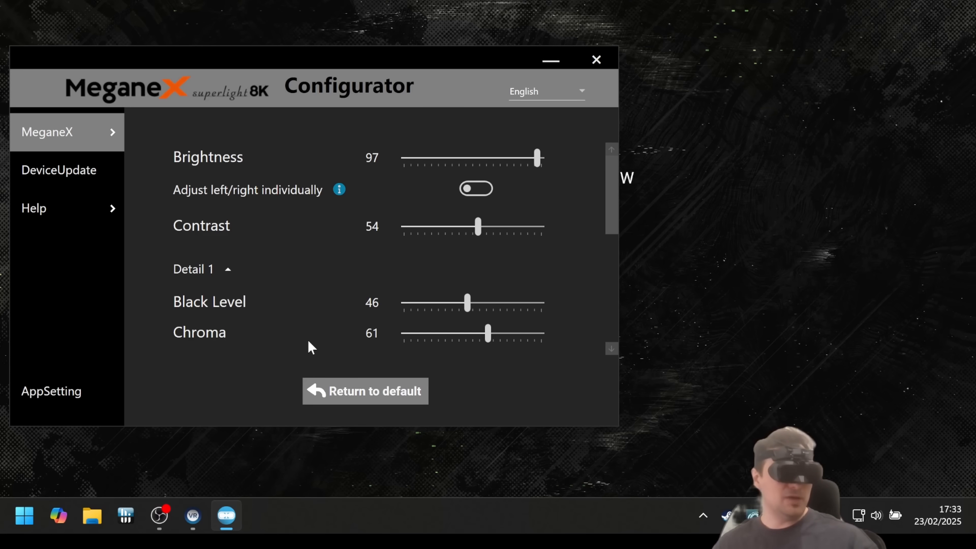
{"action": "mouse_move", "coordinate": [305, 296]}
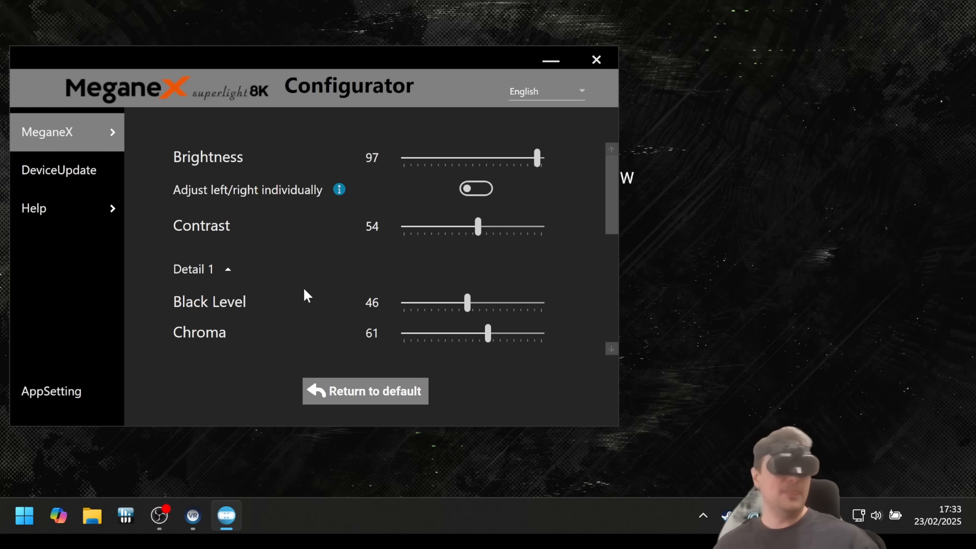
{"action": "mouse_move", "coordinate": [305, 309]}
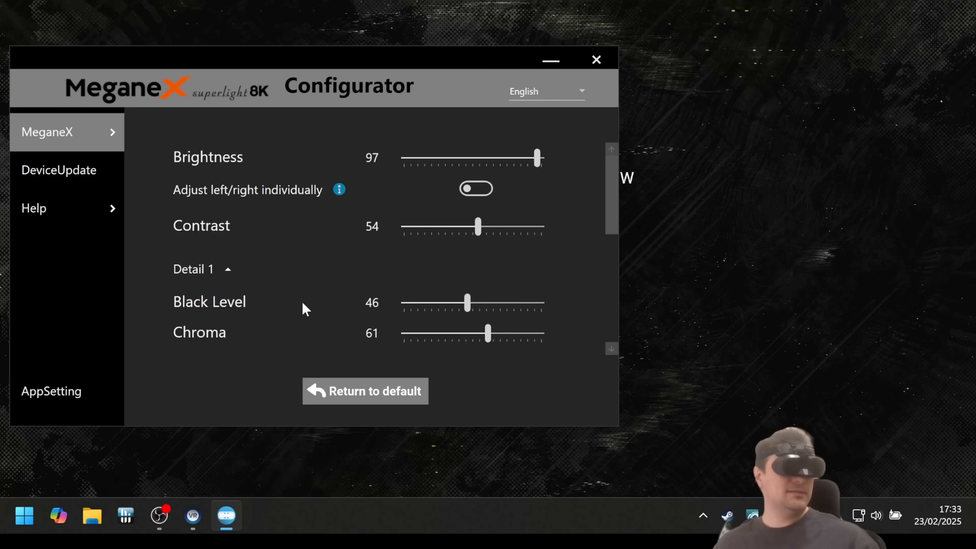
{"action": "mouse_move", "coordinate": [398, 248]}
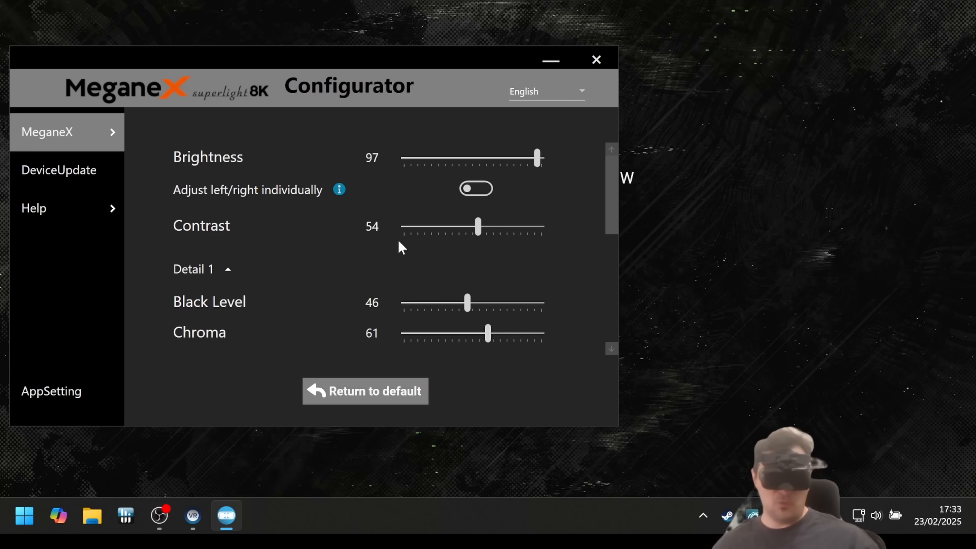
{"action": "mouse_move", "coordinate": [377, 322]}
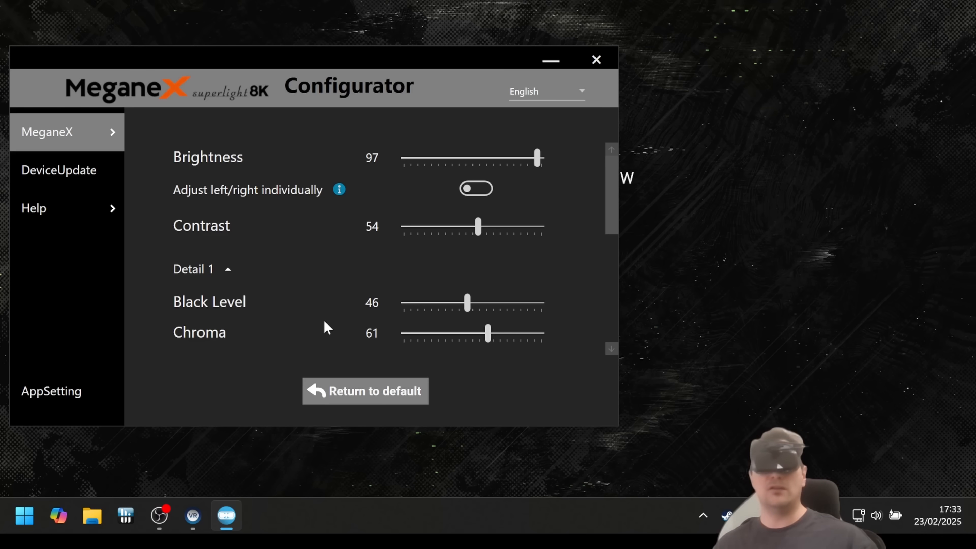
{"action": "mouse_move", "coordinate": [541, 280]}
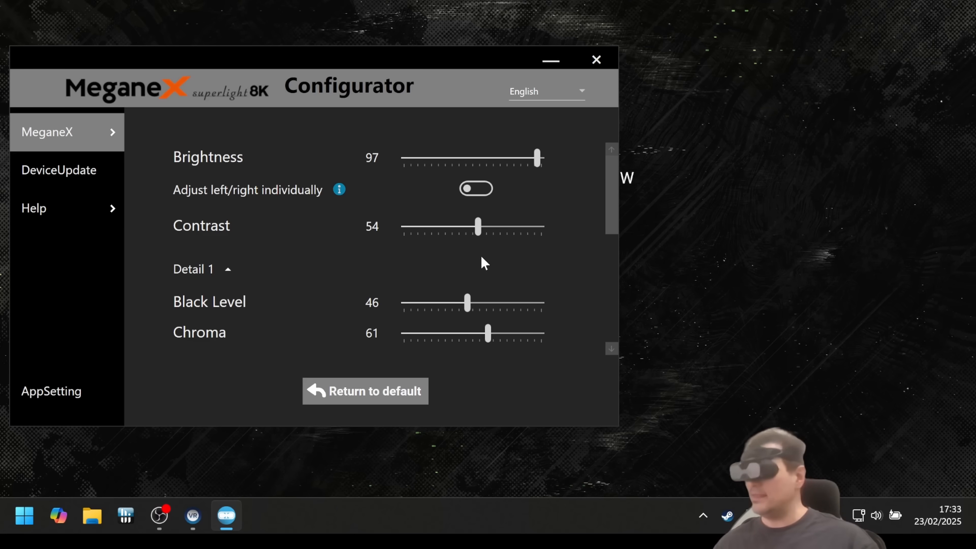
{"action": "mouse_move", "coordinate": [473, 260]}
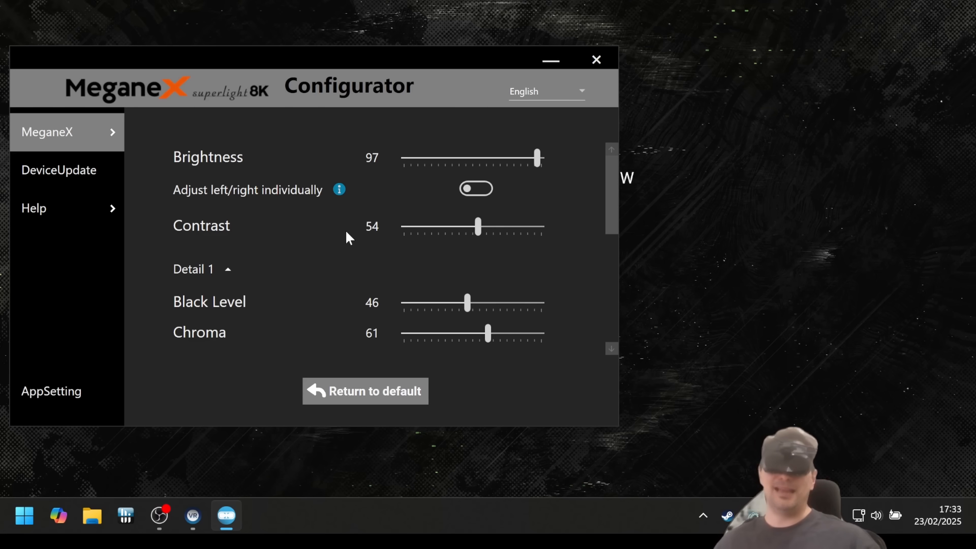
{"action": "mouse_move", "coordinate": [355, 238]}
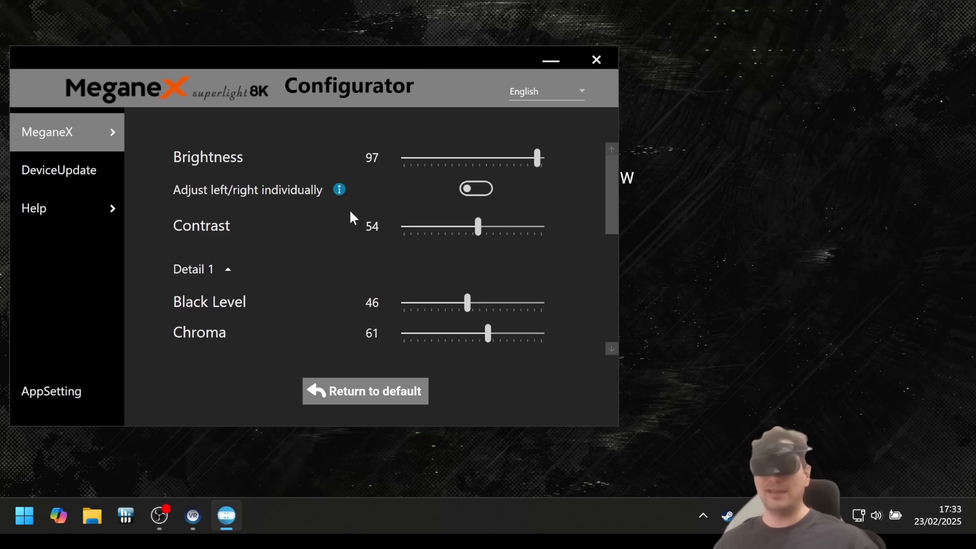
{"action": "mouse_move", "coordinate": [312, 299]}
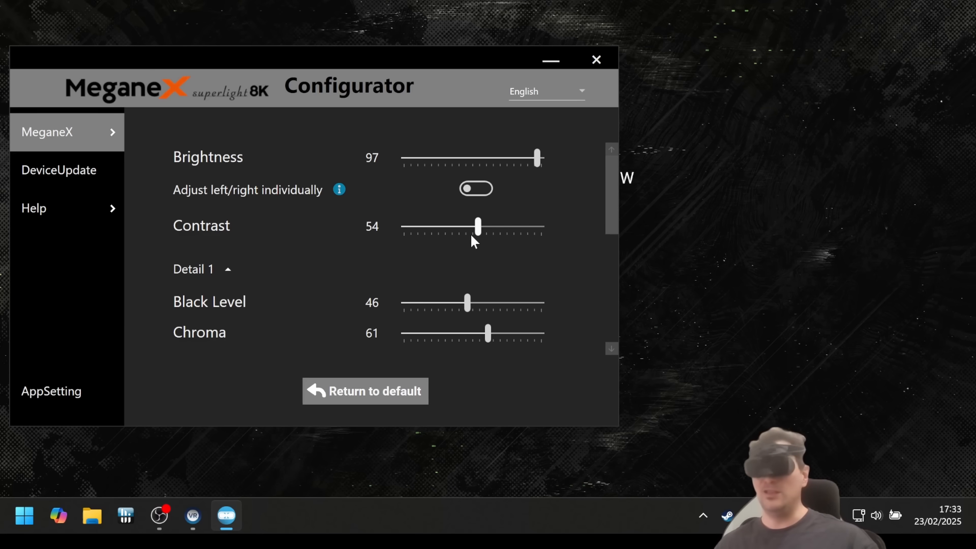
{"action": "mouse_move", "coordinate": [607, 222]}
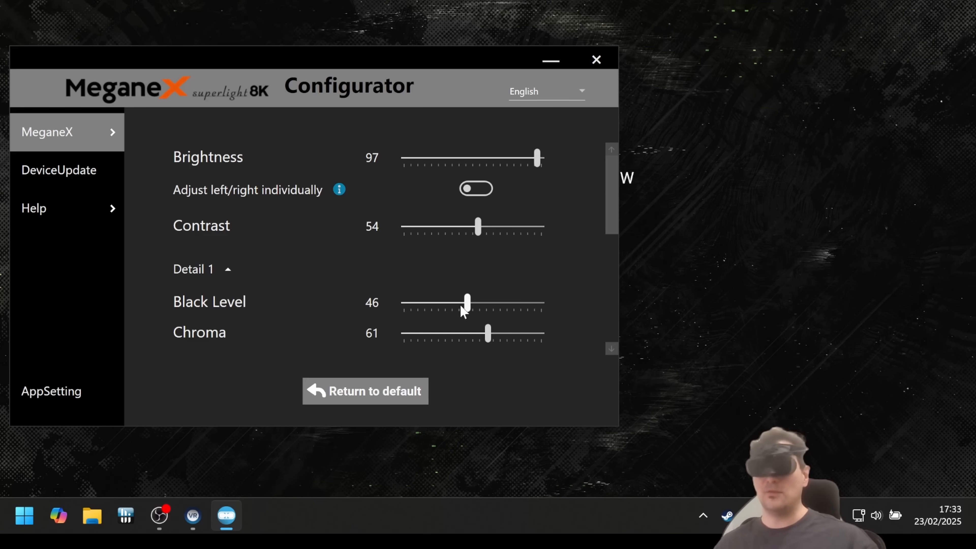
{"action": "mouse_move", "coordinate": [364, 268]}
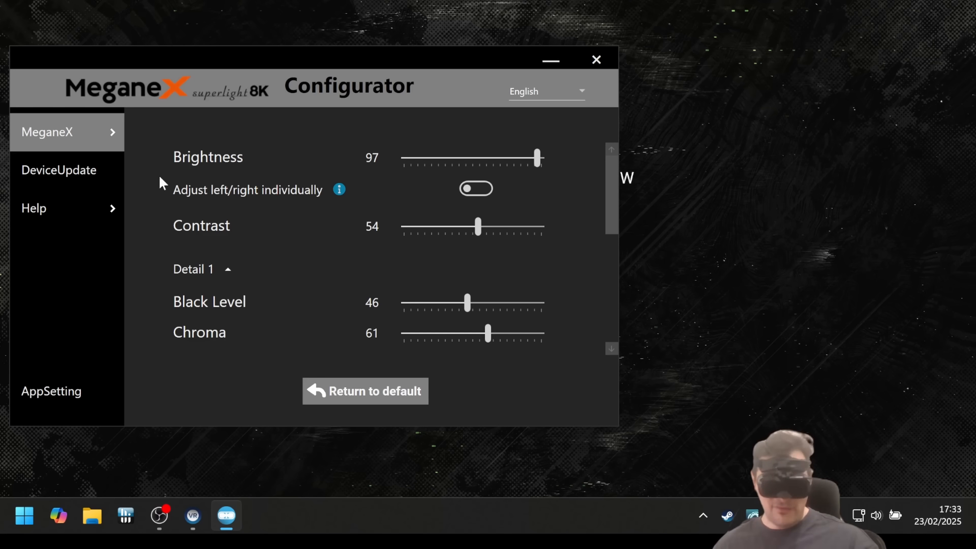
{"action": "mouse_move", "coordinate": [294, 161]}
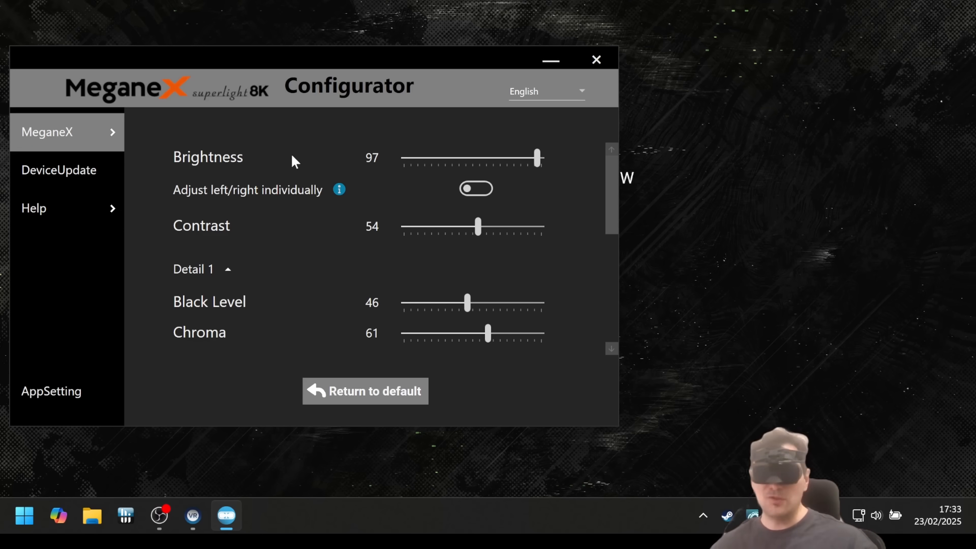
{"action": "mouse_move", "coordinate": [366, 259]}
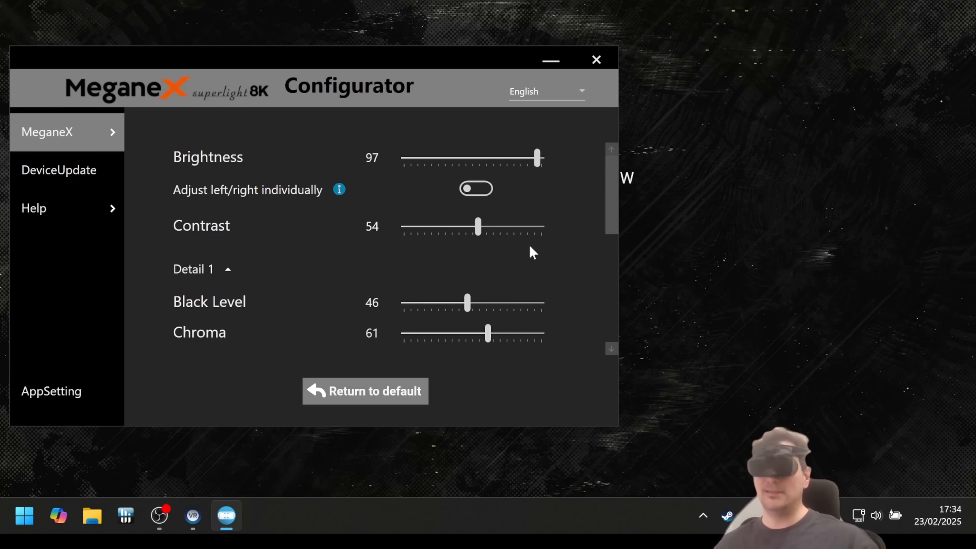
Scroll the settings page down to Color Temperature 6500K and the Detail 2 section.
{"action": "scroll", "scroll_direction": "down", "scroll_amount": 3}
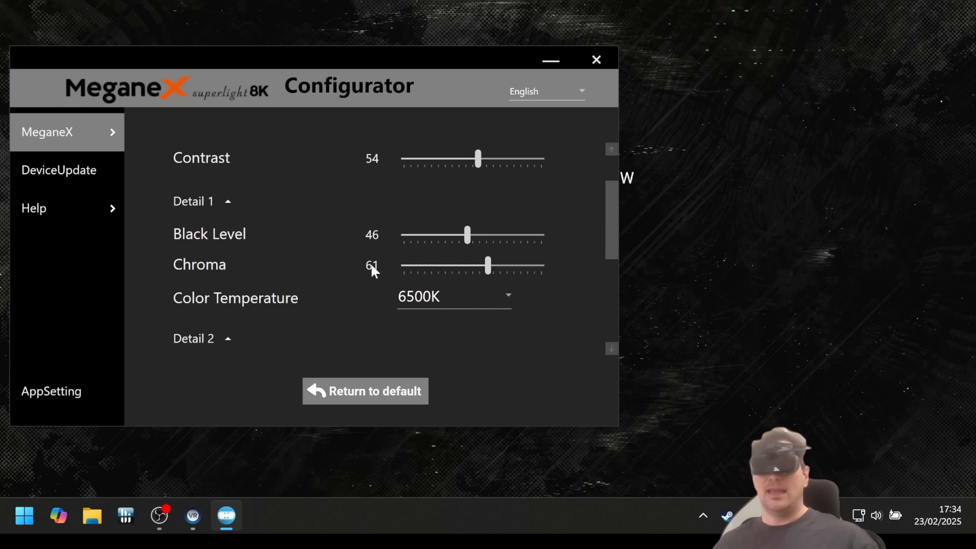
{"action": "mouse_move", "coordinate": [396, 287]}
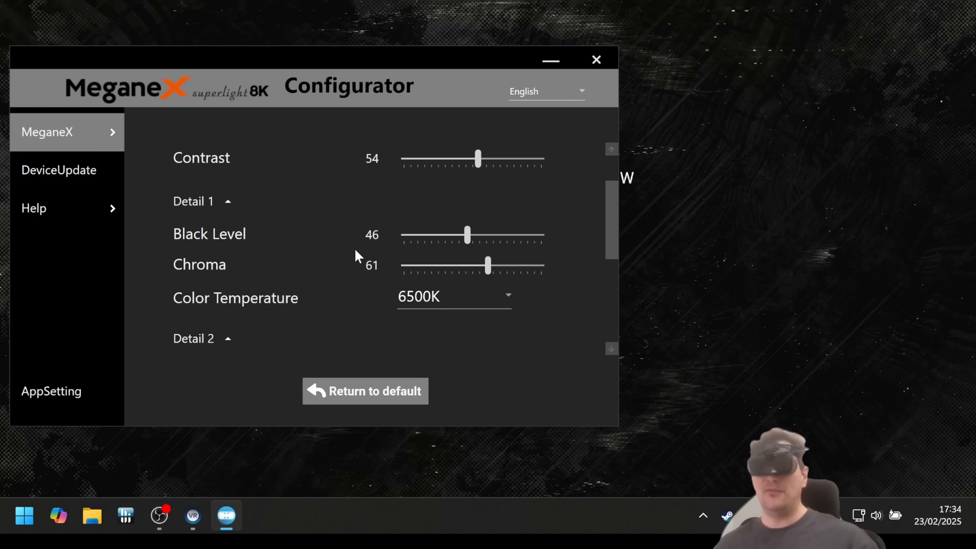
{"action": "mouse_move", "coordinate": [310, 207]}
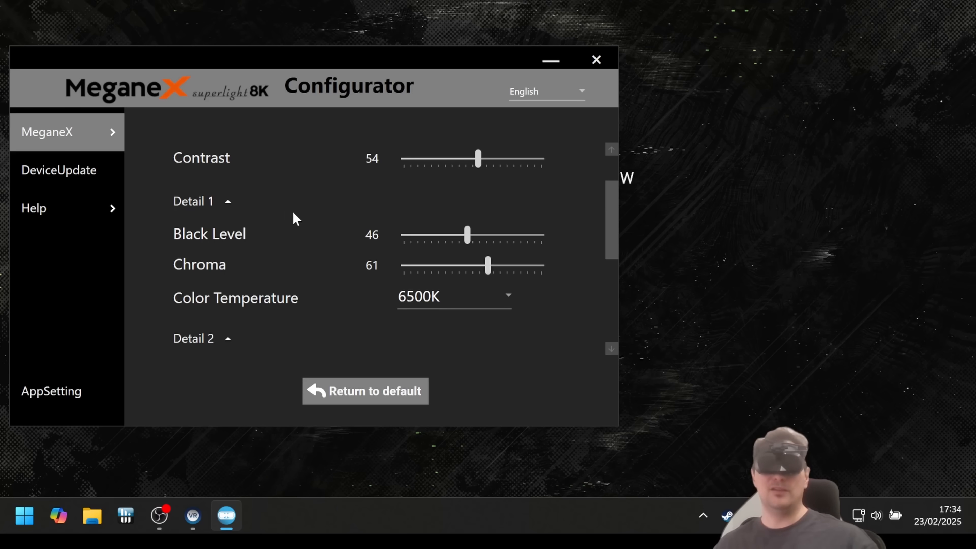
{"action": "mouse_move", "coordinate": [305, 235]}
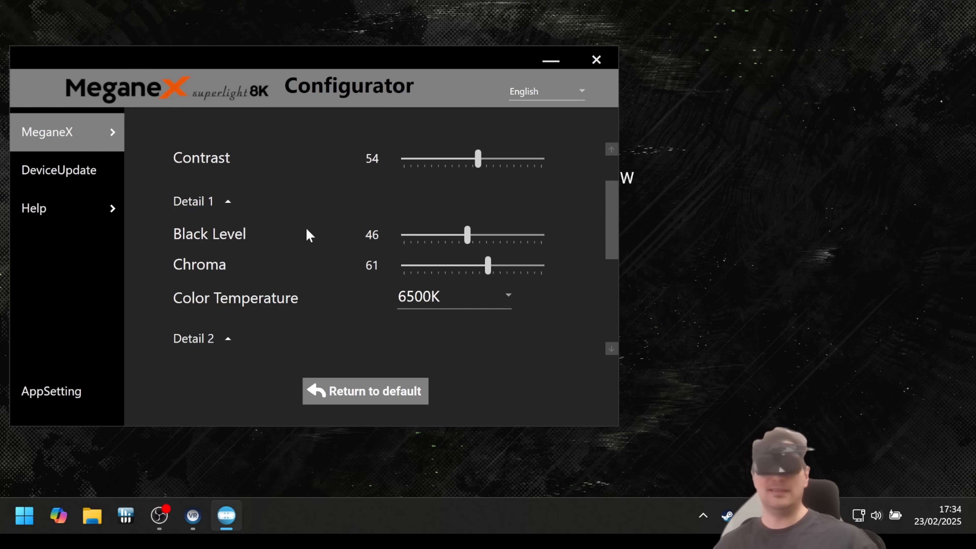
{"action": "mouse_move", "coordinate": [303, 232]}
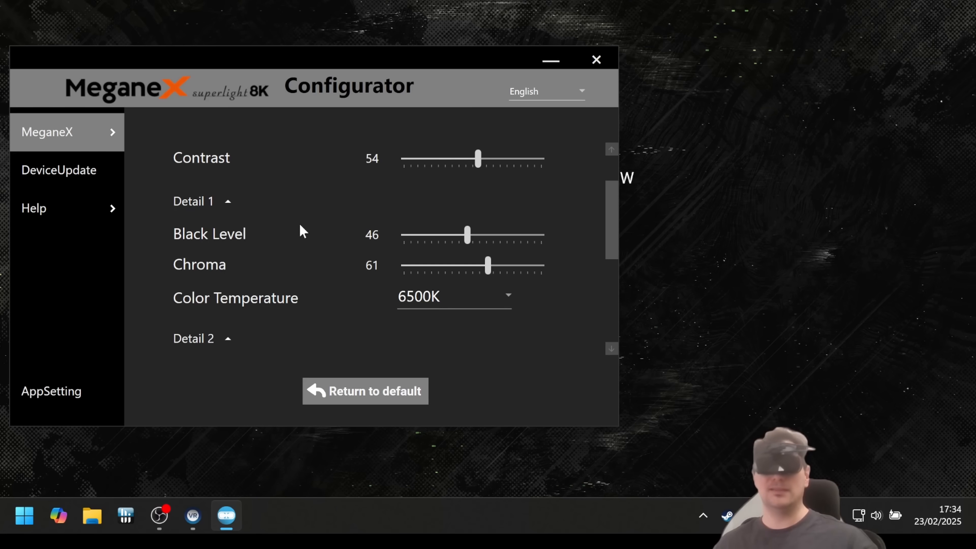
{"action": "mouse_move", "coordinate": [209, 267]}
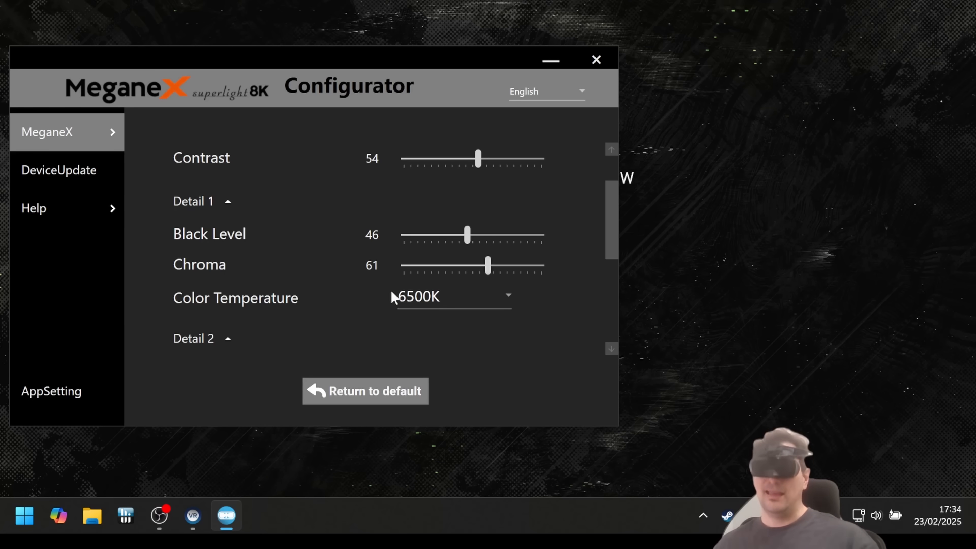
{"action": "mouse_move", "coordinate": [468, 277]}
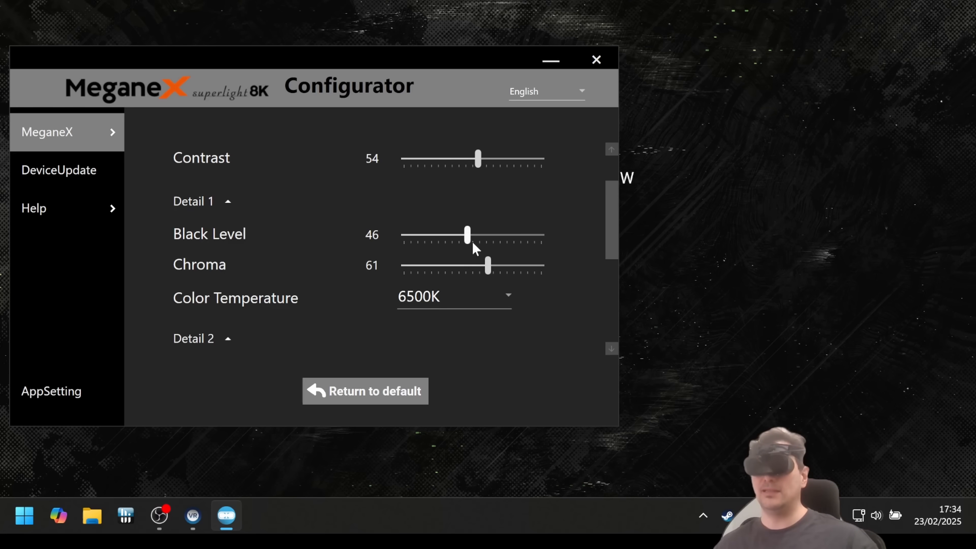
{"action": "mouse_move", "coordinate": [370, 280]}
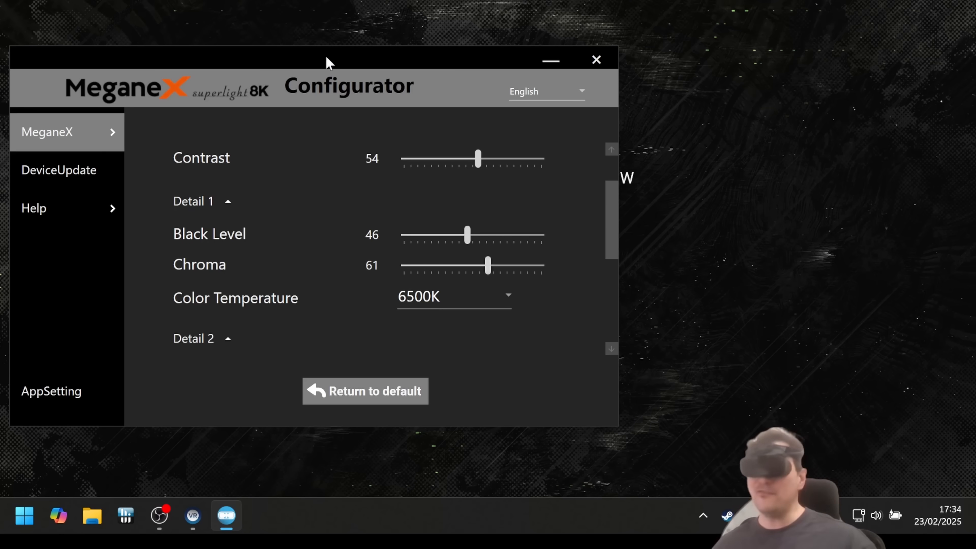
{"action": "mouse_move", "coordinate": [255, 302]}
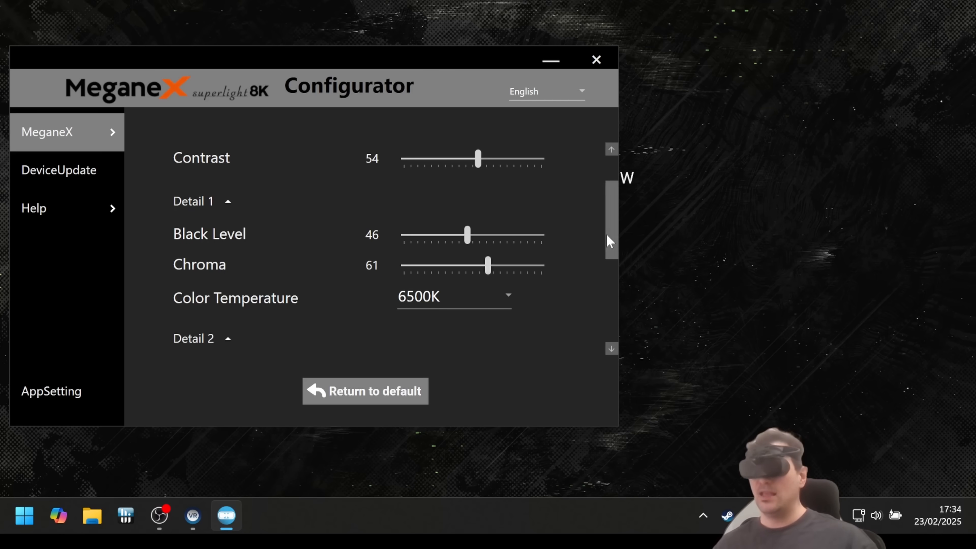
Scroll Detail 2 into view showing SDR, sRGB, gamma 2.2, IRE0 and R at 50.
{"action": "scroll", "scroll_direction": "down", "scroll_amount": 3}
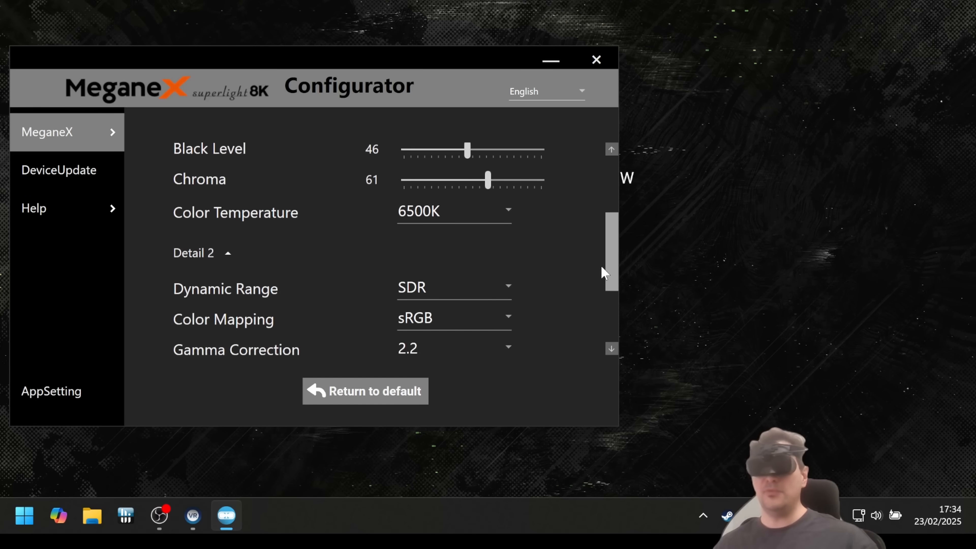
{"action": "scroll", "scroll_direction": "down", "scroll_amount": 3}
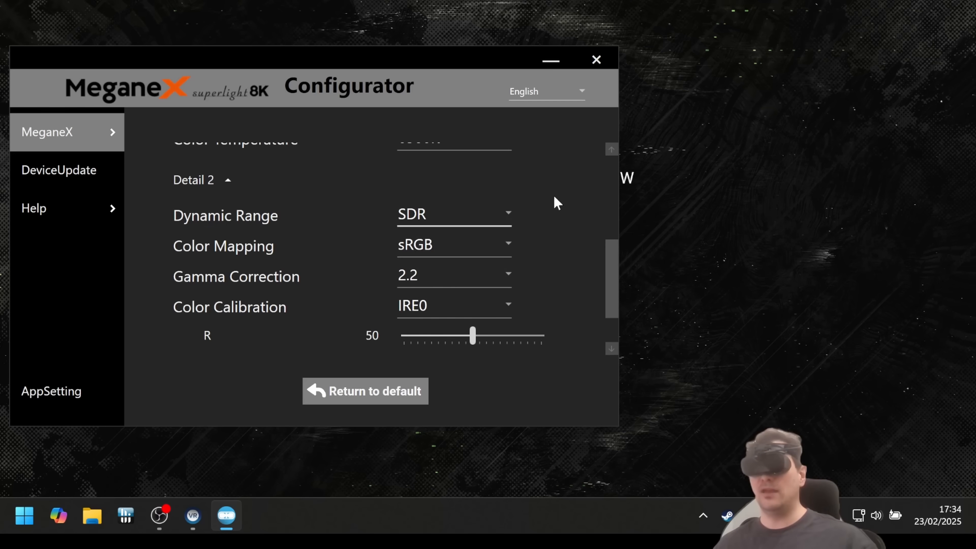
{"action": "mouse_move", "coordinate": [420, 218]}
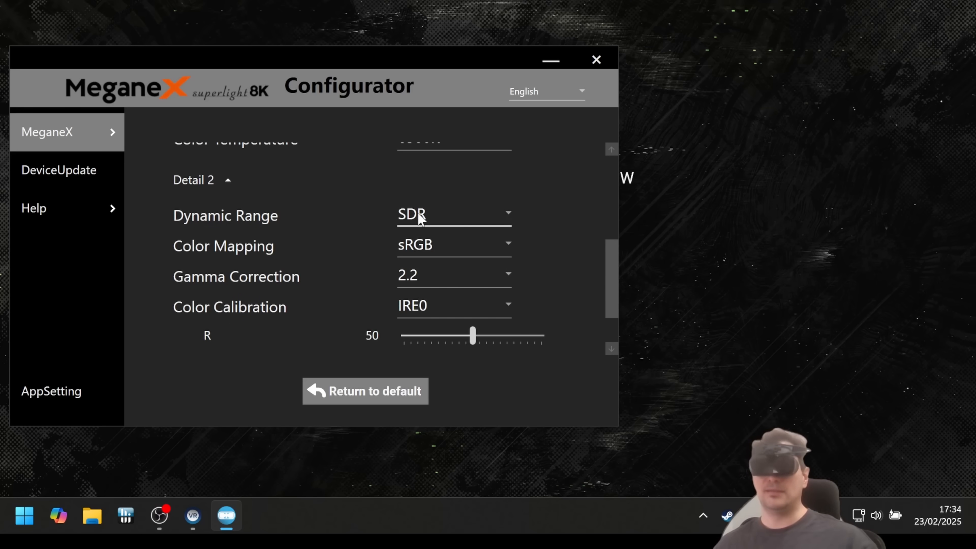
{"action": "mouse_move", "coordinate": [525, 188]}
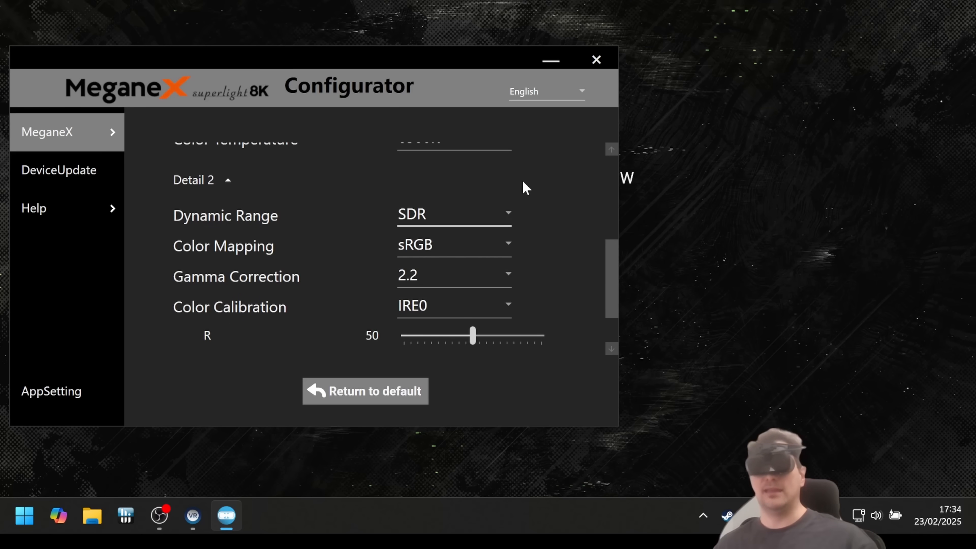
{"action": "mouse_move", "coordinate": [610, 258]}
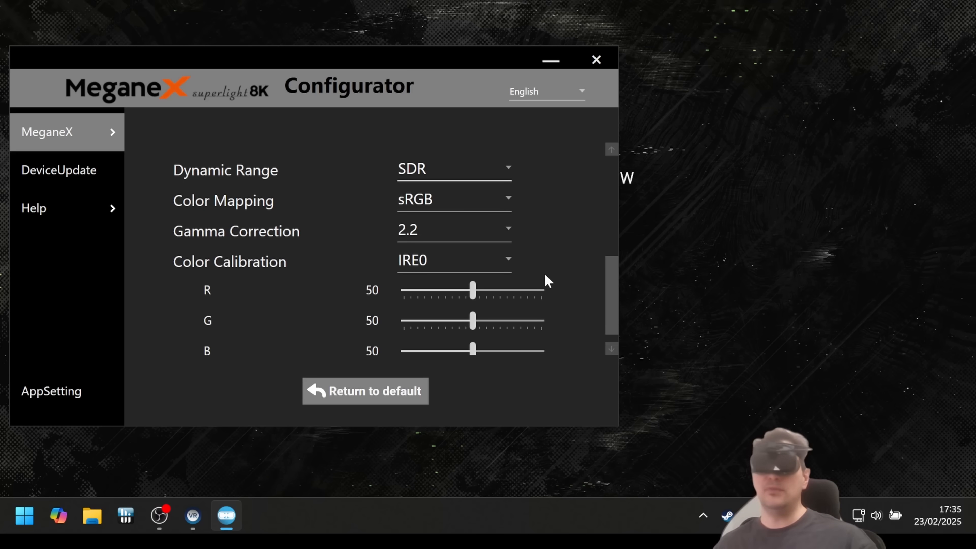
{"action": "mouse_move", "coordinate": [522, 211]}
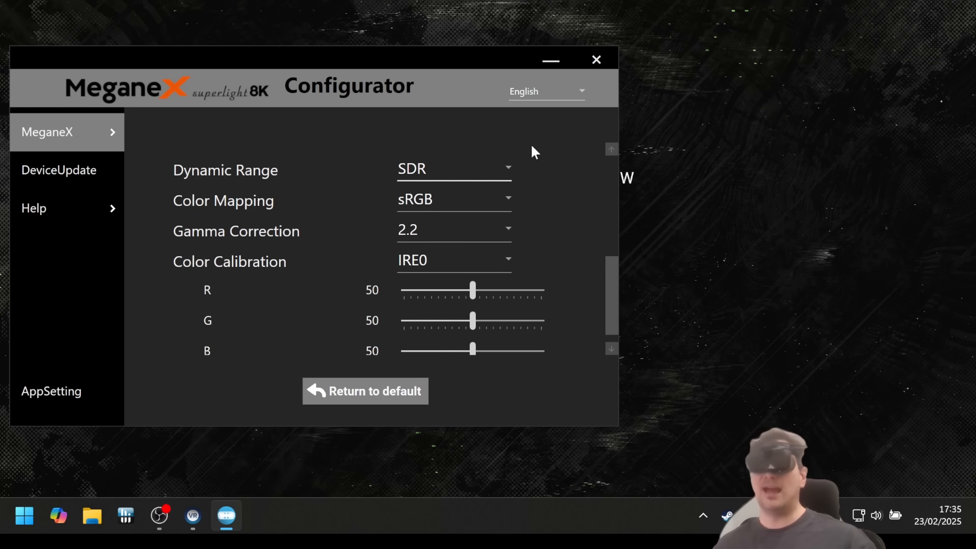
{"action": "mouse_move", "coordinate": [278, 238]}
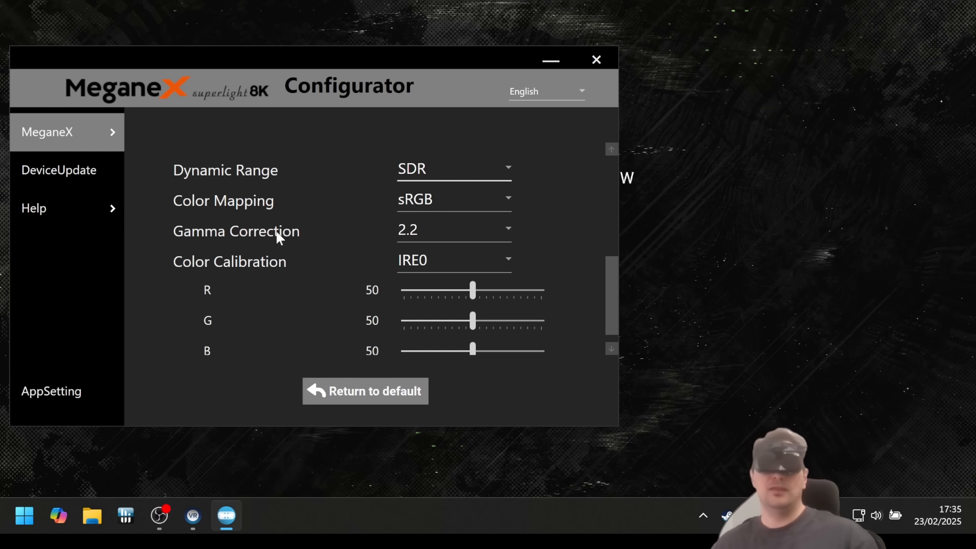
Review the Color Mapping, Gamma Correction and Color Calibration lists, keeping sRGB, 2.2 and IRE0.
{"action": "left_click", "coordinate": [455, 198]}
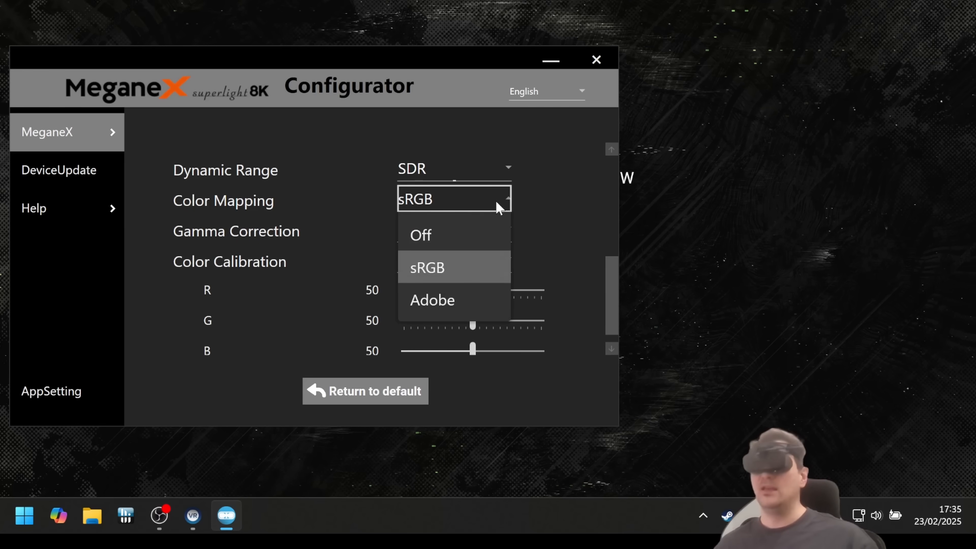
{"action": "left_click", "coordinate": [427, 267]}
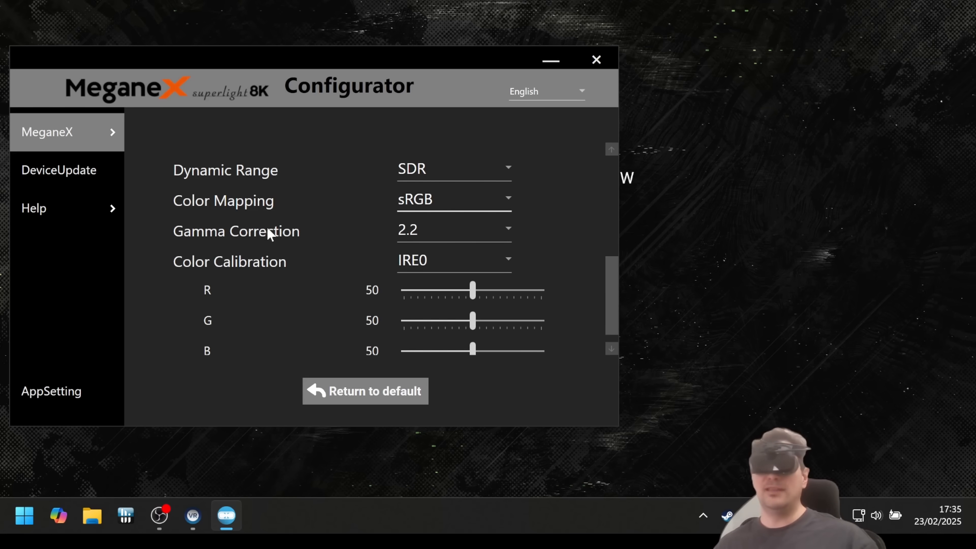
{"action": "left_click", "coordinate": [453, 229]}
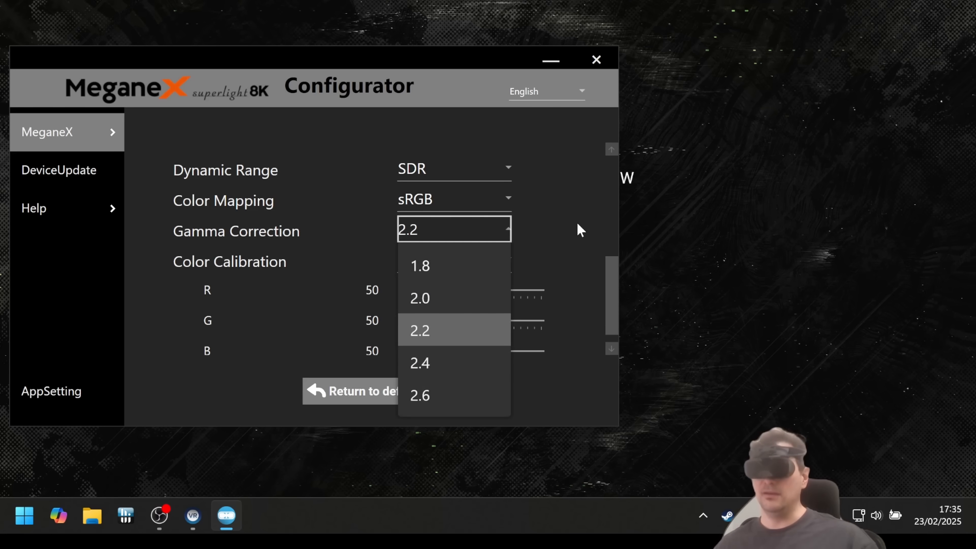
{"action": "left_click", "coordinate": [418, 330]}
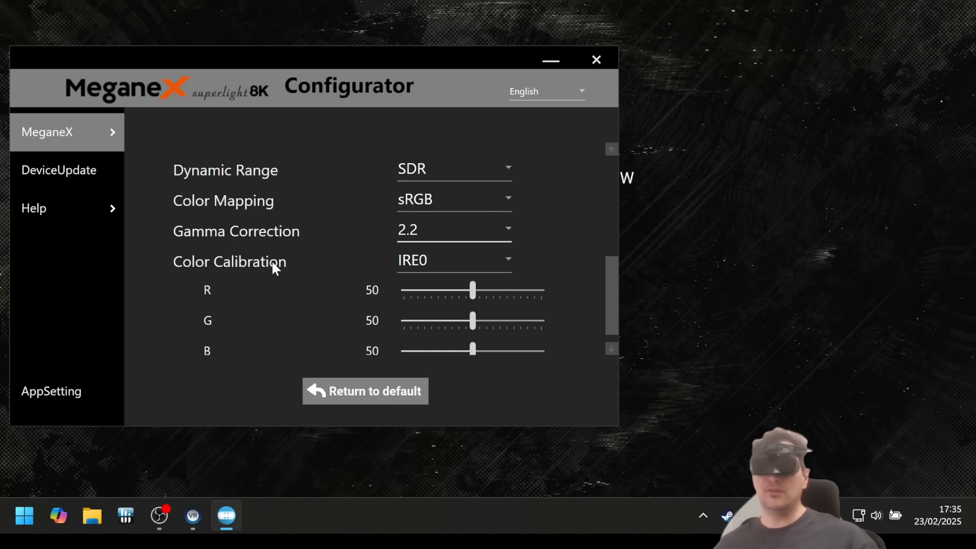
{"action": "left_click", "coordinate": [453, 260]}
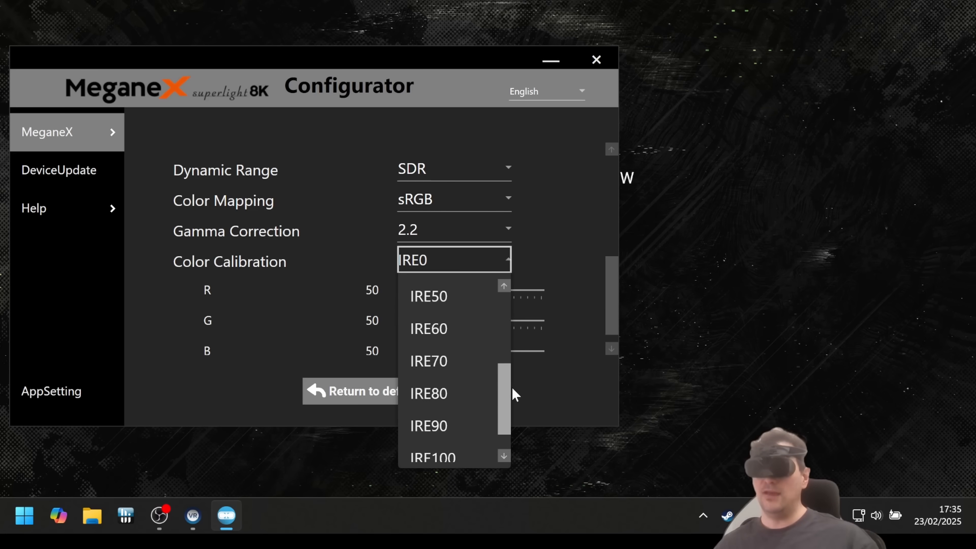
{"action": "left_click", "coordinate": [454, 260]}
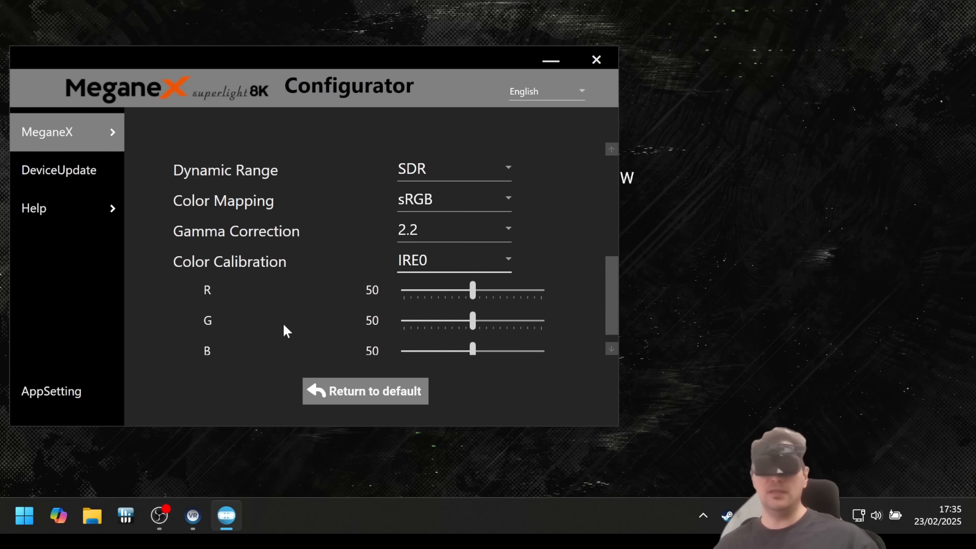
{"action": "mouse_move", "coordinate": [293, 338]}
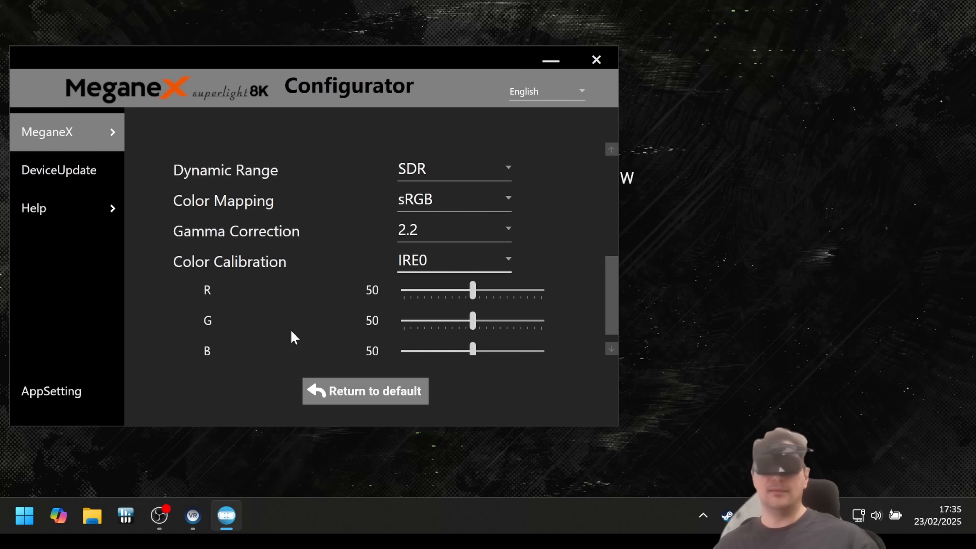
{"action": "mouse_move", "coordinate": [502, 196]}
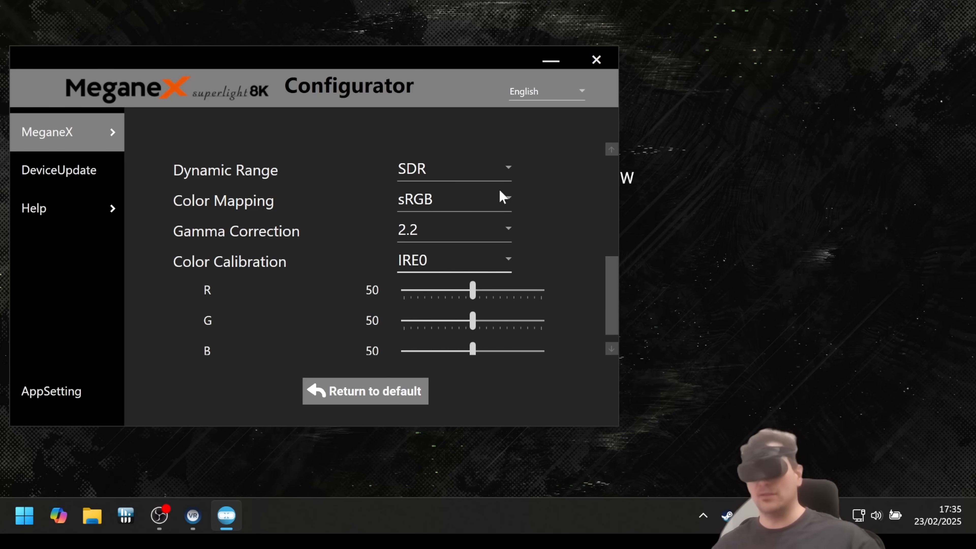
{"action": "mouse_move", "coordinate": [217, 395]}
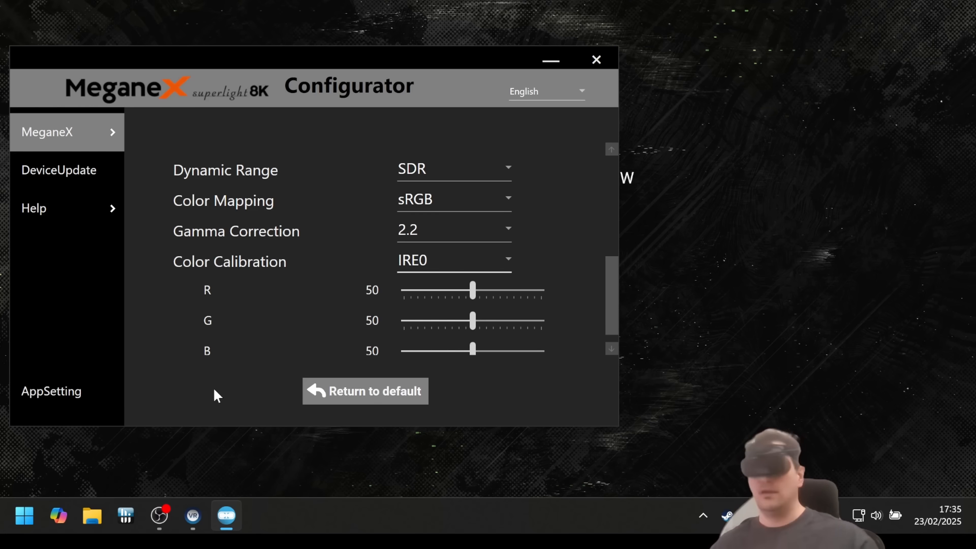
{"action": "mouse_move", "coordinate": [478, 342]}
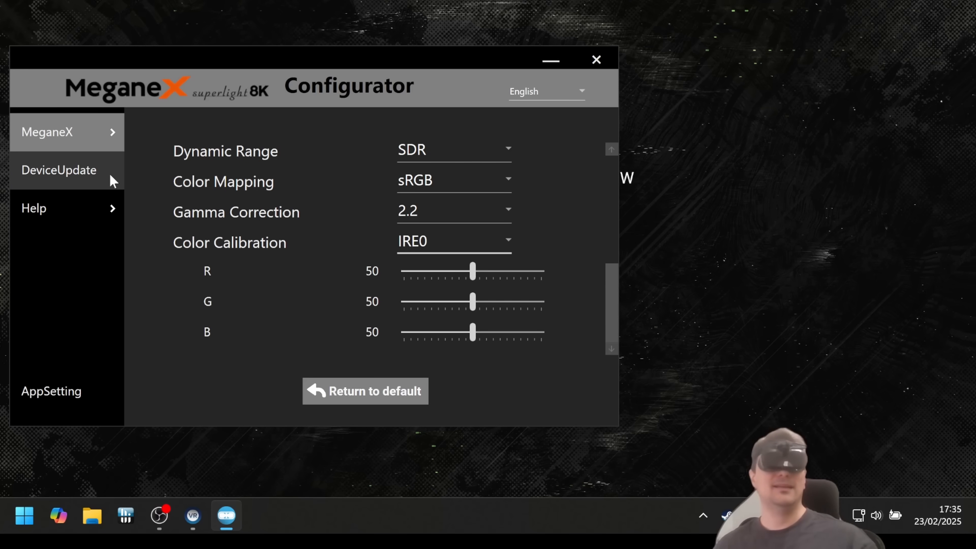
Switch to the MovieSetting page showing 4K resolution and 10bit depth.
{"action": "left_click", "coordinate": [47, 131]}
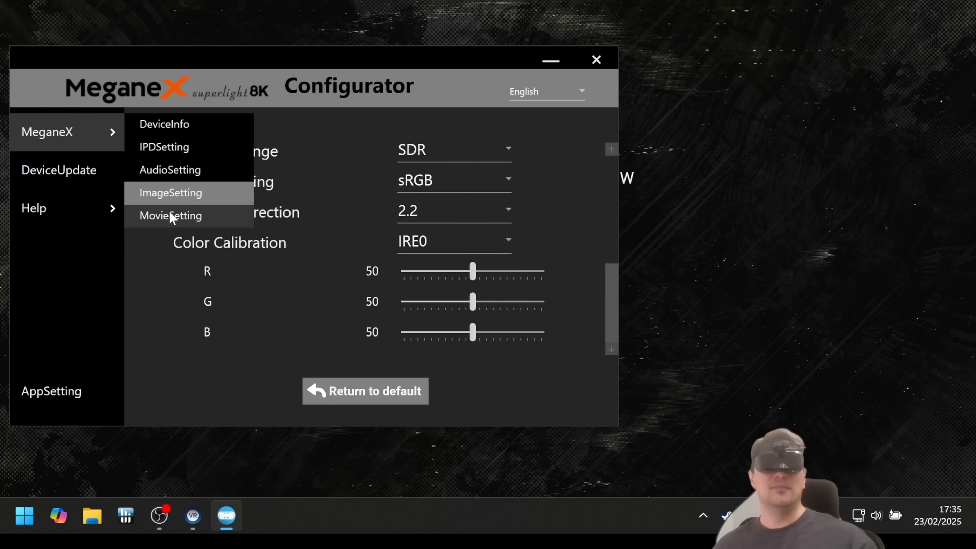
{"action": "left_click", "coordinate": [170, 216]}
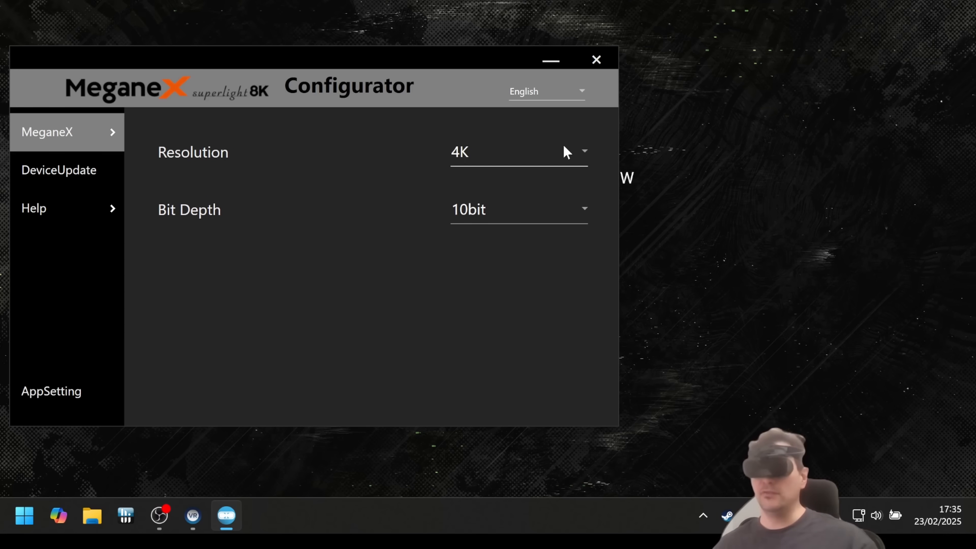
Review the Resolution and Bit Depth lists, keeping 4K and 10bit.
{"action": "left_click", "coordinate": [518, 152]}
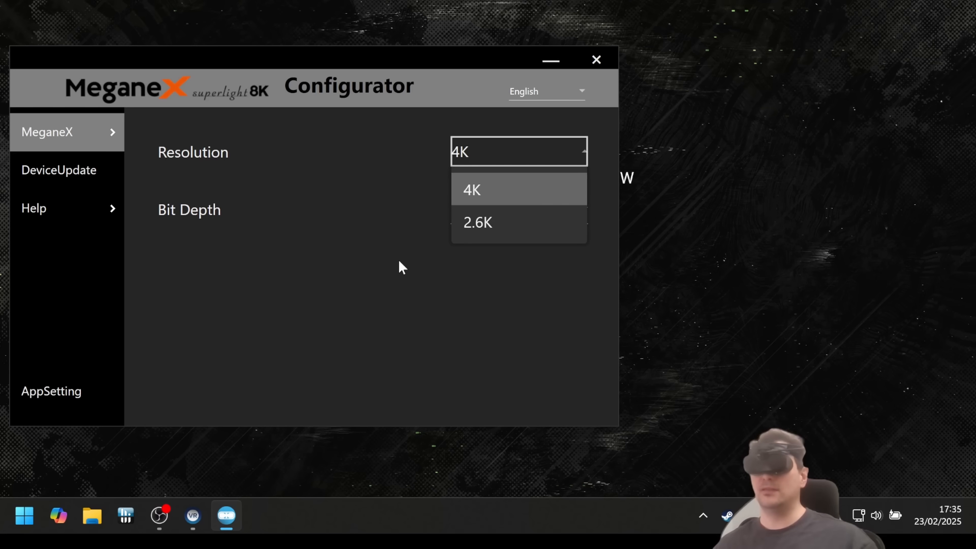
{"action": "left_click", "coordinate": [471, 190]}
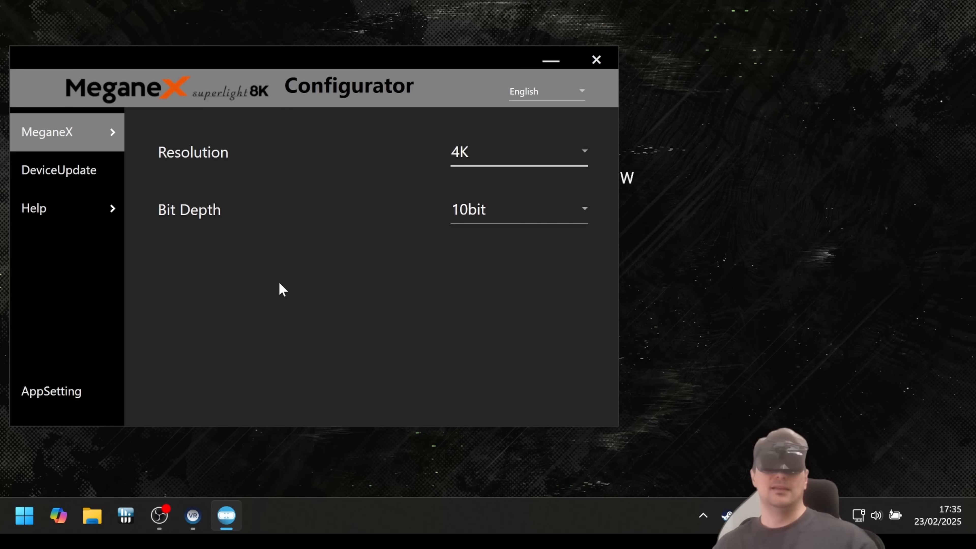
{"action": "left_click", "coordinate": [518, 209]}
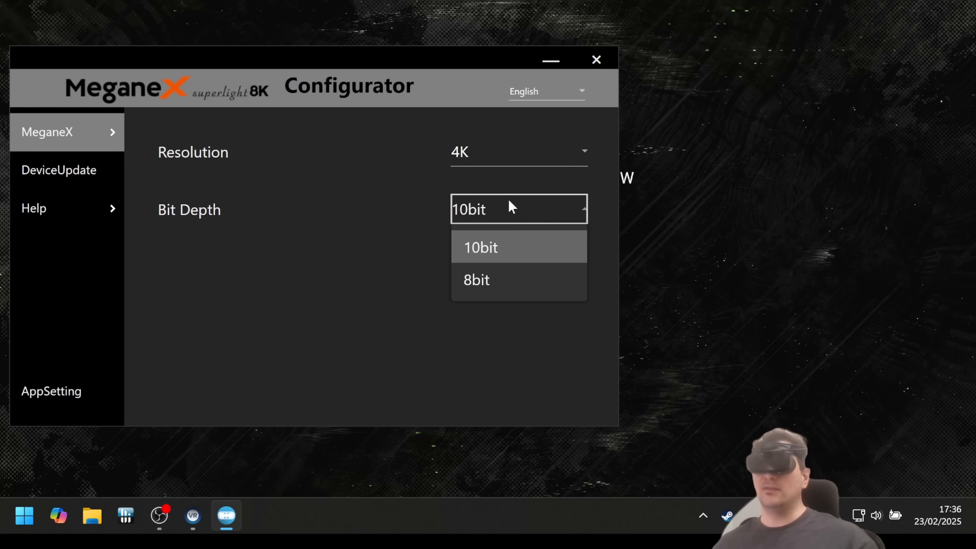
{"action": "left_click", "coordinate": [480, 247]}
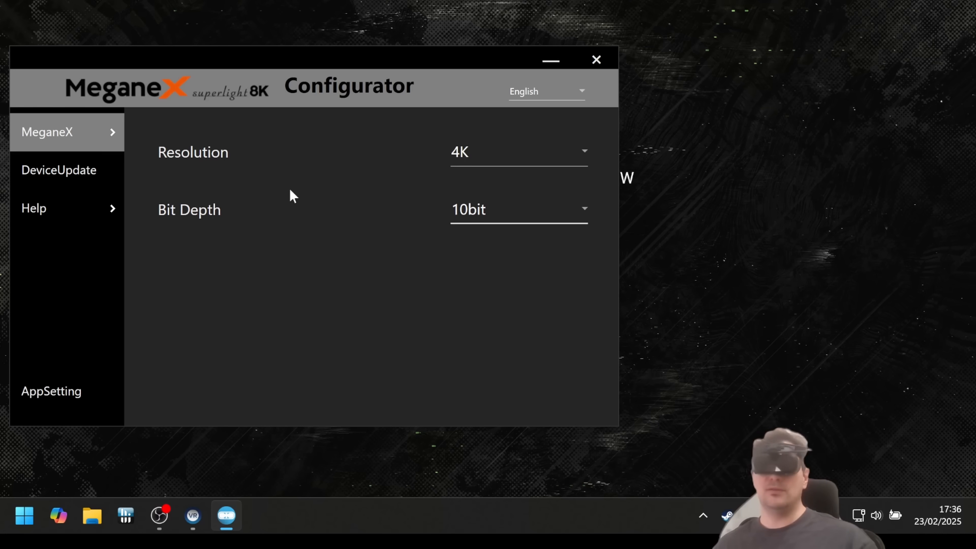
{"action": "mouse_move", "coordinate": [311, 291]}
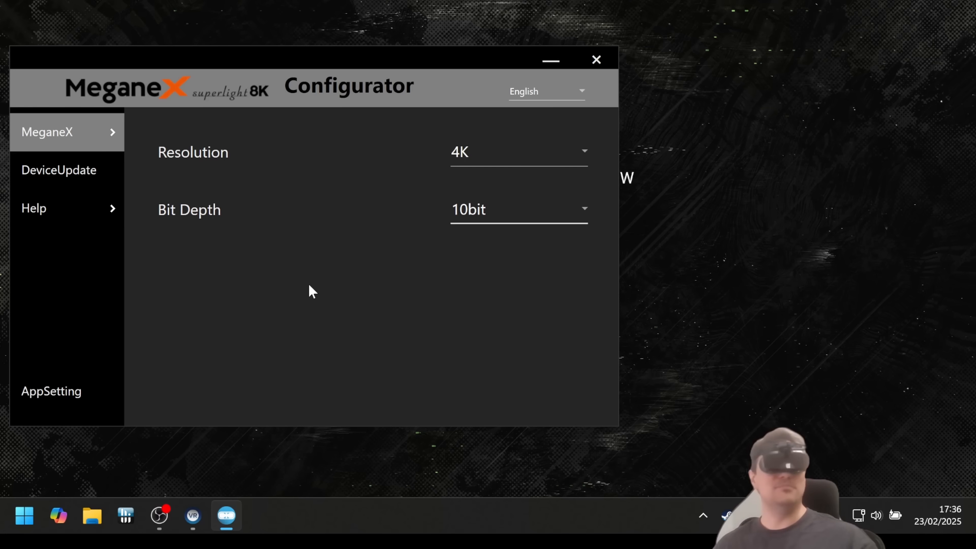
{"action": "mouse_move", "coordinate": [463, 276]}
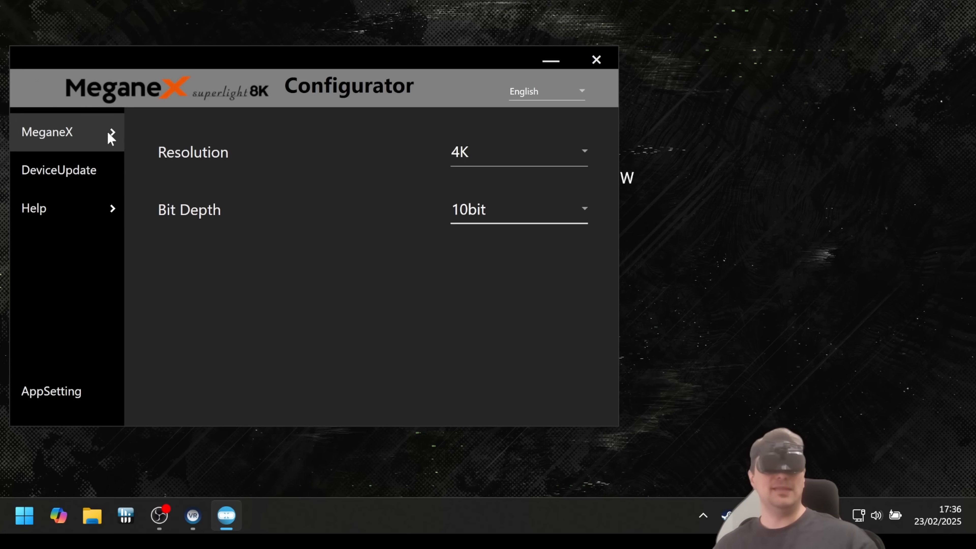
Switch to the DeviceUpdate page showing firmware 1.01, video 01.00.00.00 and audio 1.03.
{"action": "left_click", "coordinate": [47, 132]}
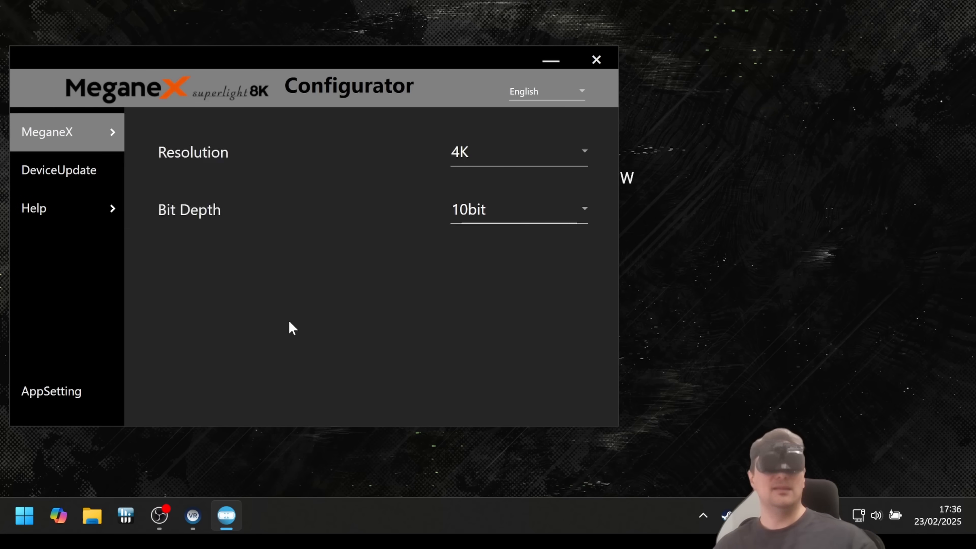
{"action": "left_click", "coordinate": [58, 170]}
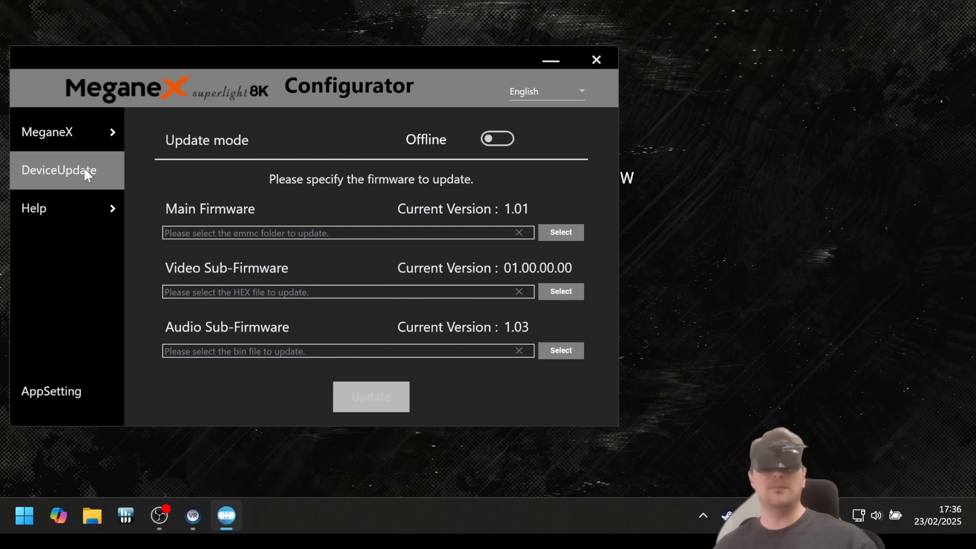
{"action": "left_click", "coordinate": [496, 138]}
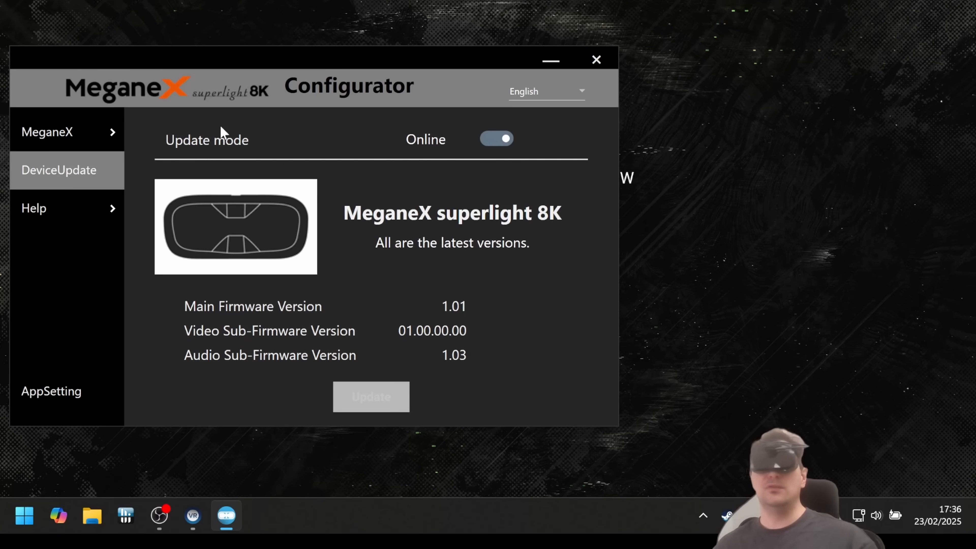
{"action": "mouse_move", "coordinate": [392, 185]}
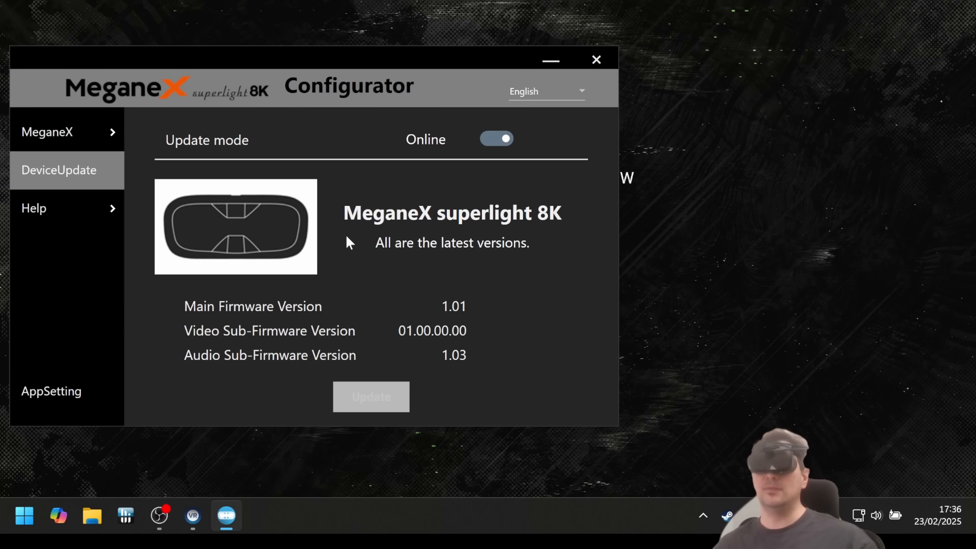
{"action": "mouse_move", "coordinate": [453, 272]}
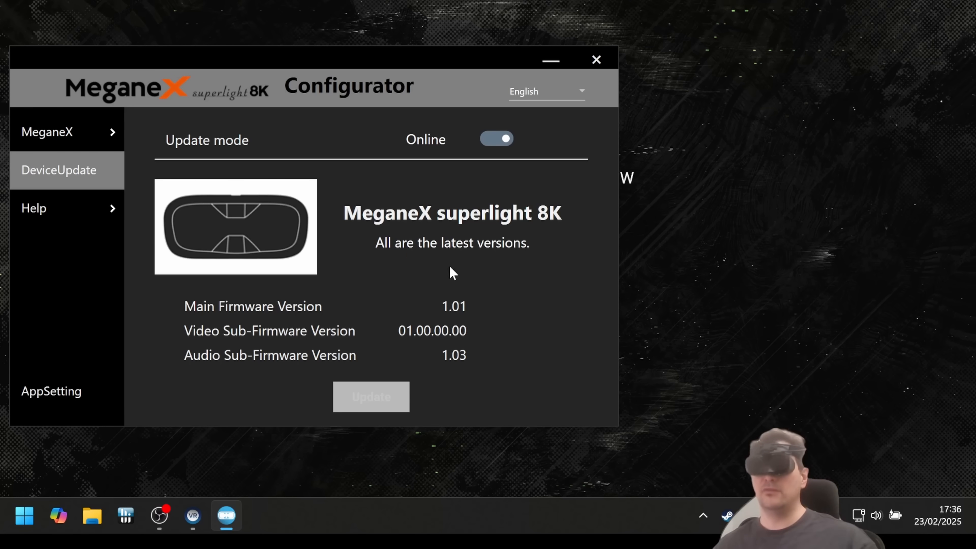
{"action": "mouse_move", "coordinate": [425, 277]}
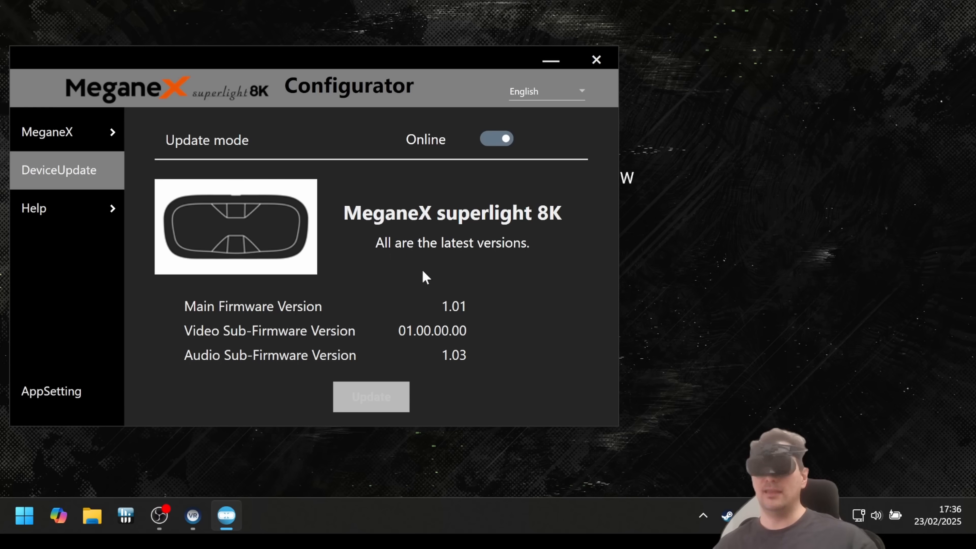
{"action": "mouse_move", "coordinate": [498, 273]}
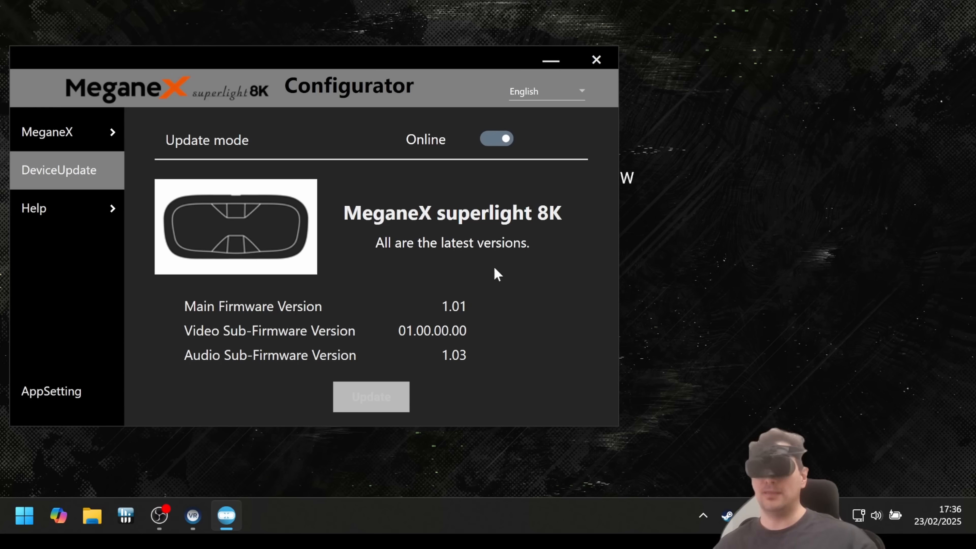
{"action": "mouse_move", "coordinate": [418, 260]}
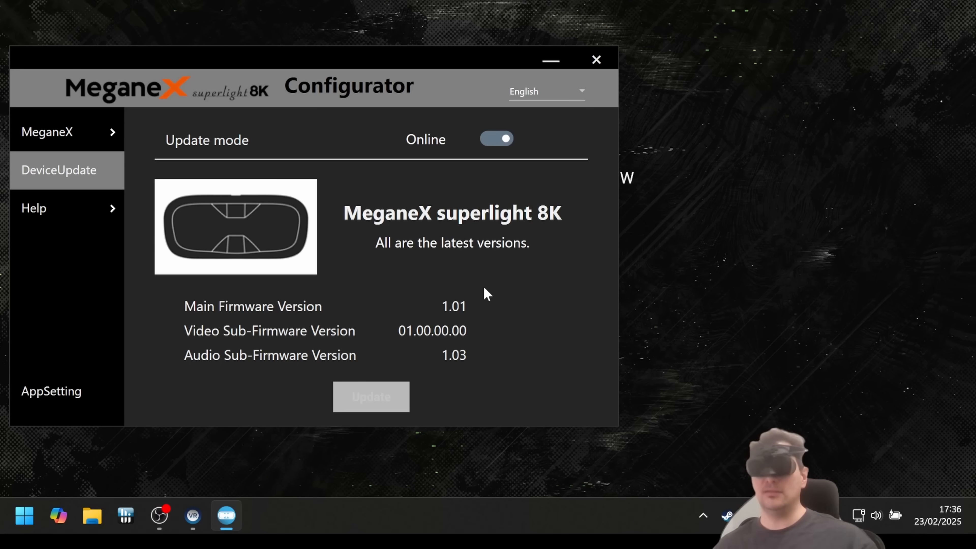
{"action": "mouse_move", "coordinate": [277, 293]}
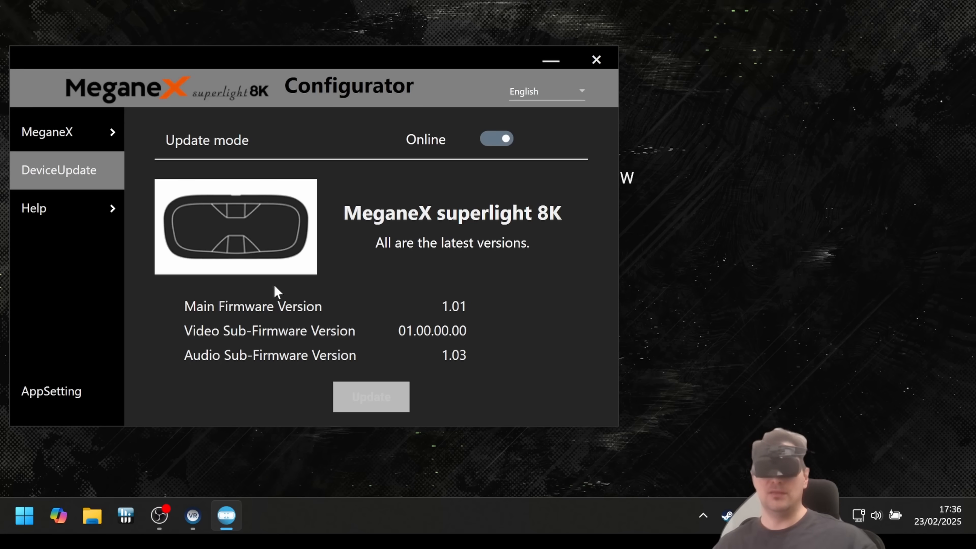
{"action": "mouse_move", "coordinate": [309, 325]}
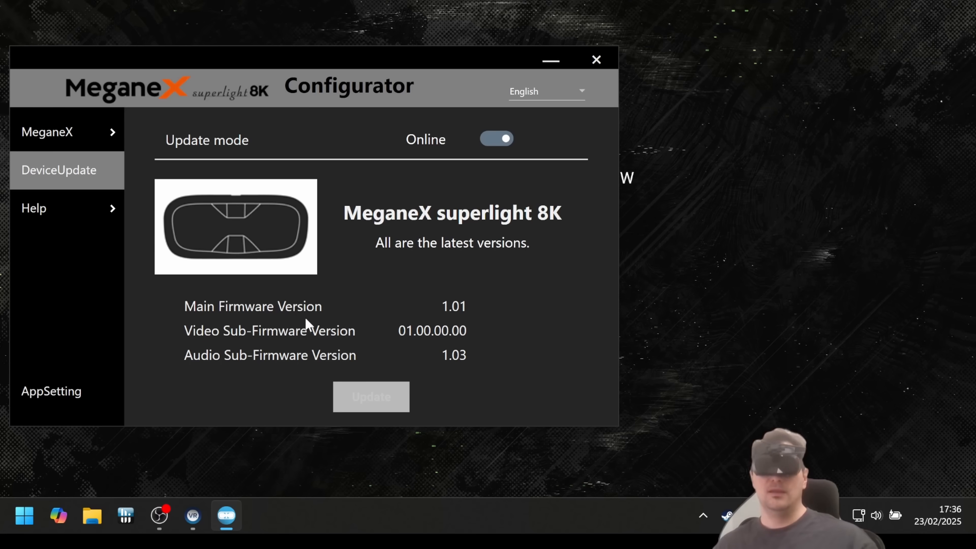
{"action": "mouse_move", "coordinate": [372, 385]}
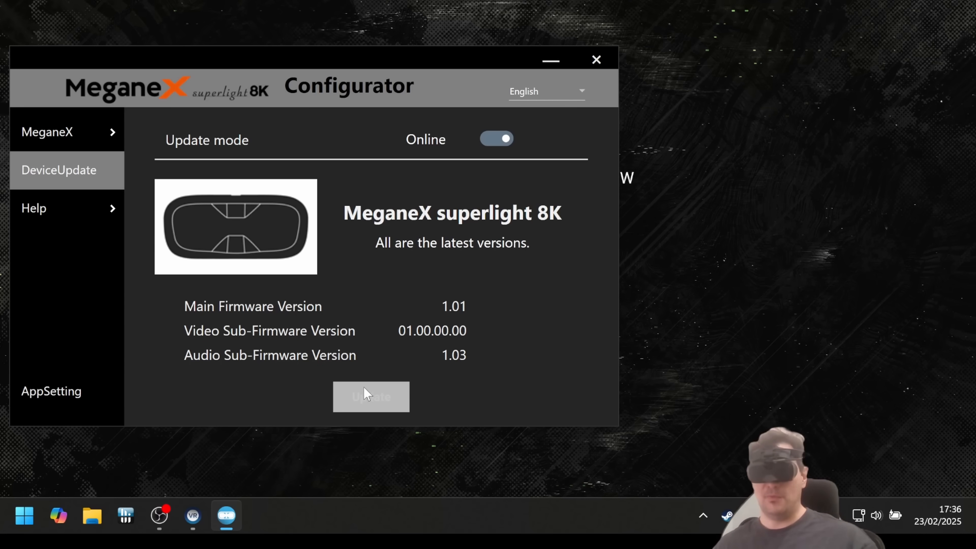
{"action": "mouse_move", "coordinate": [319, 354]}
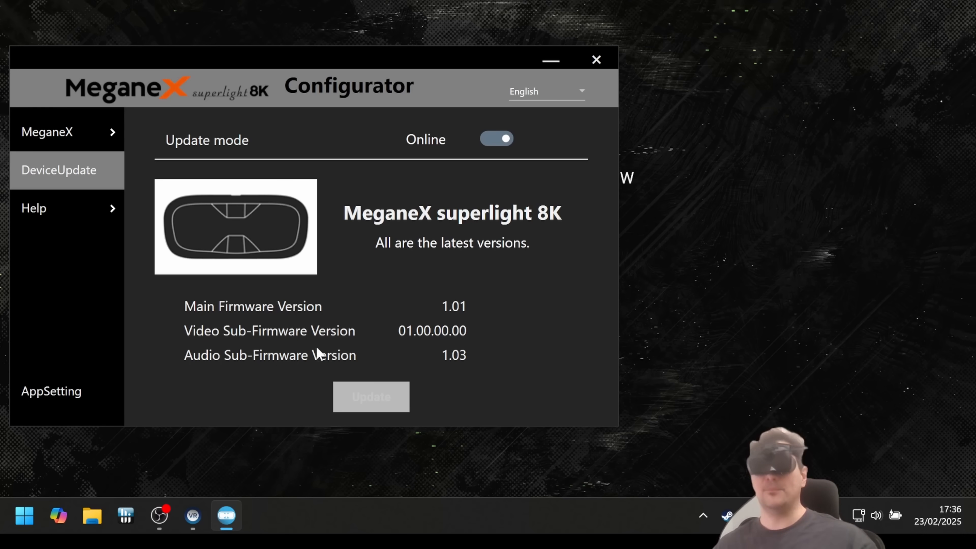
{"action": "mouse_move", "coordinate": [370, 306]}
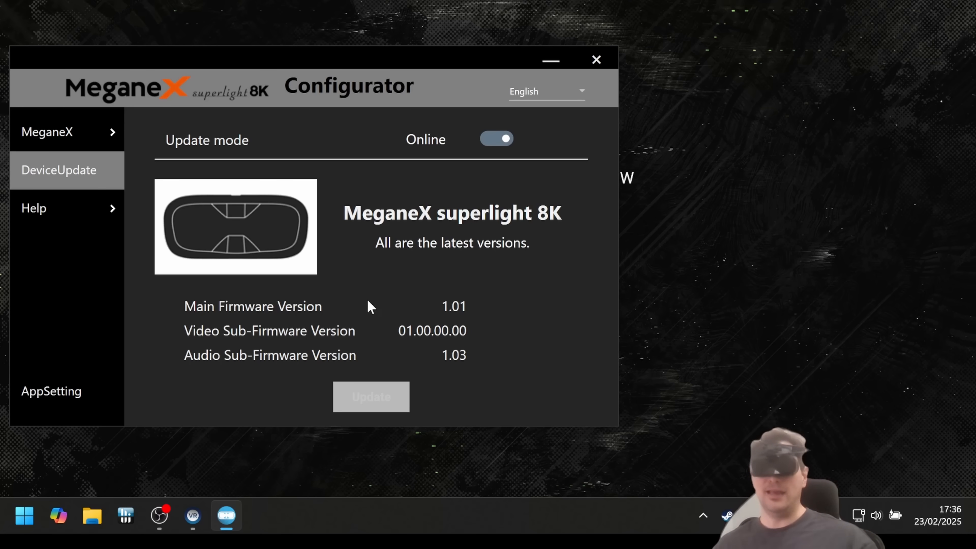
{"action": "mouse_move", "coordinate": [339, 203]}
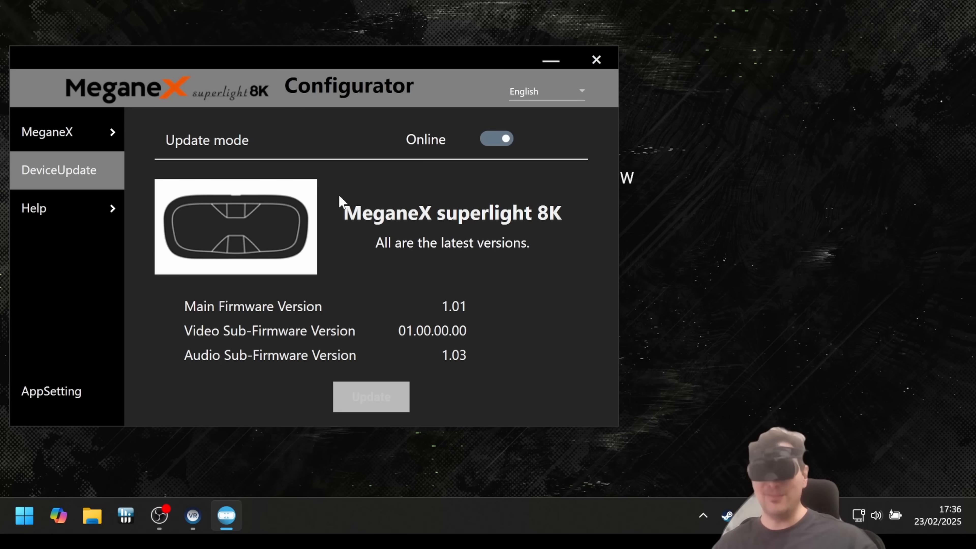
{"action": "mouse_move", "coordinate": [436, 19]}
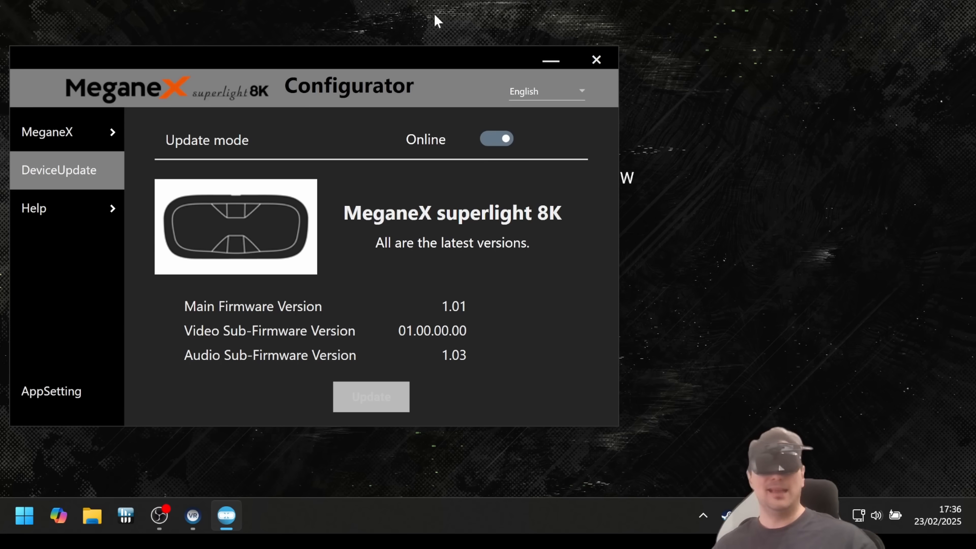
{"action": "mouse_move", "coordinate": [376, 262]}
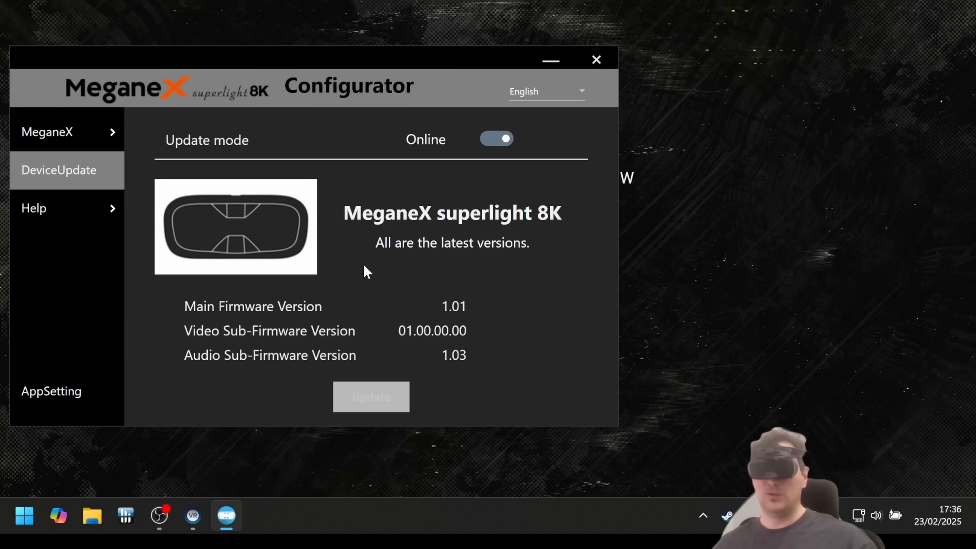
{"action": "mouse_move", "coordinate": [370, 275]}
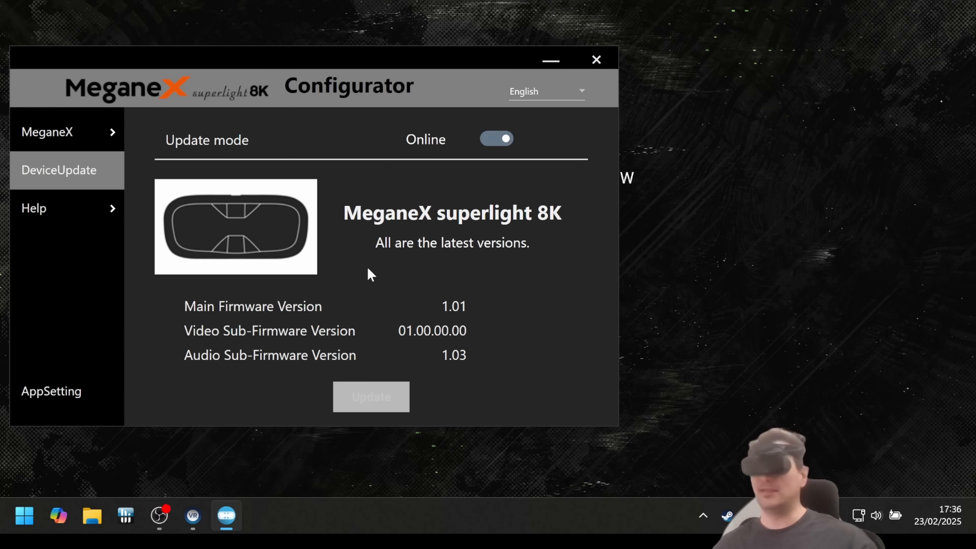
{"action": "mouse_move", "coordinate": [367, 291]}
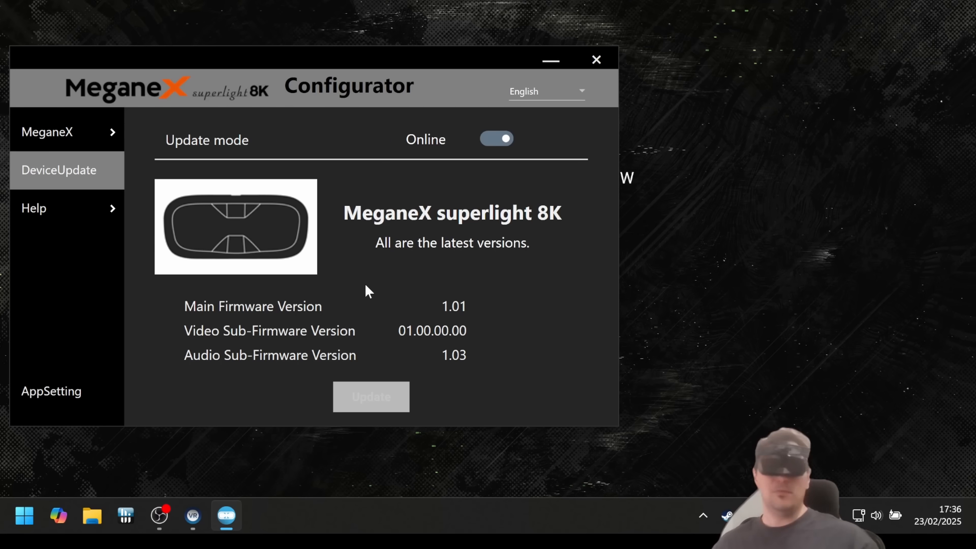
{"action": "mouse_move", "coordinate": [371, 281]}
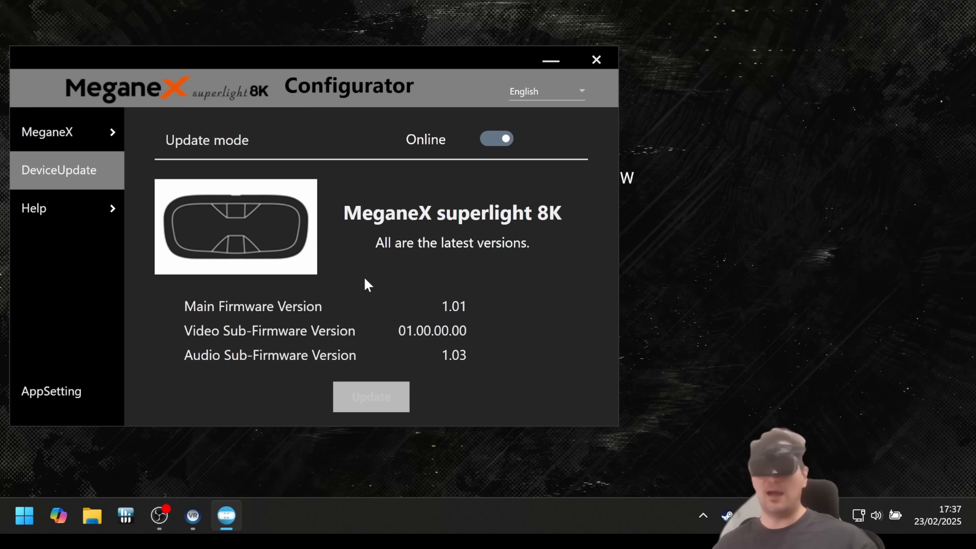
{"action": "mouse_move", "coordinate": [367, 287]}
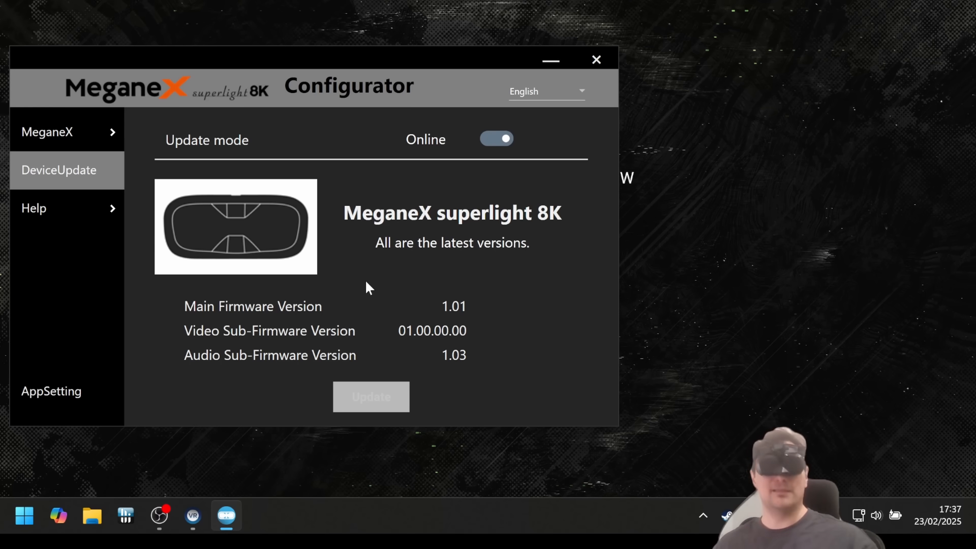
{"action": "mouse_move", "coordinate": [361, 275]}
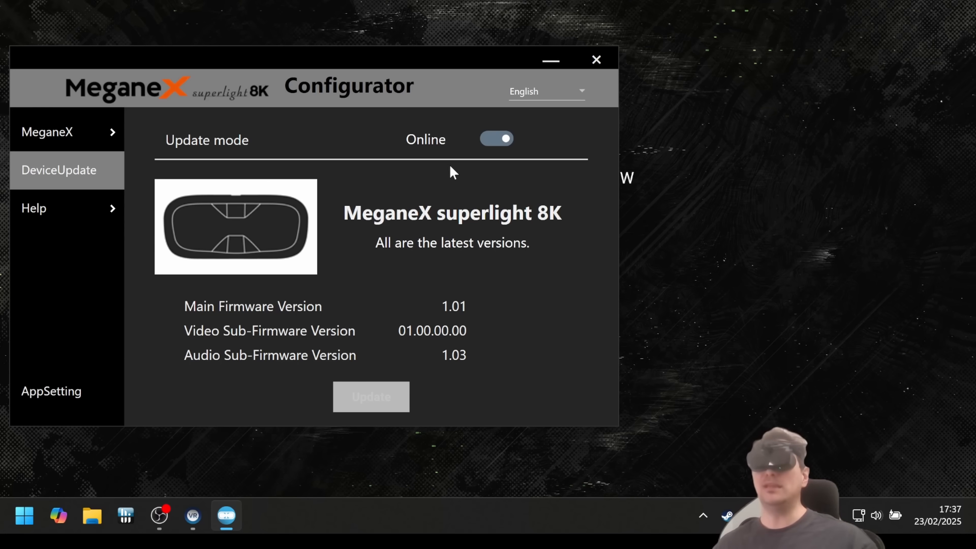
Set Update mode to Offline so main, video and audio firmware files can be chosen.
{"action": "left_click", "coordinate": [496, 138]}
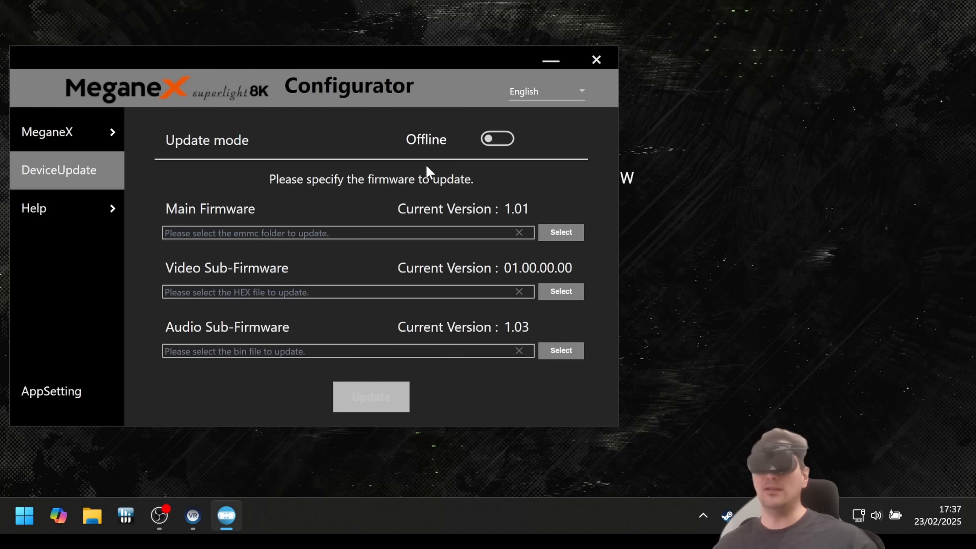
{"action": "mouse_move", "coordinate": [559, 236]}
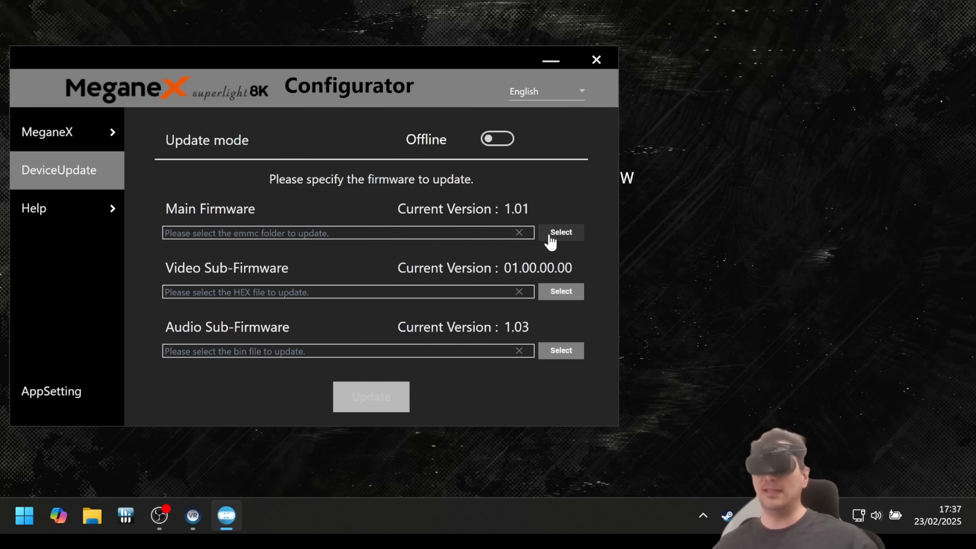
{"action": "mouse_move", "coordinate": [384, 256]}
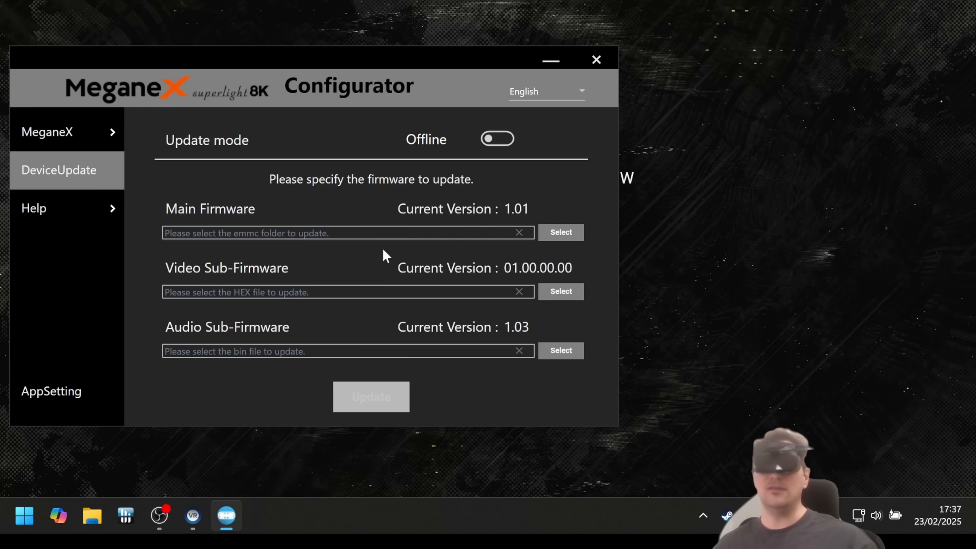
{"action": "mouse_move", "coordinate": [329, 306]}
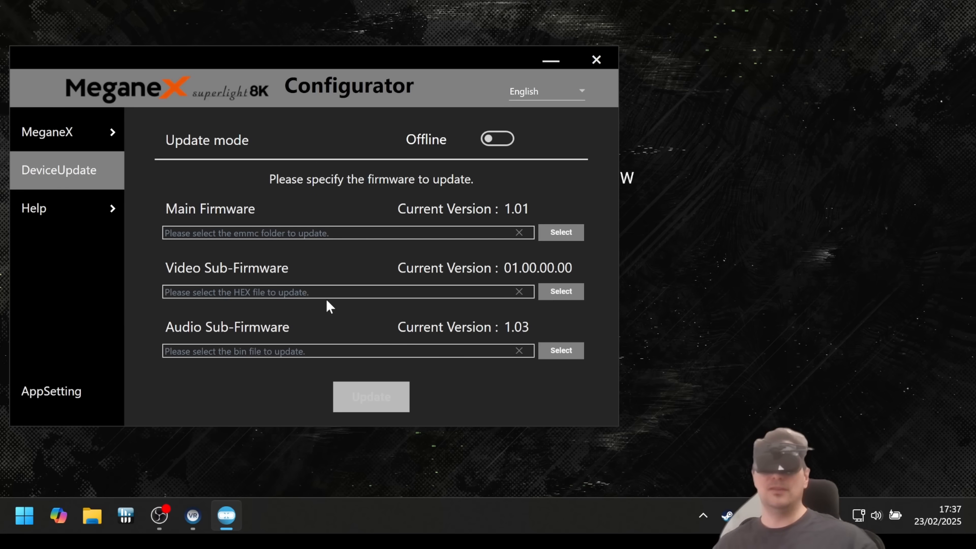
{"action": "mouse_move", "coordinate": [246, 210]}
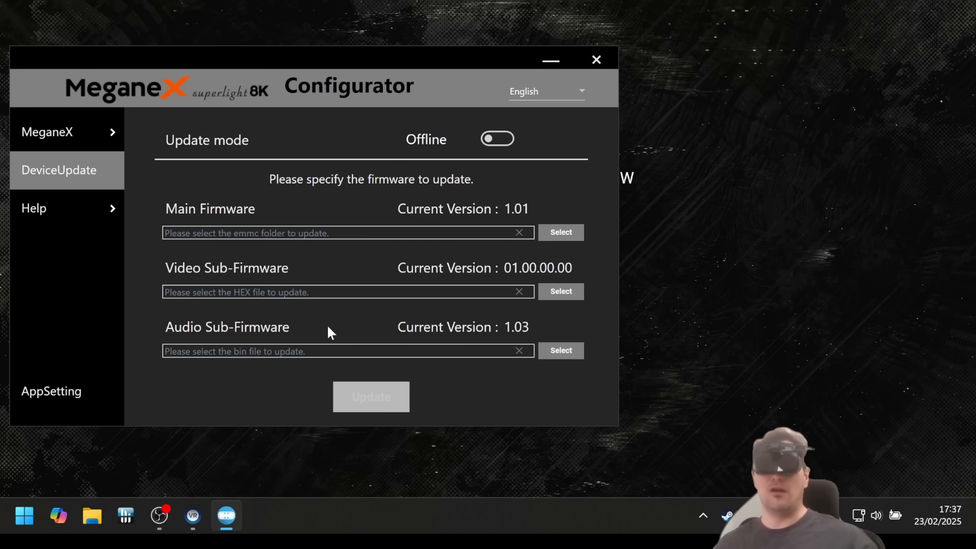
{"action": "mouse_move", "coordinate": [187, 69]}
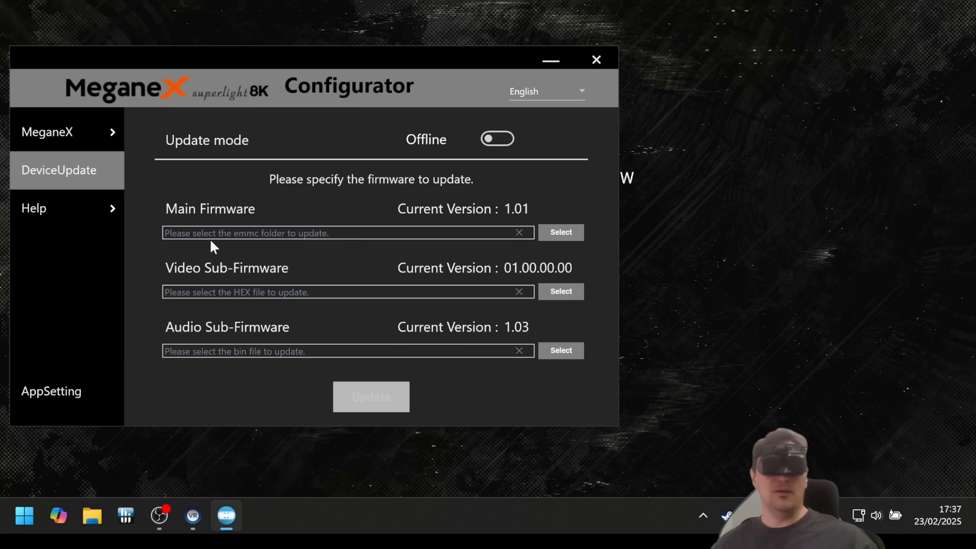
{"action": "mouse_move", "coordinate": [191, 258]}
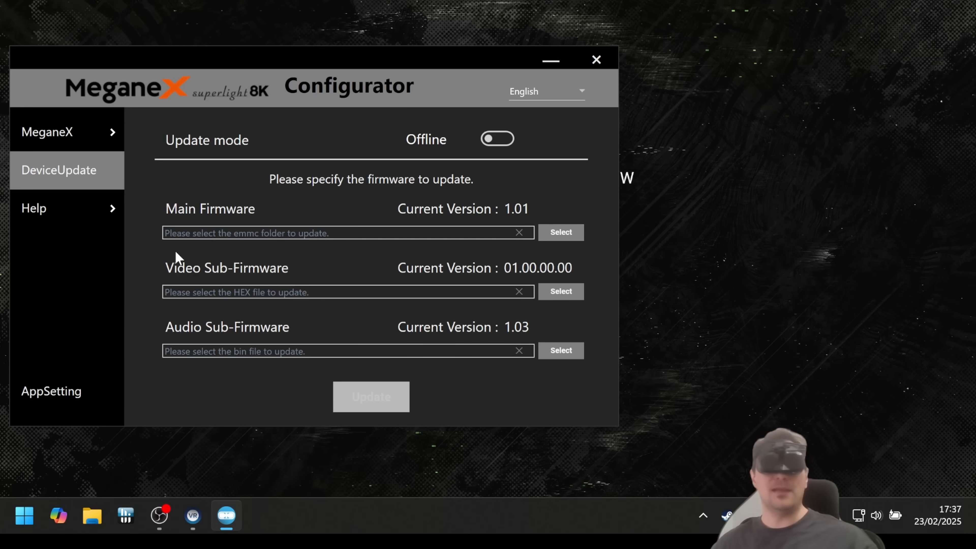
{"action": "mouse_move", "coordinate": [186, 260]}
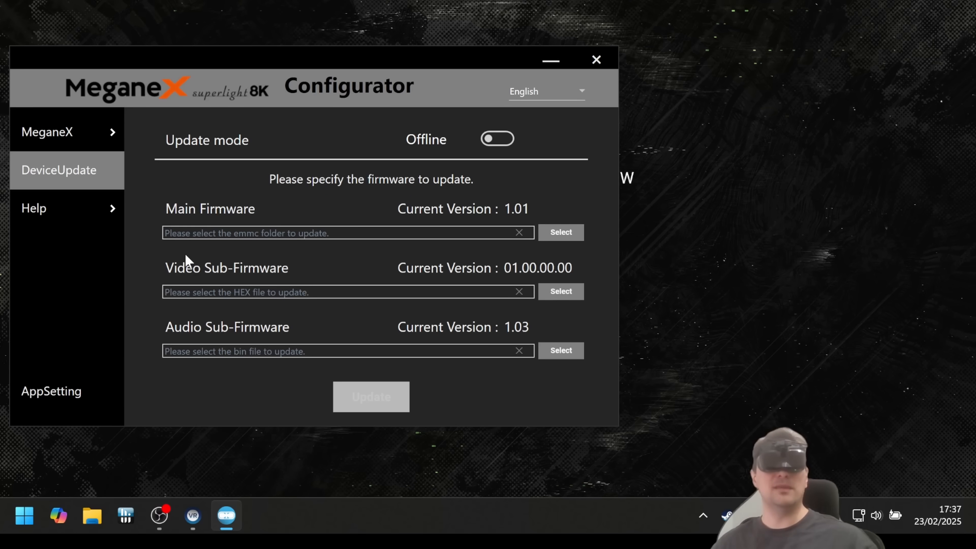
{"action": "mouse_move", "coordinate": [449, 264]}
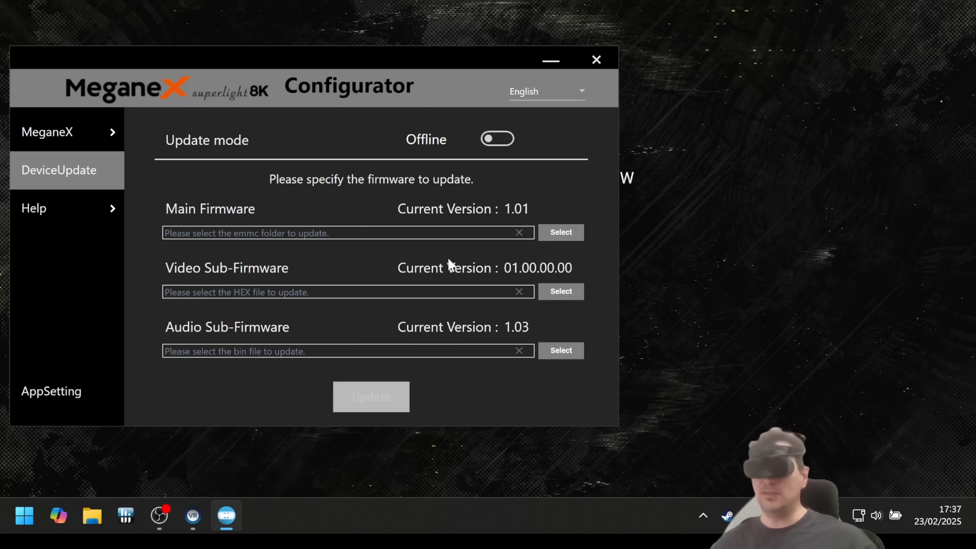
{"action": "mouse_move", "coordinate": [258, 11]}
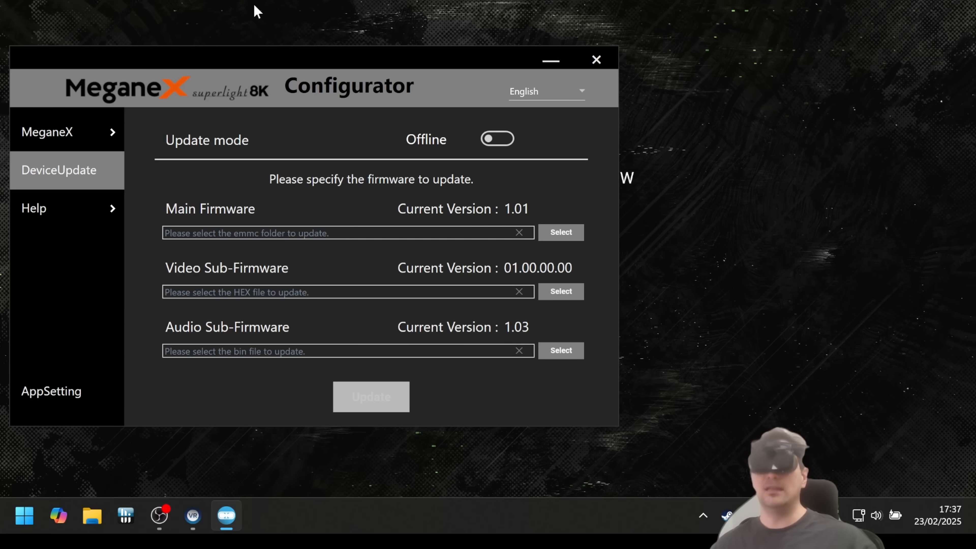
{"action": "mouse_move", "coordinate": [279, 252]}
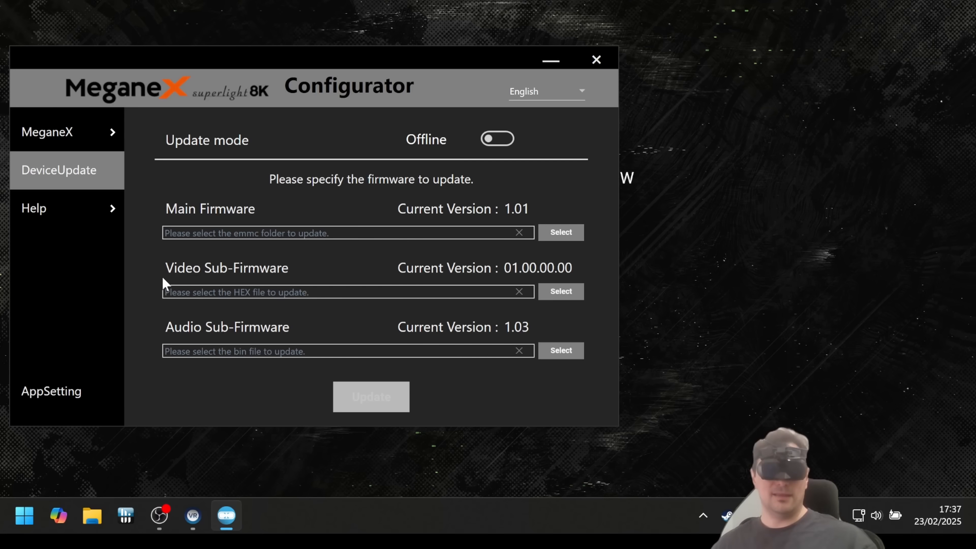
{"action": "mouse_move", "coordinate": [177, 285]}
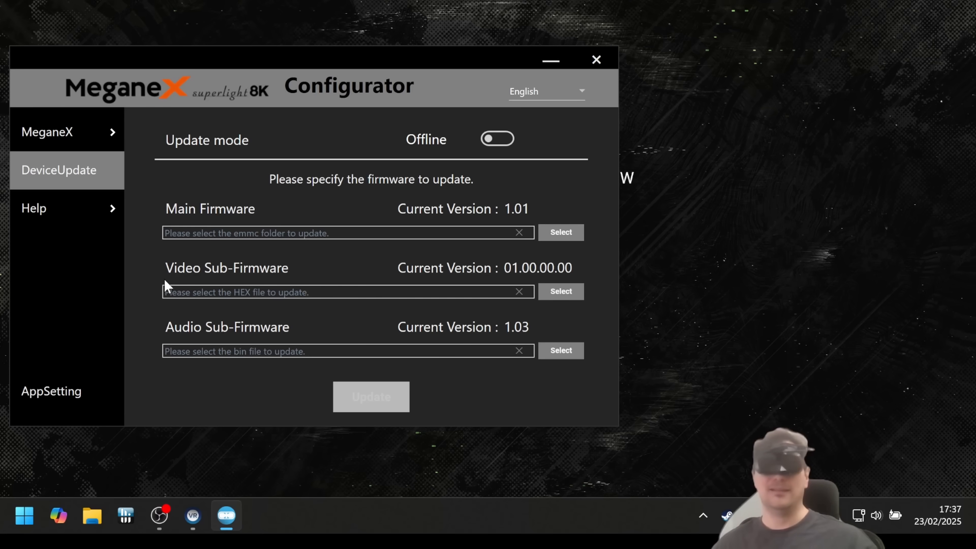
{"action": "mouse_move", "coordinate": [138, 285]}
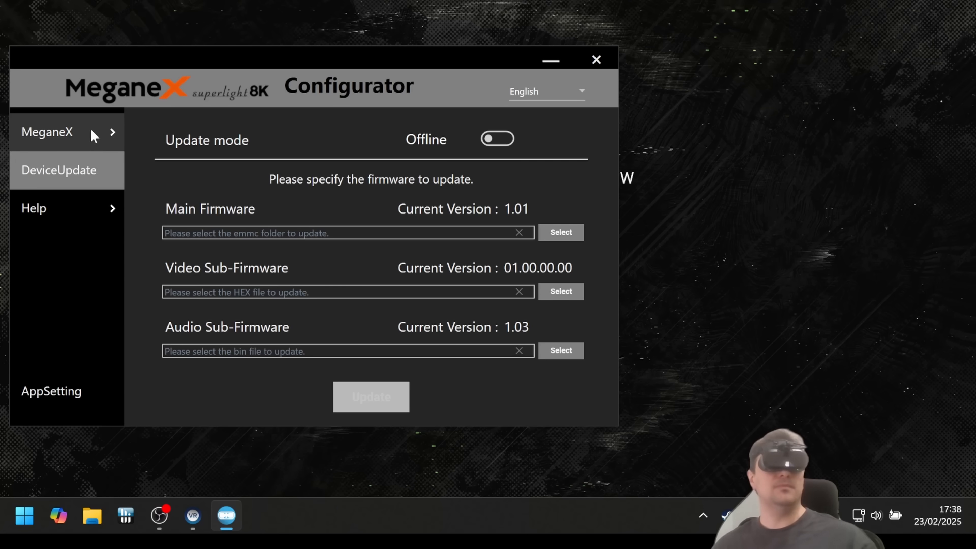
Go to Help > SelfDiagnosis for failure diagnosis and settings data restoration.
{"action": "left_click", "coordinate": [34, 208]}
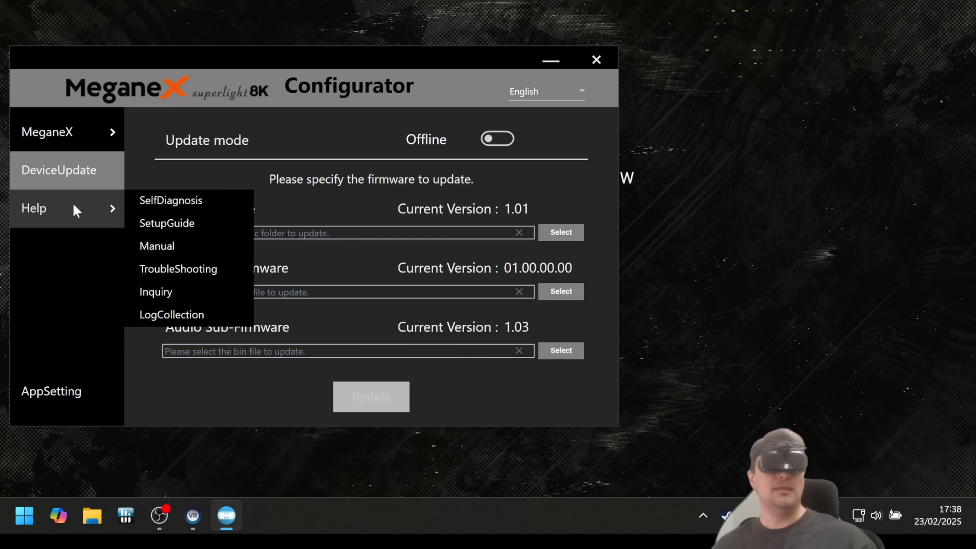
{"action": "mouse_move", "coordinate": [171, 200]}
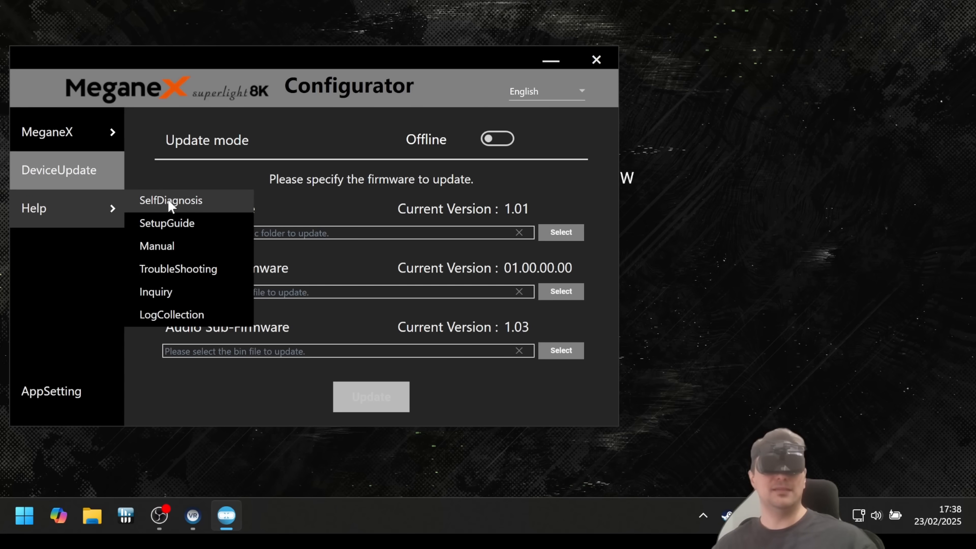
{"action": "left_click", "coordinate": [171, 200]}
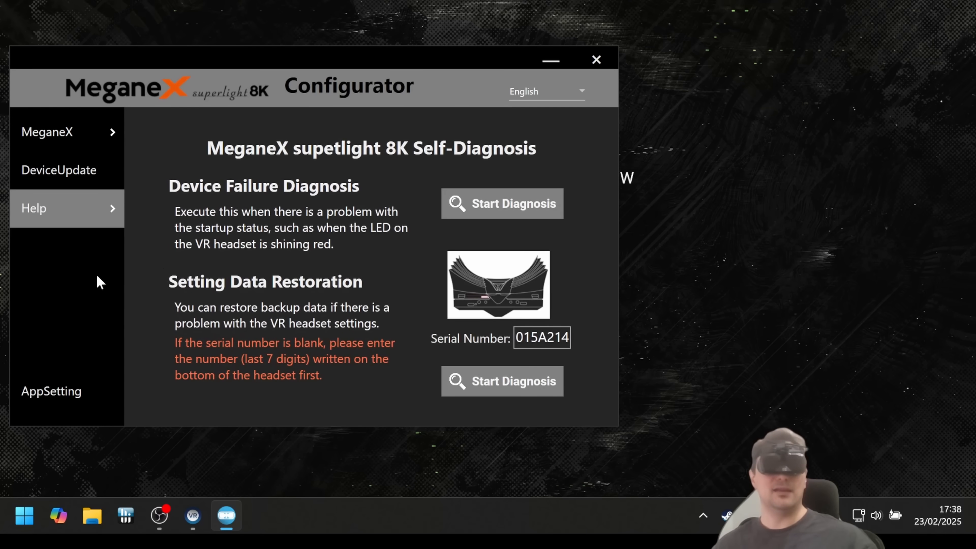
{"action": "mouse_move", "coordinate": [123, 298]}
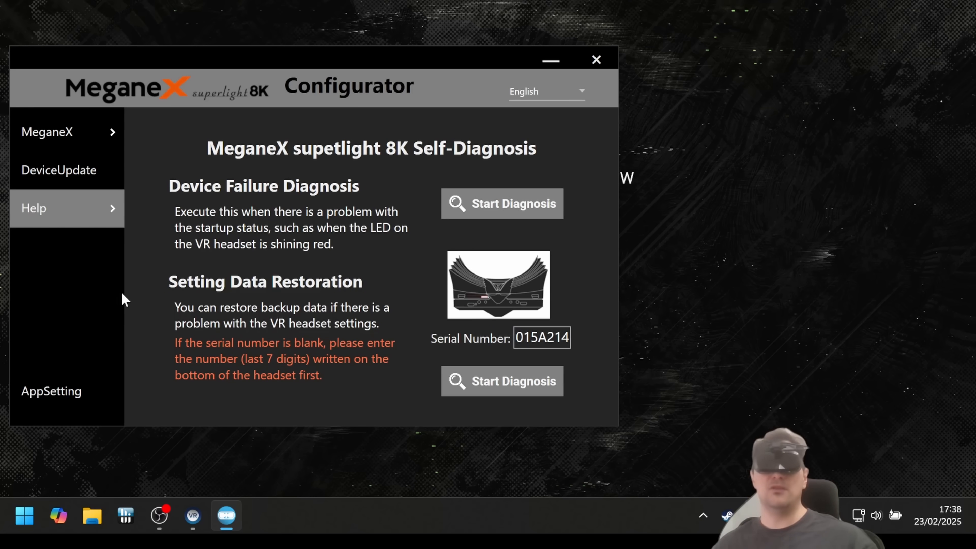
{"action": "mouse_move", "coordinate": [508, 211]}
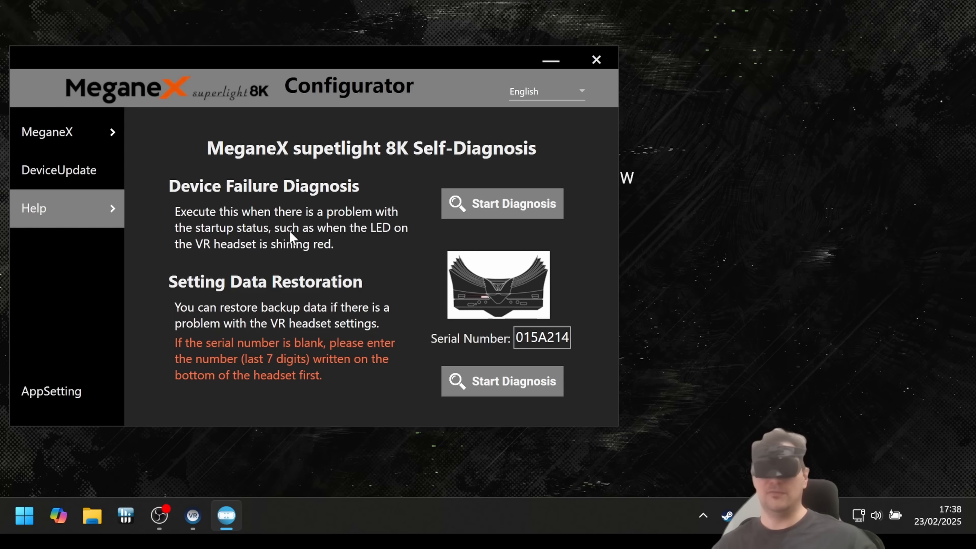
{"action": "mouse_move", "coordinate": [243, 302]}
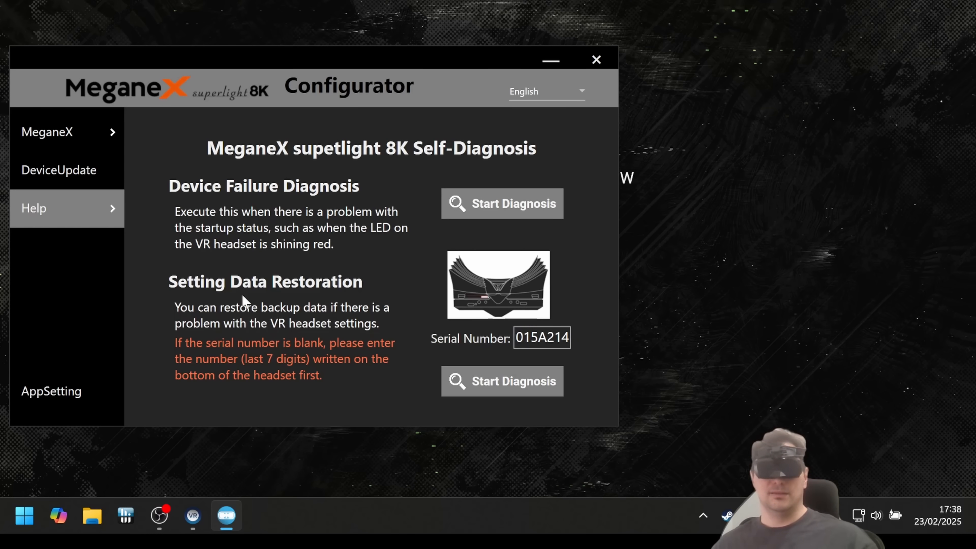
Launch Help > SetupGuide at step 1, Install SteamVR.
{"action": "left_click", "coordinate": [34, 208]}
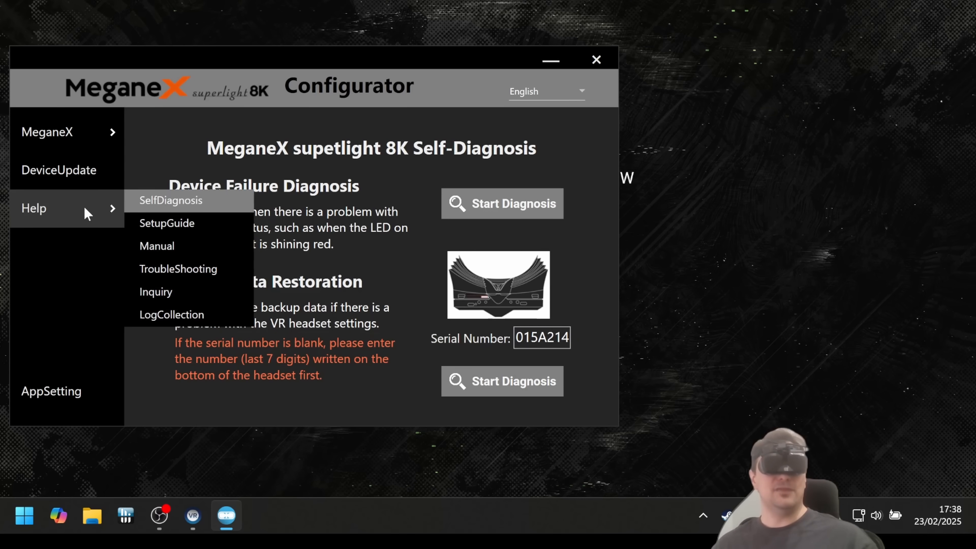
{"action": "left_click", "coordinate": [166, 223]}
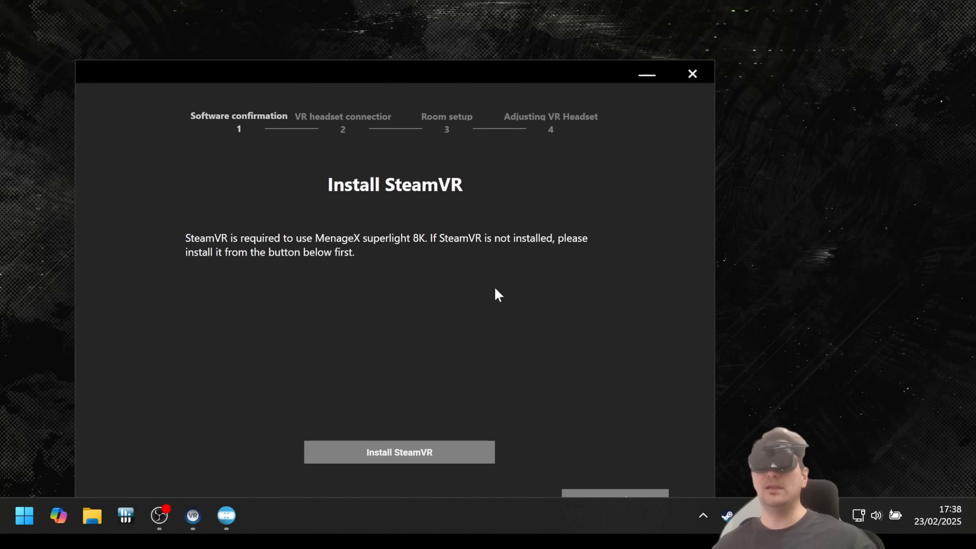
{"action": "mouse_move", "coordinate": [634, 244]}
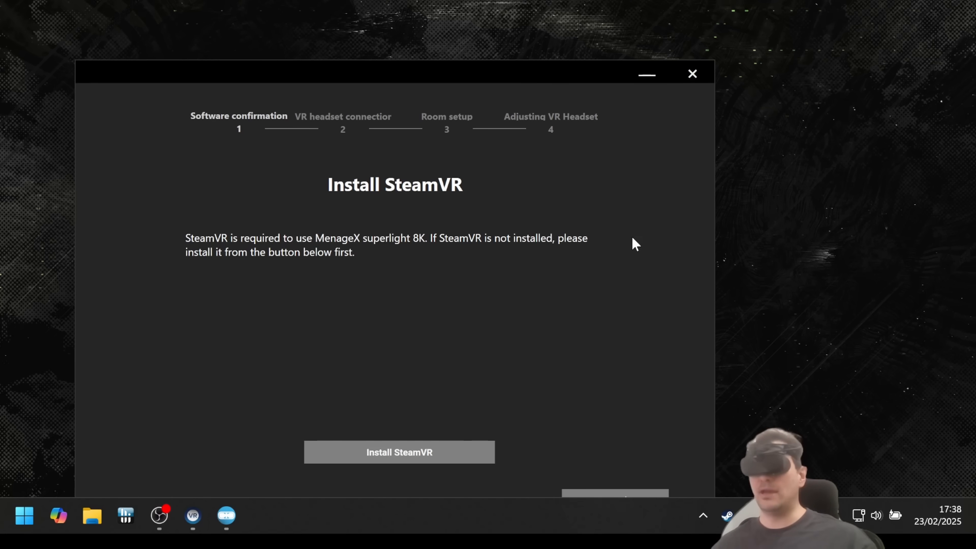
{"action": "mouse_move", "coordinate": [344, 236]}
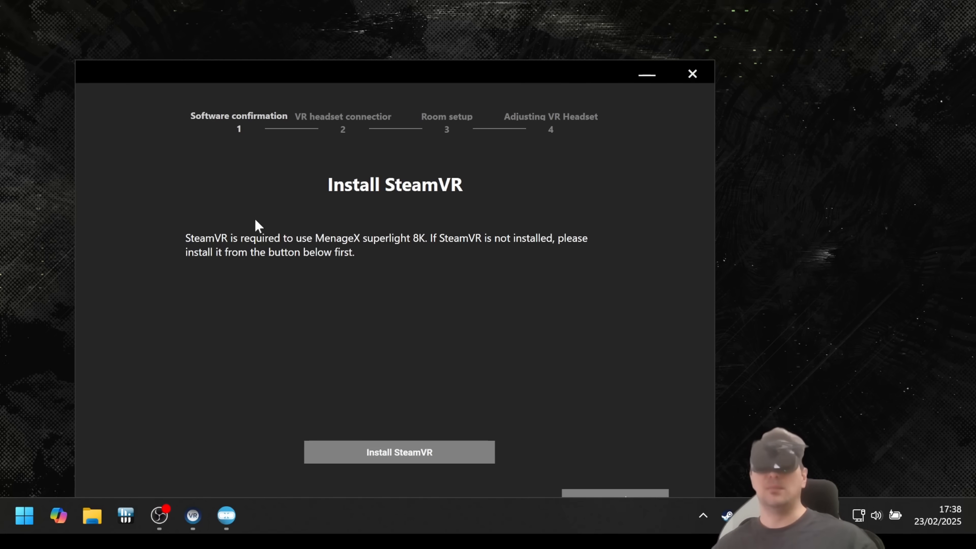
{"action": "mouse_move", "coordinate": [324, 375]}
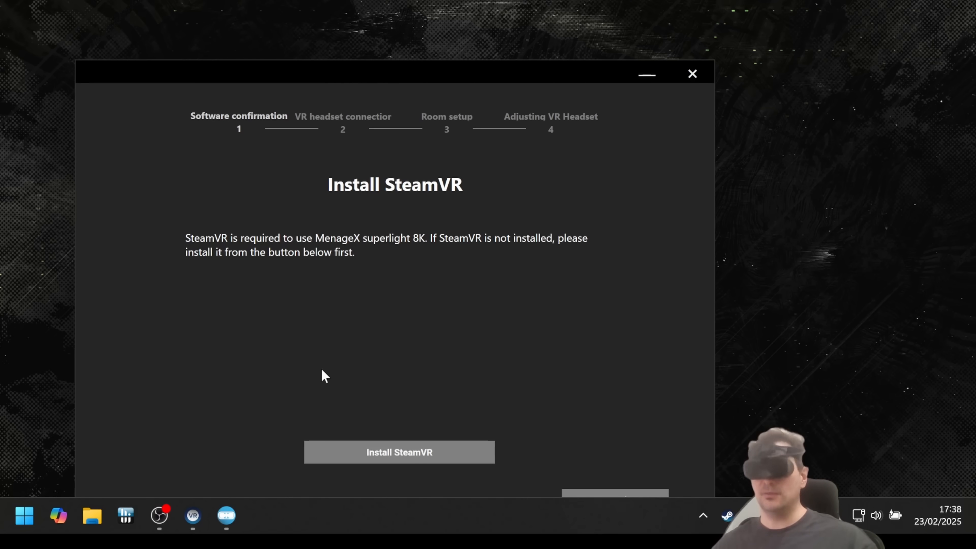
{"action": "mouse_move", "coordinate": [335, 330]}
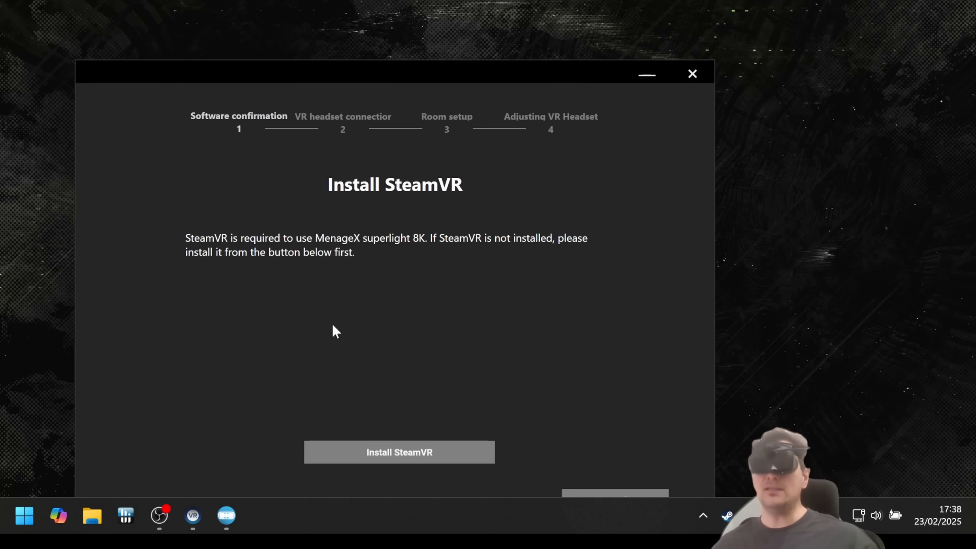
{"action": "mouse_move", "coordinate": [536, 329]}
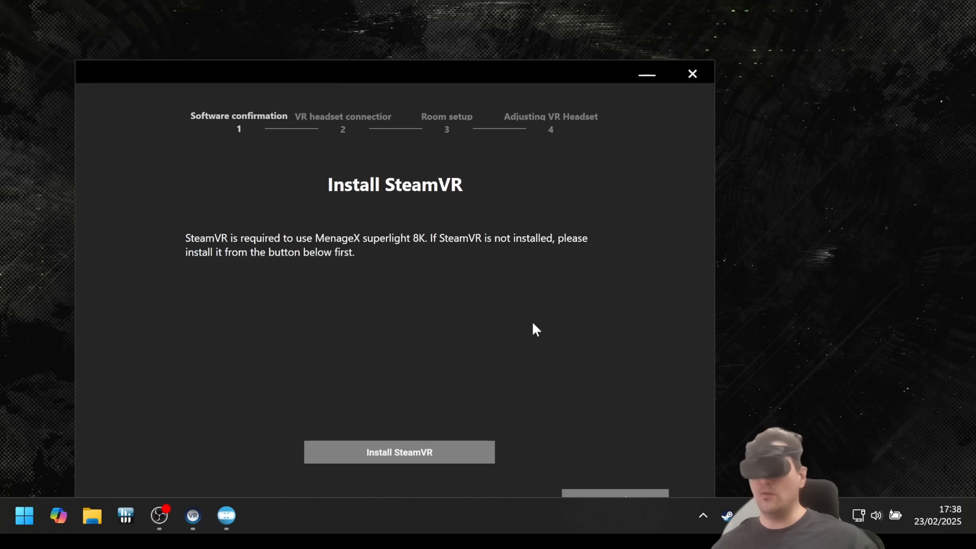
{"action": "mouse_move", "coordinate": [327, 317]}
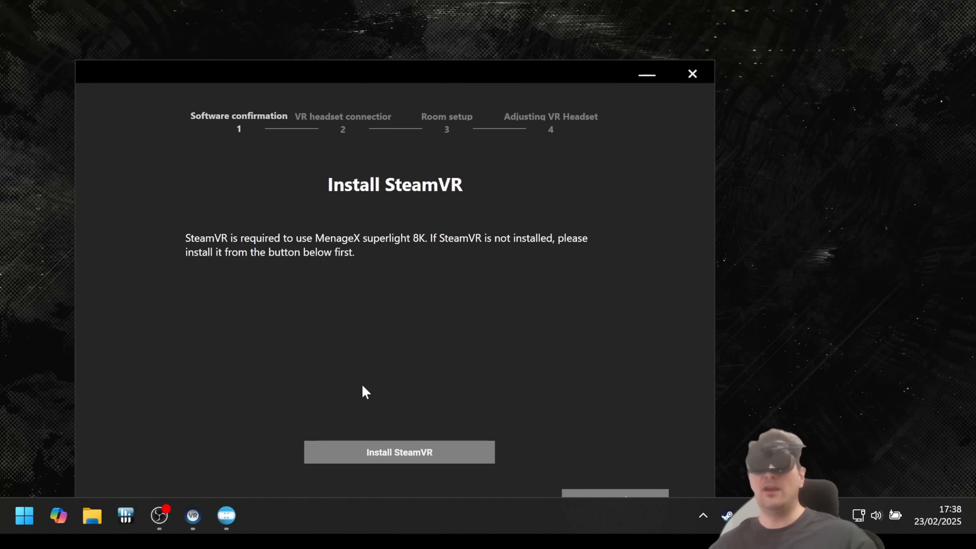
{"action": "mouse_move", "coordinate": [317, 365]}
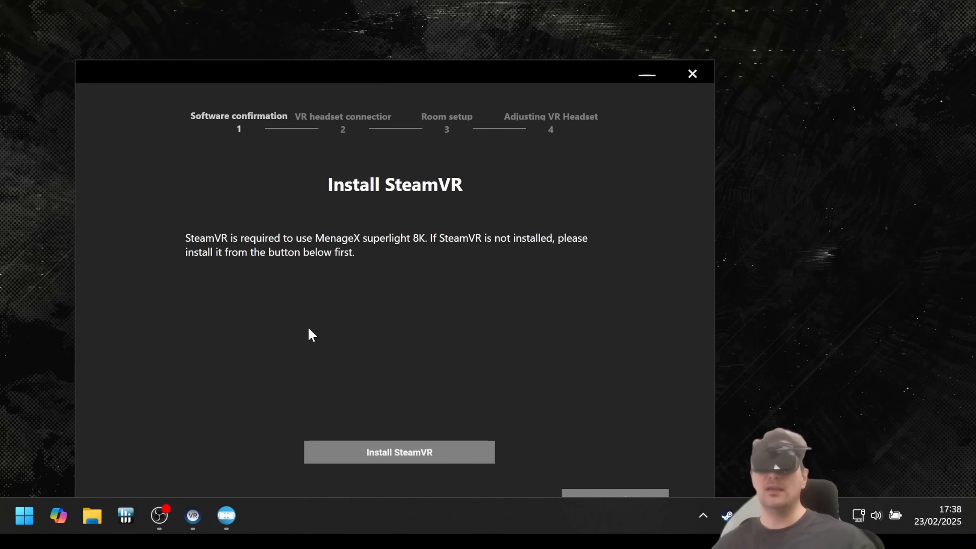
{"action": "mouse_move", "coordinate": [300, 341]}
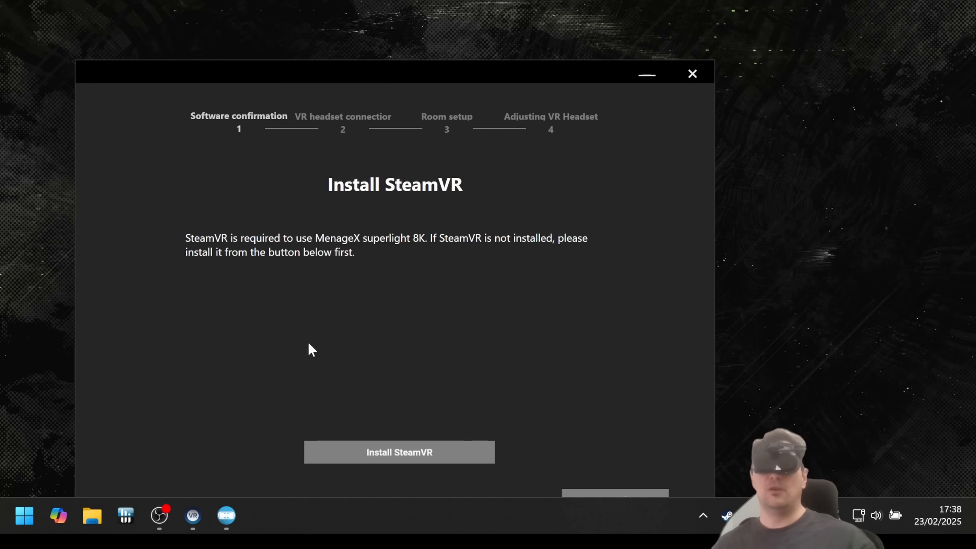
{"action": "mouse_move", "coordinate": [311, 346]}
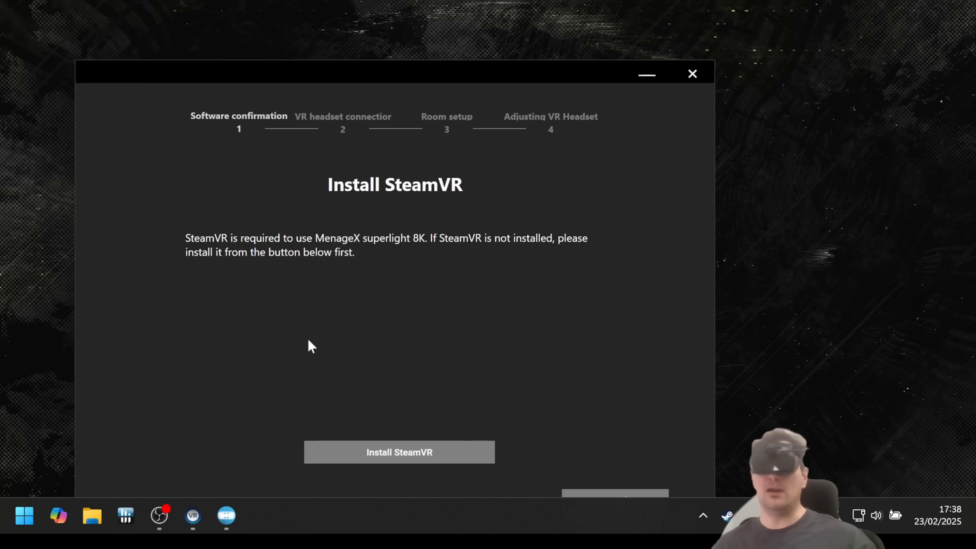
{"action": "mouse_move", "coordinate": [183, 432]}
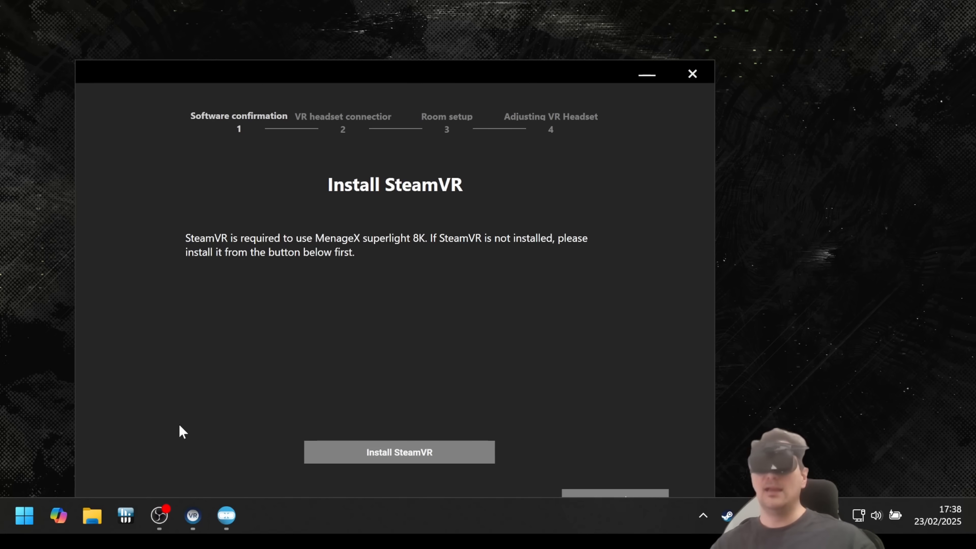
{"action": "mouse_move", "coordinate": [262, 313]}
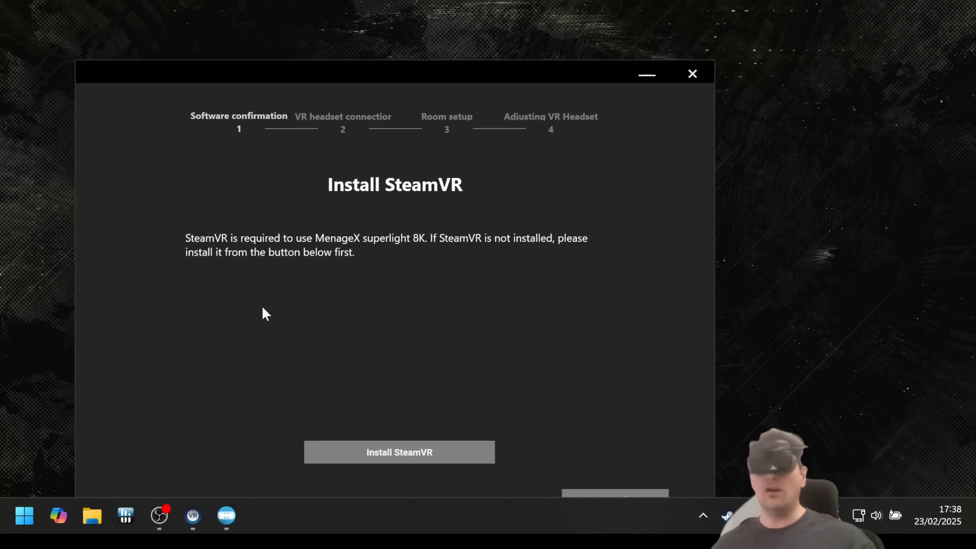
{"action": "mouse_move", "coordinate": [257, 324]}
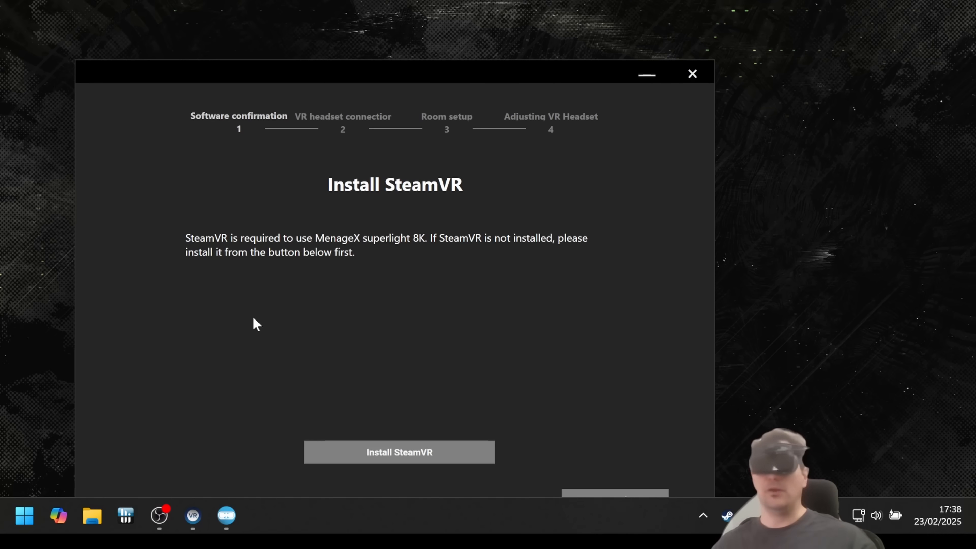
{"action": "mouse_move", "coordinate": [362, 166]}
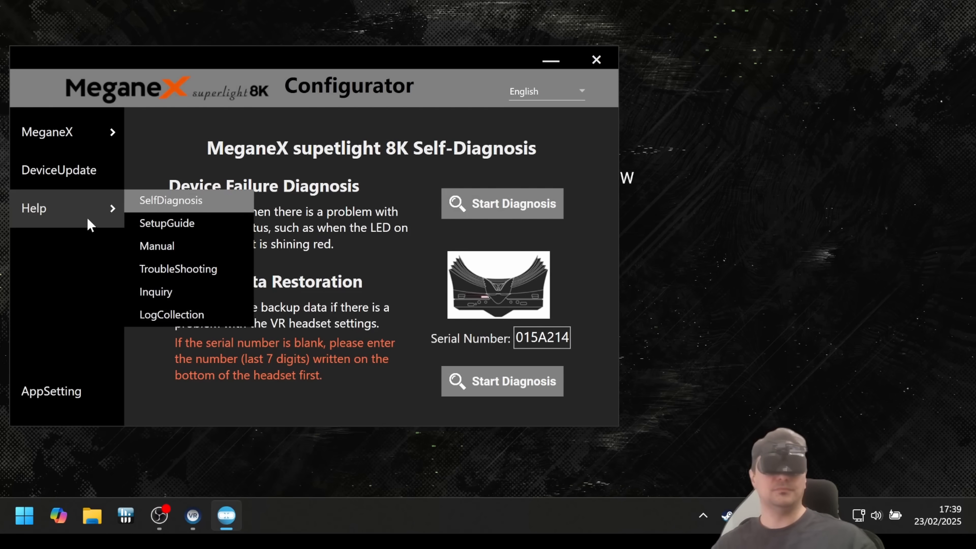
{"action": "mouse_move", "coordinate": [157, 245]}
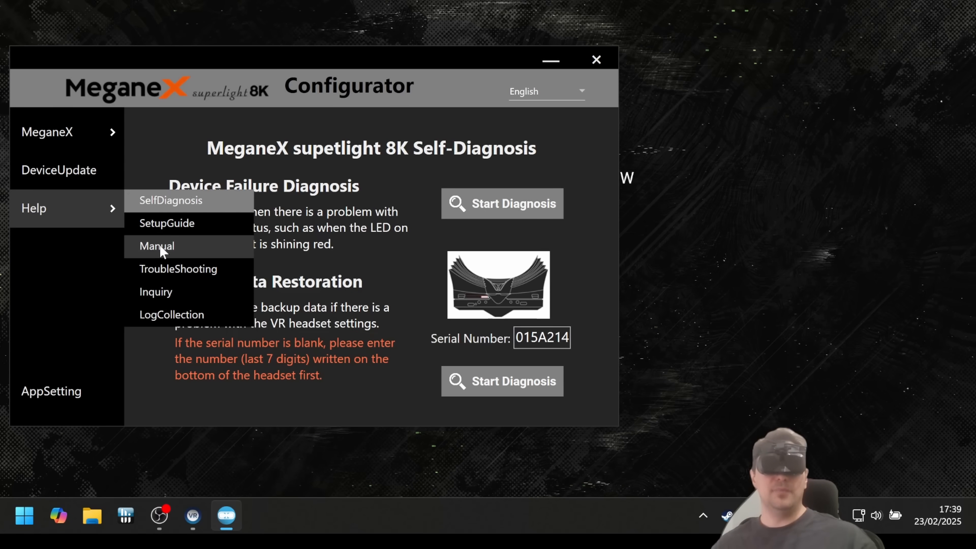
Open the official user manual from Help and scroll through its package contents and cables list.
{"action": "left_click", "coordinate": [156, 246]}
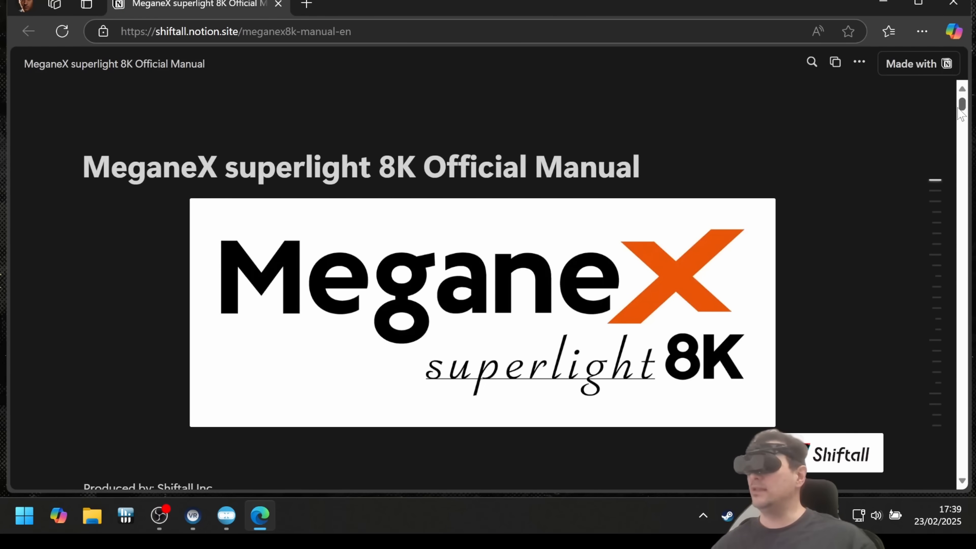
{"action": "scroll", "scroll_direction": "down", "scroll_amount": 3}
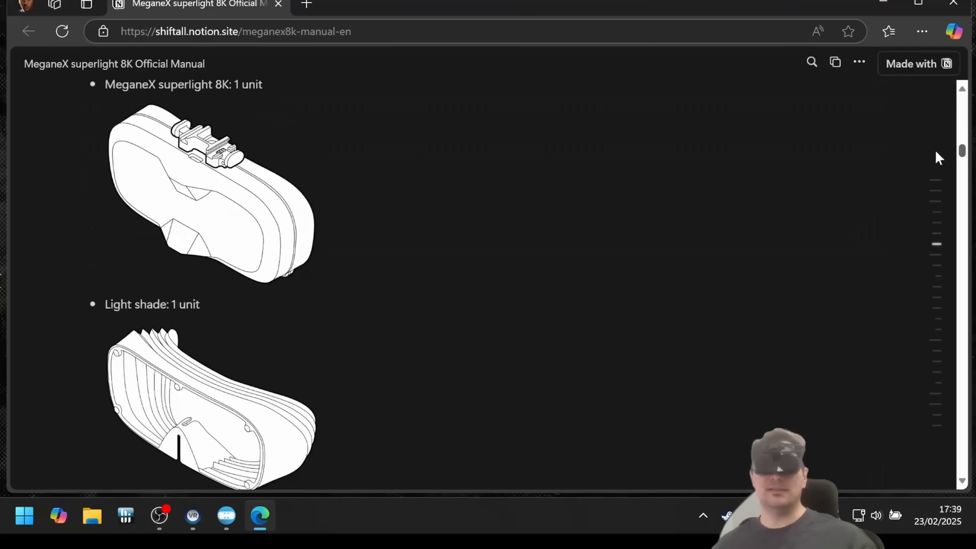
{"action": "scroll", "scroll_direction": "down", "scroll_amount": 3}
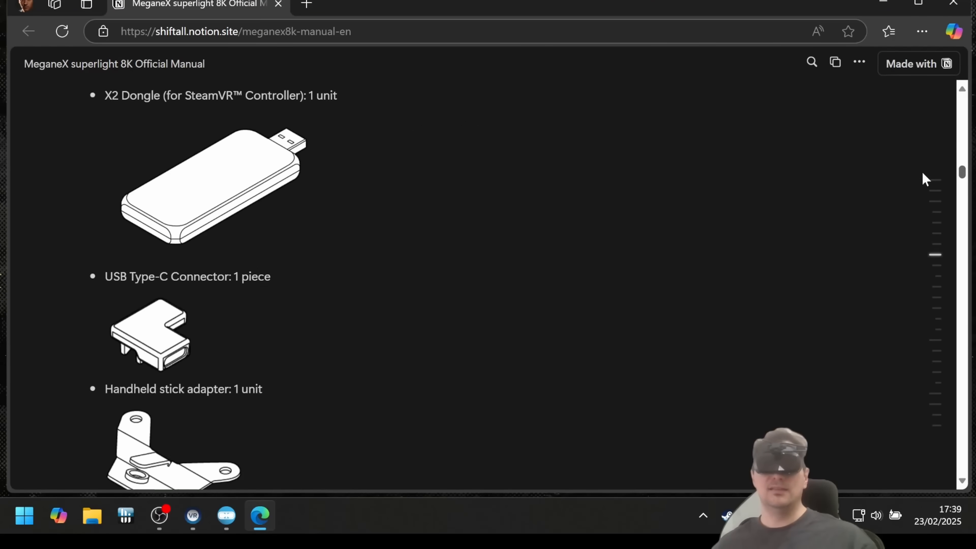
{"action": "scroll", "scroll_direction": "down", "scroll_amount": 3}
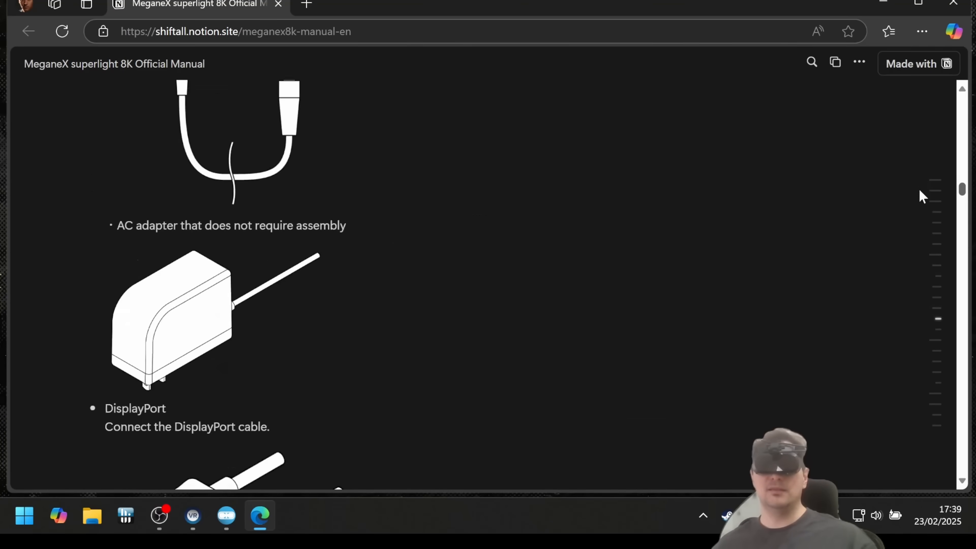
{"action": "scroll", "scroll_direction": "down", "scroll_amount": 3}
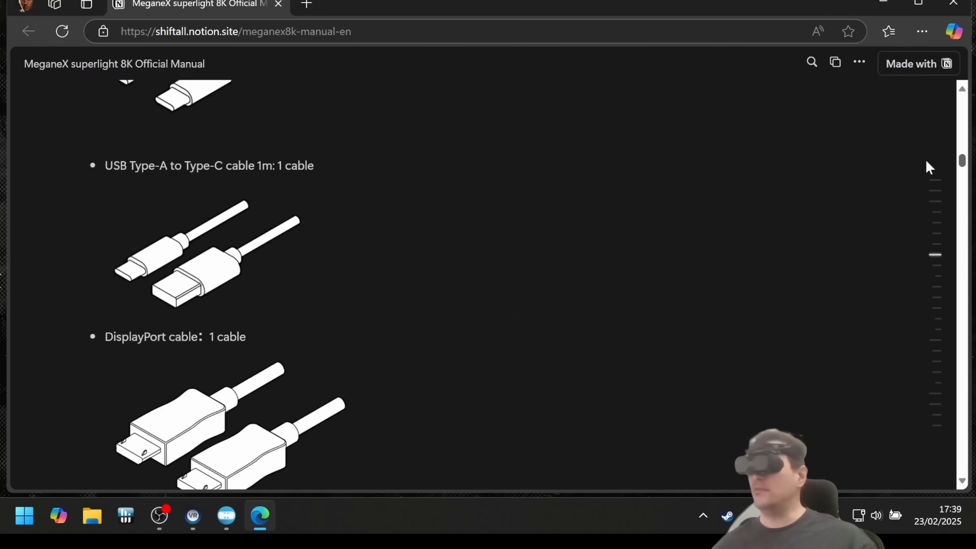
{"action": "scroll", "scroll_direction": "up", "scroll_amount": 3}
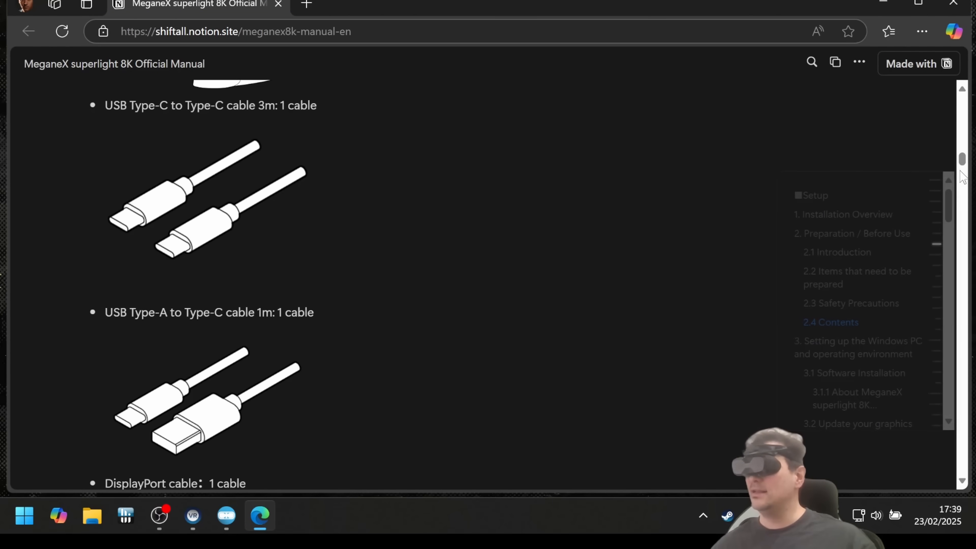
{"action": "scroll", "scroll_direction": "down", "scroll_amount": 3}
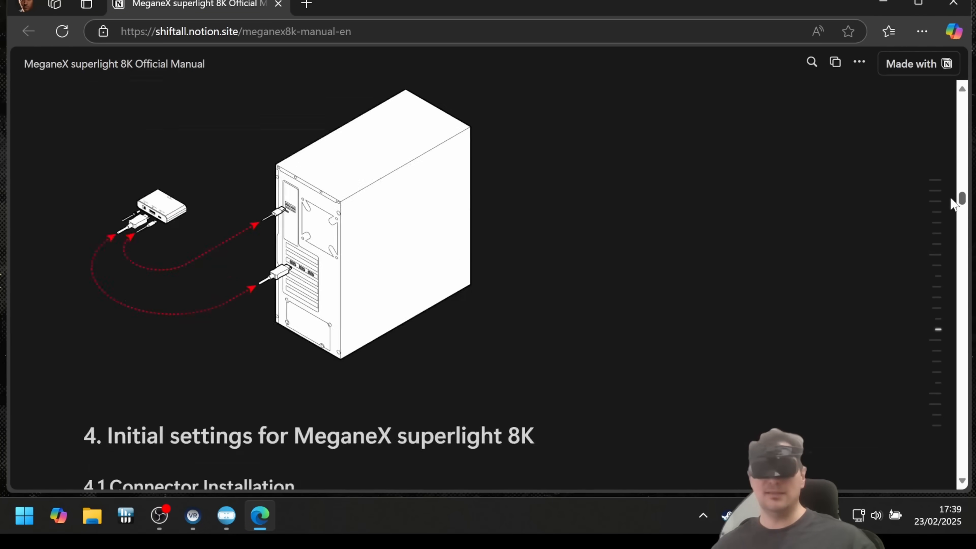
{"action": "scroll", "scroll_direction": "down", "scroll_amount": 3}
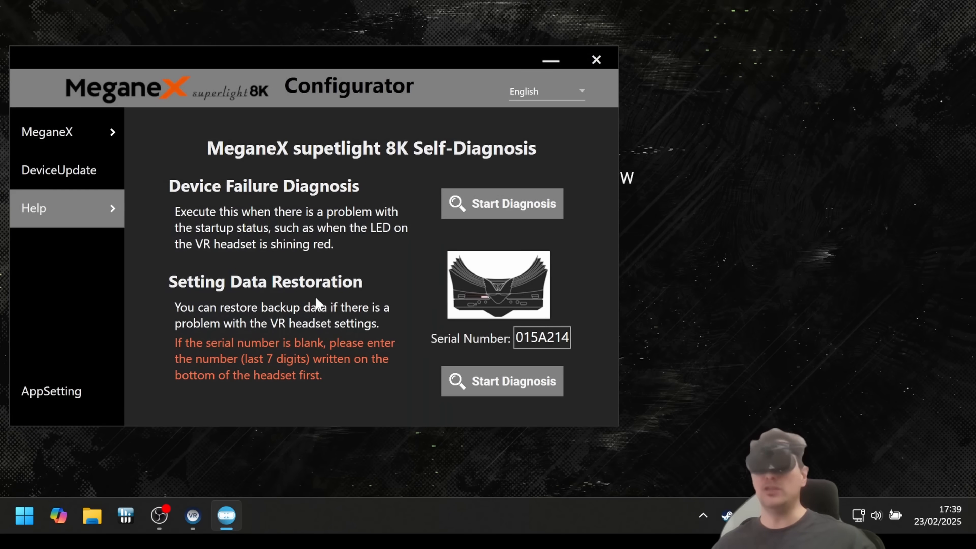
{"action": "mouse_move", "coordinate": [153, 213]}
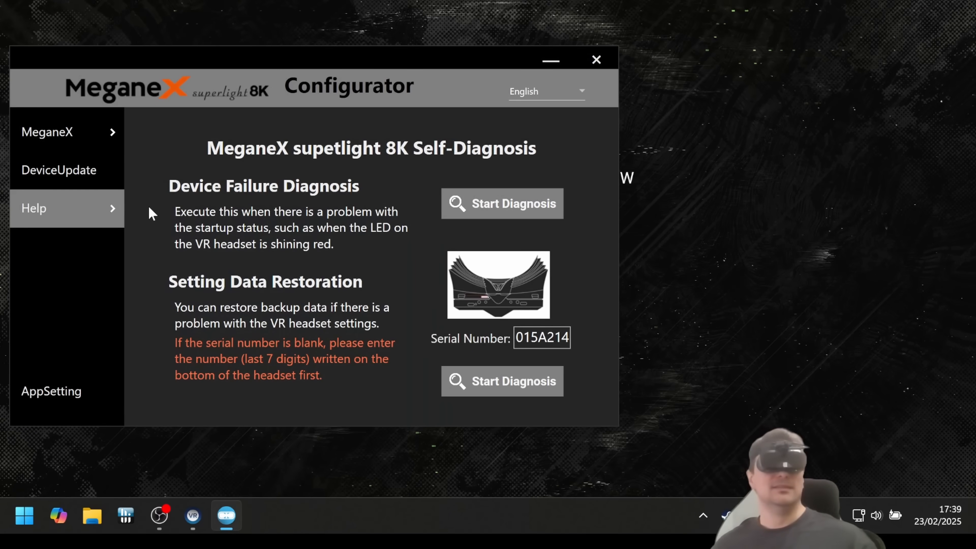
Show the Help submenu again with its setup guide, manual and troubleshooting entries.
{"action": "left_click", "coordinate": [34, 208]}
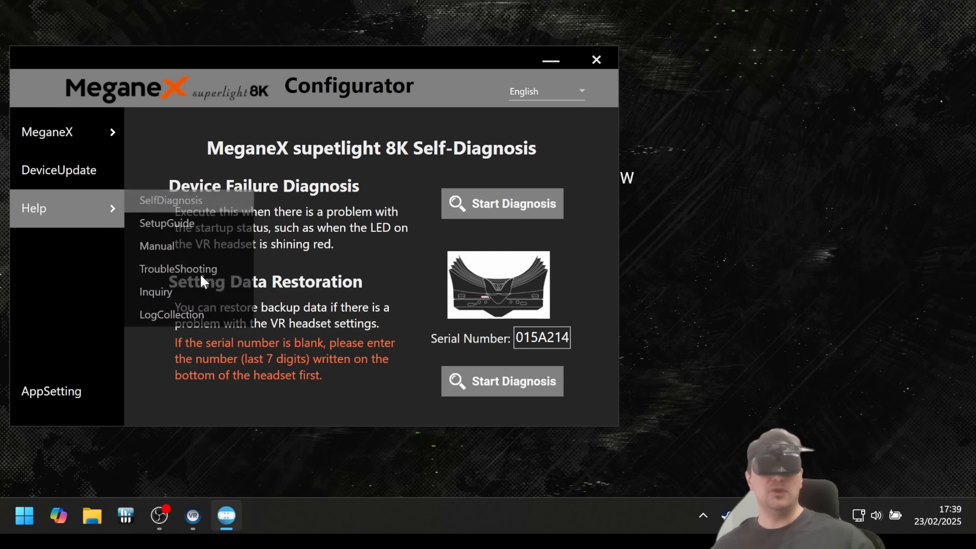
{"action": "left_click", "coordinate": [157, 245]}
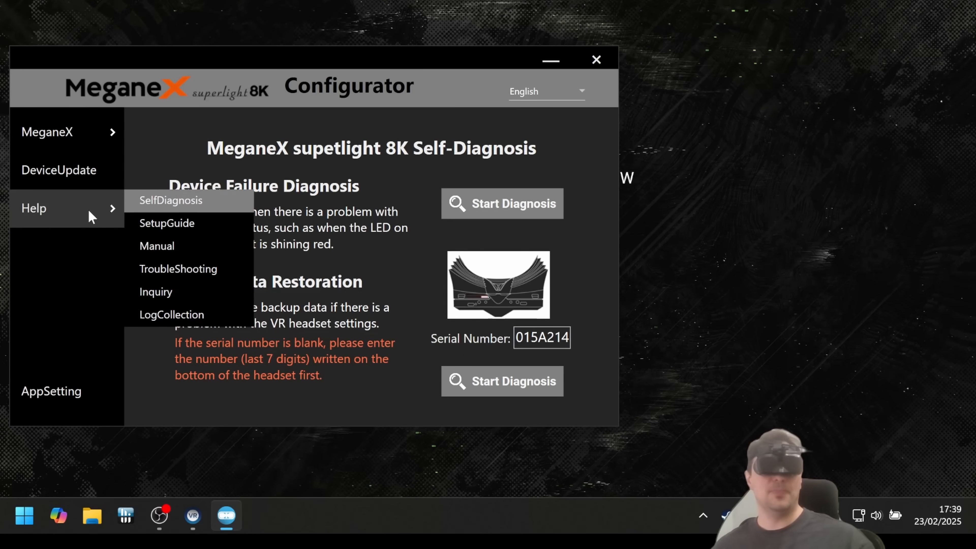
Open the TroubleShooting link to en.shiftall.net/support and scroll down to its FAQ product list.
{"action": "left_click", "coordinate": [155, 291]}
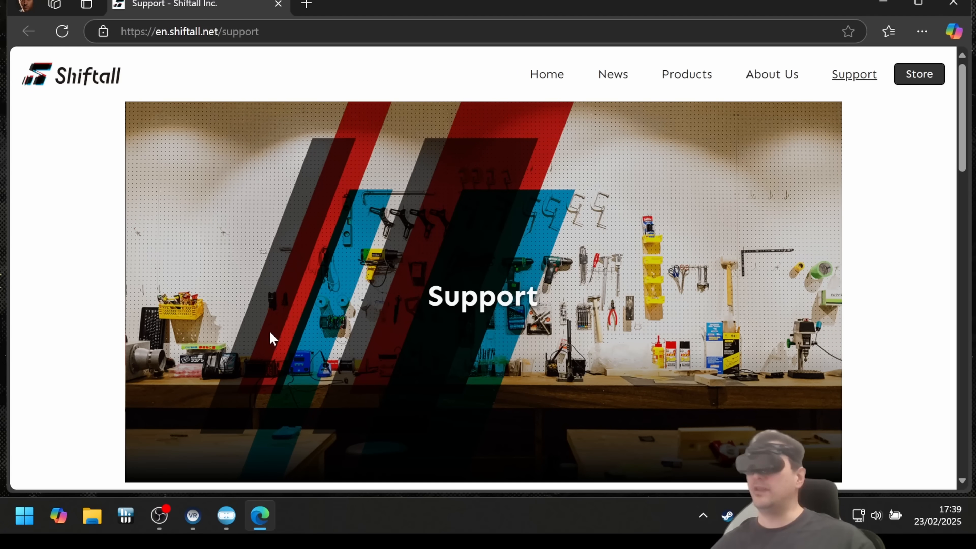
{"action": "mouse_move", "coordinate": [931, 131]}
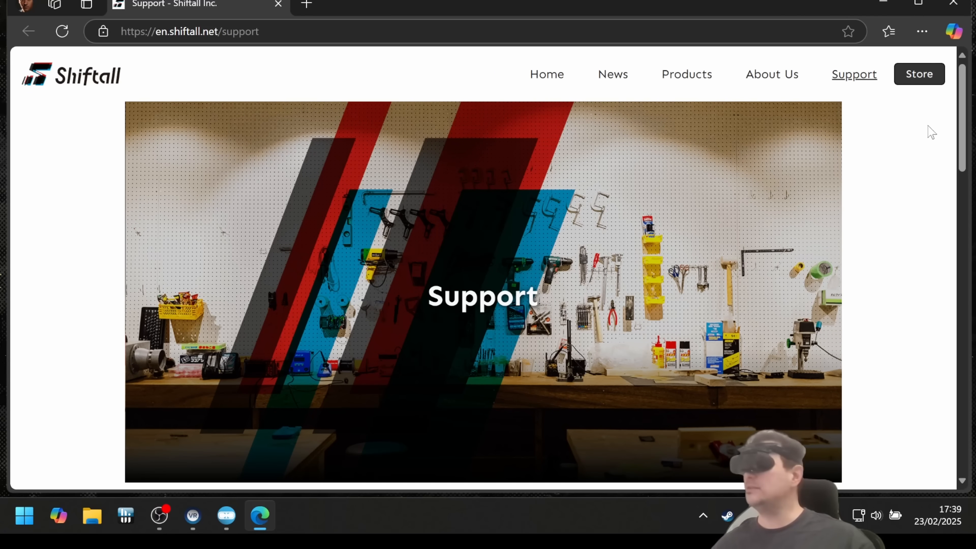
{"action": "scroll", "scroll_direction": "down", "scroll_amount": 3}
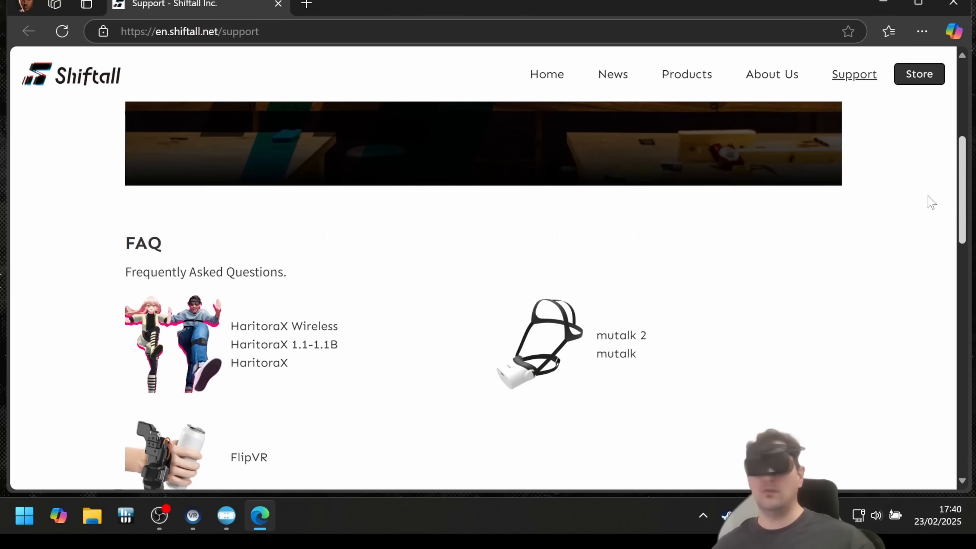
{"action": "scroll", "scroll_direction": "down", "scroll_amount": 3}
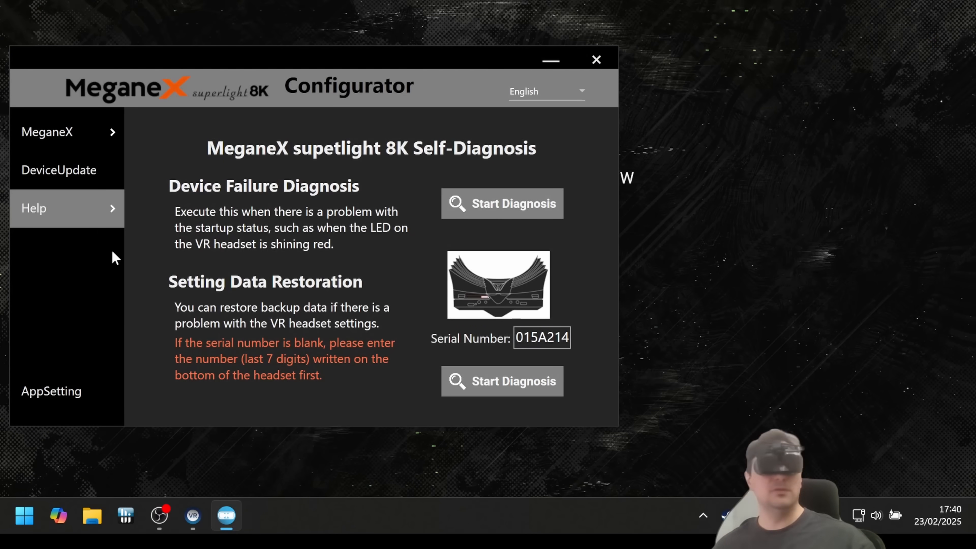
Show the Self-Diagnosis page with failure diagnosis and data restoration, then dismiss the Help submenu.
{"action": "left_click", "coordinate": [34, 207]}
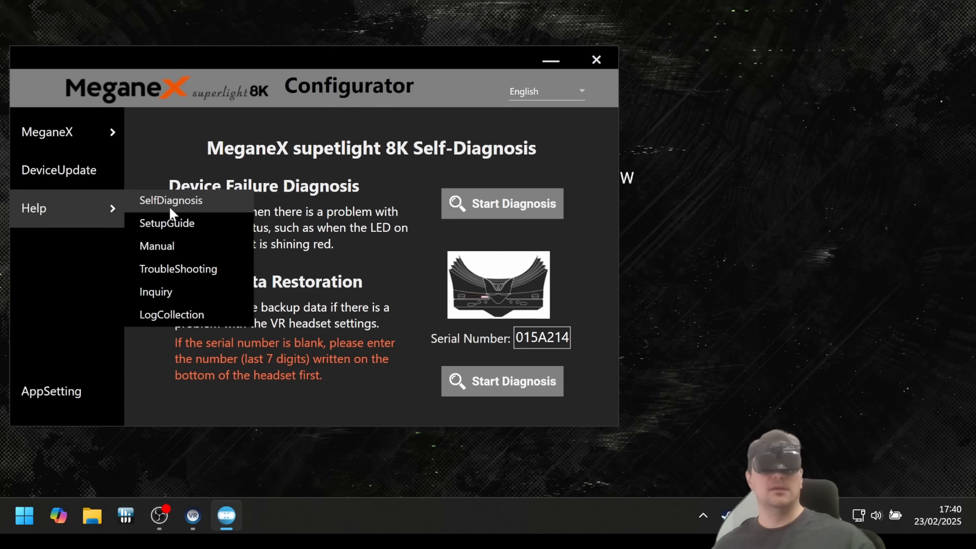
{"action": "mouse_move", "coordinate": [183, 291]}
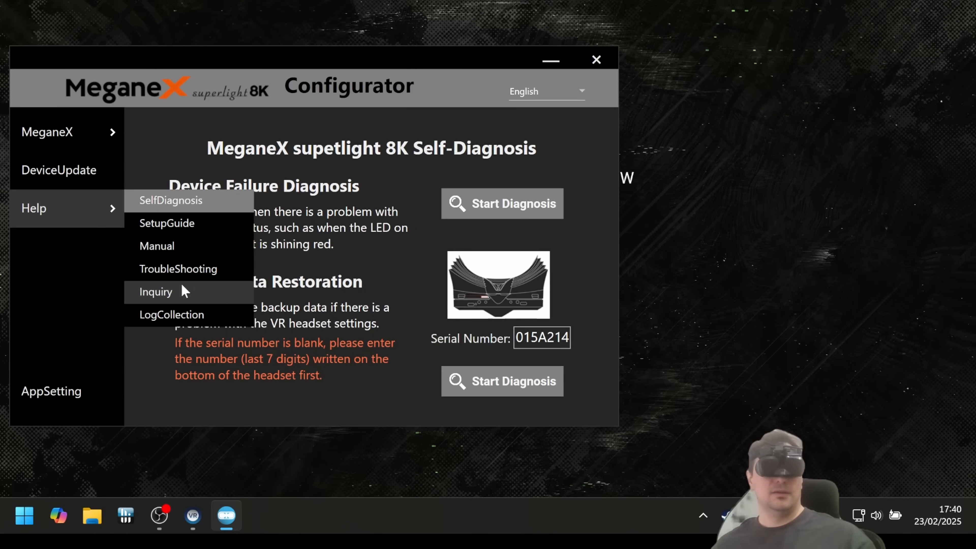
{"action": "mouse_move", "coordinate": [177, 301]}
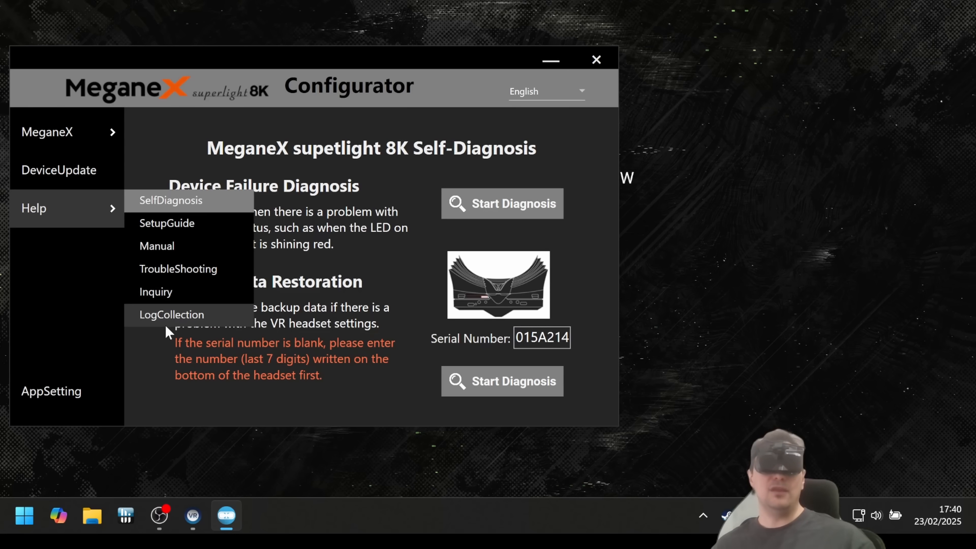
{"action": "mouse_move", "coordinate": [178, 323]}
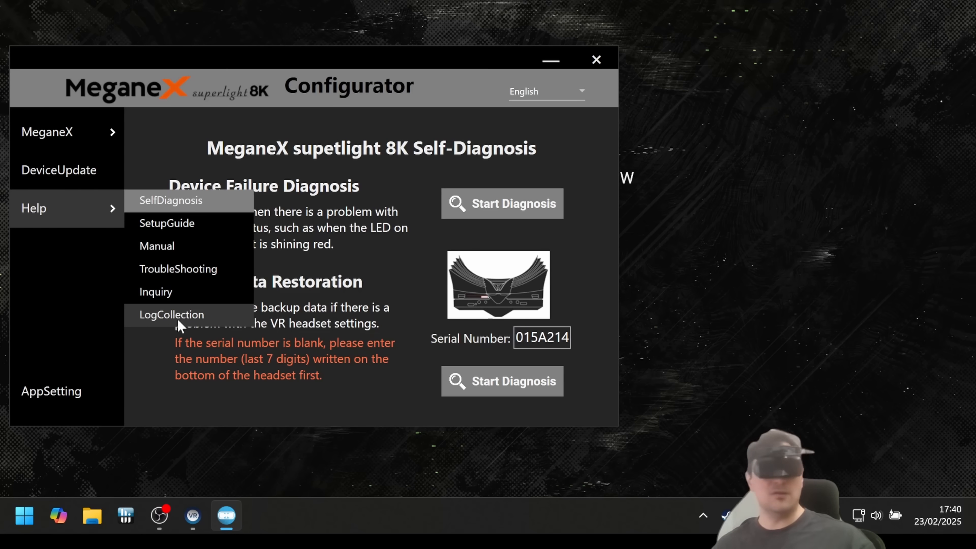
{"action": "mouse_move", "coordinate": [545, 32]}
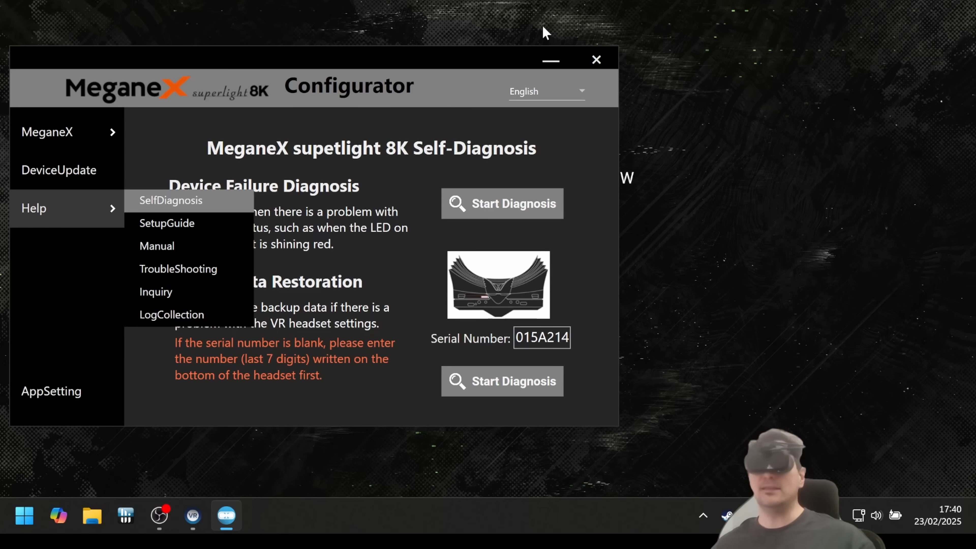
{"action": "mouse_move", "coordinate": [387, 235]}
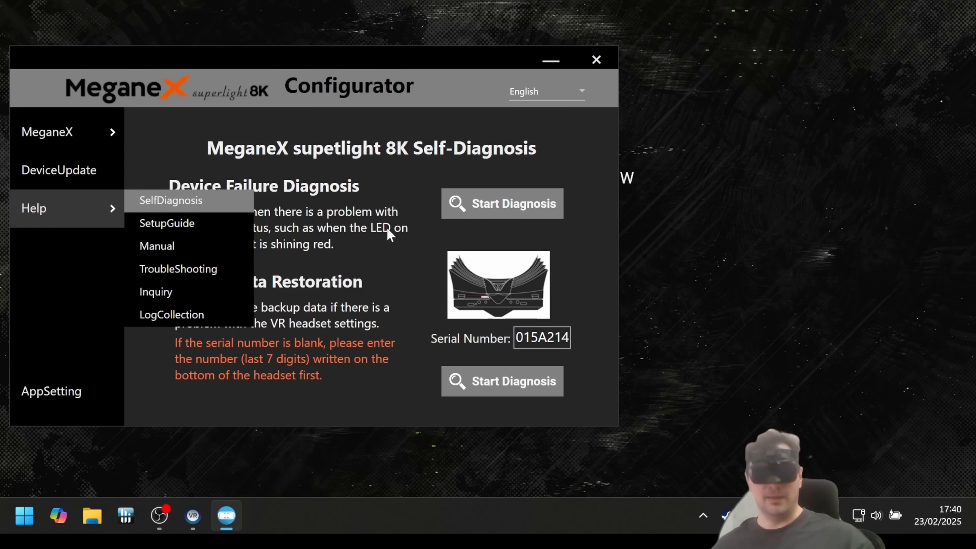
{"action": "mouse_move", "coordinate": [322, 188]}
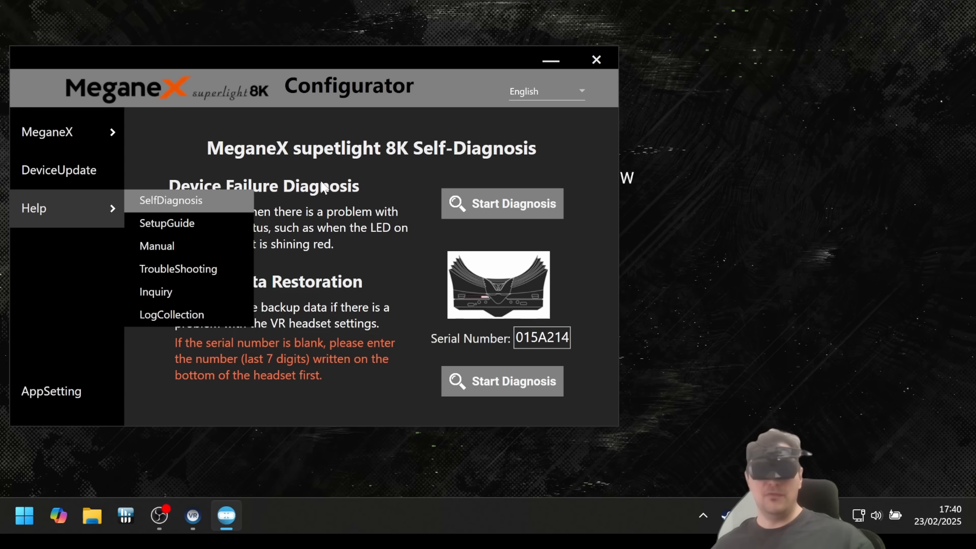
{"action": "mouse_move", "coordinate": [269, 232]}
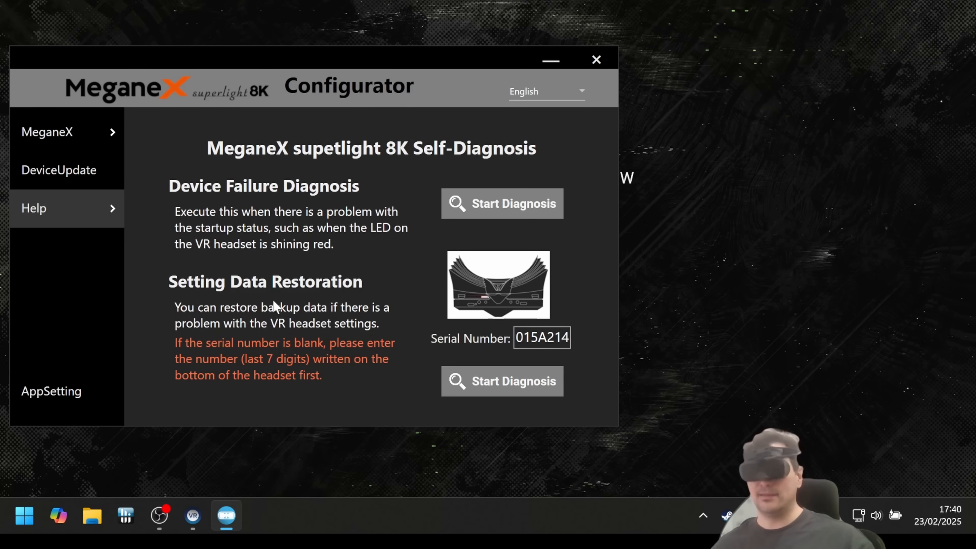
{"action": "mouse_move", "coordinate": [197, 321]}
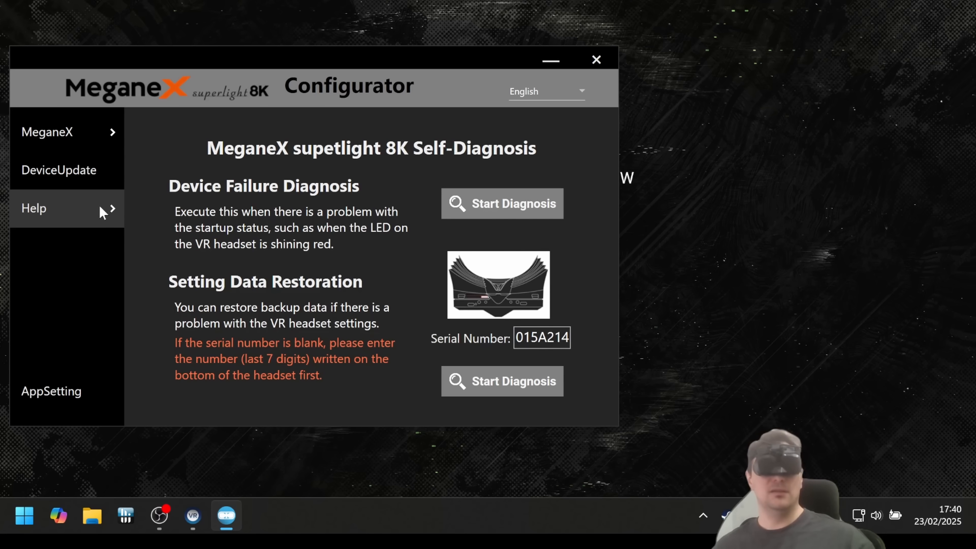
{"action": "left_click", "coordinate": [33, 208]}
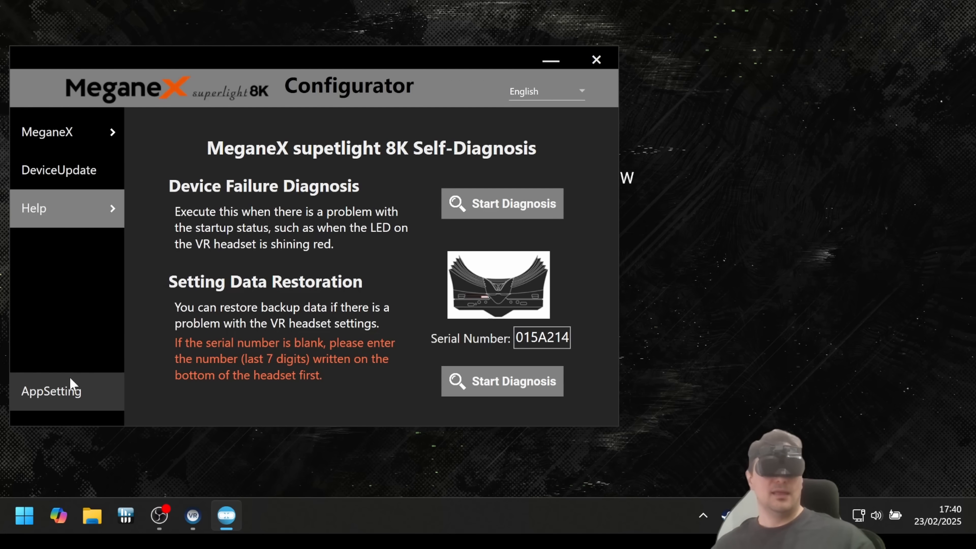
On the AppSetting page, switch Dark Mode off to try light mode, then back on, with version 1.2.0.0 shown.
{"action": "left_click", "coordinate": [51, 390]}
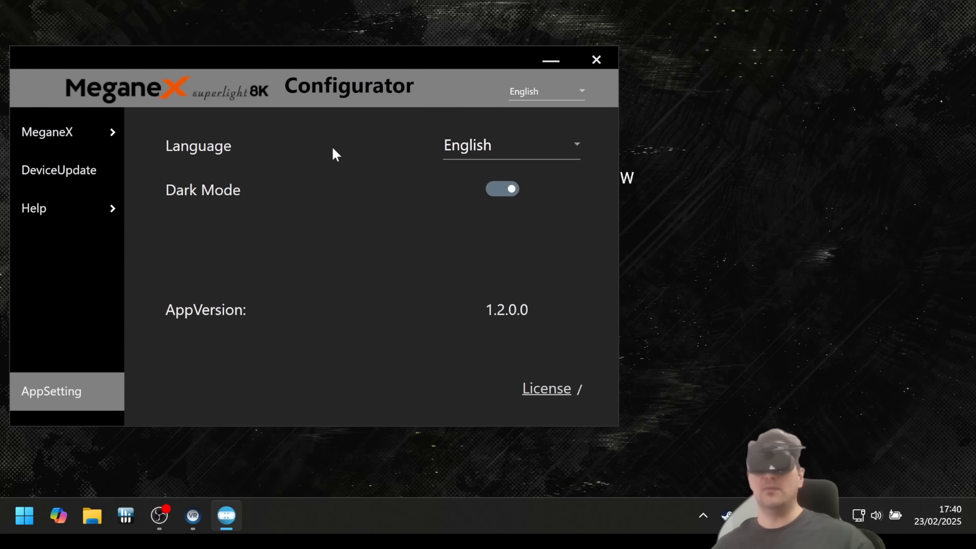
{"action": "mouse_move", "coordinate": [222, 197]}
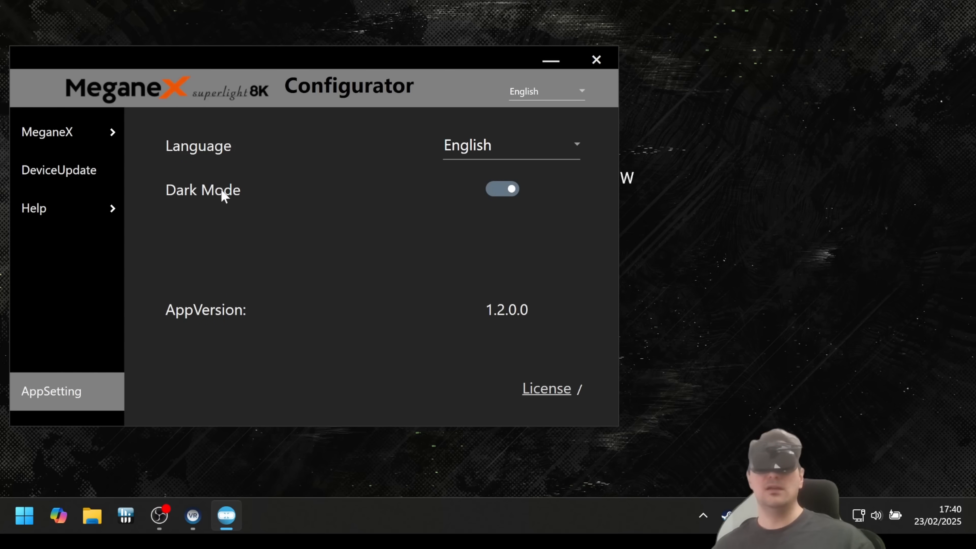
{"action": "left_click", "coordinate": [502, 189]}
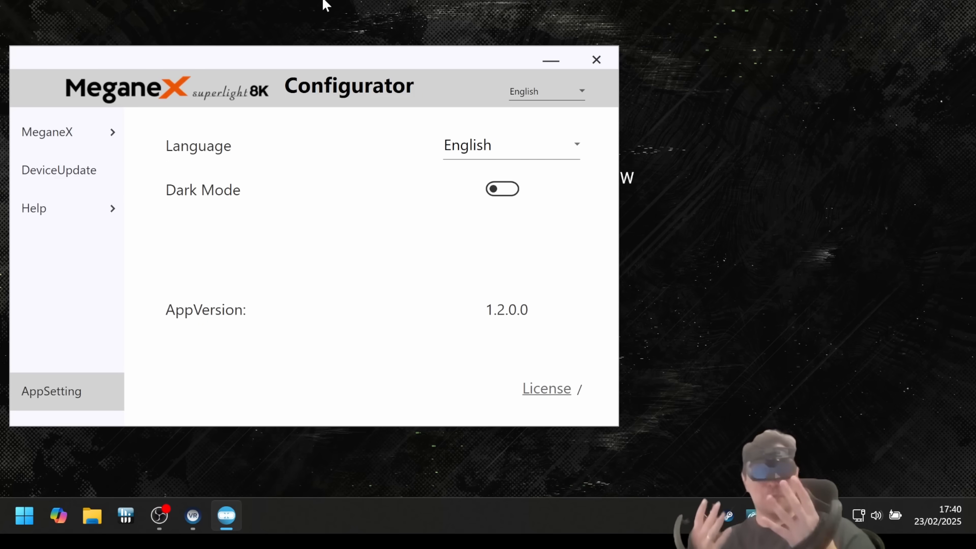
{"action": "mouse_move", "coordinate": [393, 234]}
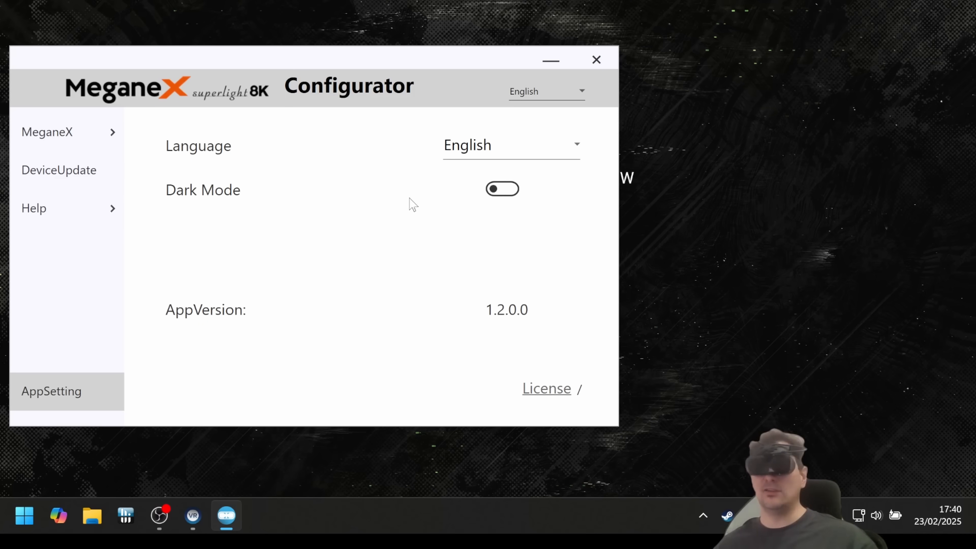
{"action": "left_click", "coordinate": [502, 189]}
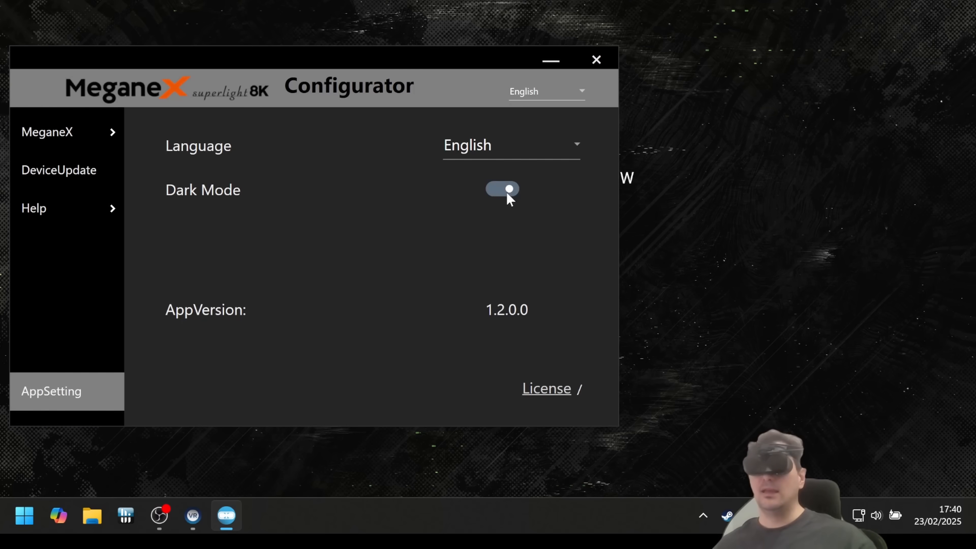
{"action": "left_click", "coordinate": [501, 189]}
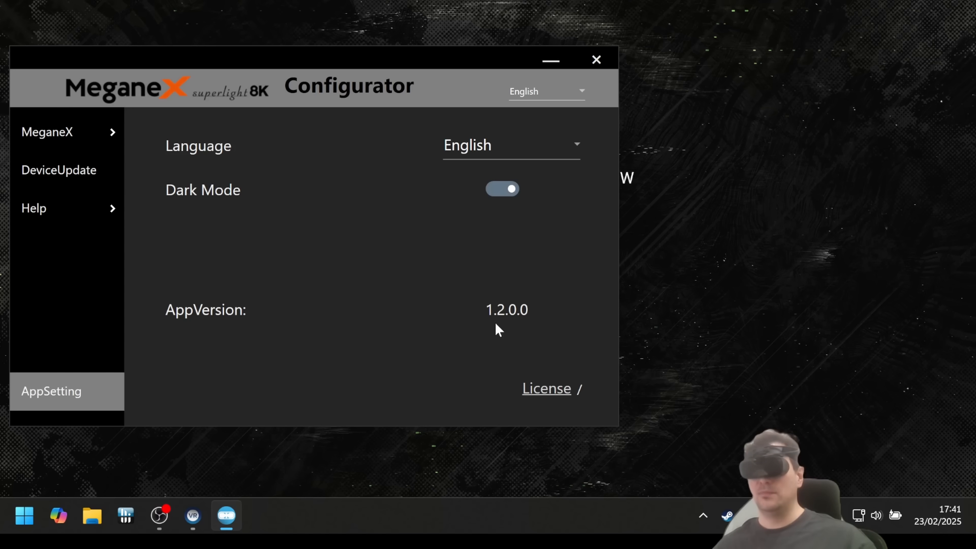
{"action": "mouse_move", "coordinate": [512, 321]}
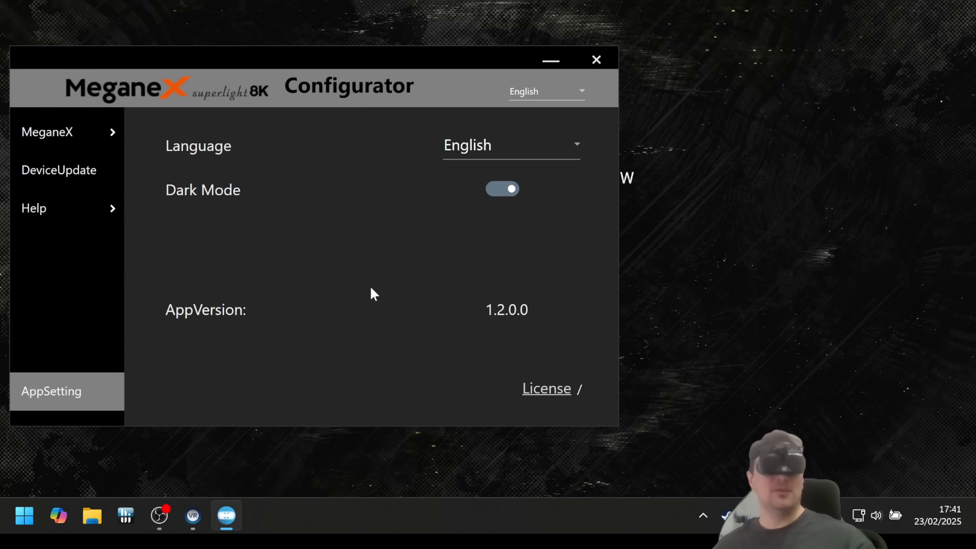
{"action": "mouse_move", "coordinate": [280, 300]}
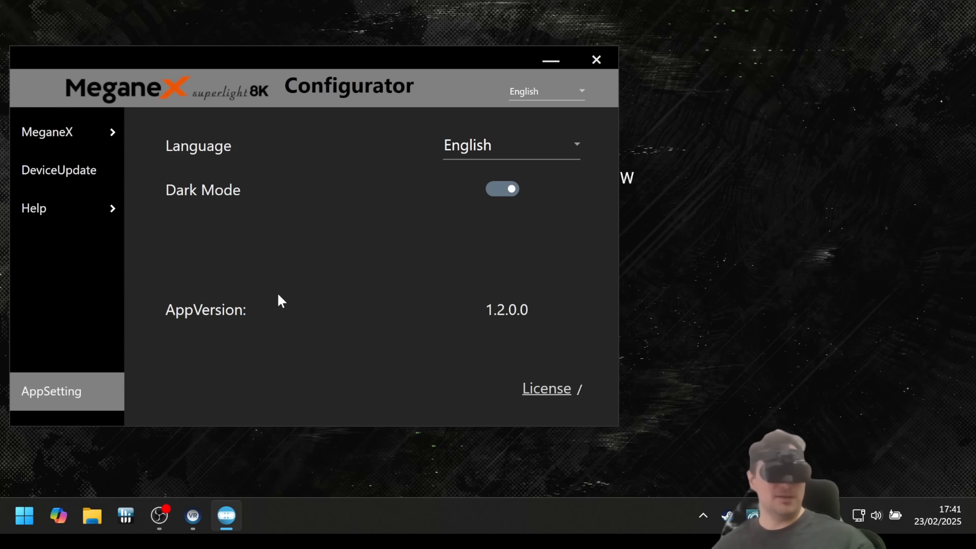
{"action": "mouse_move", "coordinate": [354, 293]}
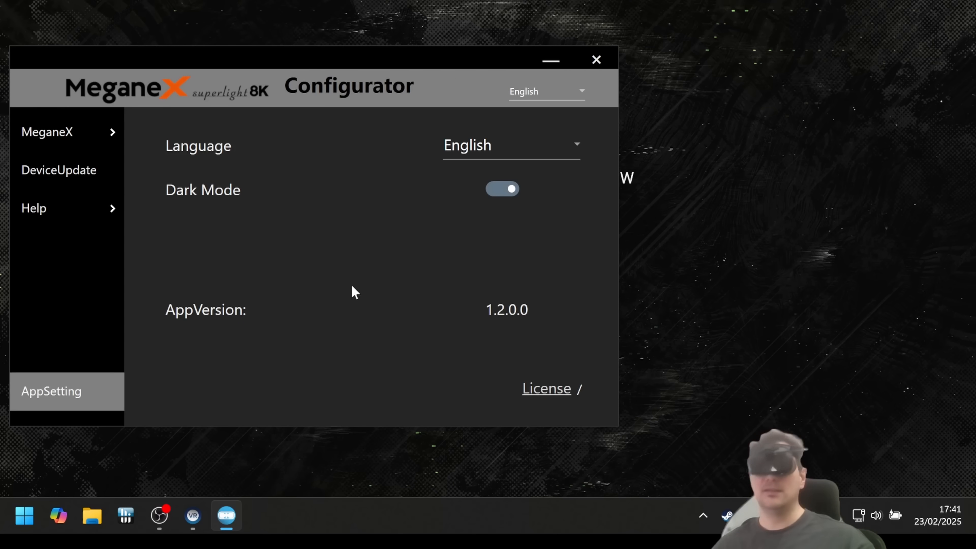
{"action": "mouse_move", "coordinate": [404, 259]}
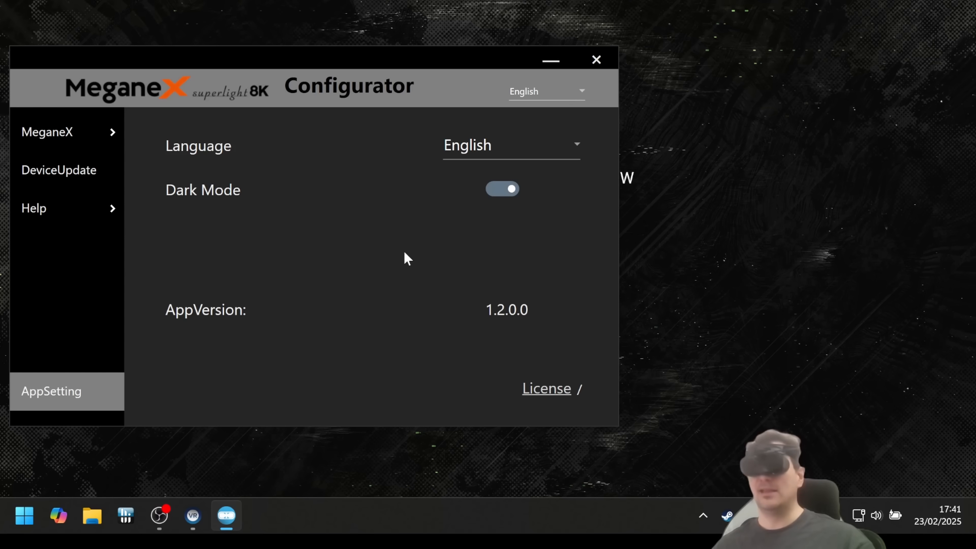
{"action": "mouse_move", "coordinate": [374, 356]}
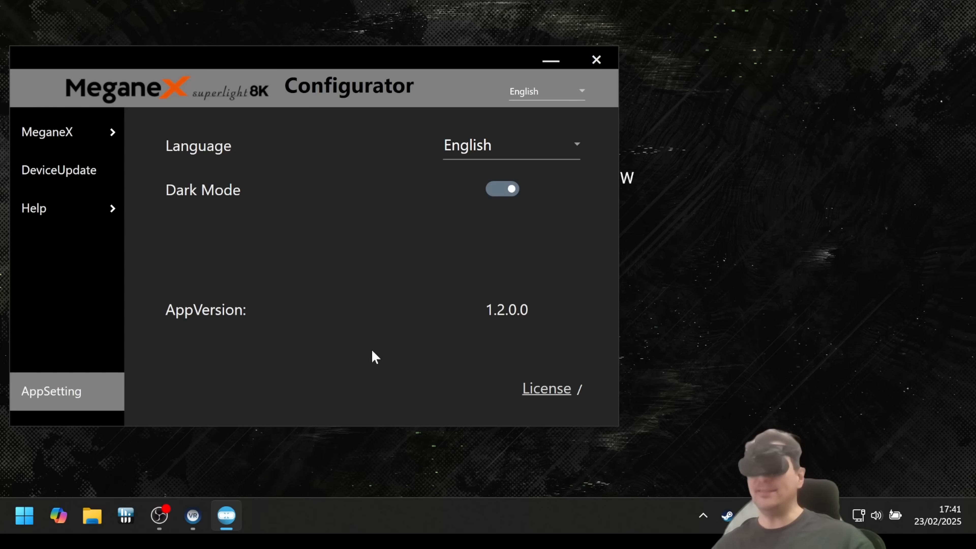
{"action": "mouse_move", "coordinate": [327, 384]}
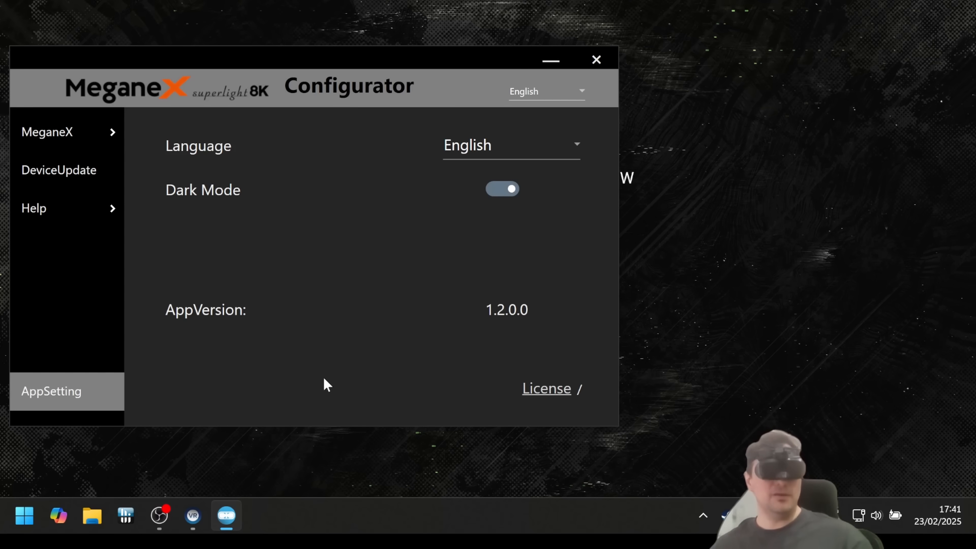
{"action": "mouse_move", "coordinate": [97, 328]}
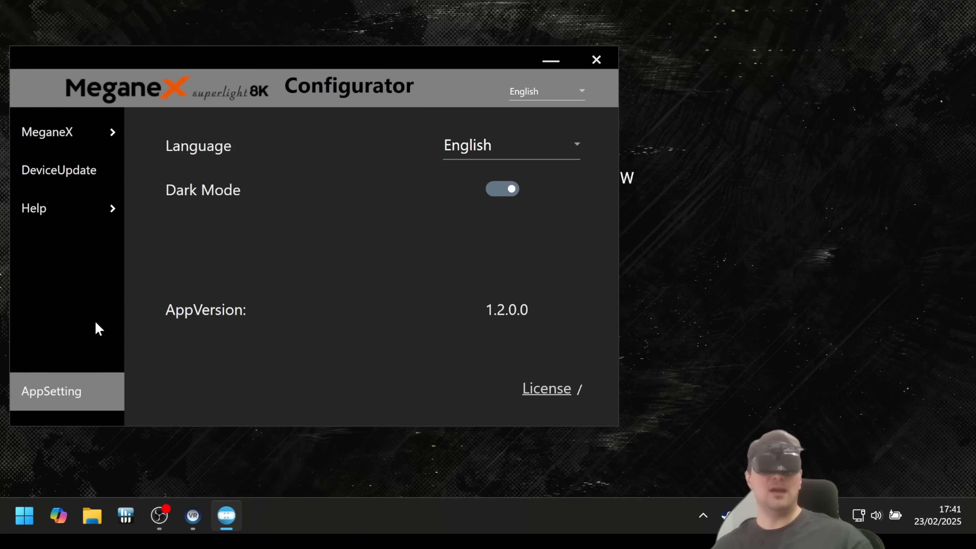
{"action": "mouse_move", "coordinate": [254, 263]}
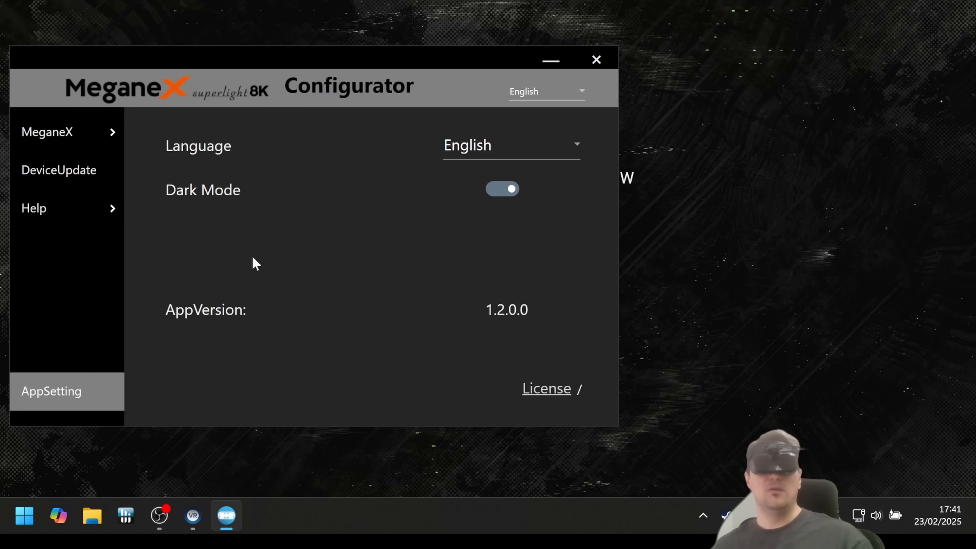
{"action": "mouse_move", "coordinate": [322, 329]}
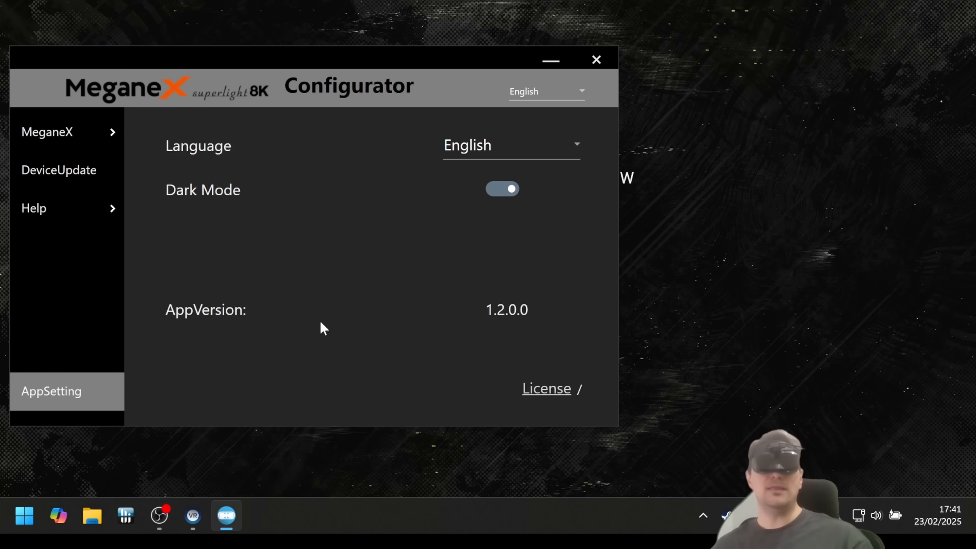
{"action": "mouse_move", "coordinate": [329, 322]}
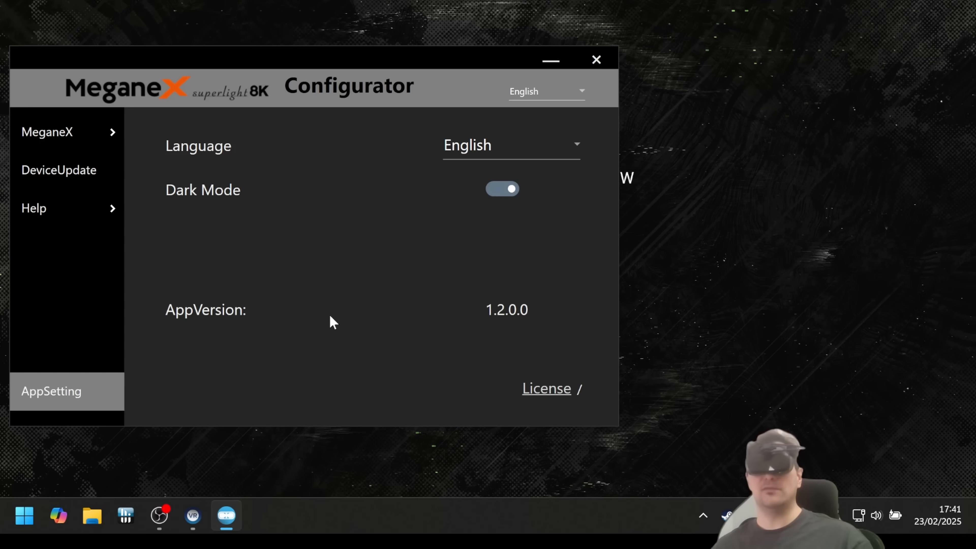
{"action": "mouse_move", "coordinate": [338, 324]}
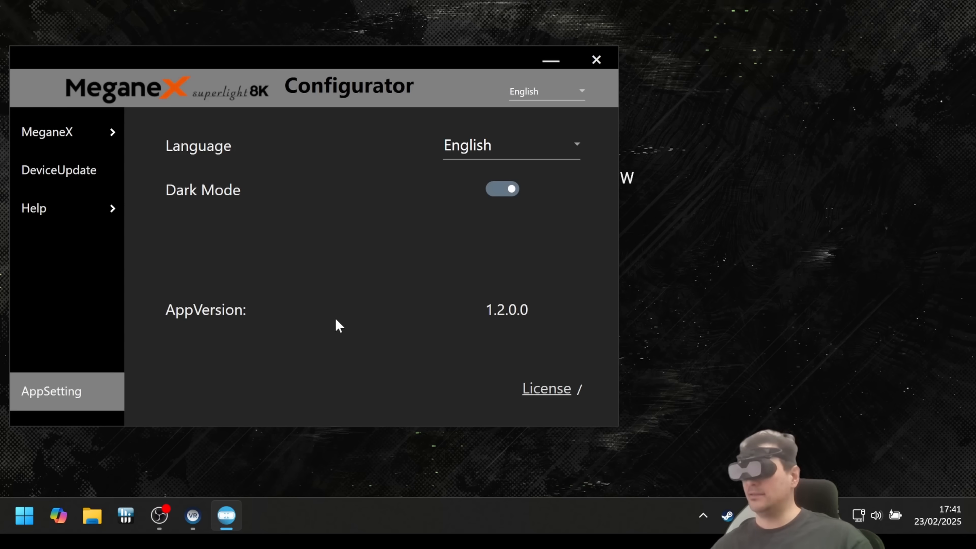
{"action": "mouse_move", "coordinate": [347, 329]}
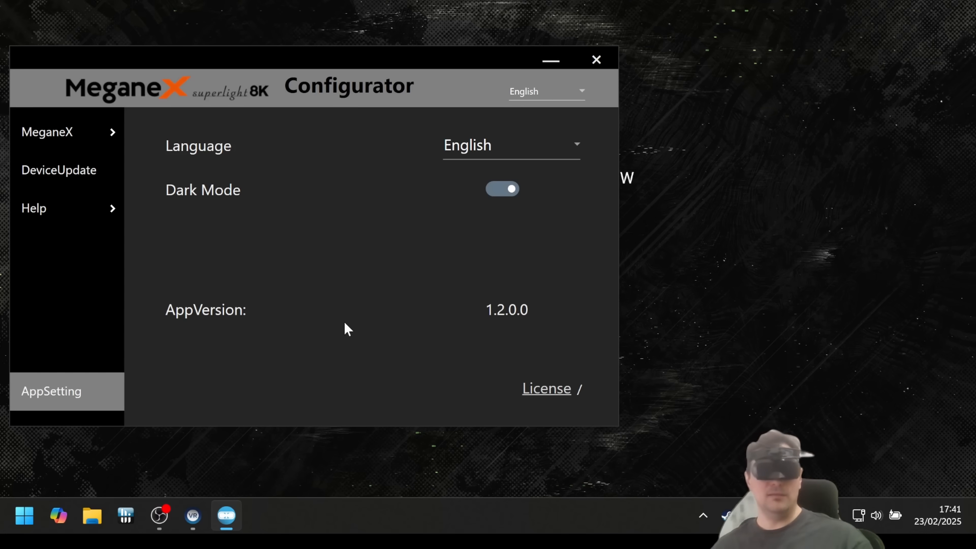
{"action": "mouse_move", "coordinate": [347, 332]}
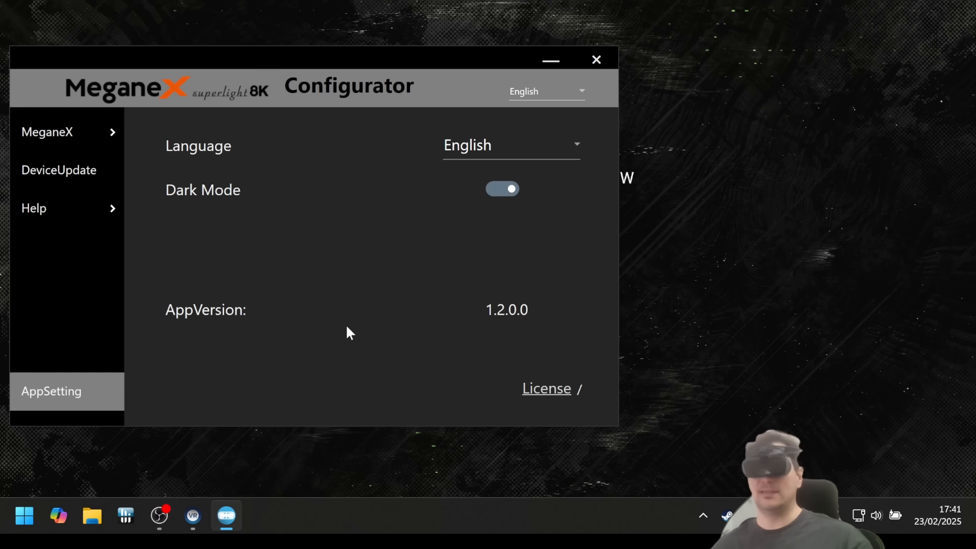
{"action": "mouse_move", "coordinate": [288, 319]}
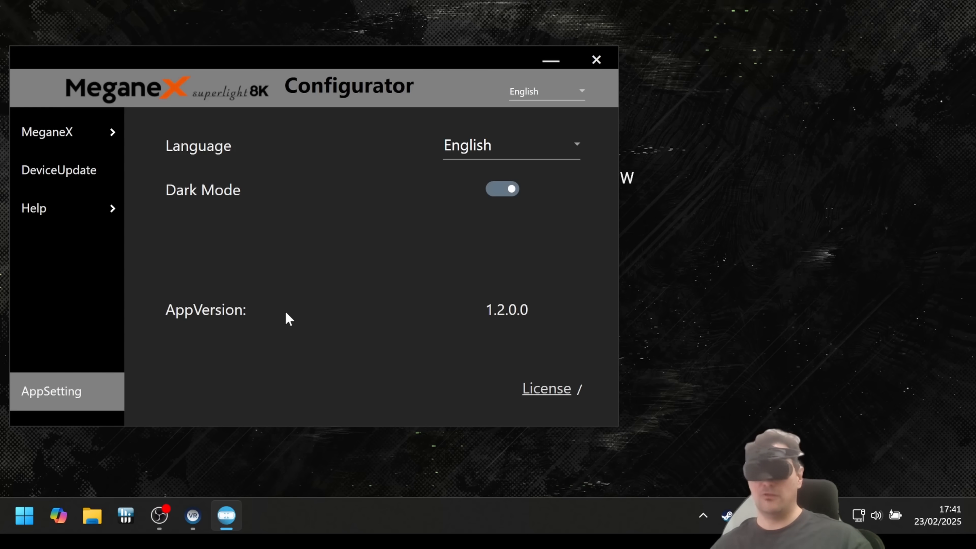
{"action": "mouse_move", "coordinate": [300, 323]}
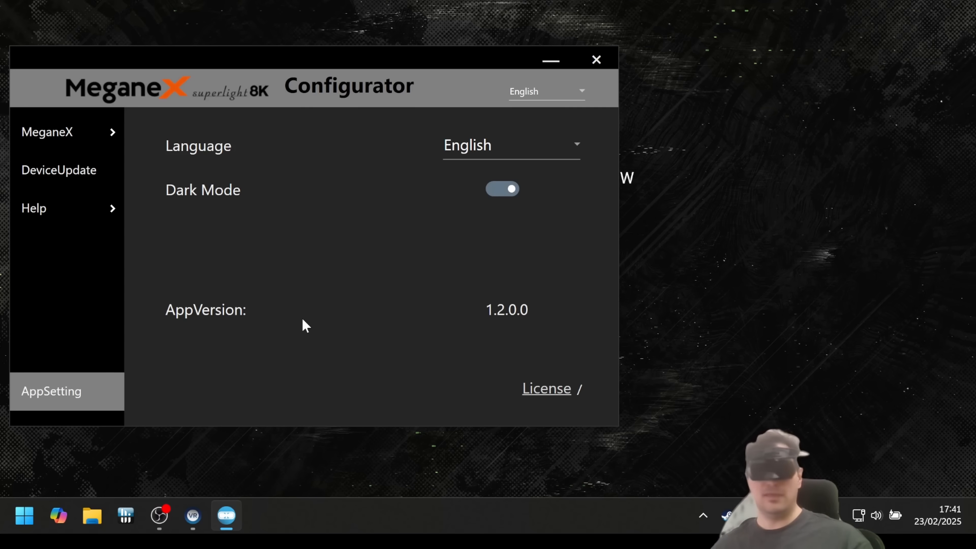
{"action": "mouse_move", "coordinate": [310, 327]}
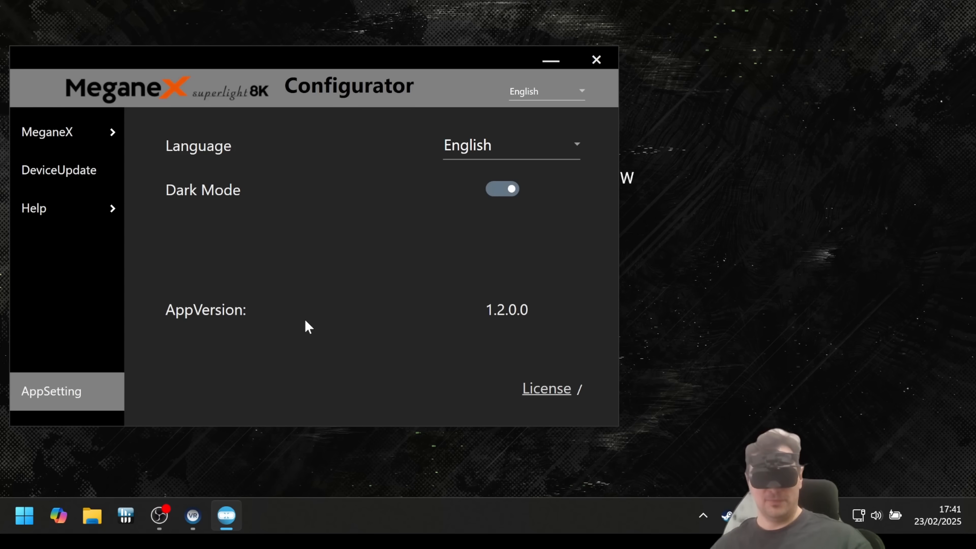
{"action": "mouse_move", "coordinate": [328, 336]}
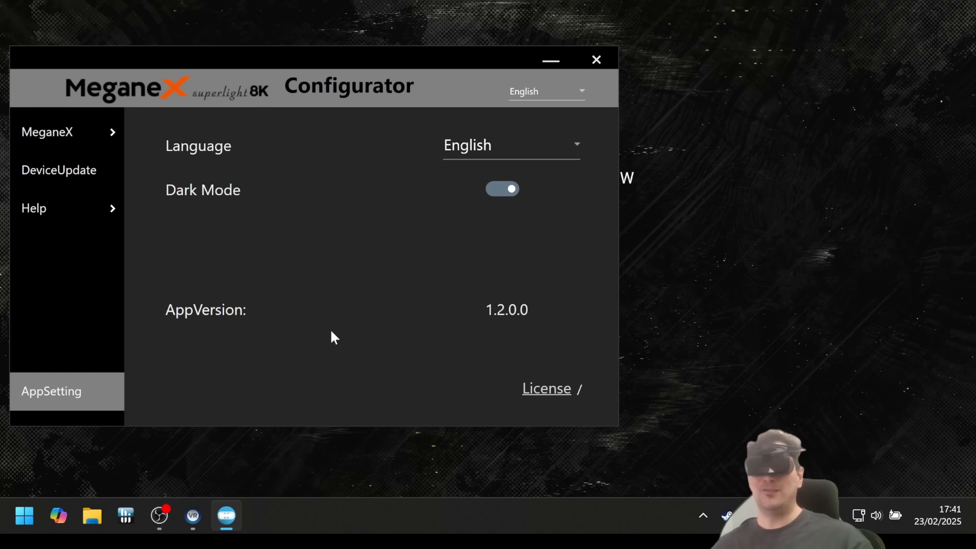
{"action": "mouse_move", "coordinate": [296, 276]}
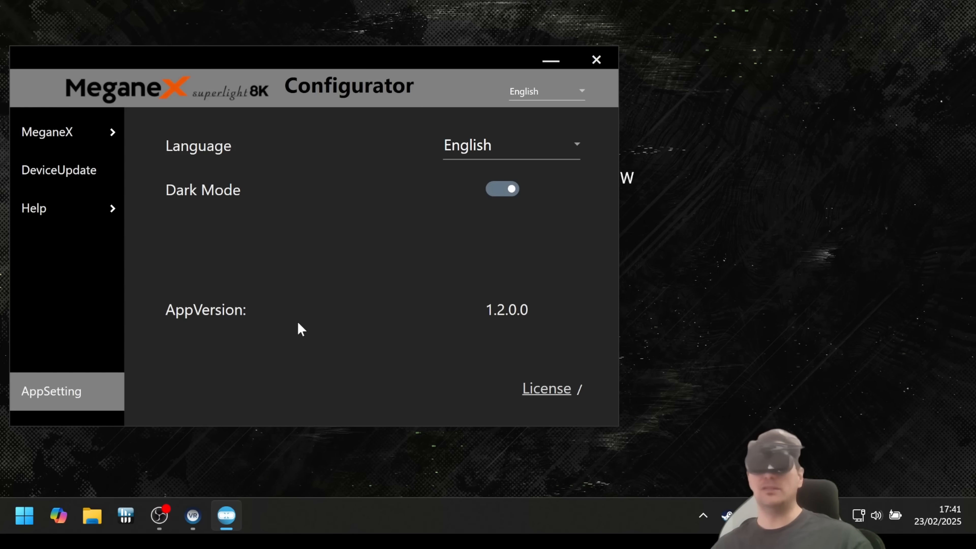
{"action": "mouse_move", "coordinate": [443, 388]}
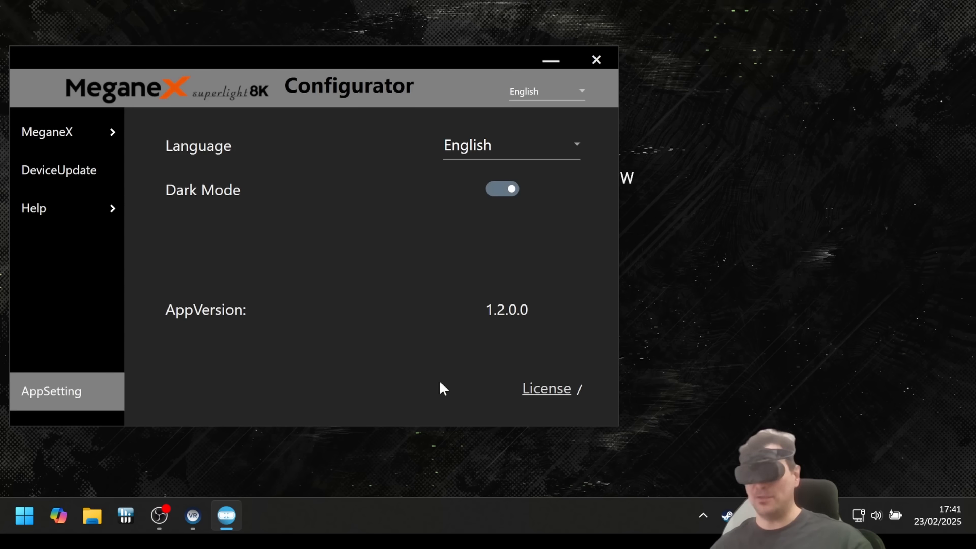
{"action": "mouse_move", "coordinate": [261, 388]}
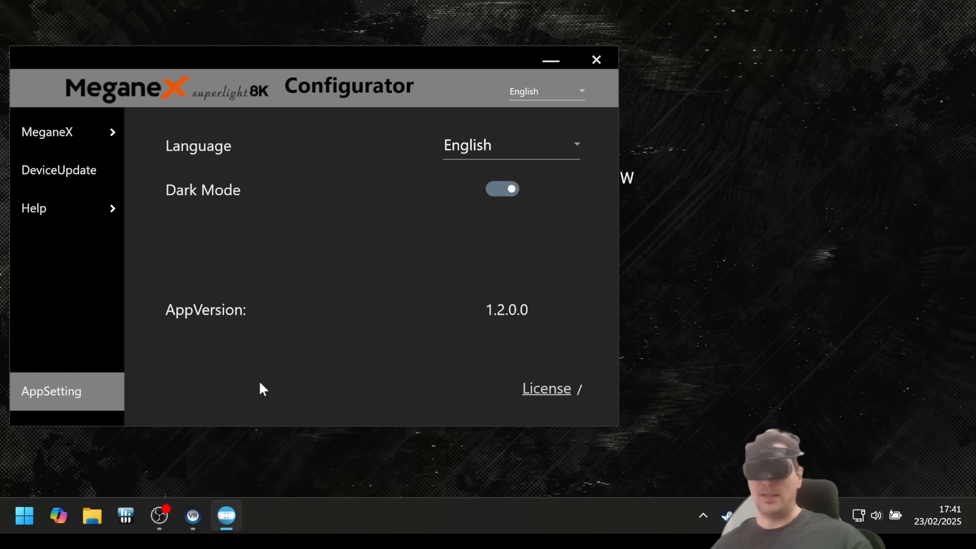
{"action": "mouse_move", "coordinate": [305, 410]}
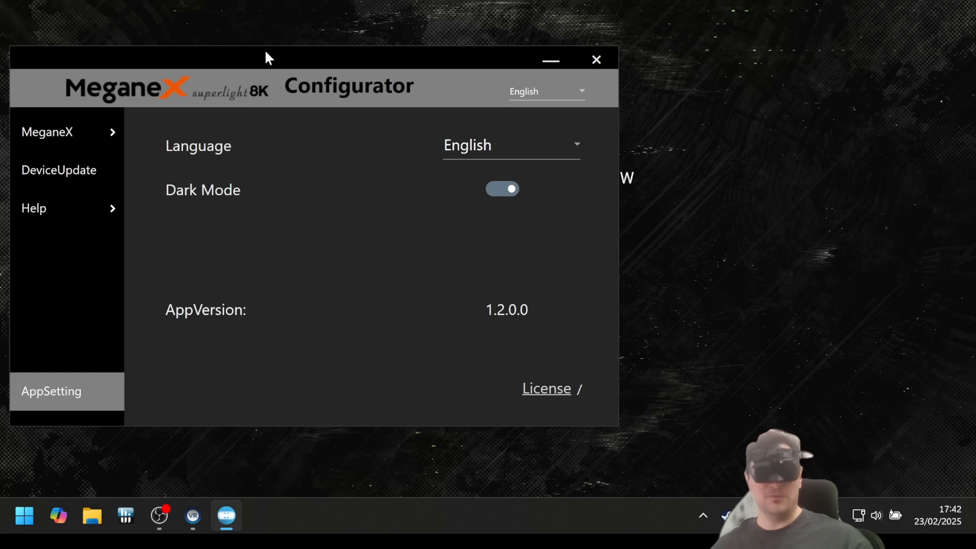
{"action": "mouse_move", "coordinate": [296, 321]}
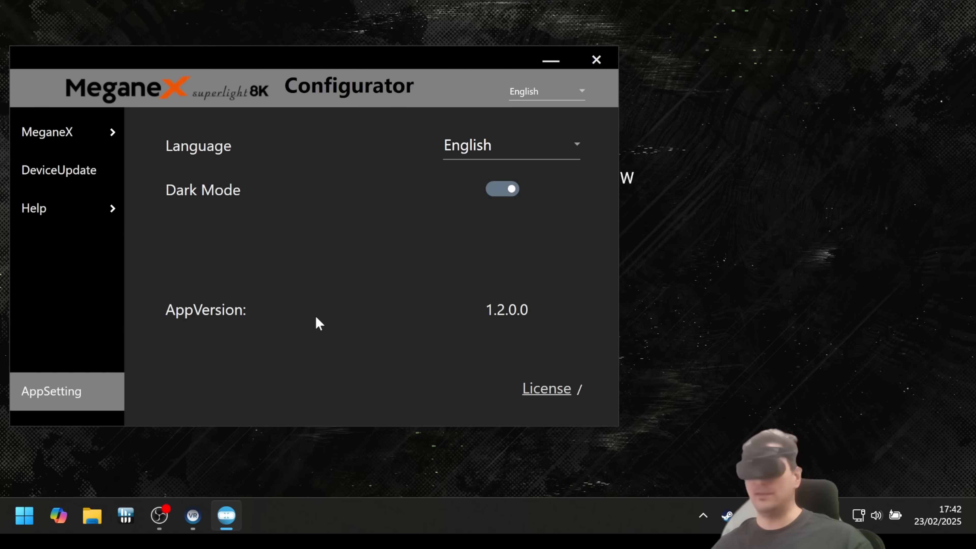
{"action": "mouse_move", "coordinate": [322, 330]}
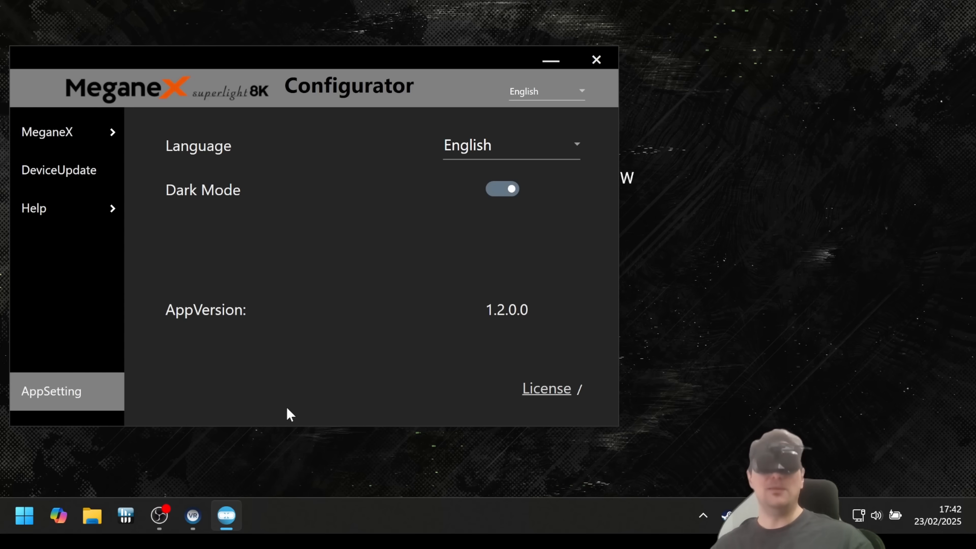
{"action": "mouse_move", "coordinate": [92, 38]}
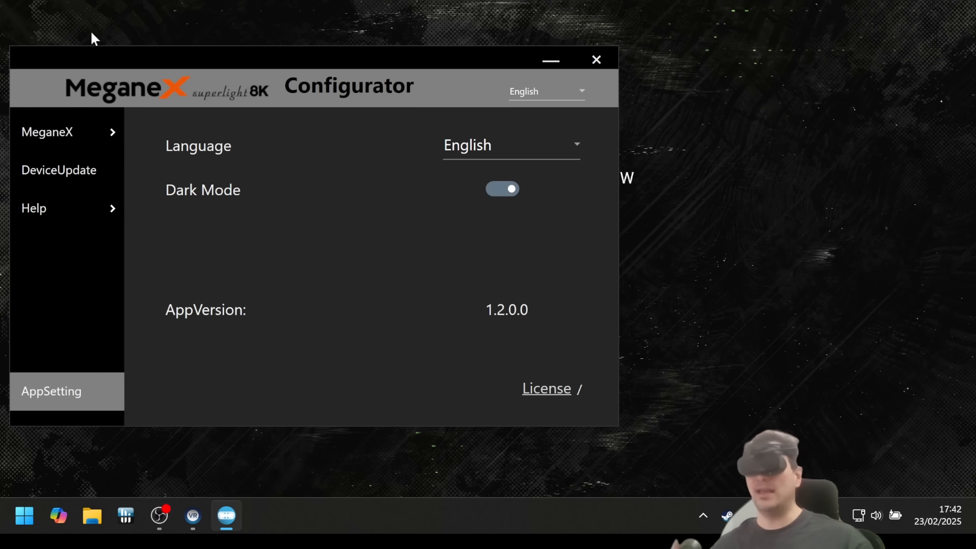
{"action": "mouse_move", "coordinate": [340, 408]}
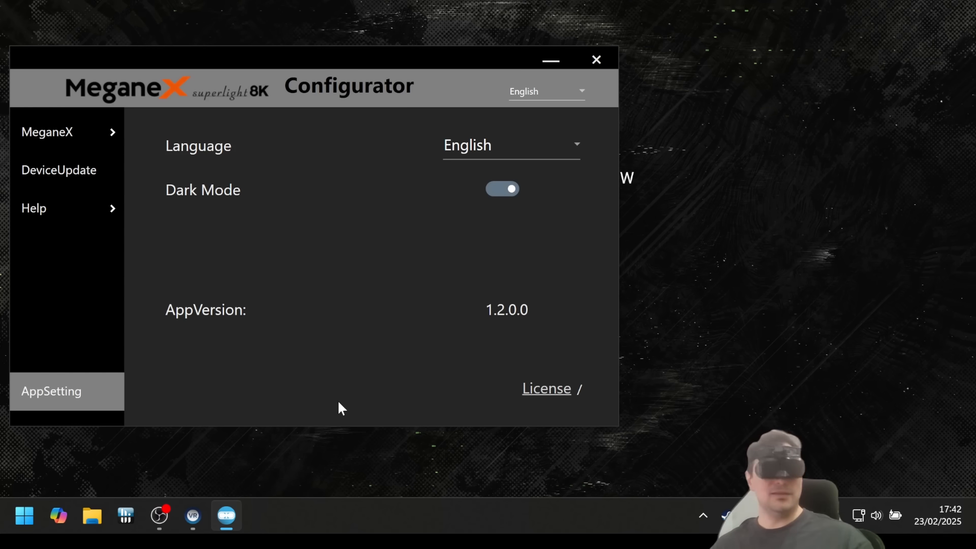
{"action": "mouse_move", "coordinate": [313, 348]}
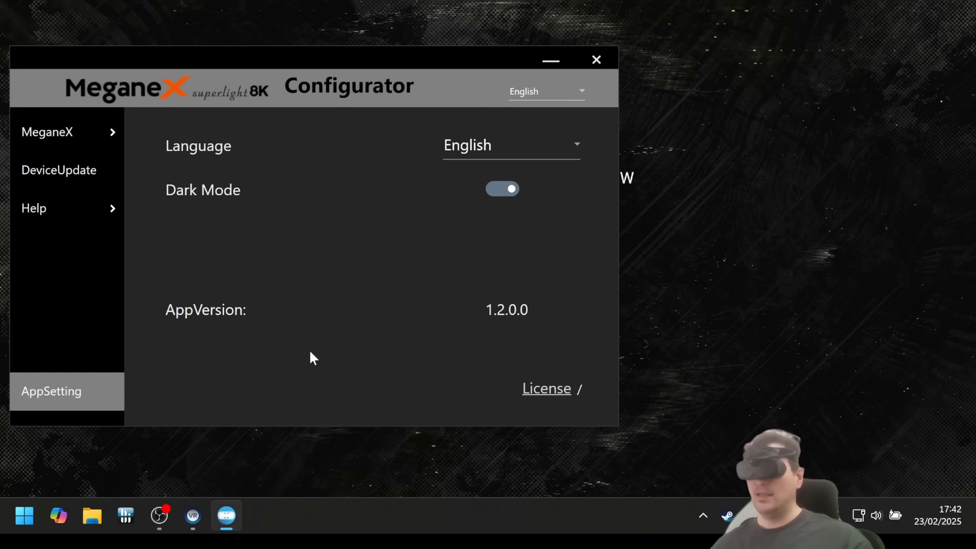
{"action": "mouse_move", "coordinate": [305, 363]}
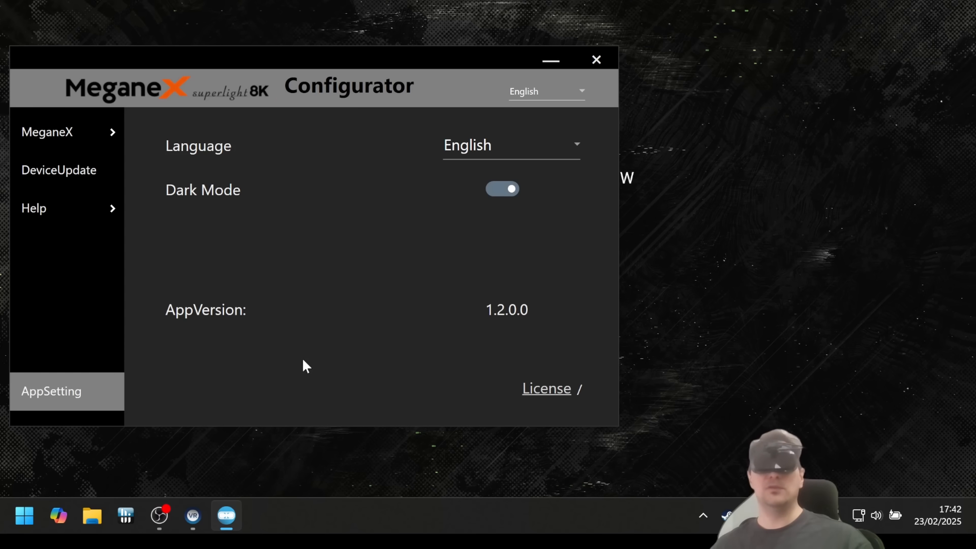
{"action": "mouse_move", "coordinate": [520, 330]}
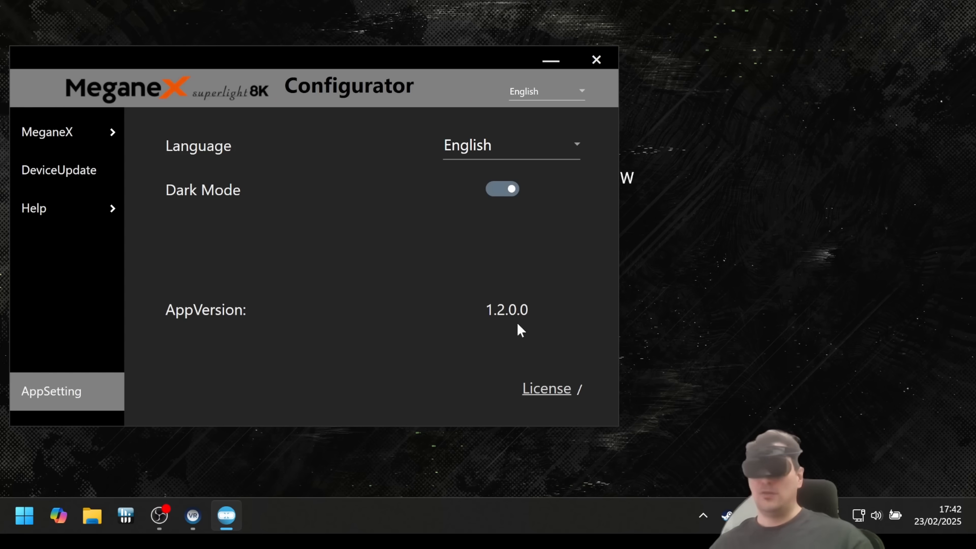
{"action": "mouse_move", "coordinate": [323, 342]}
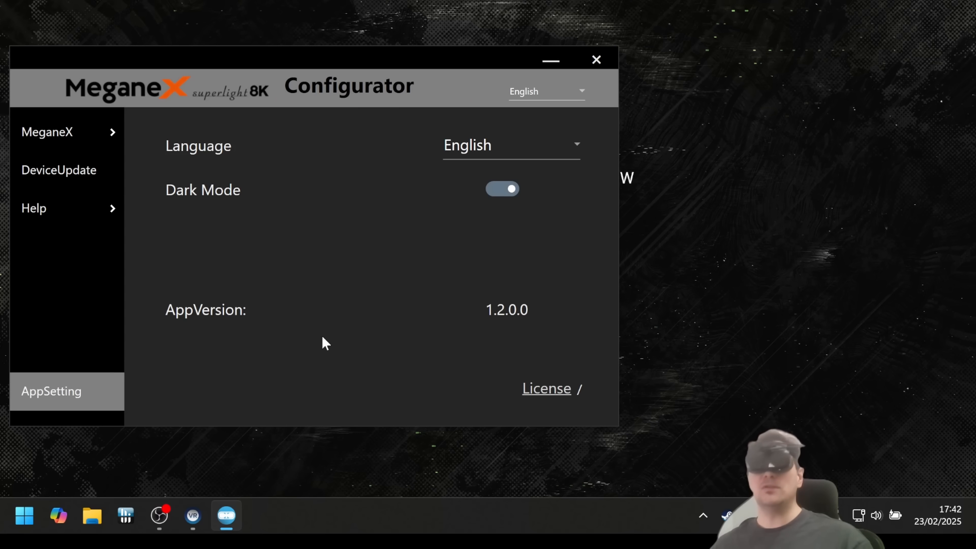
{"action": "mouse_move", "coordinate": [382, 354]}
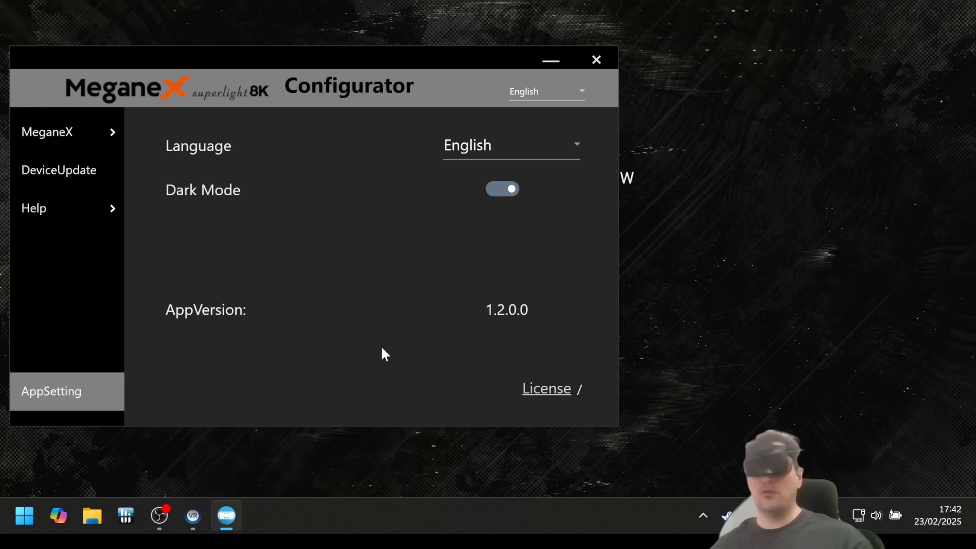
{"action": "mouse_move", "coordinate": [355, 19]}
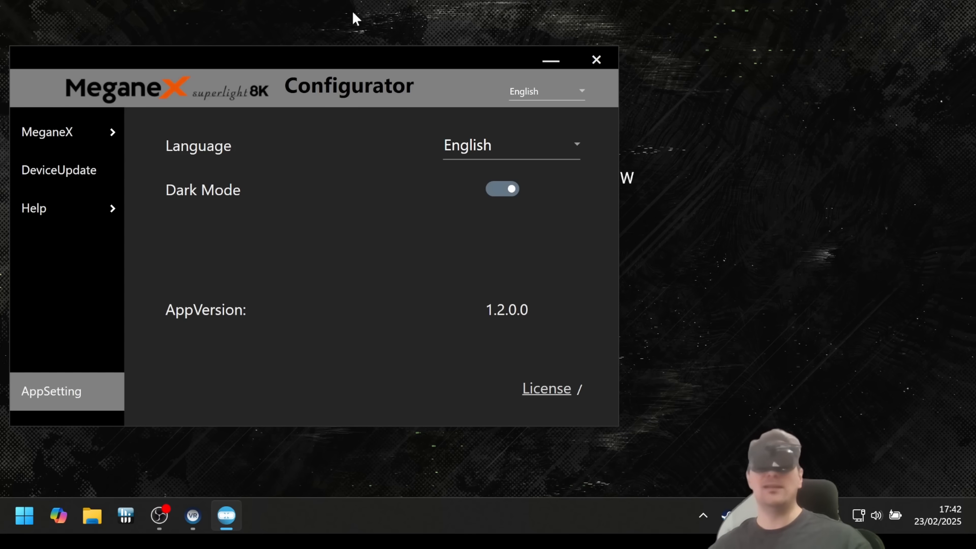
{"action": "mouse_move", "coordinate": [294, 392]}
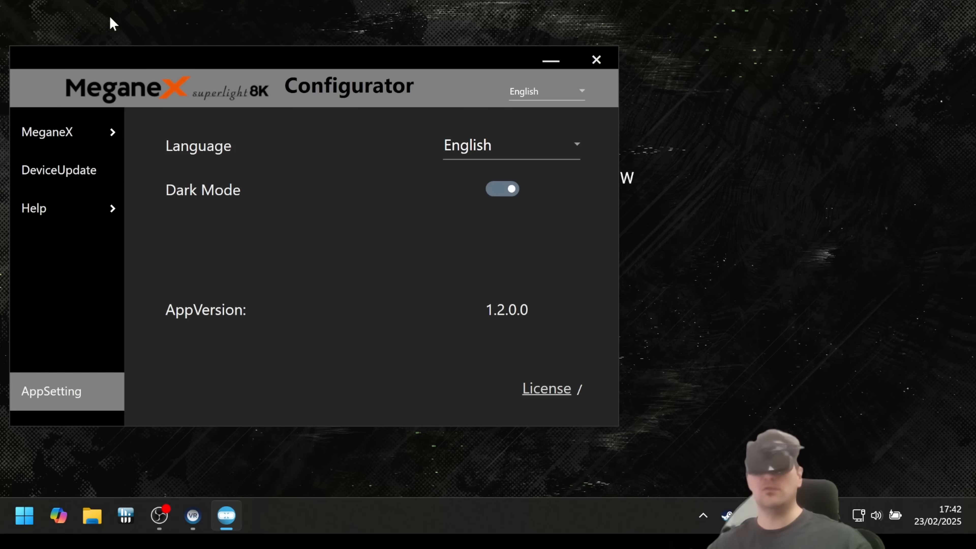
{"action": "mouse_move", "coordinate": [357, 405]}
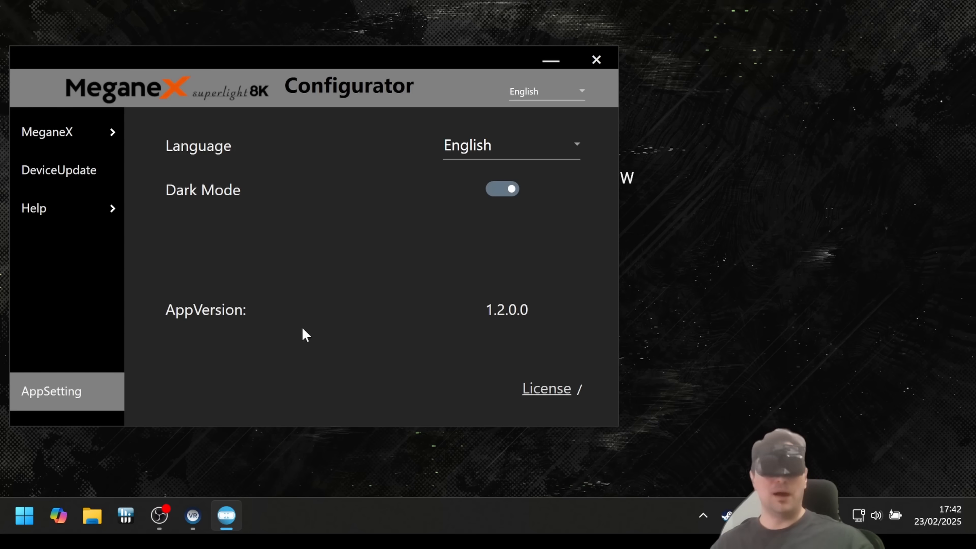
{"action": "mouse_move", "coordinate": [344, 354]}
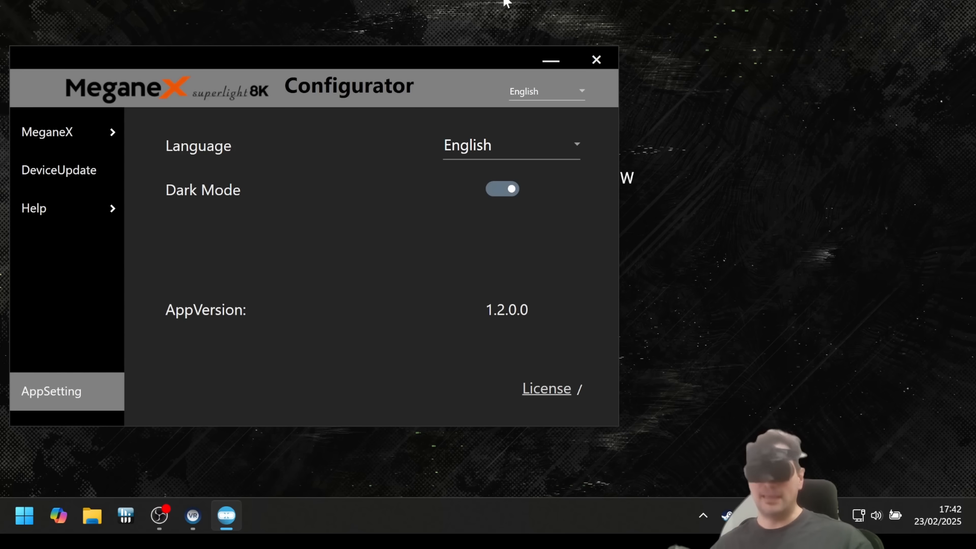
{"action": "mouse_move", "coordinate": [366, 361]}
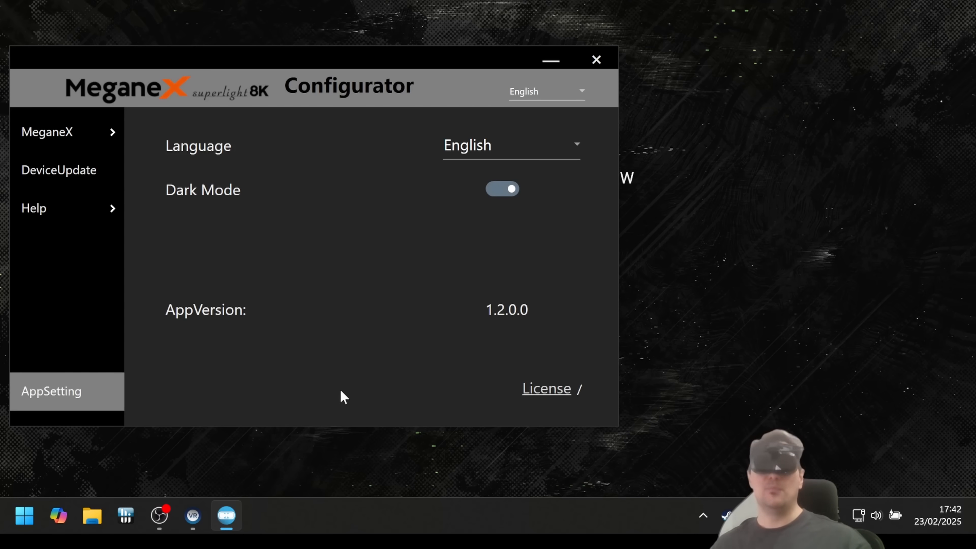
{"action": "mouse_move", "coordinate": [358, 374]}
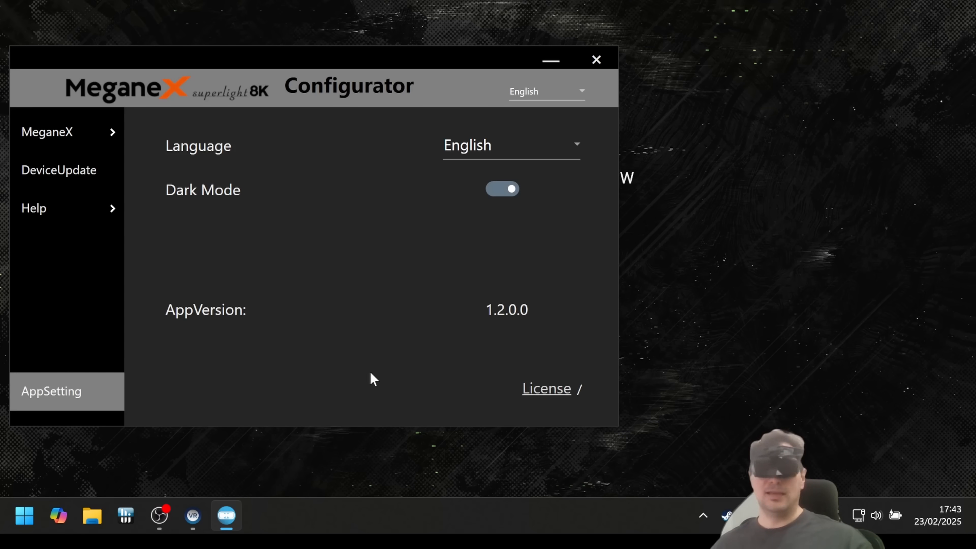
{"action": "mouse_move", "coordinate": [366, 377]}
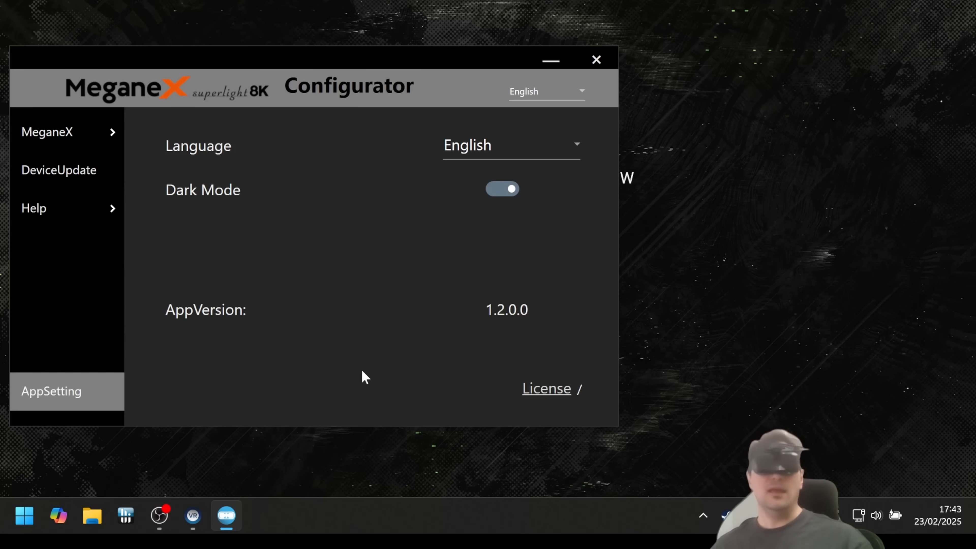
{"action": "mouse_move", "coordinate": [352, 310]}
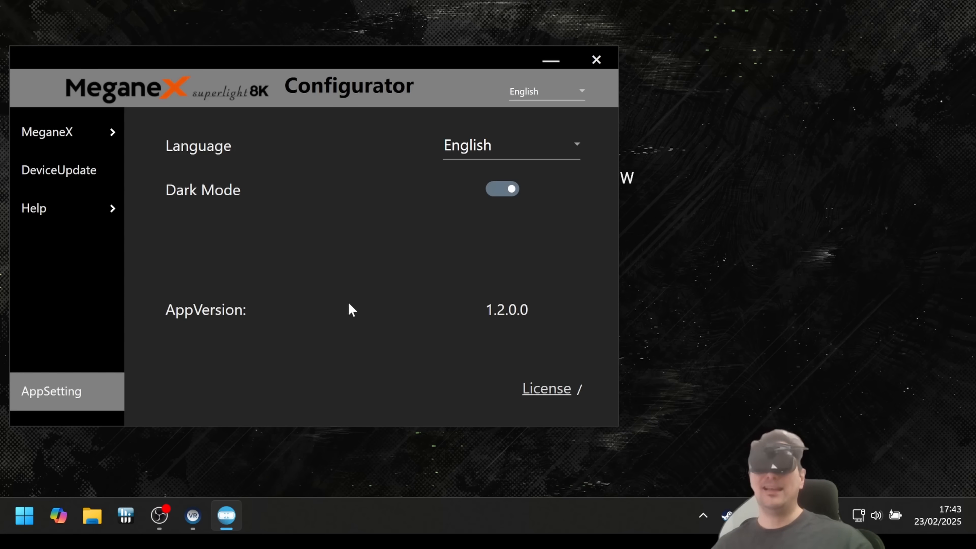
{"action": "mouse_move", "coordinate": [363, 299]}
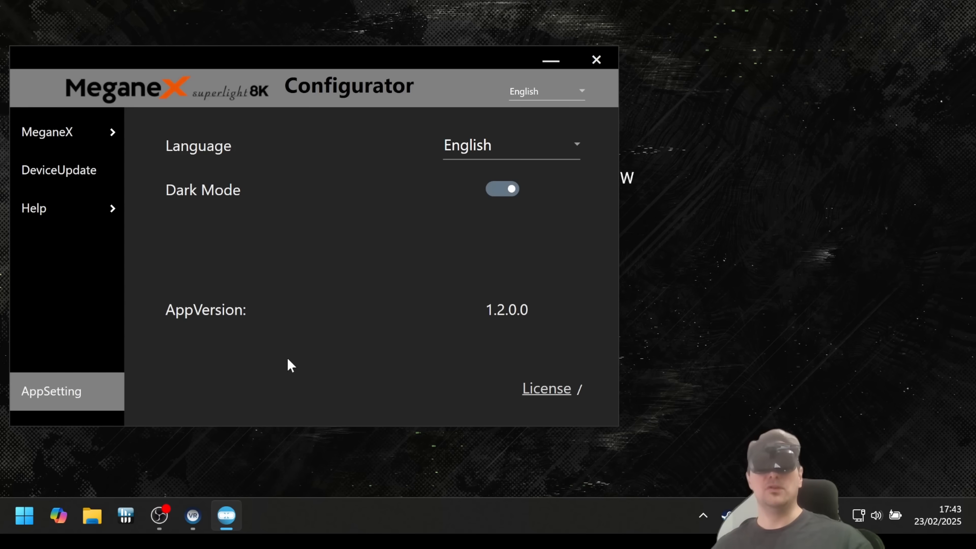
{"action": "mouse_move", "coordinate": [346, 372]}
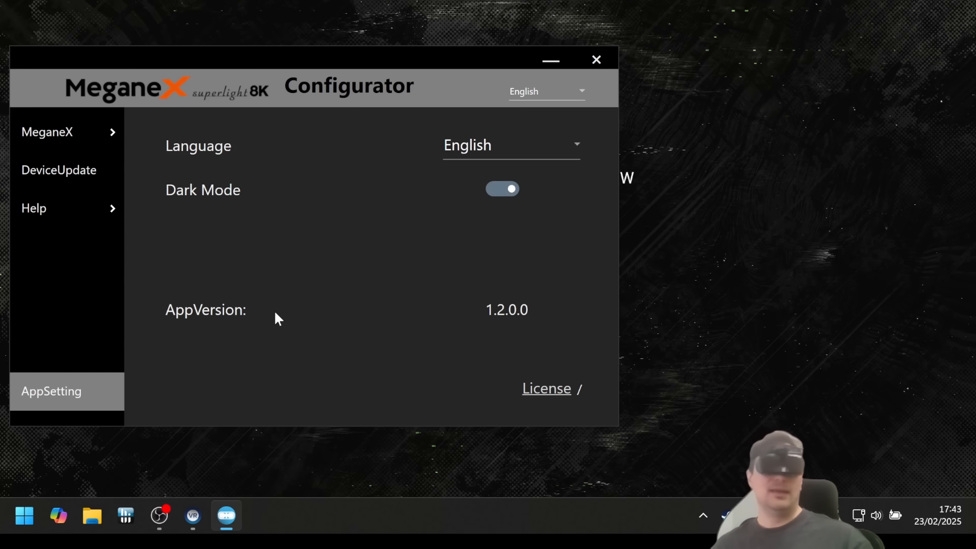
{"action": "mouse_move", "coordinate": [294, 313]}
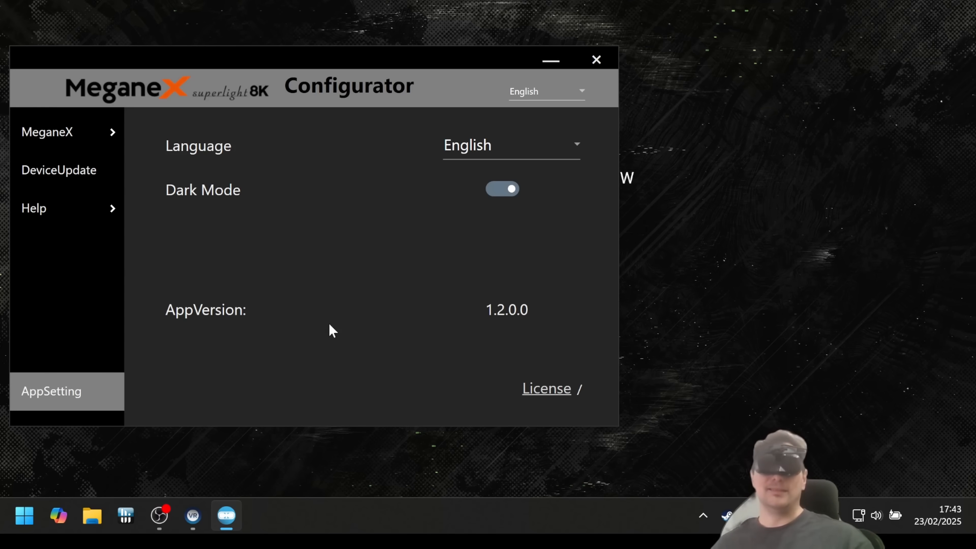
{"action": "mouse_move", "coordinate": [351, 313]}
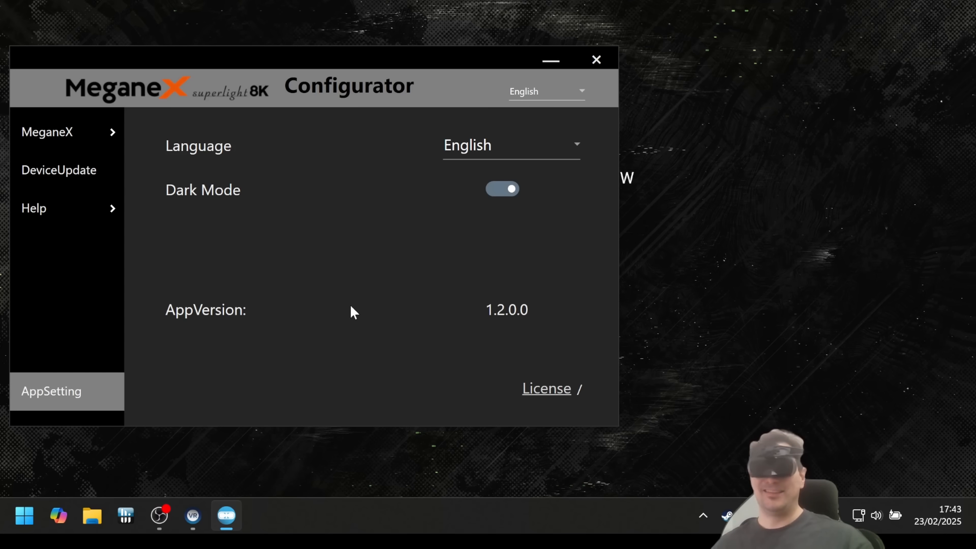
{"action": "mouse_move", "coordinate": [317, 37]}
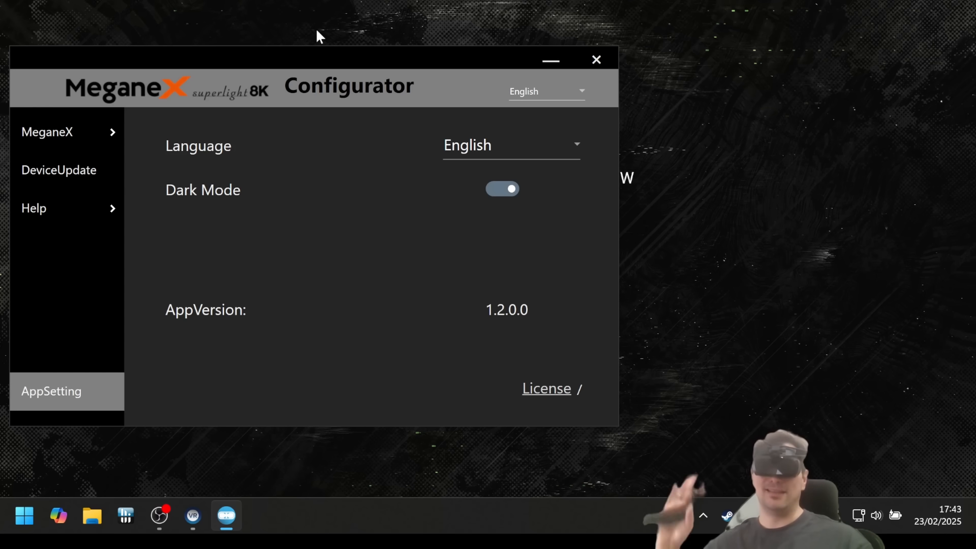